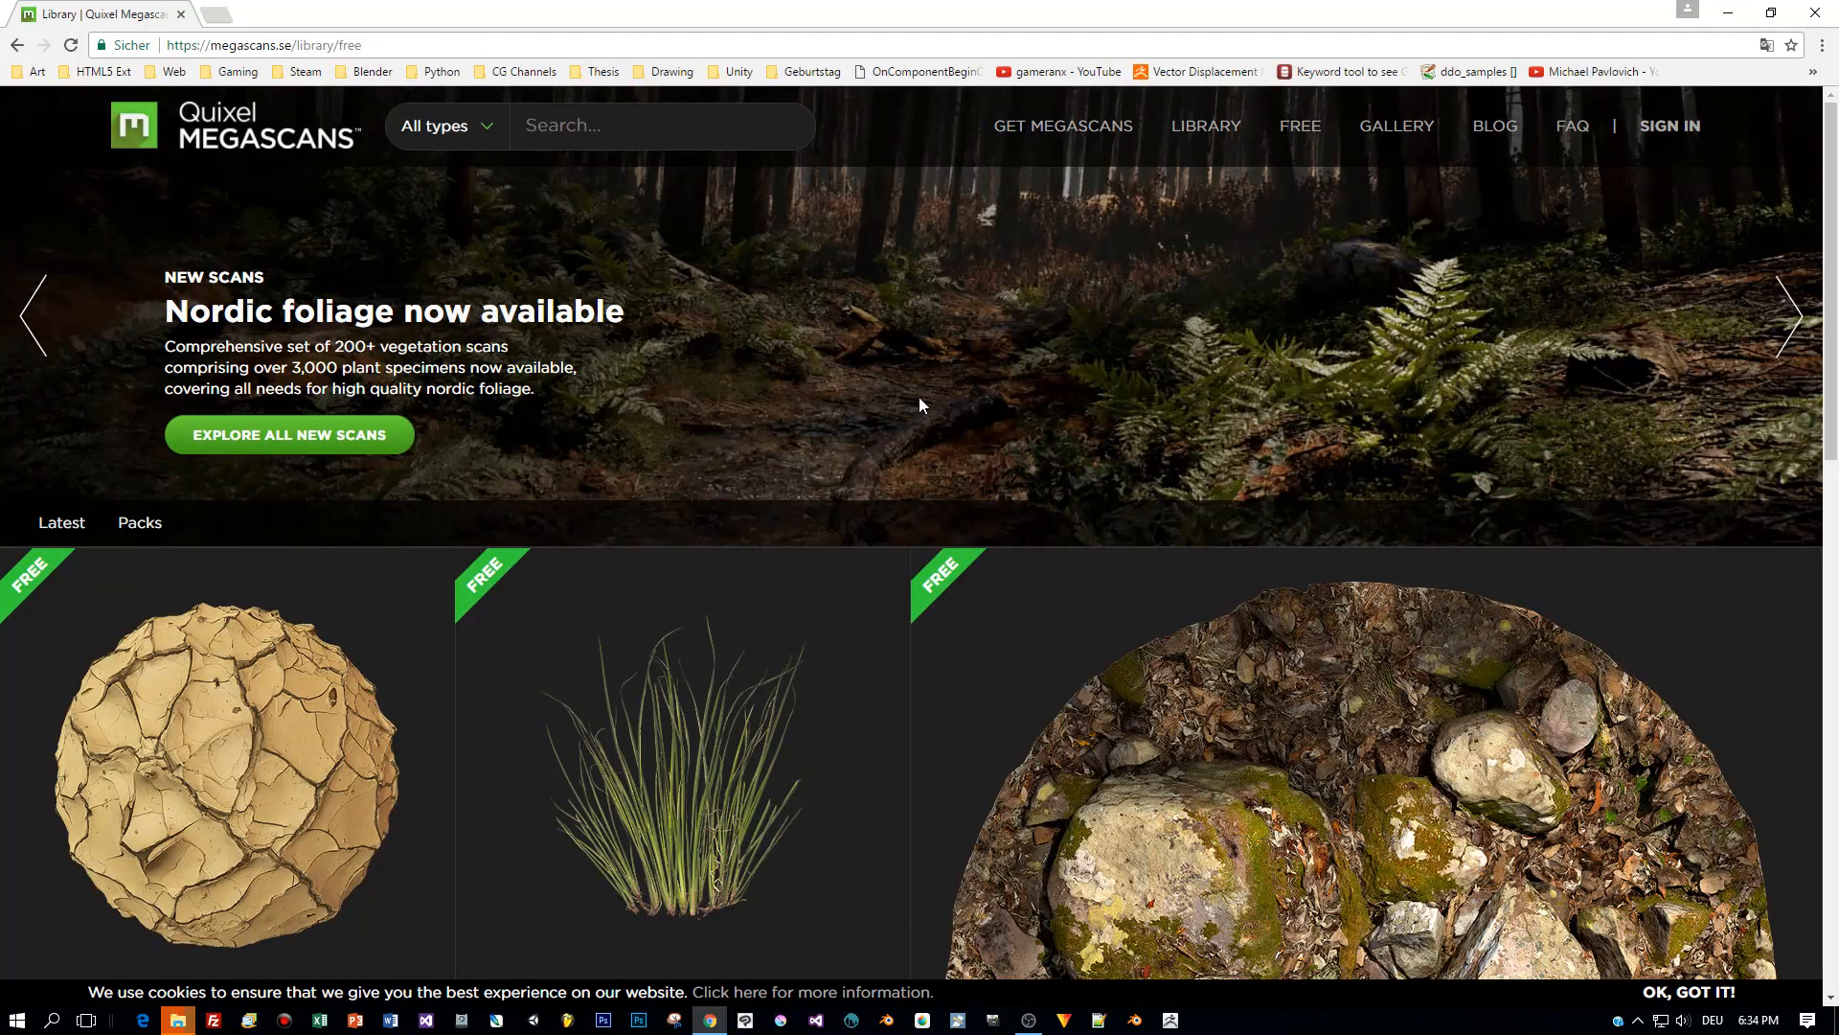
Scroll the free library and open the Plant Ferns asset's detail popup.
scroll("down", 3)
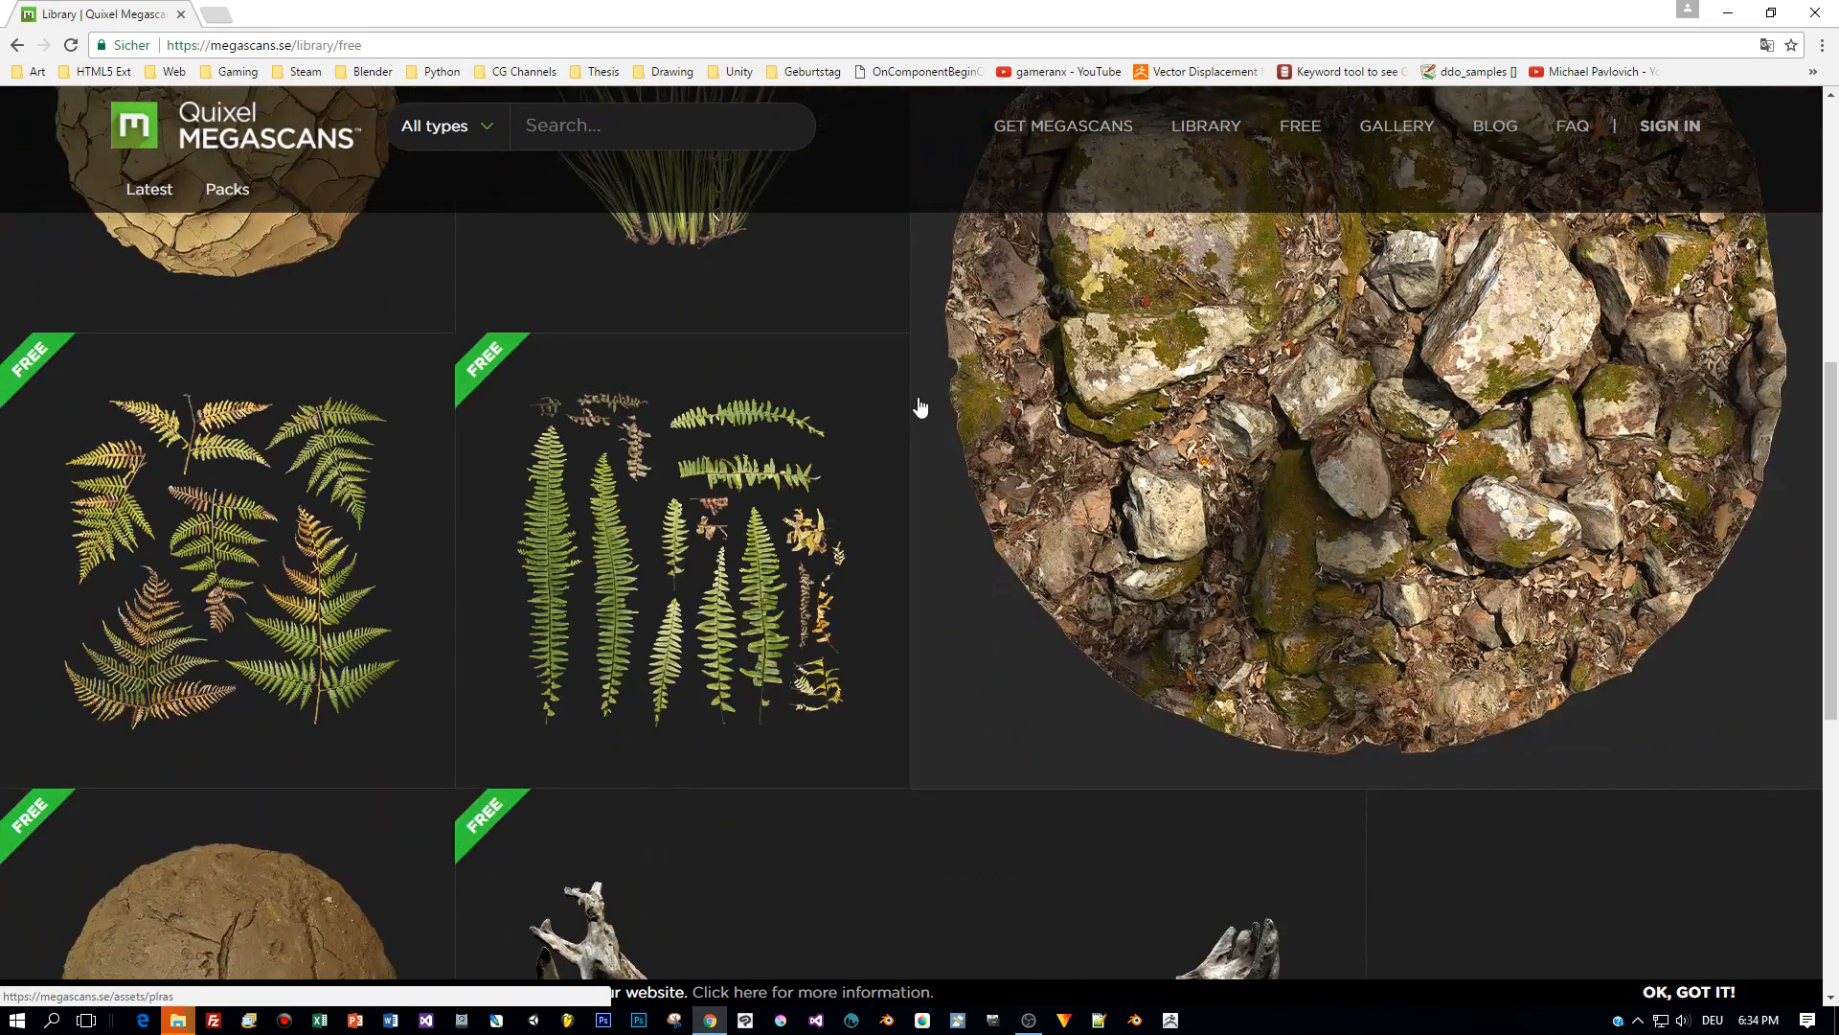
scroll("down", 3)
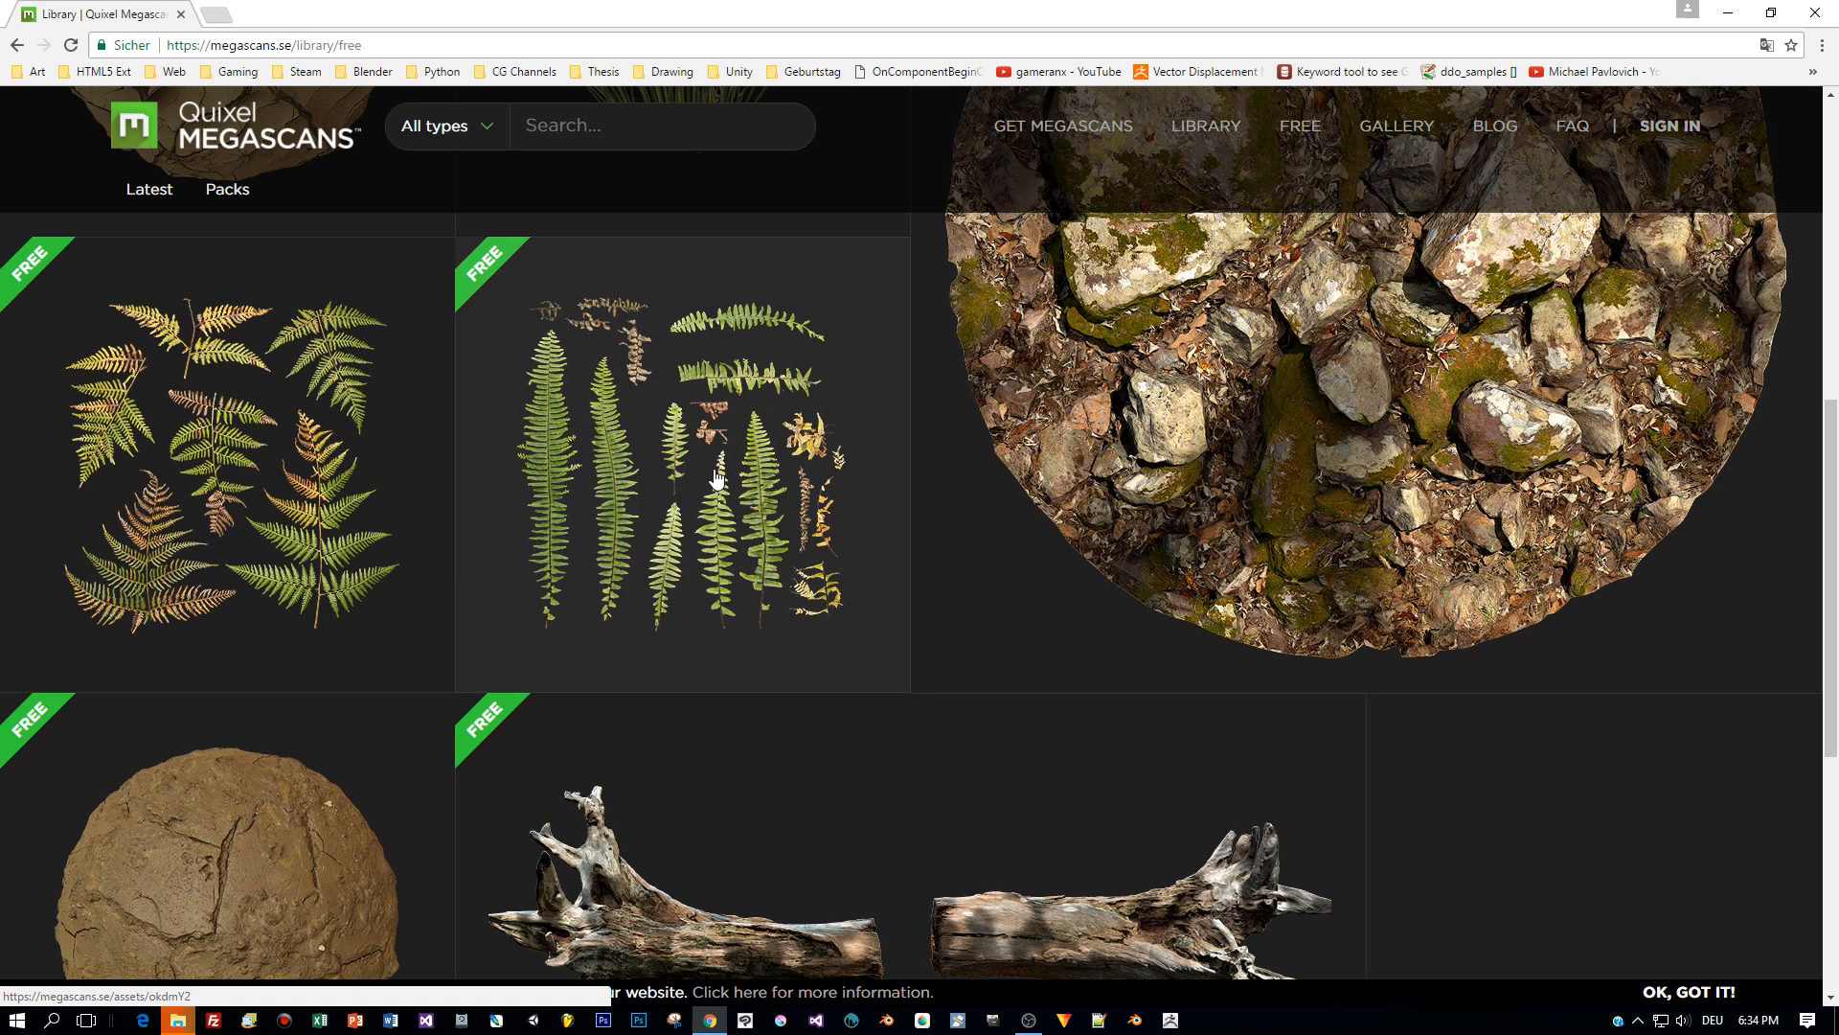
left_click(680, 469)
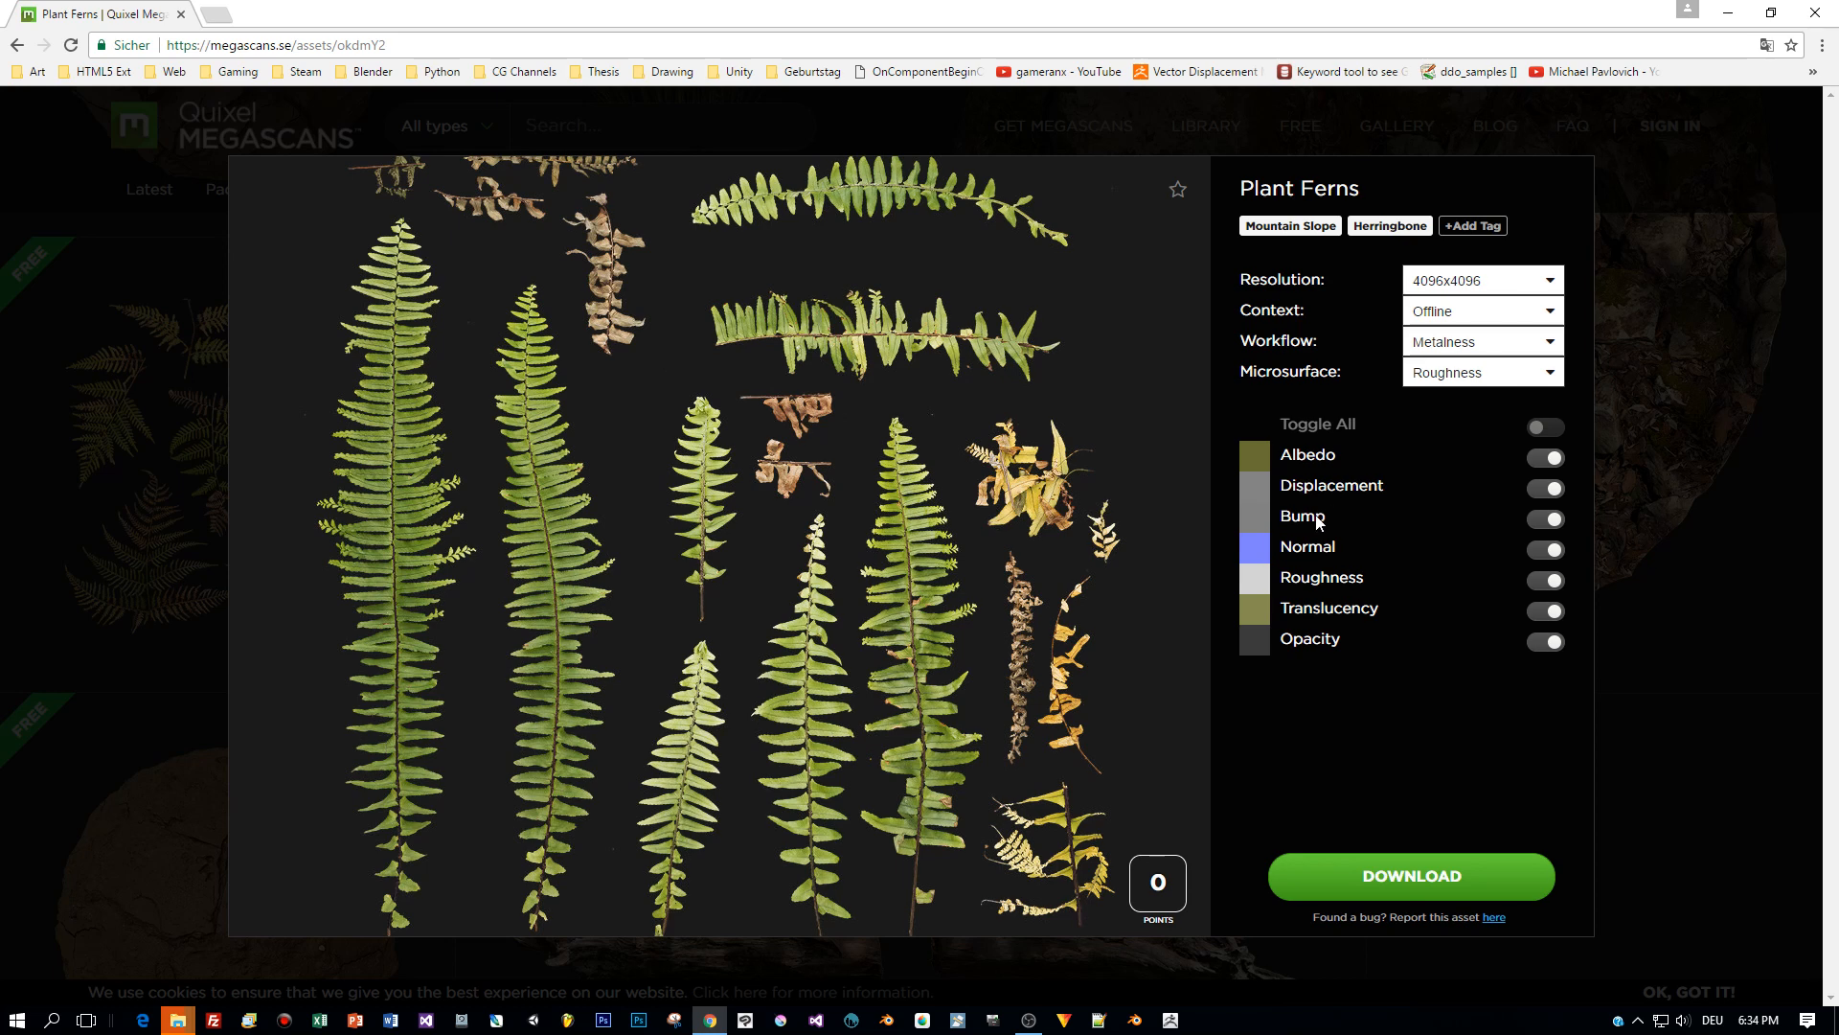
mouse_move(1349, 561)
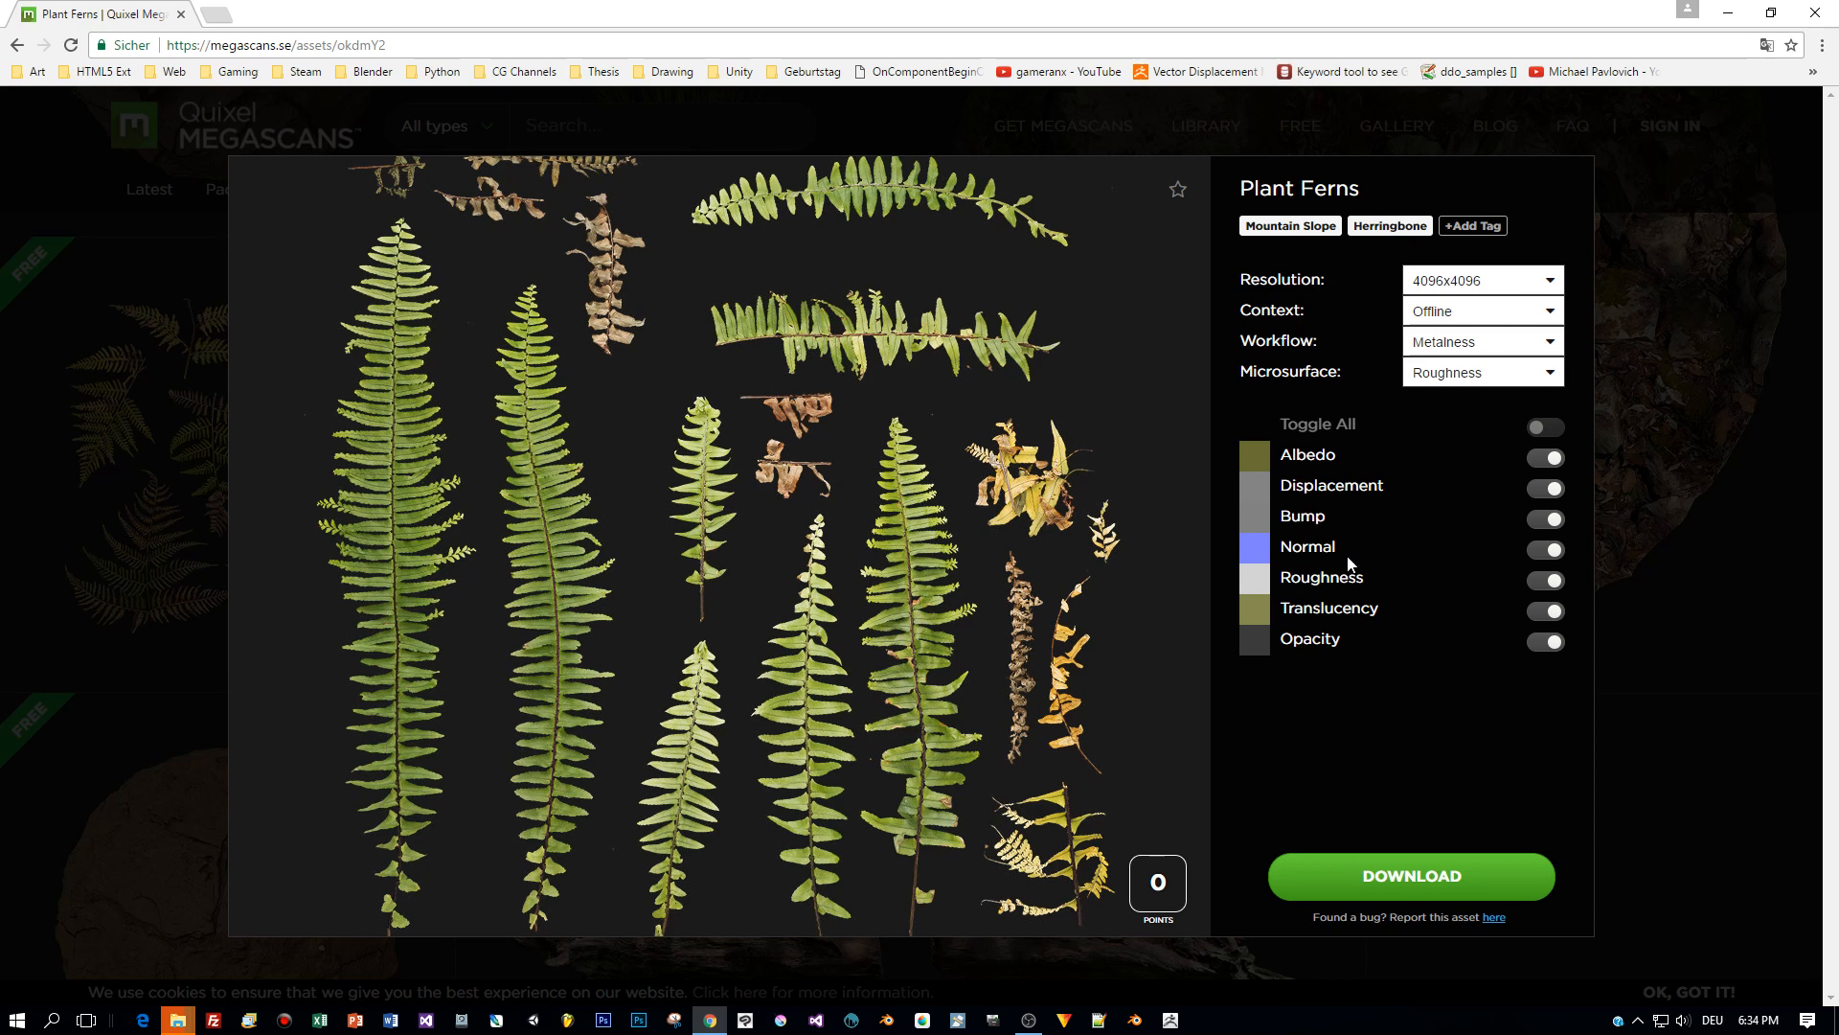
mouse_move(1496, 320)
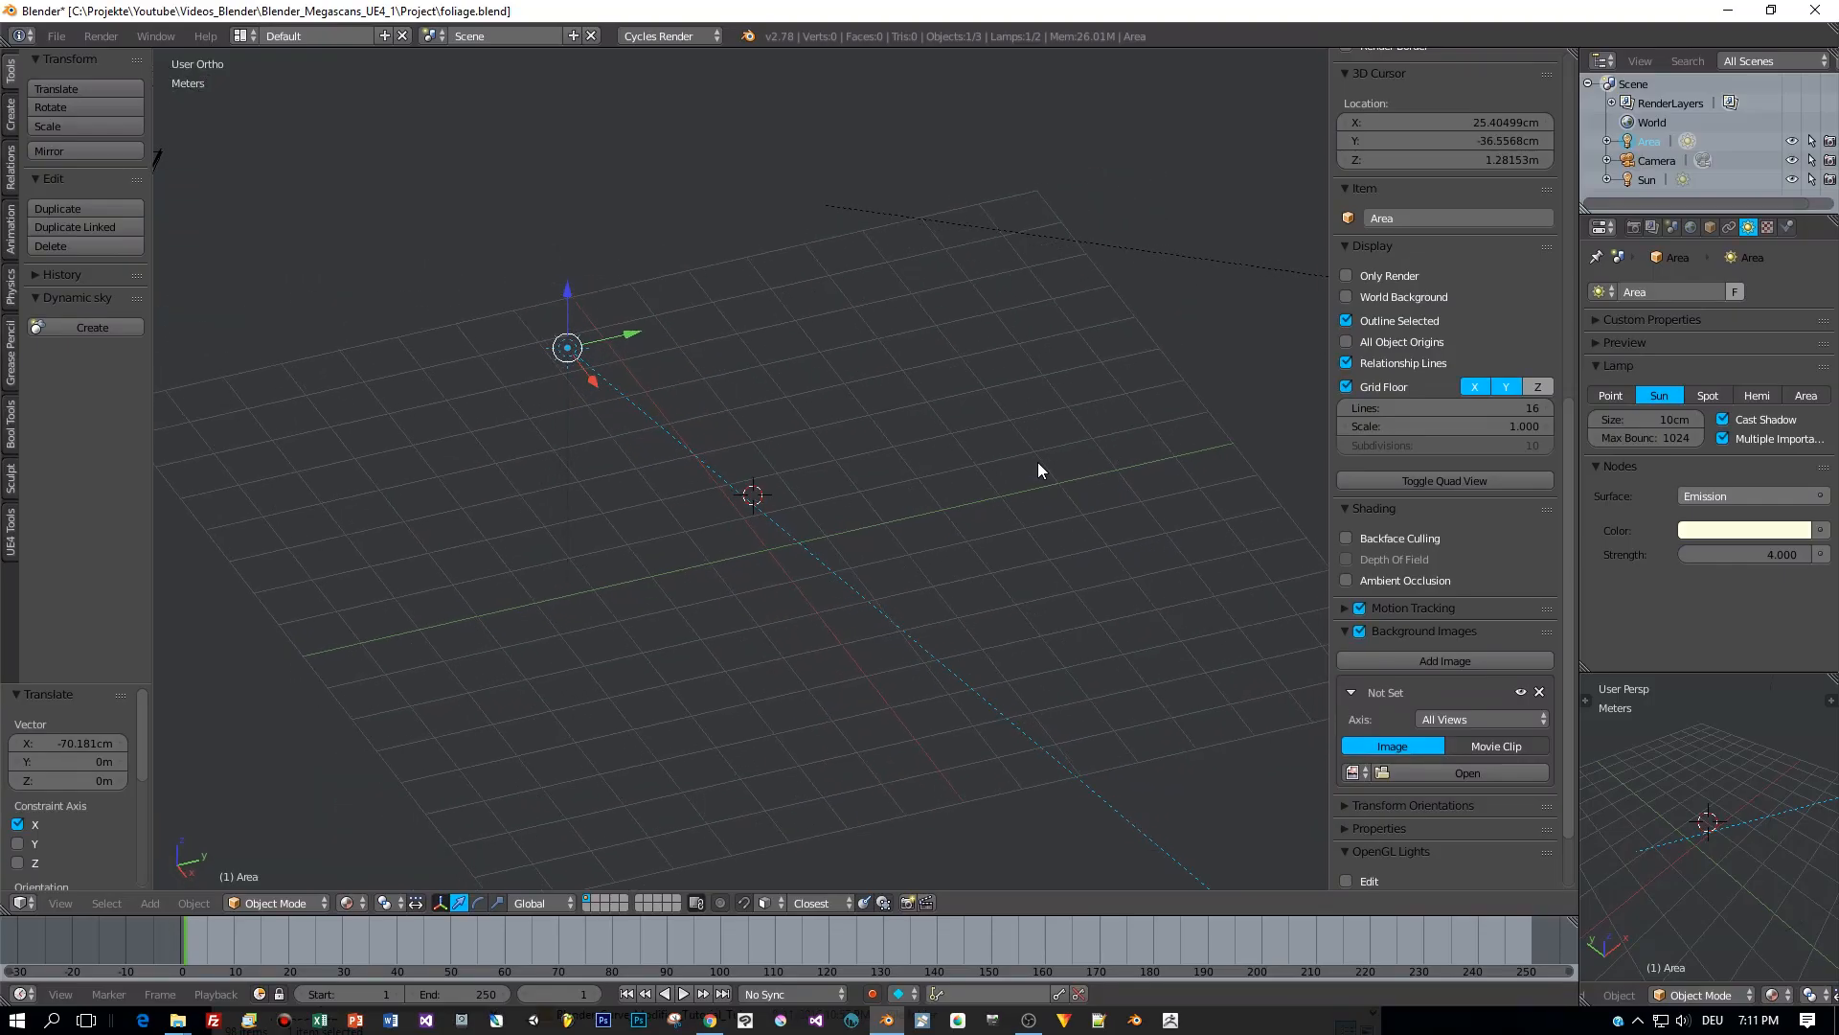
Load Plant_Ferns_okdmY2_atlas_Preview.png from the Project folder as the viewport background image.
left_click(1465, 772)
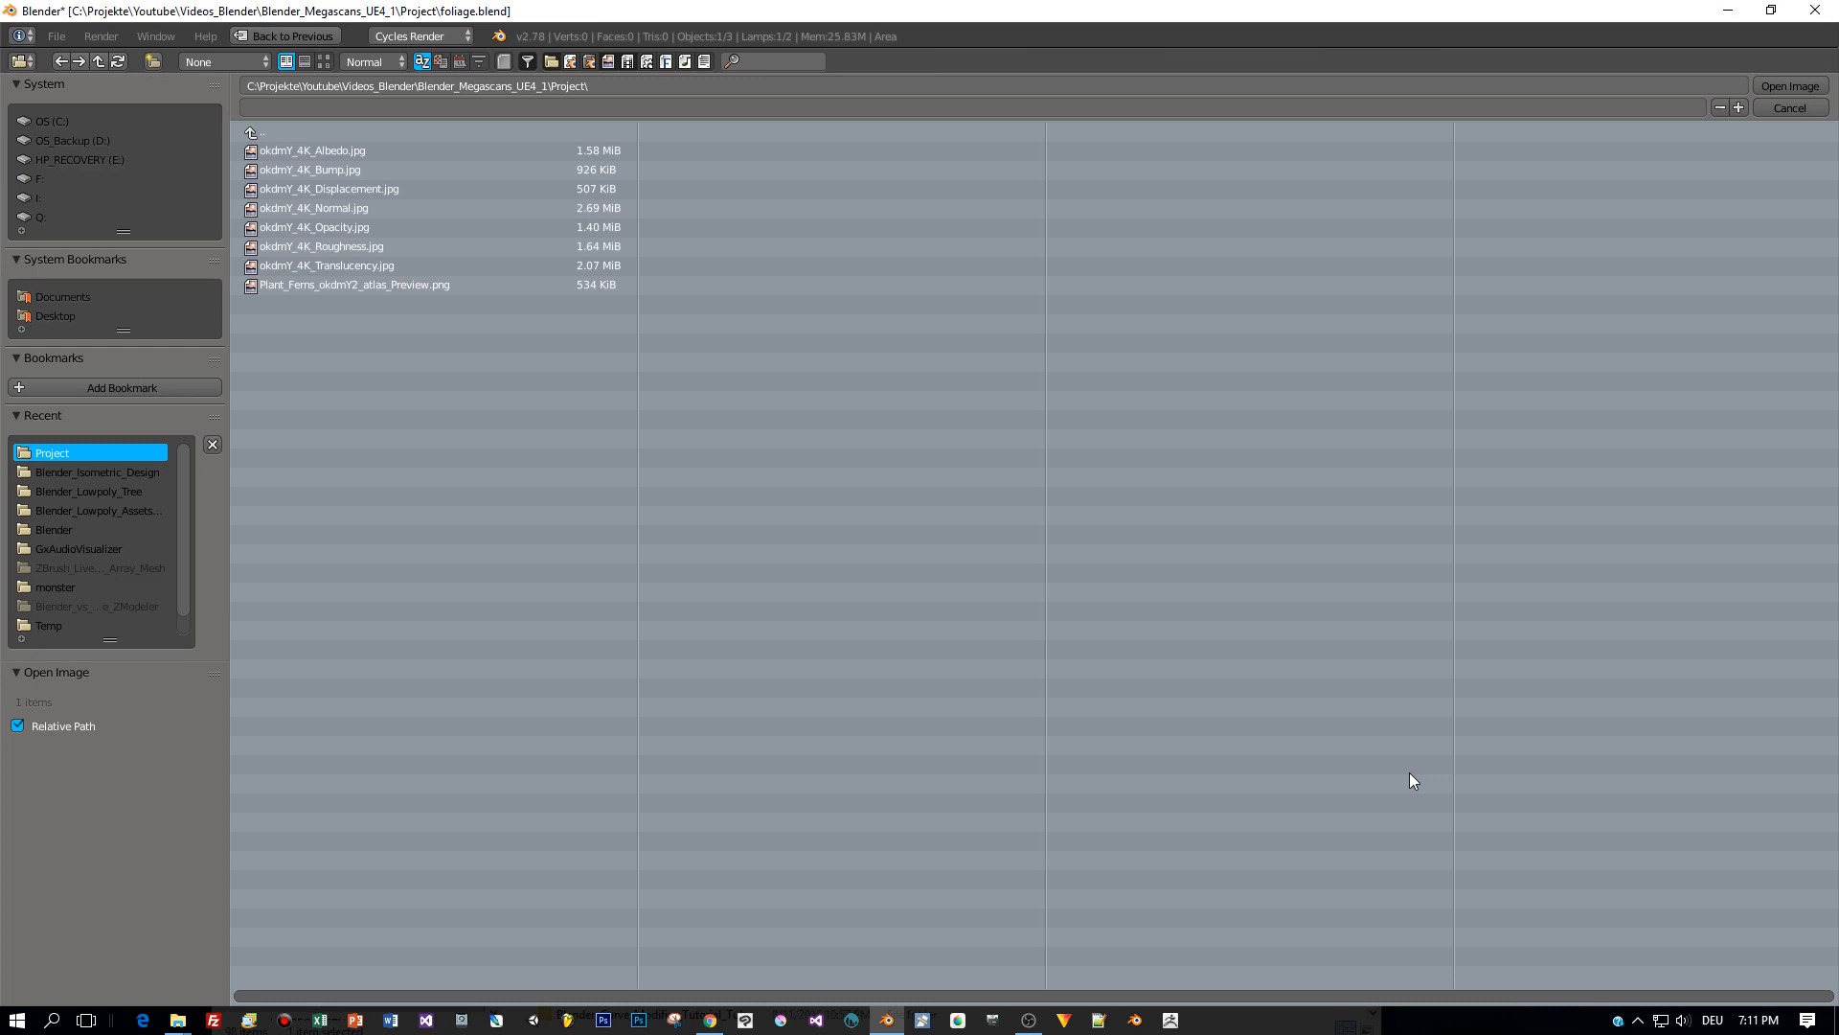
left_click(352, 284)
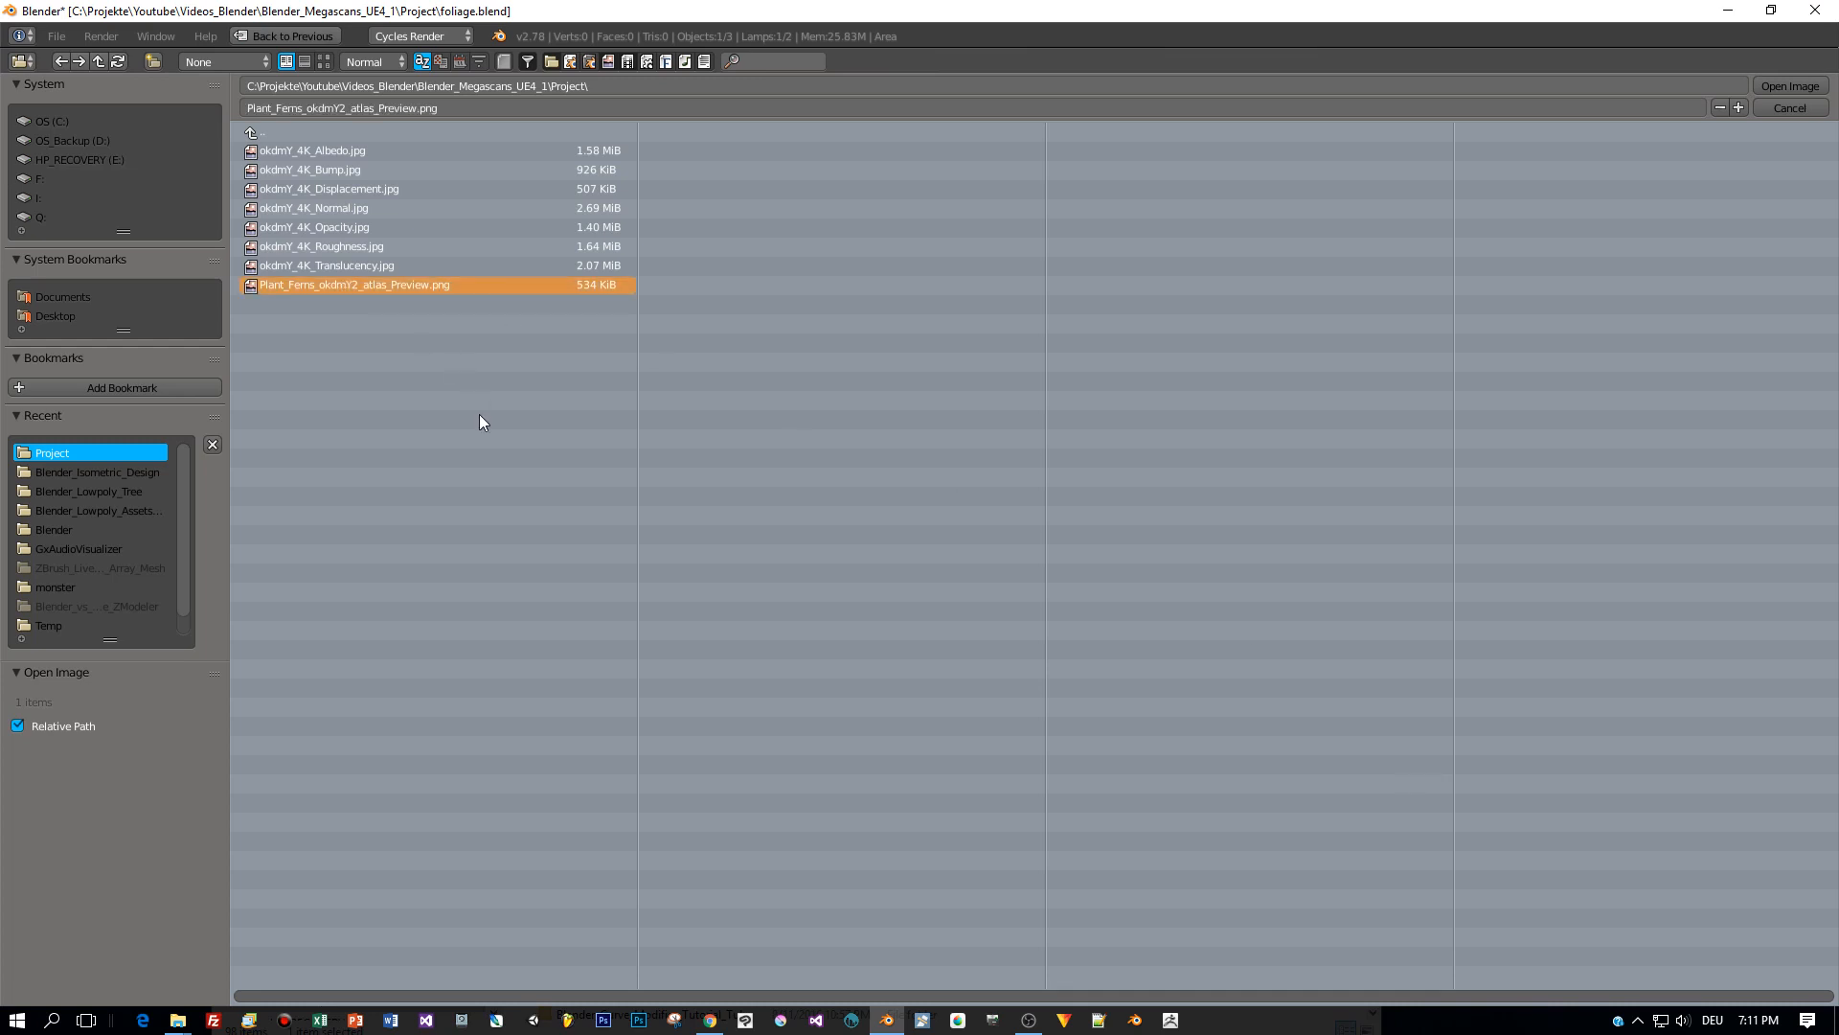
mouse_move(420, 291)
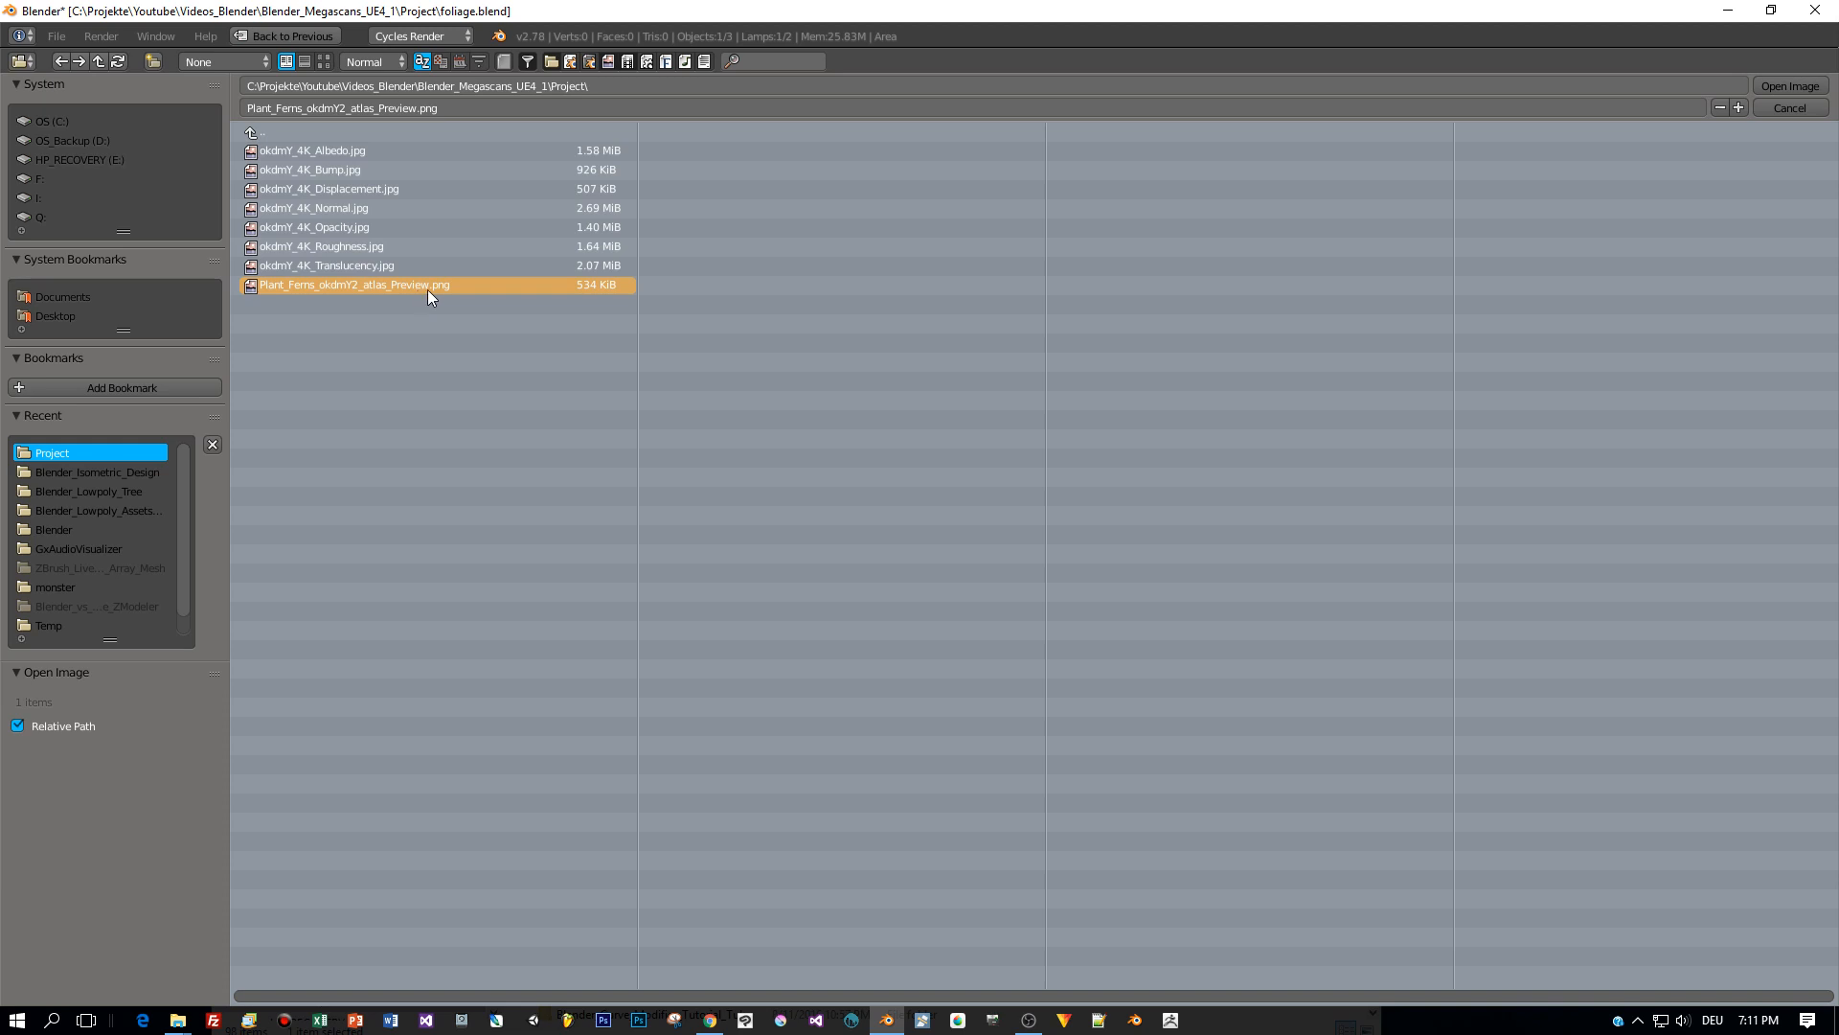
left_click(1787, 86)
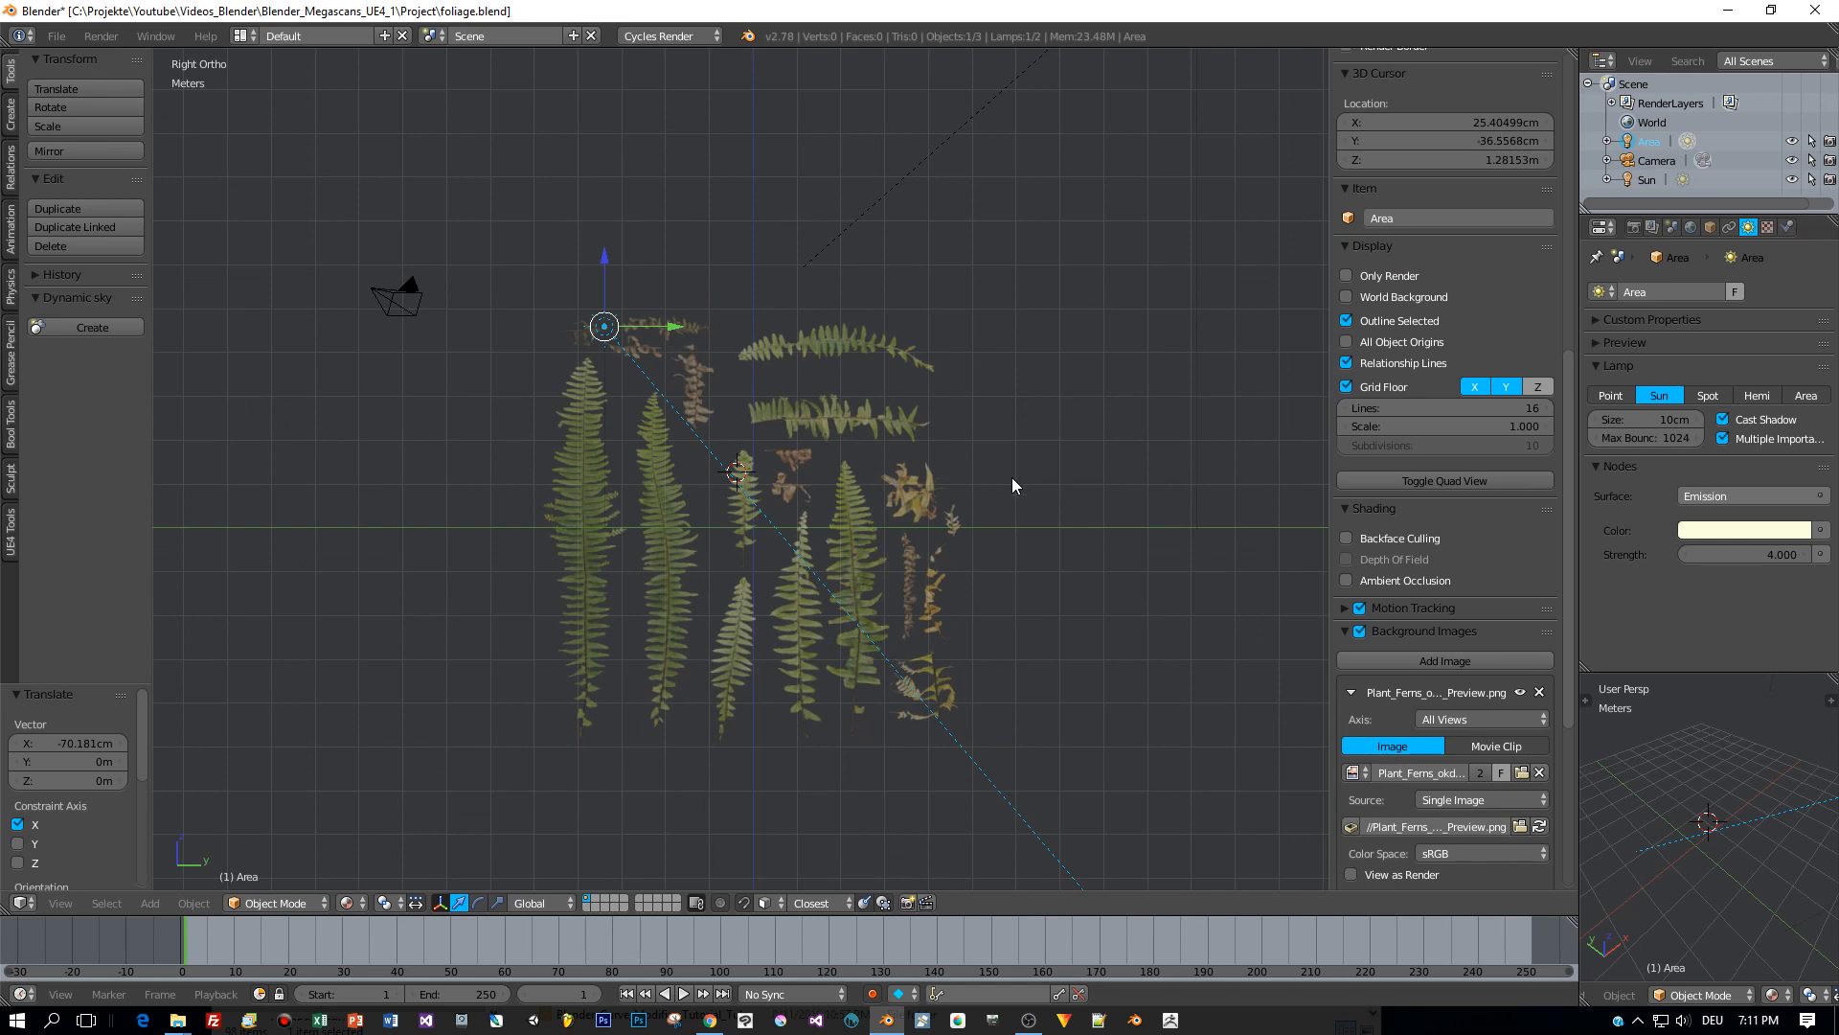
mouse_move(701, 320)
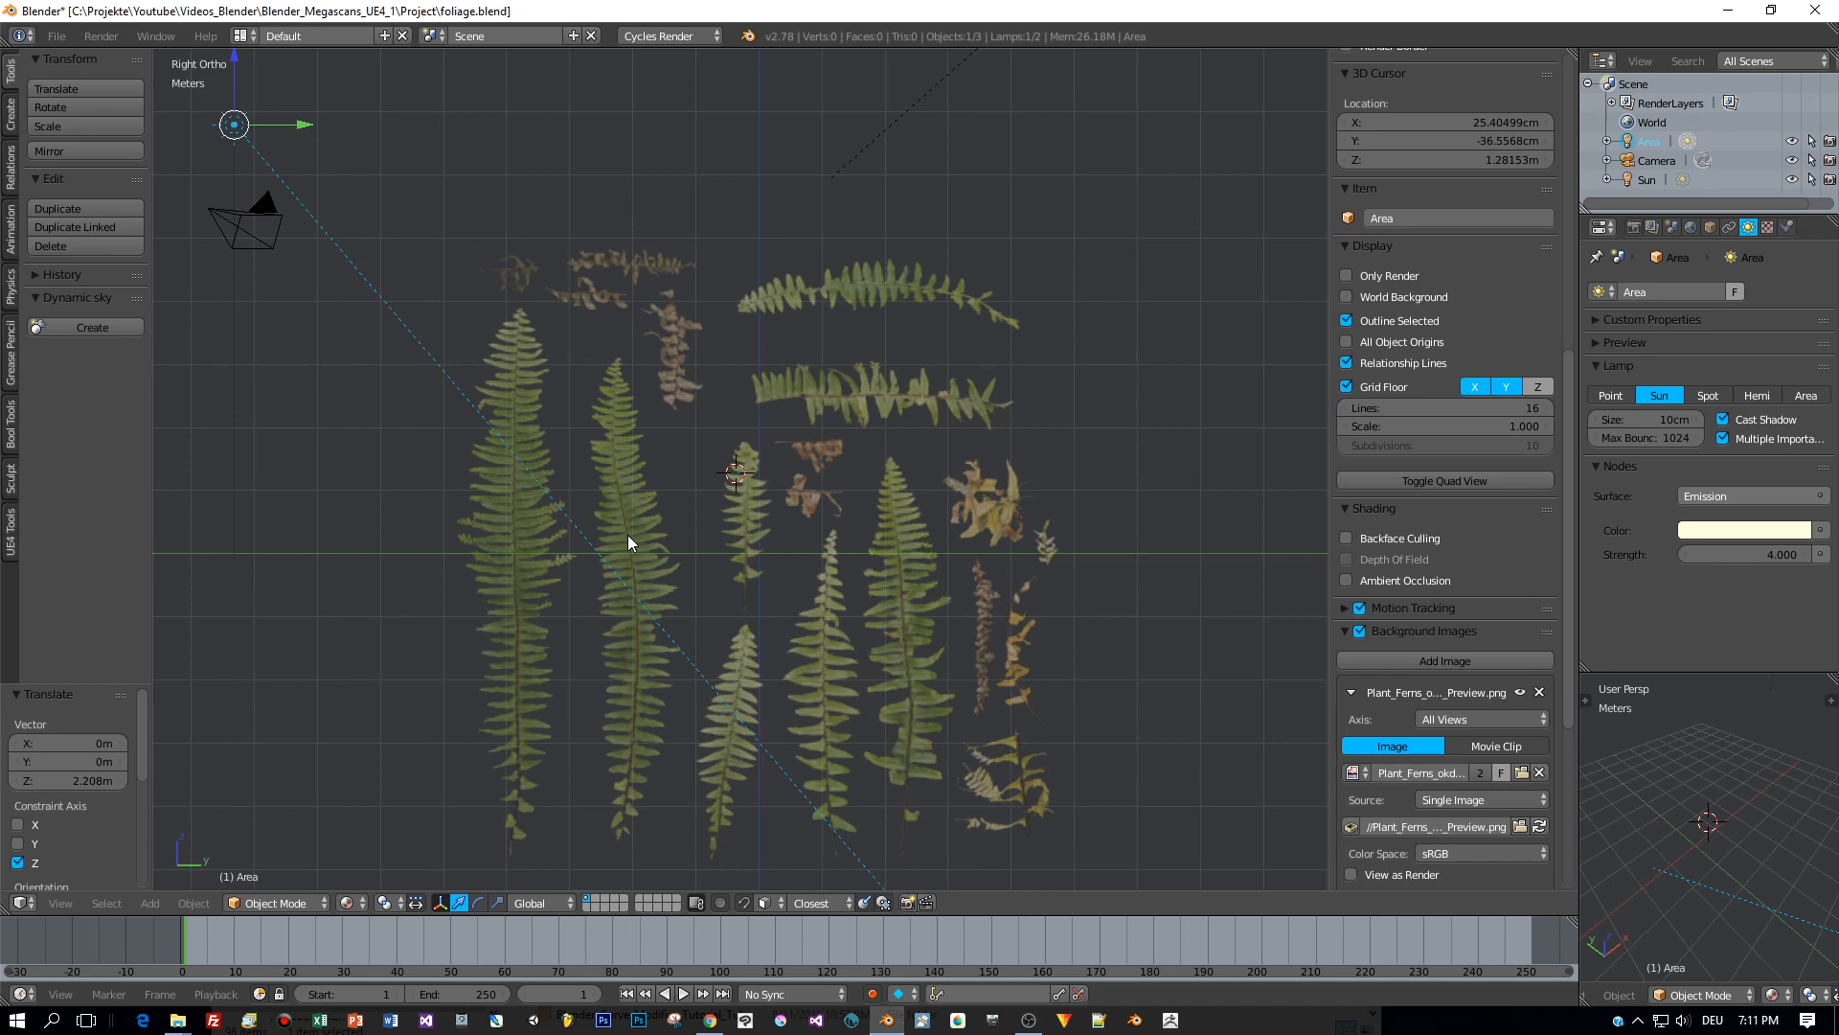
mouse_move(492, 533)
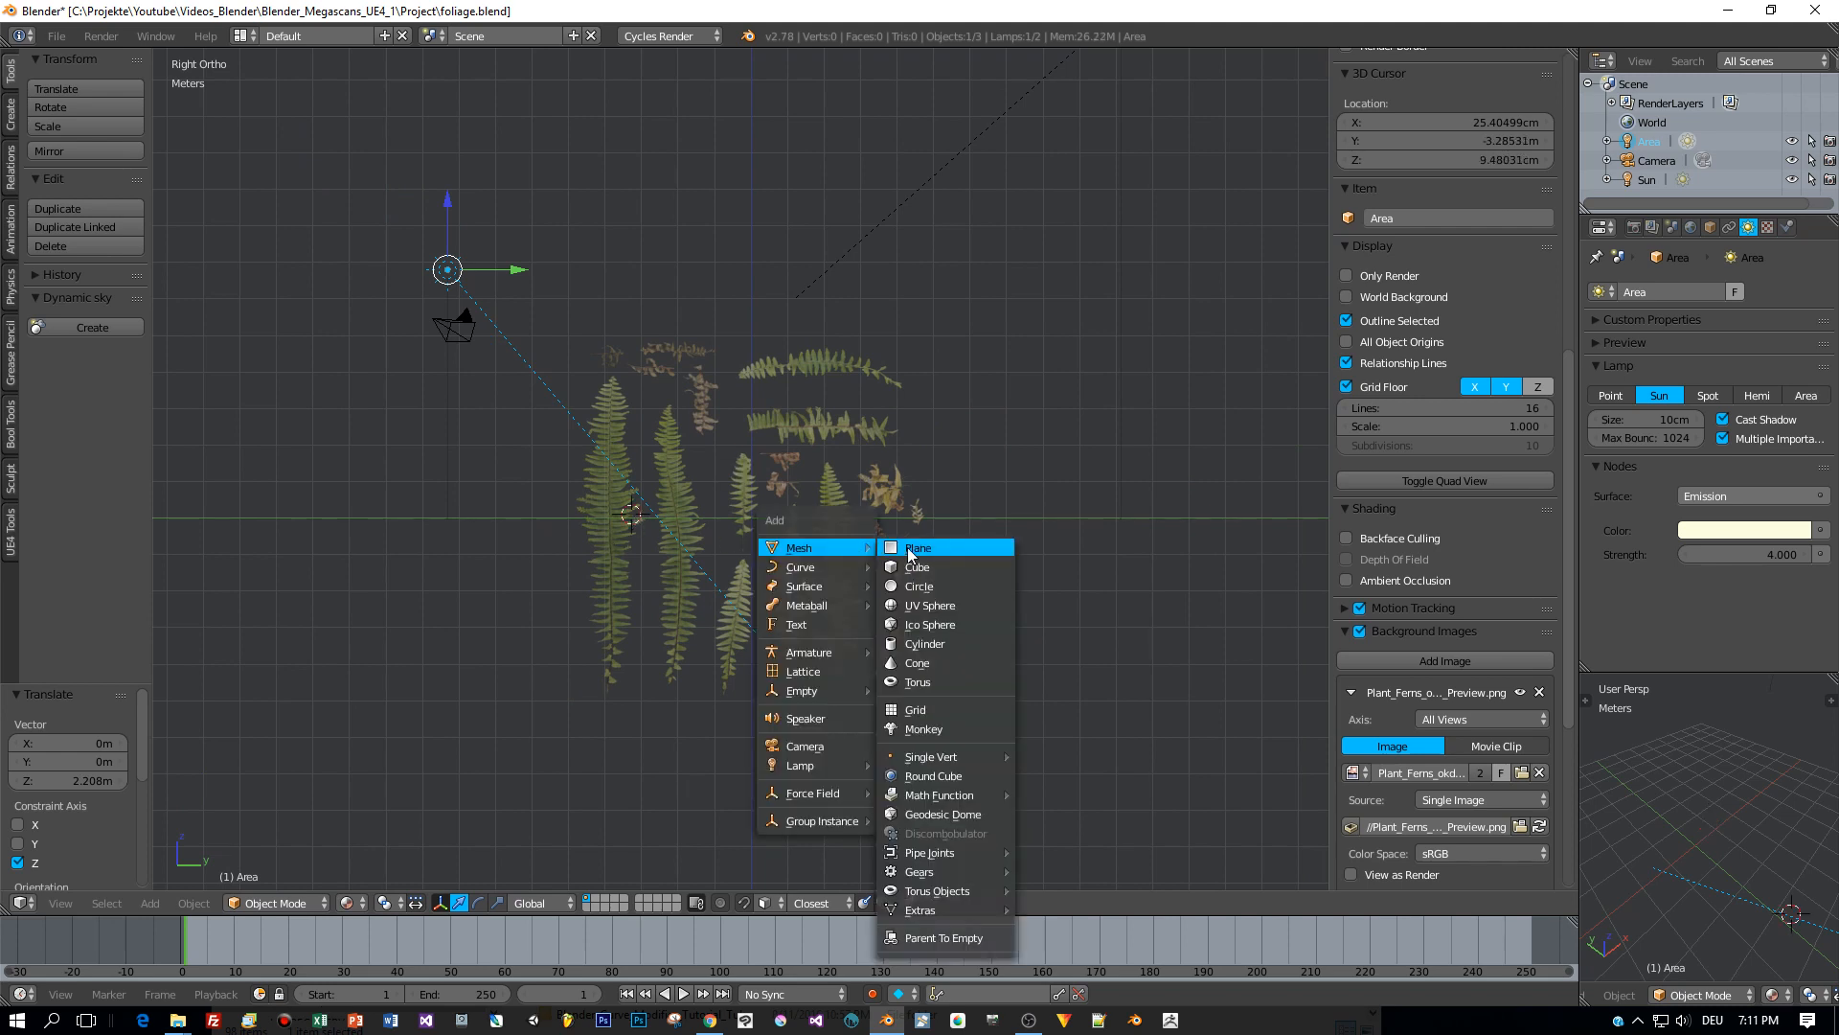
Add a plane over the leftmost fern and reshape its vertices in Edit Mode to trace the frond.
left_click(918, 548)
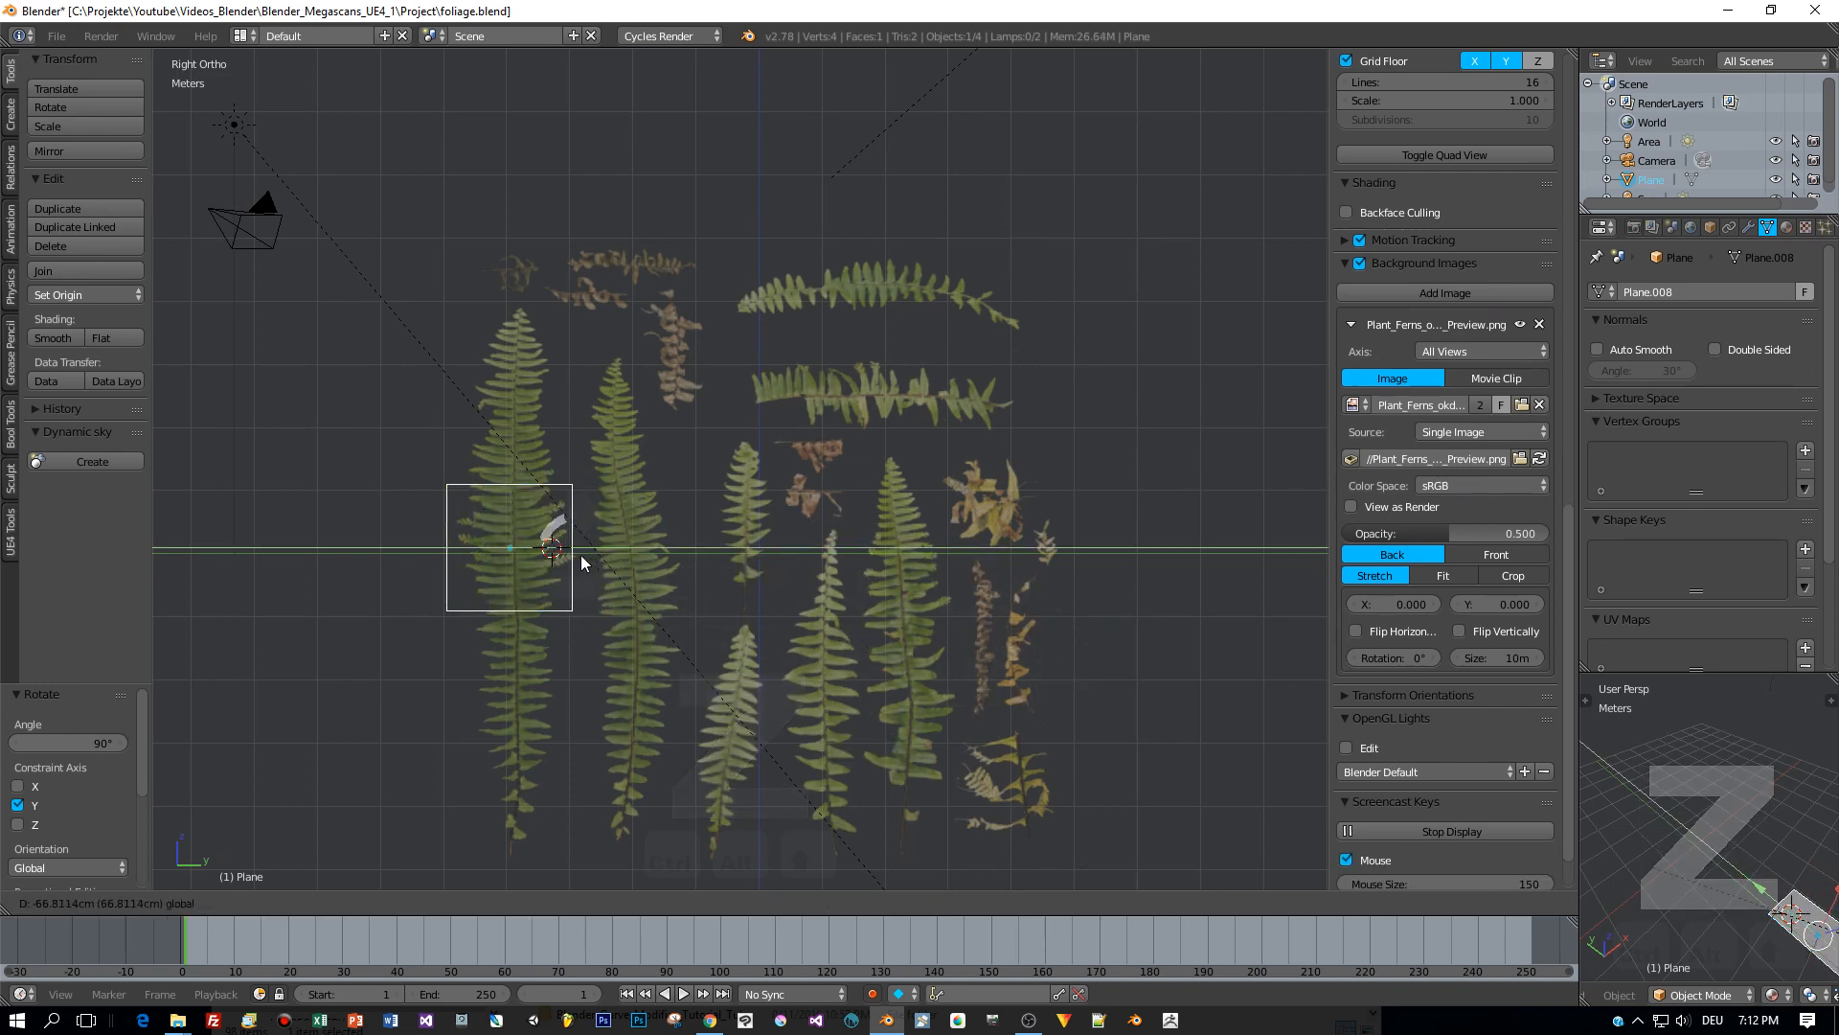
left_click_drag(508, 548, 514, 548)
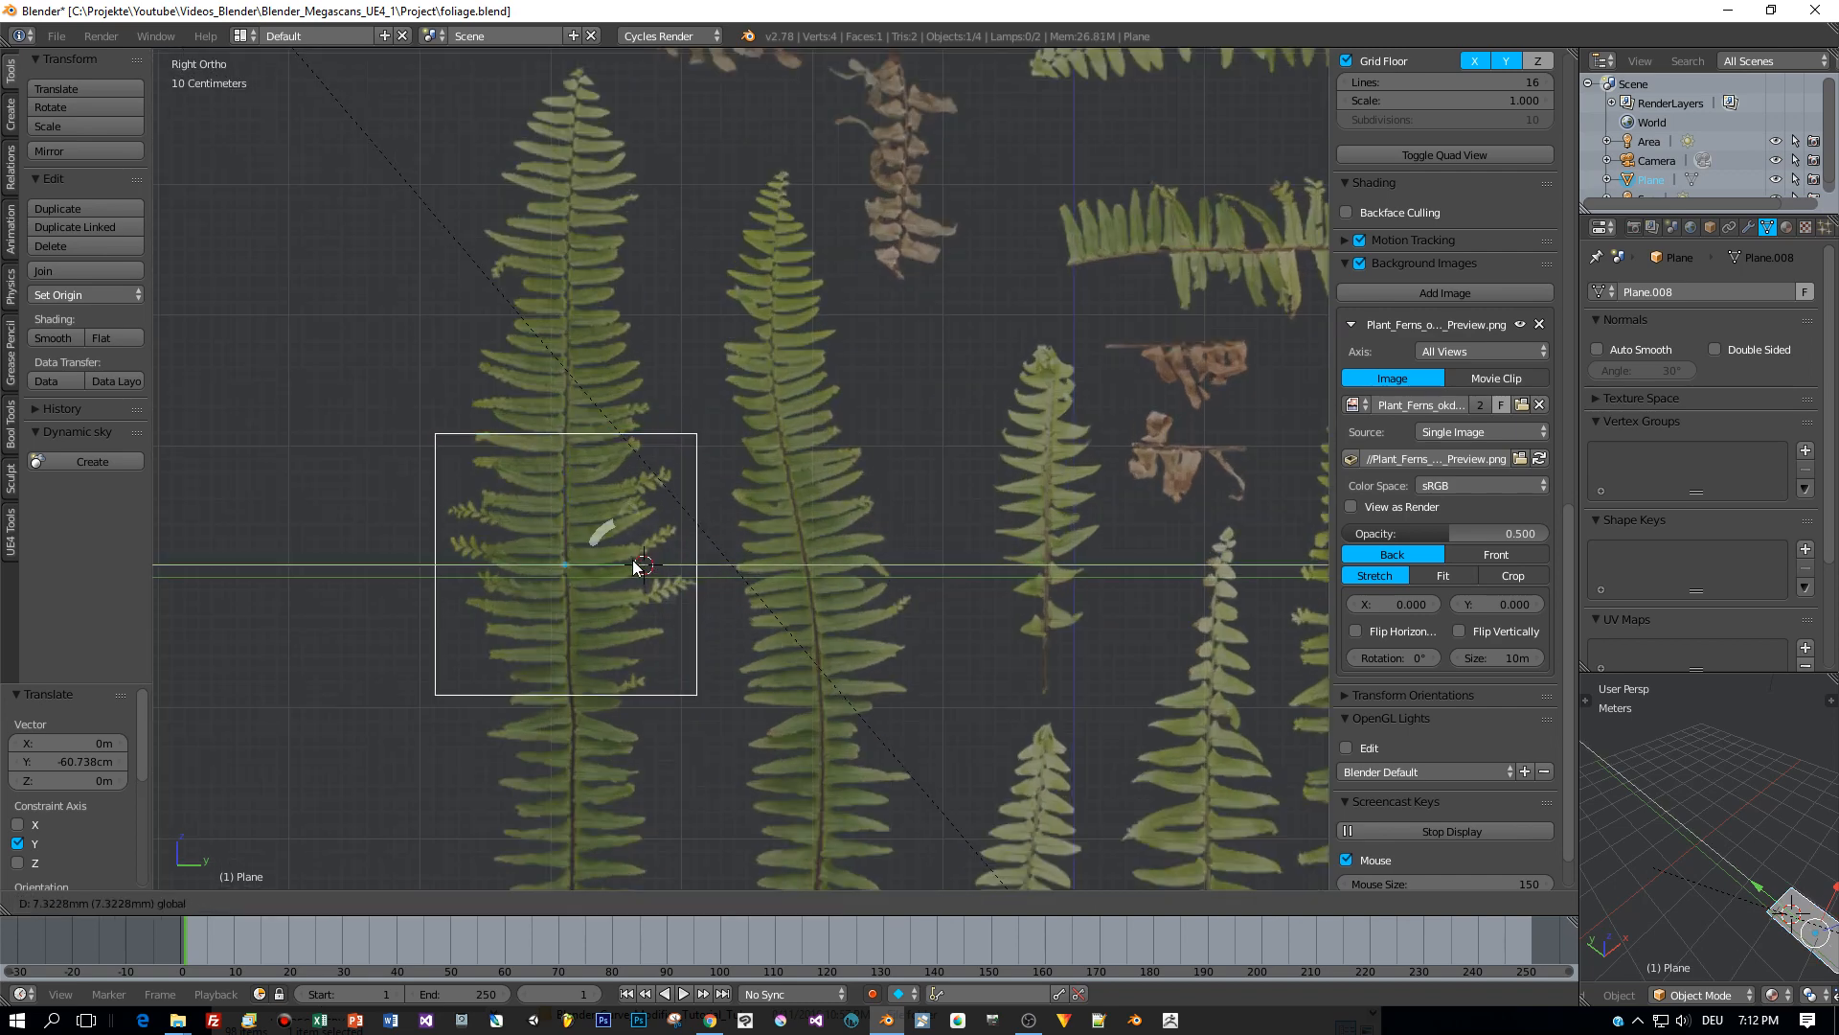
key("Tab")
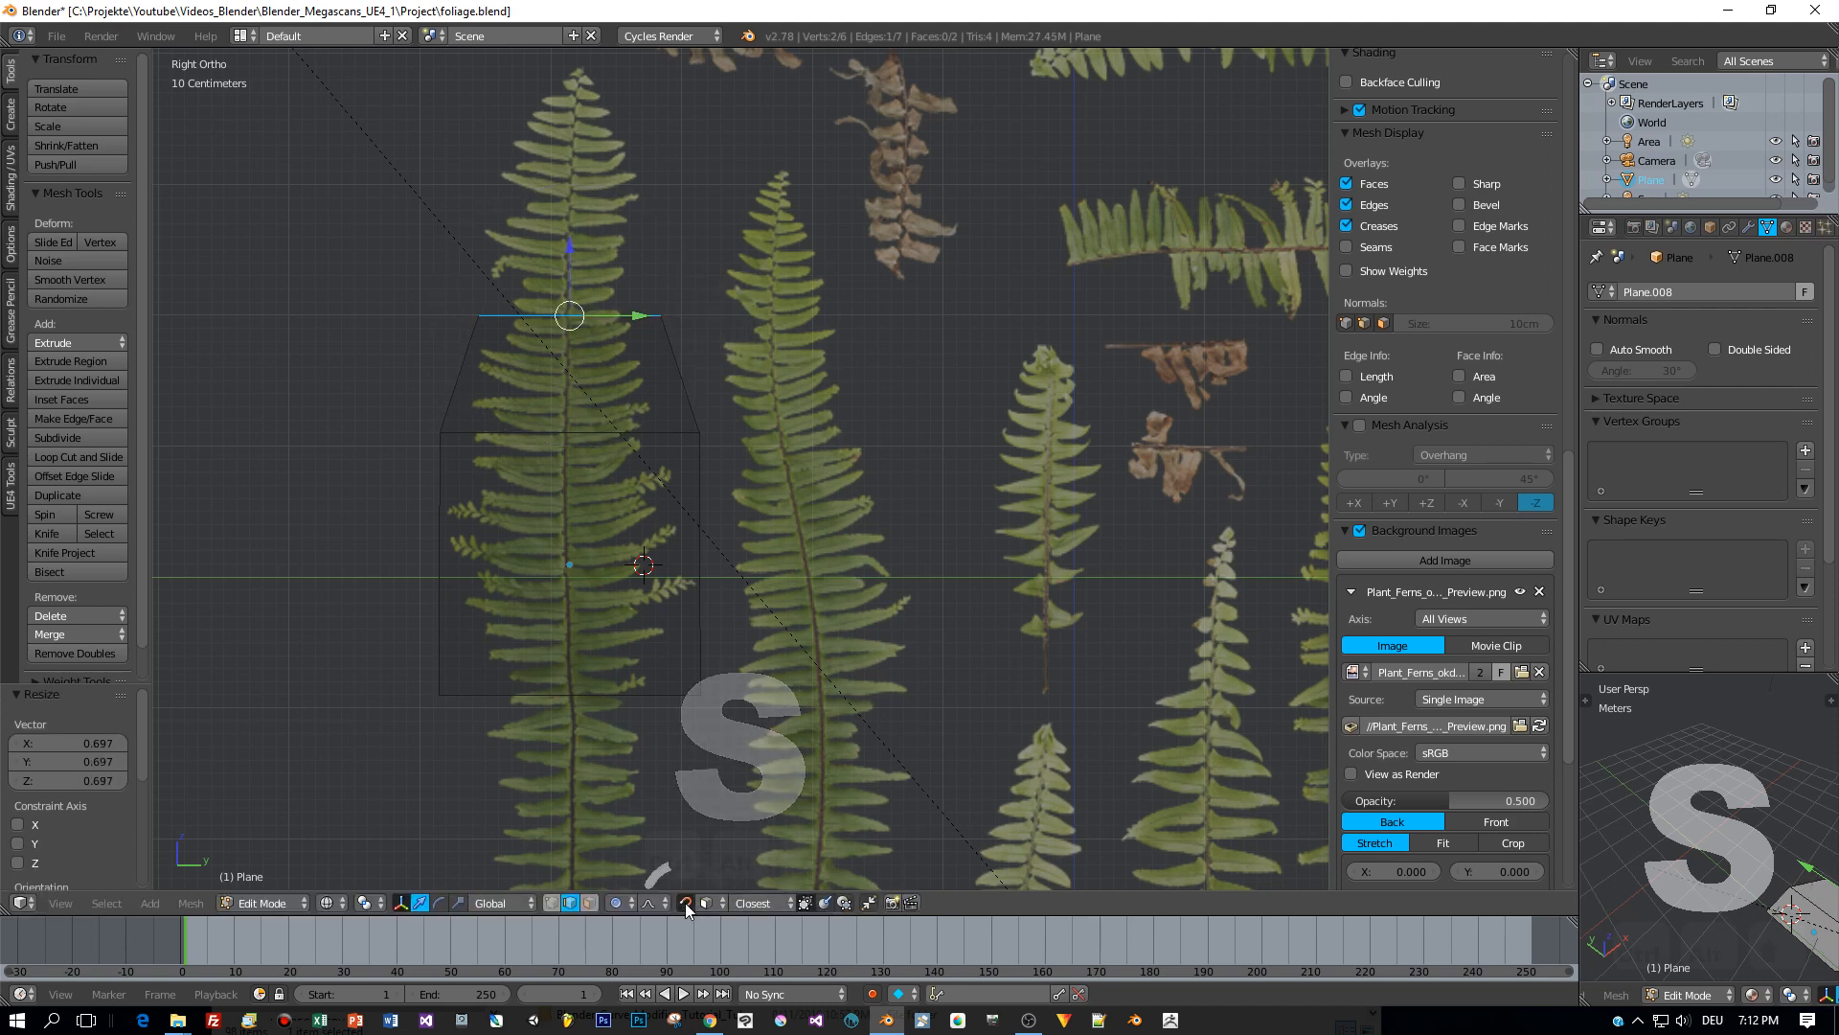
left_click(646, 903)
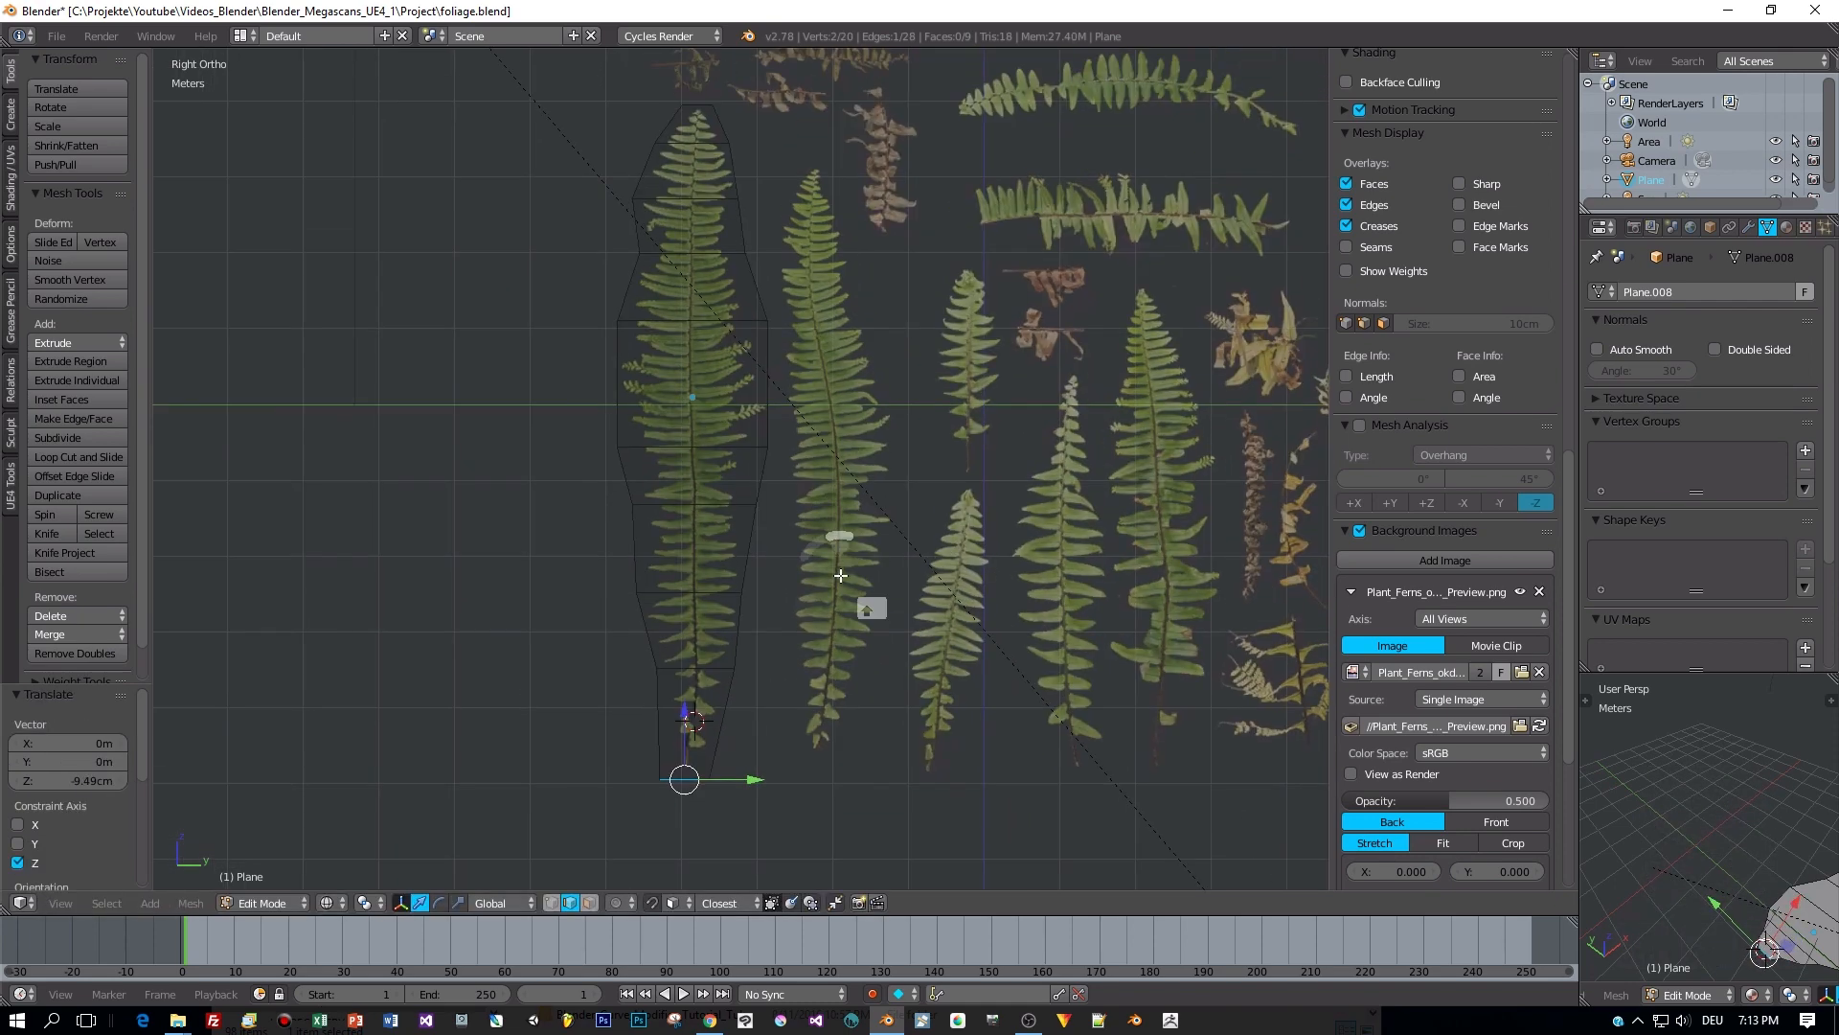
Select the whole fern outline mesh and unwrap it into UVs.
key("z")
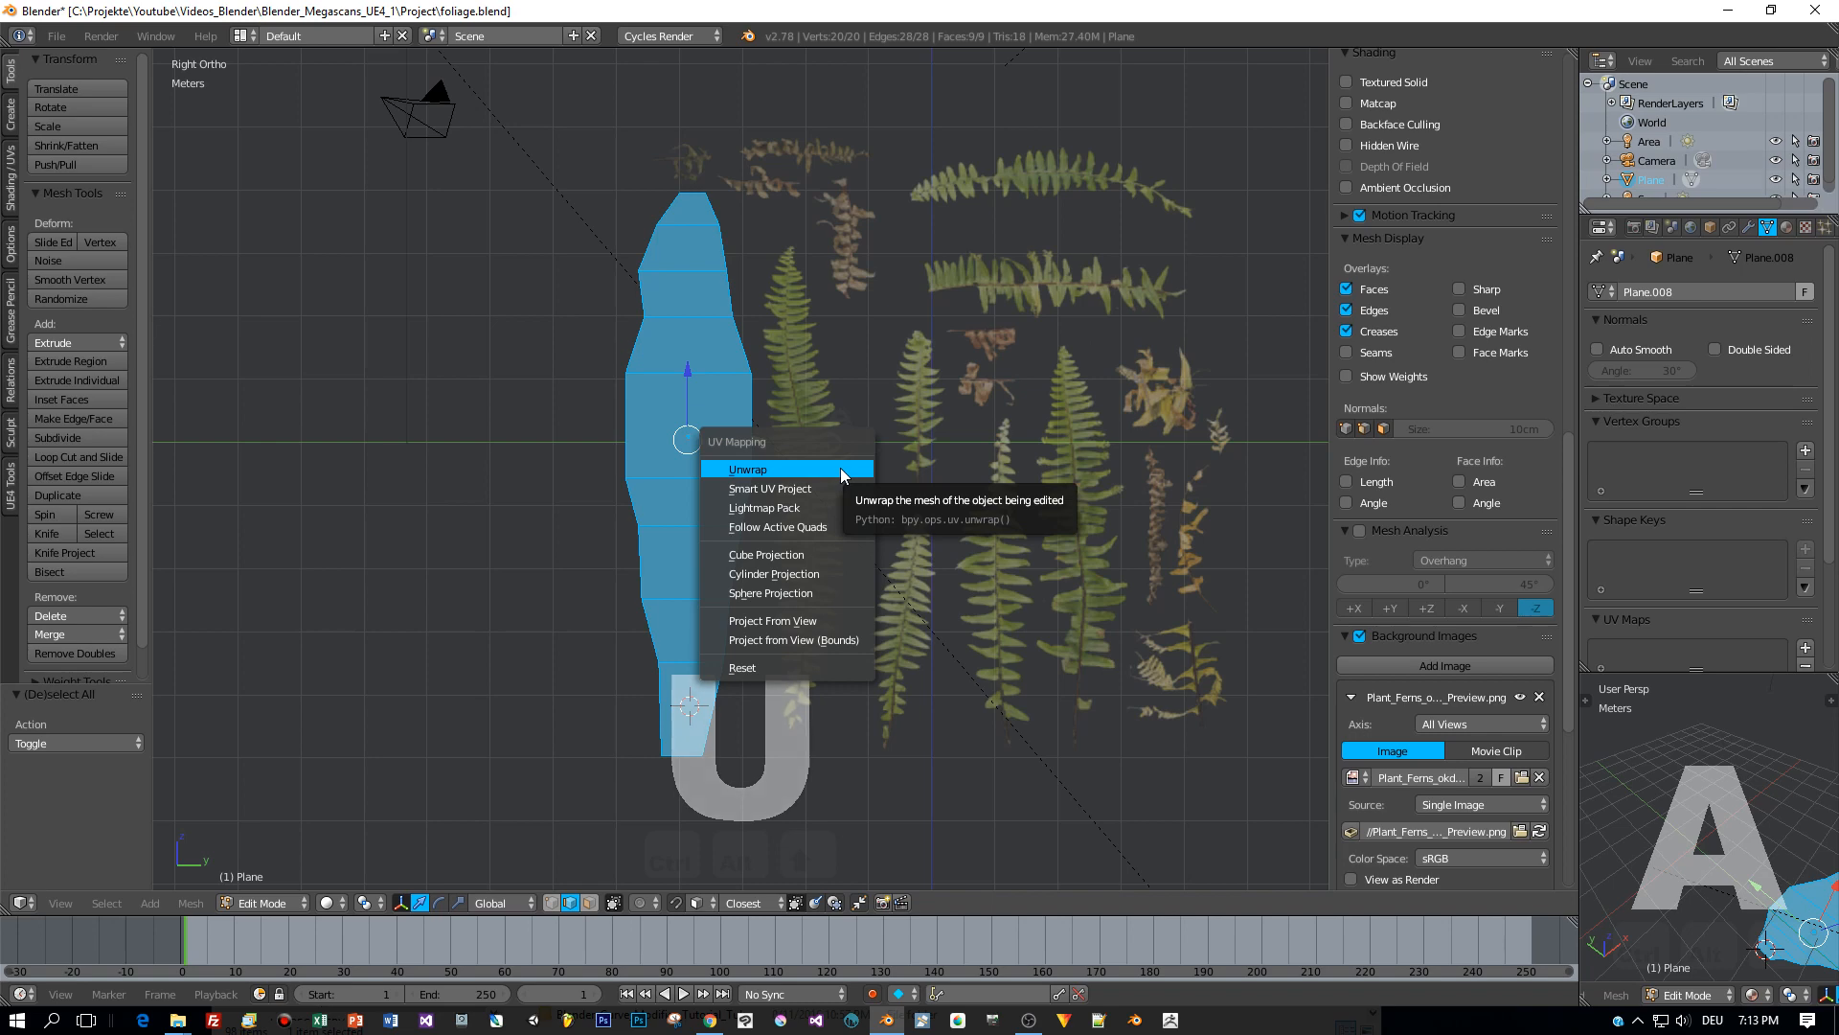
left_click(747, 470)
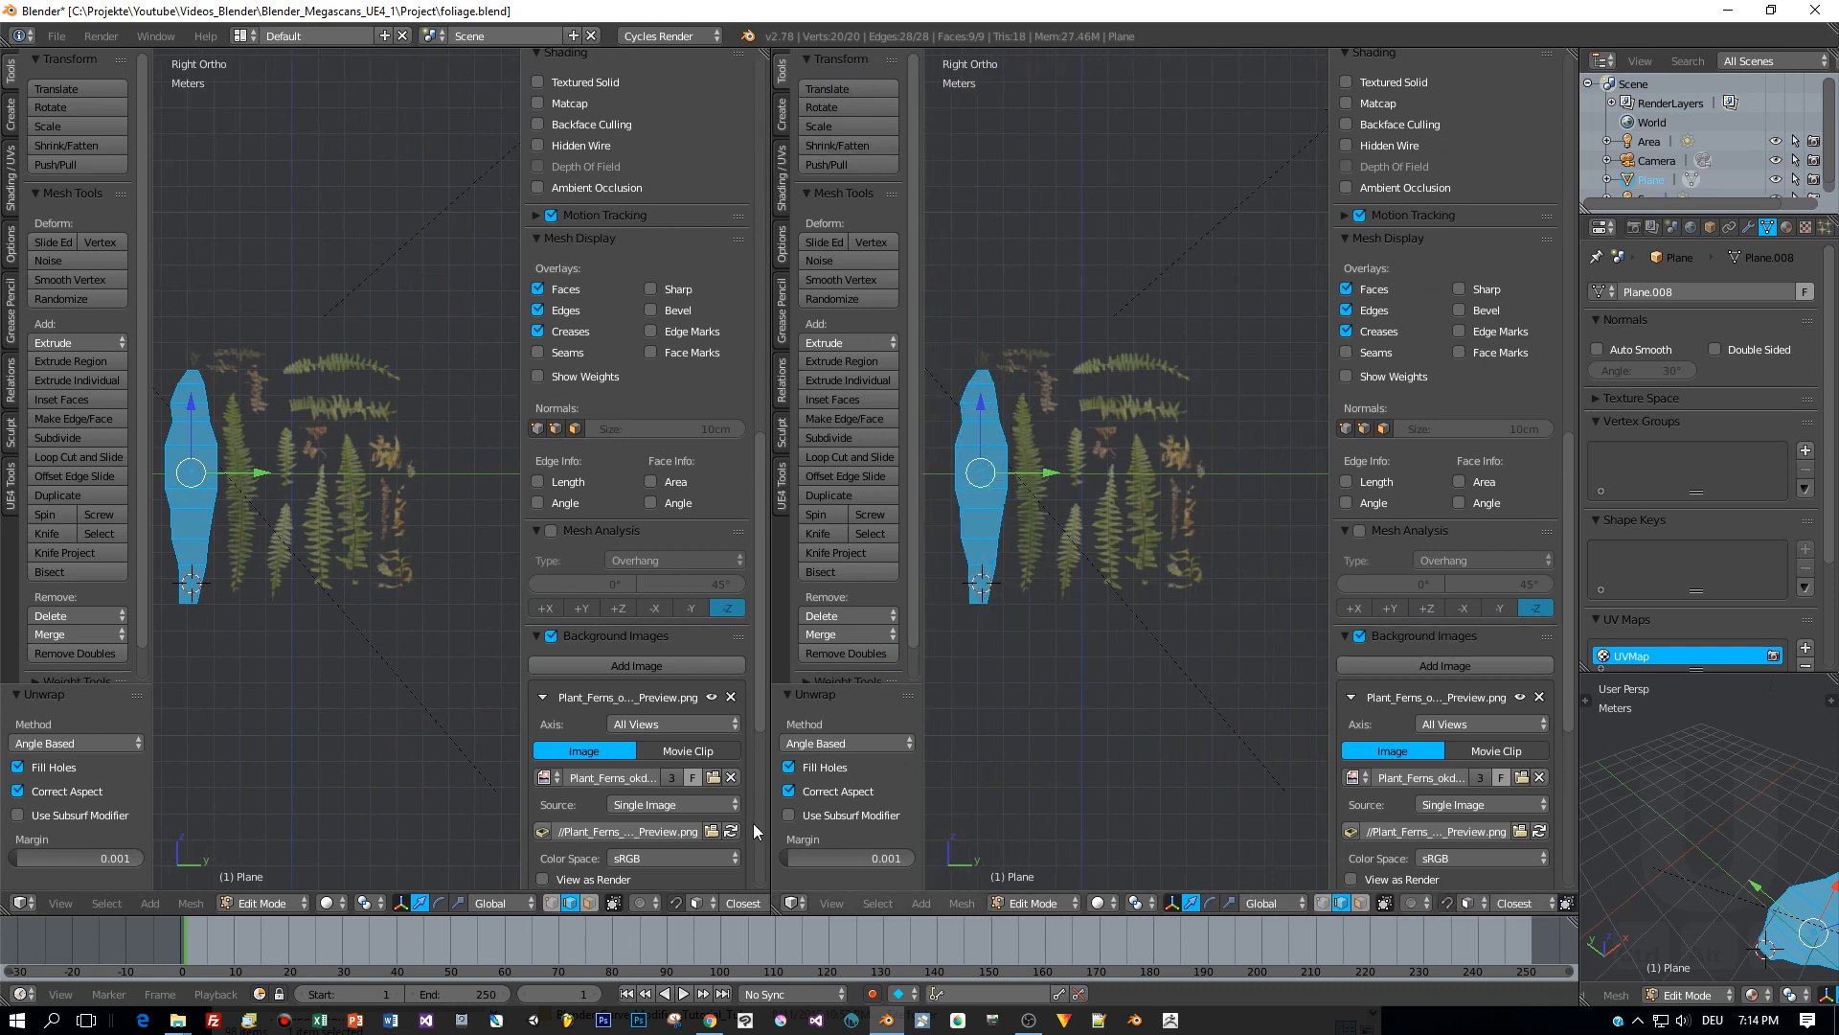
Switch the right view to the UV/Image Editor and rotate the UV island onto a fern in the atlas.
left_click(797, 903)
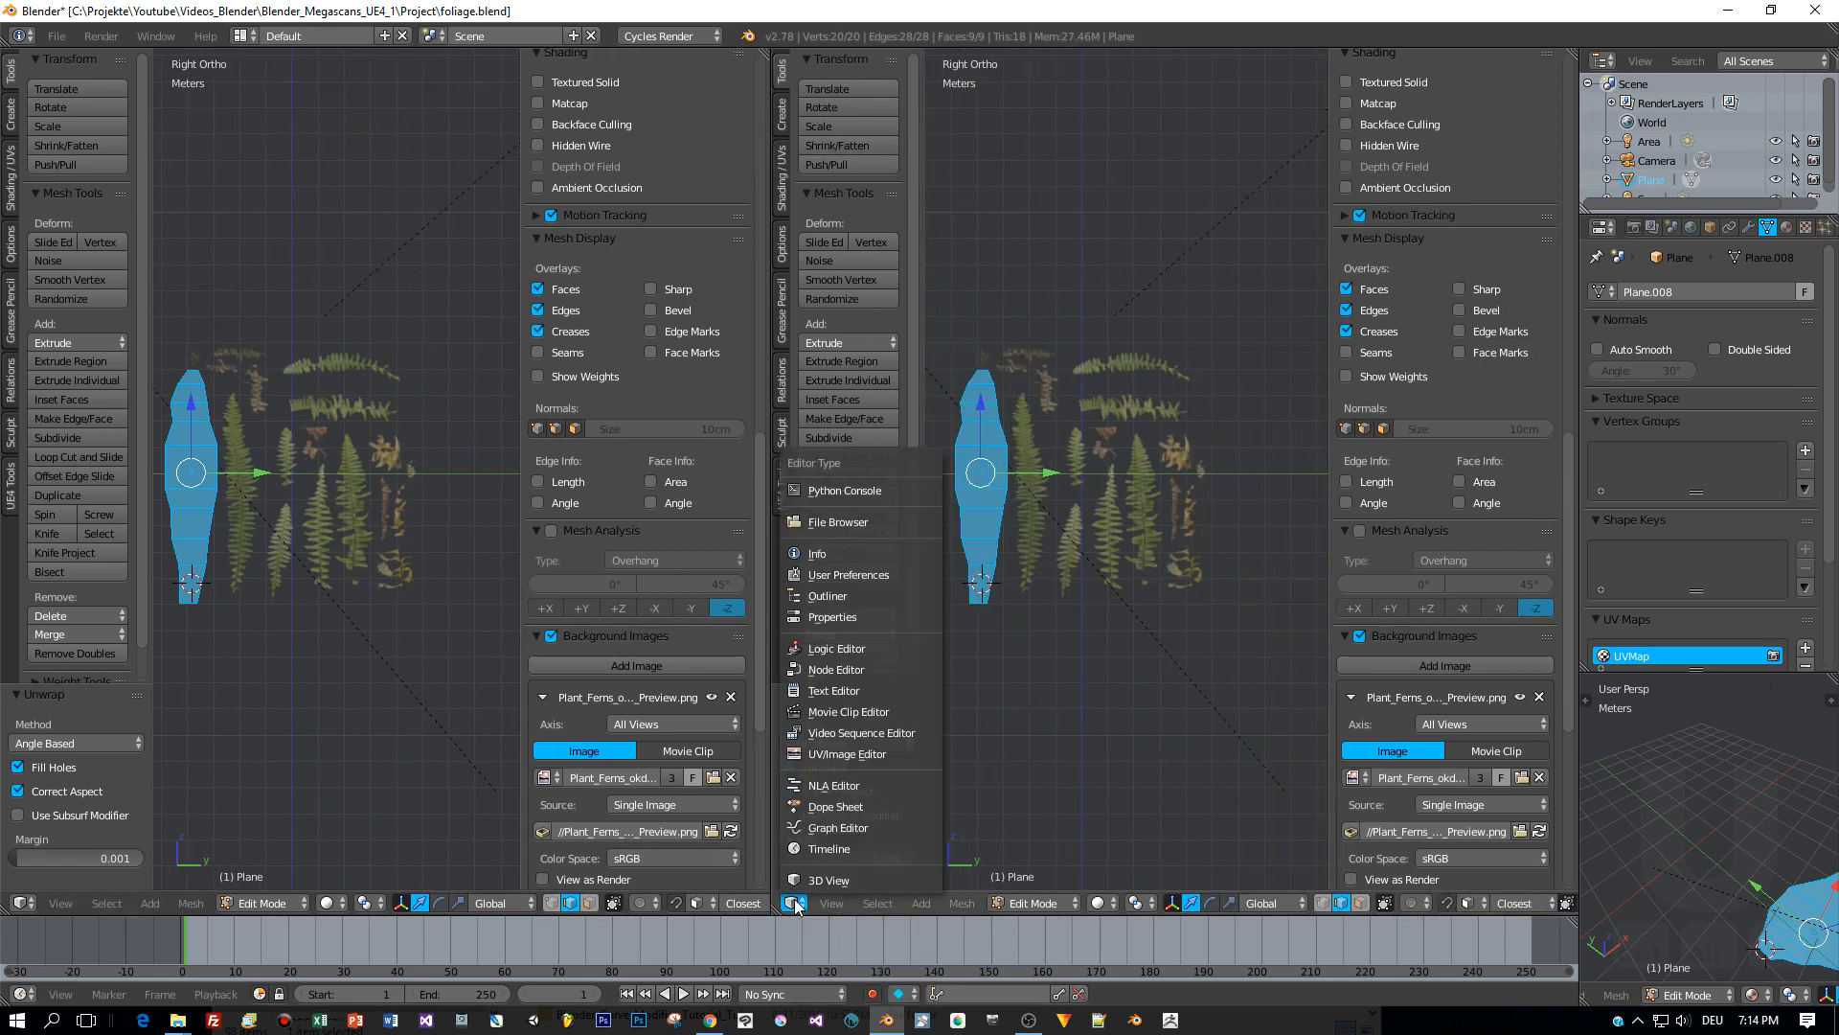
left_click(843, 753)
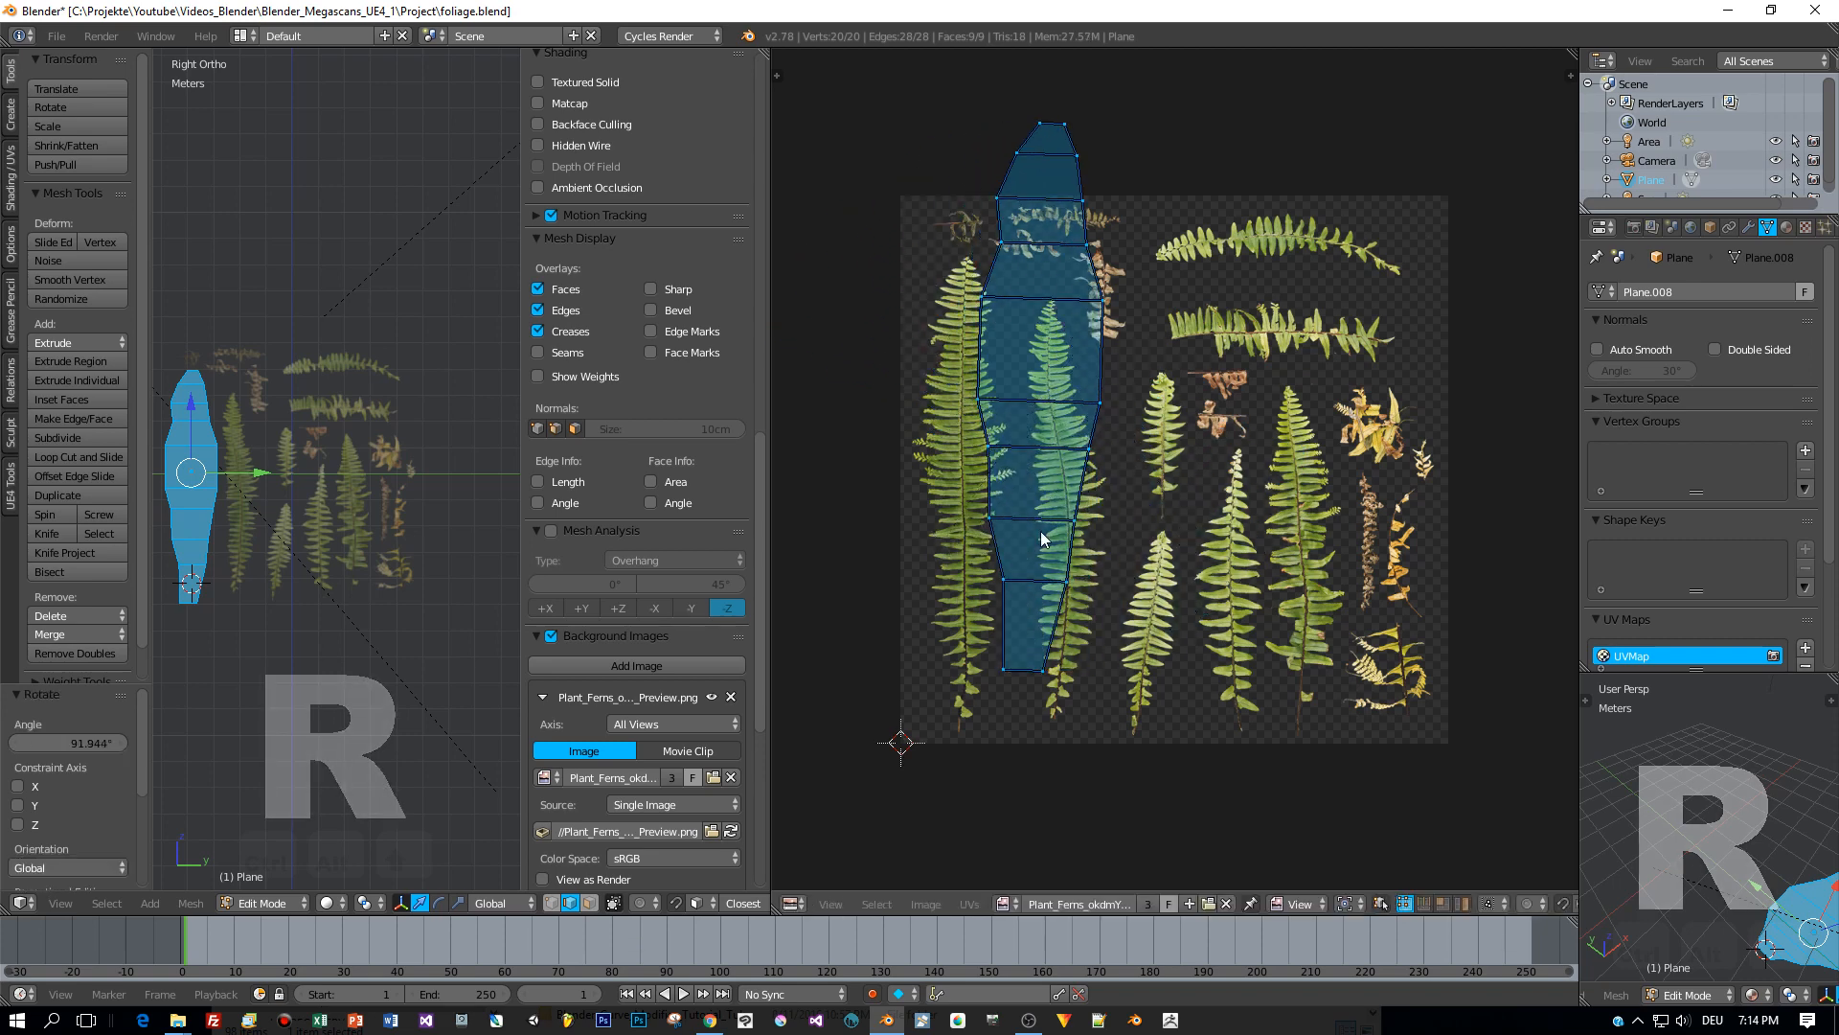
left_click_drag(1038, 435, 968, 470)
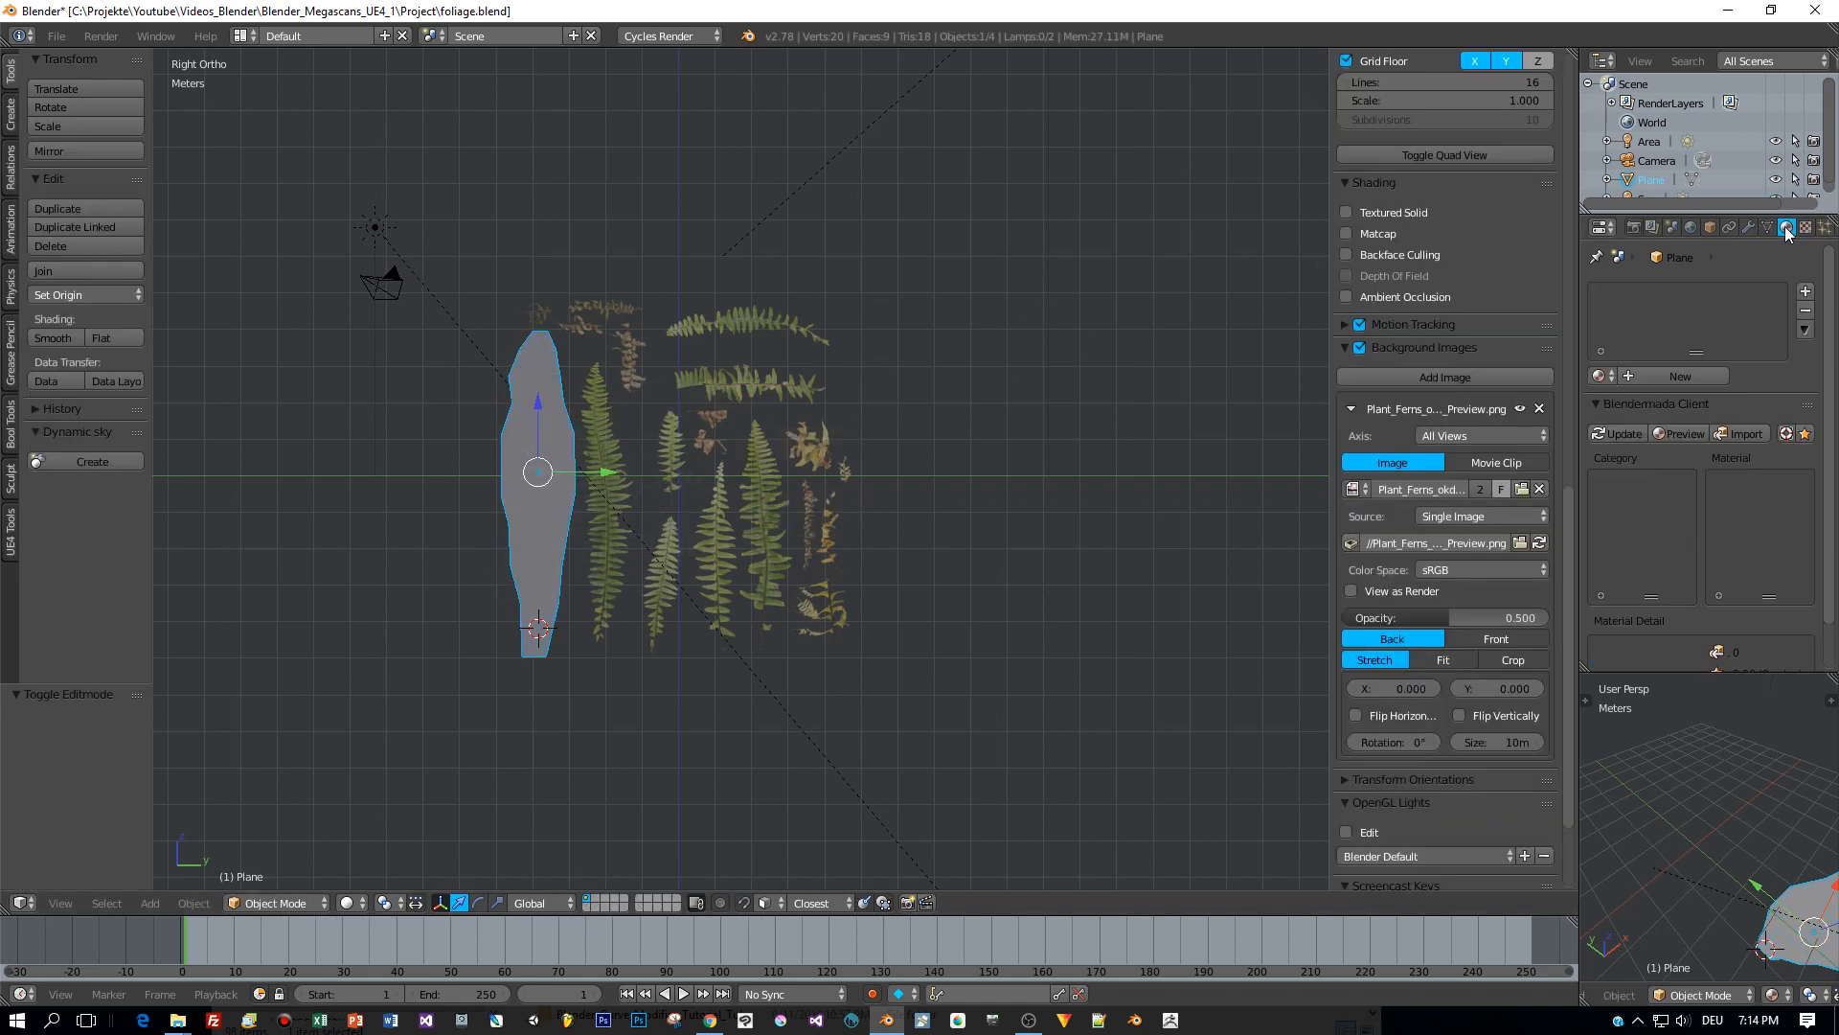
Create a new material named matFoliage and rename the plane object to Foliage.
left_click(1786, 228)
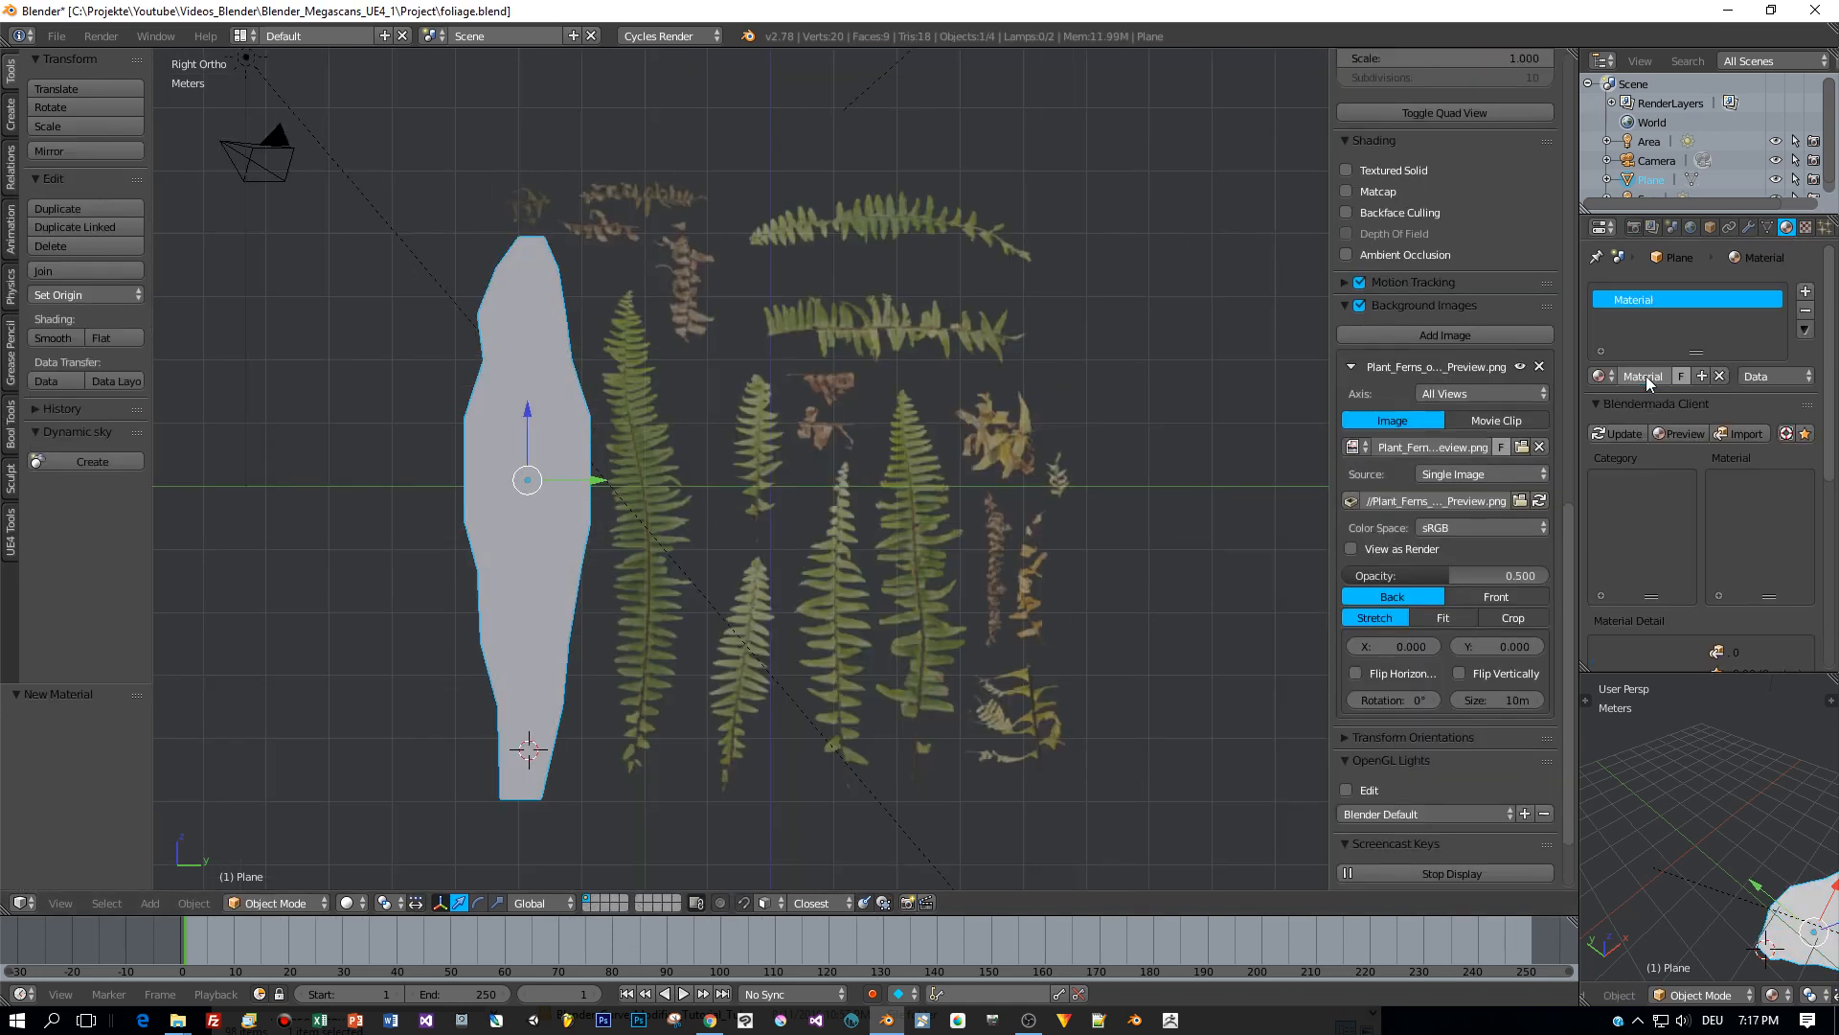
double_click(1642, 375)
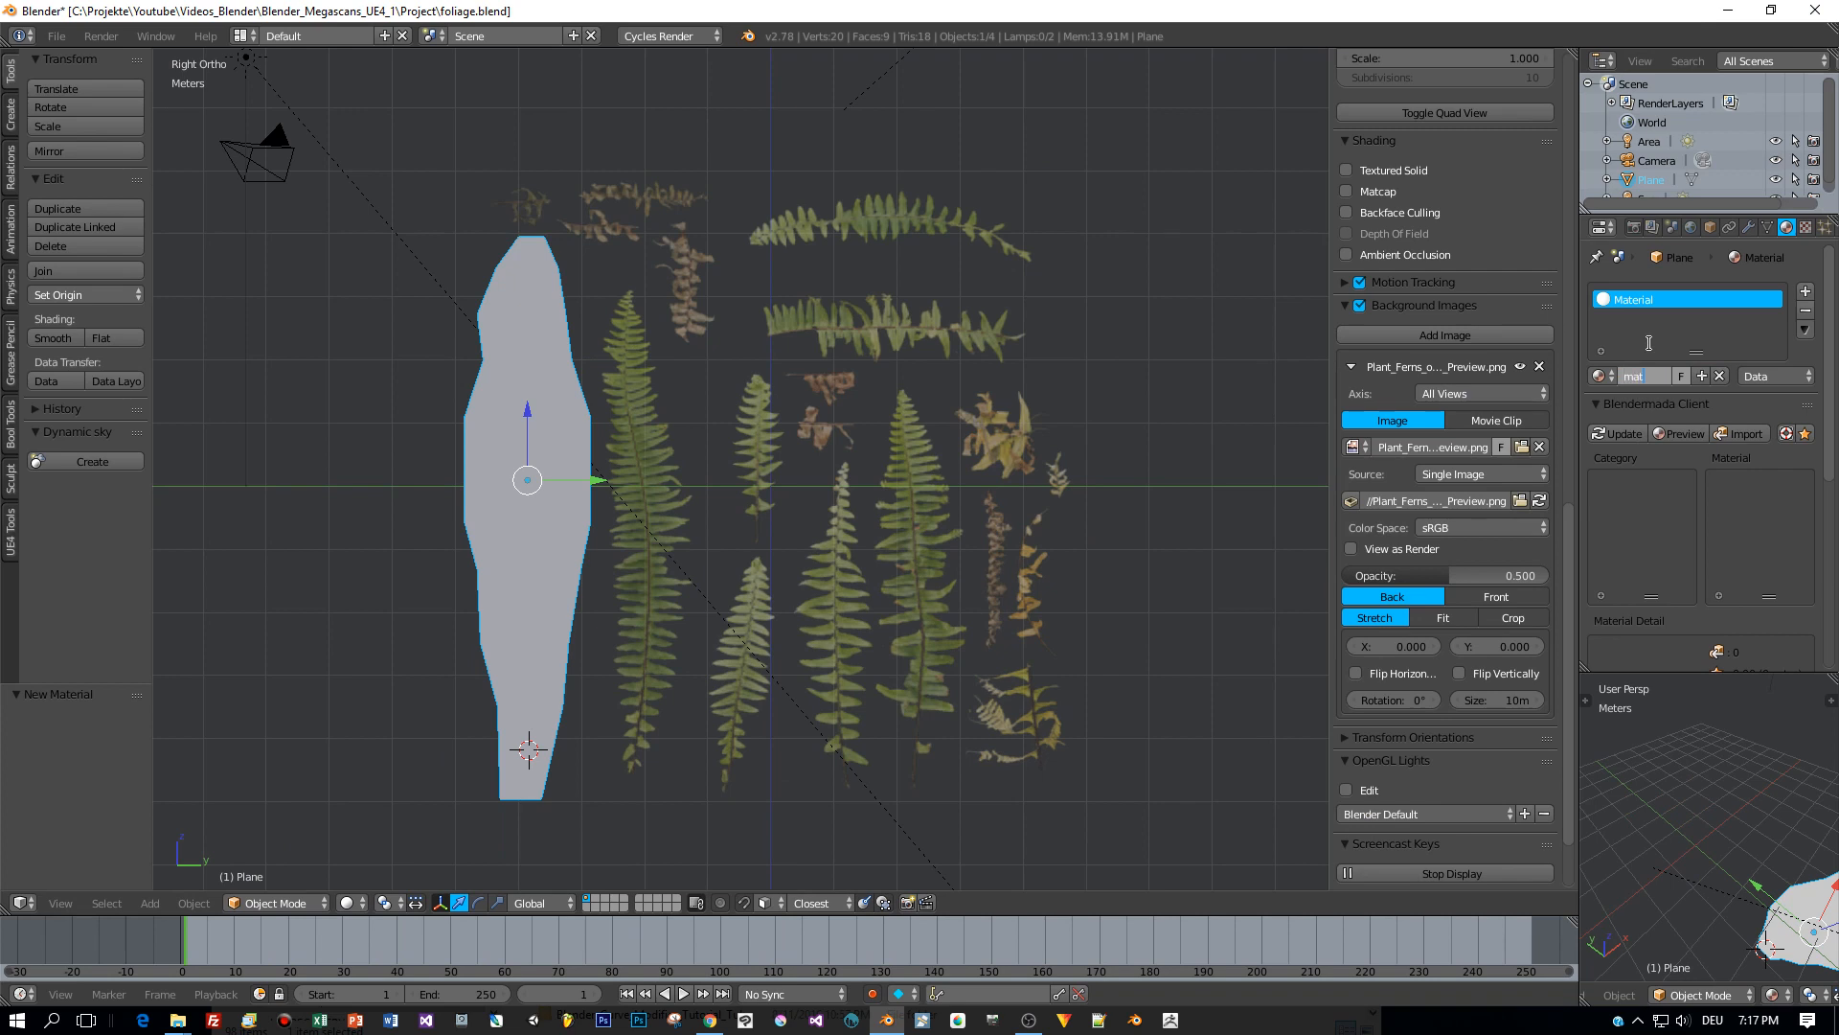
type("matFoliage")
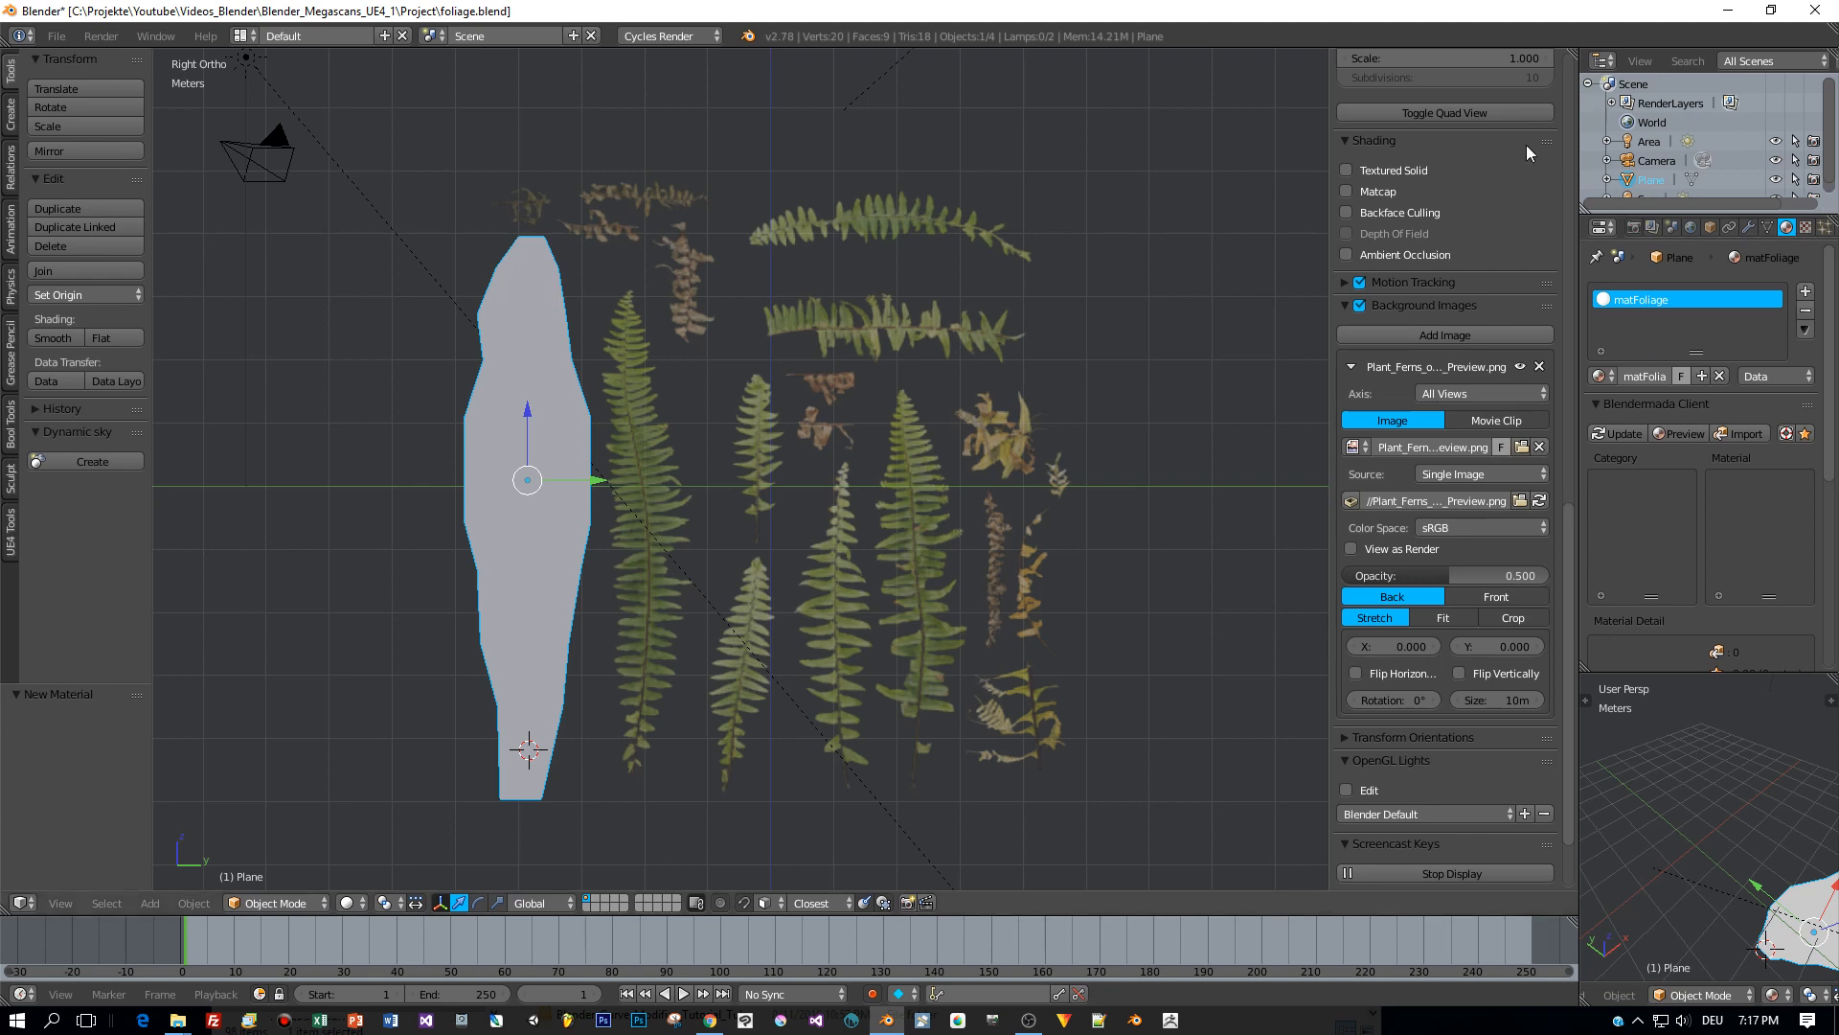
double_click(1653, 179)
type("Foliag")
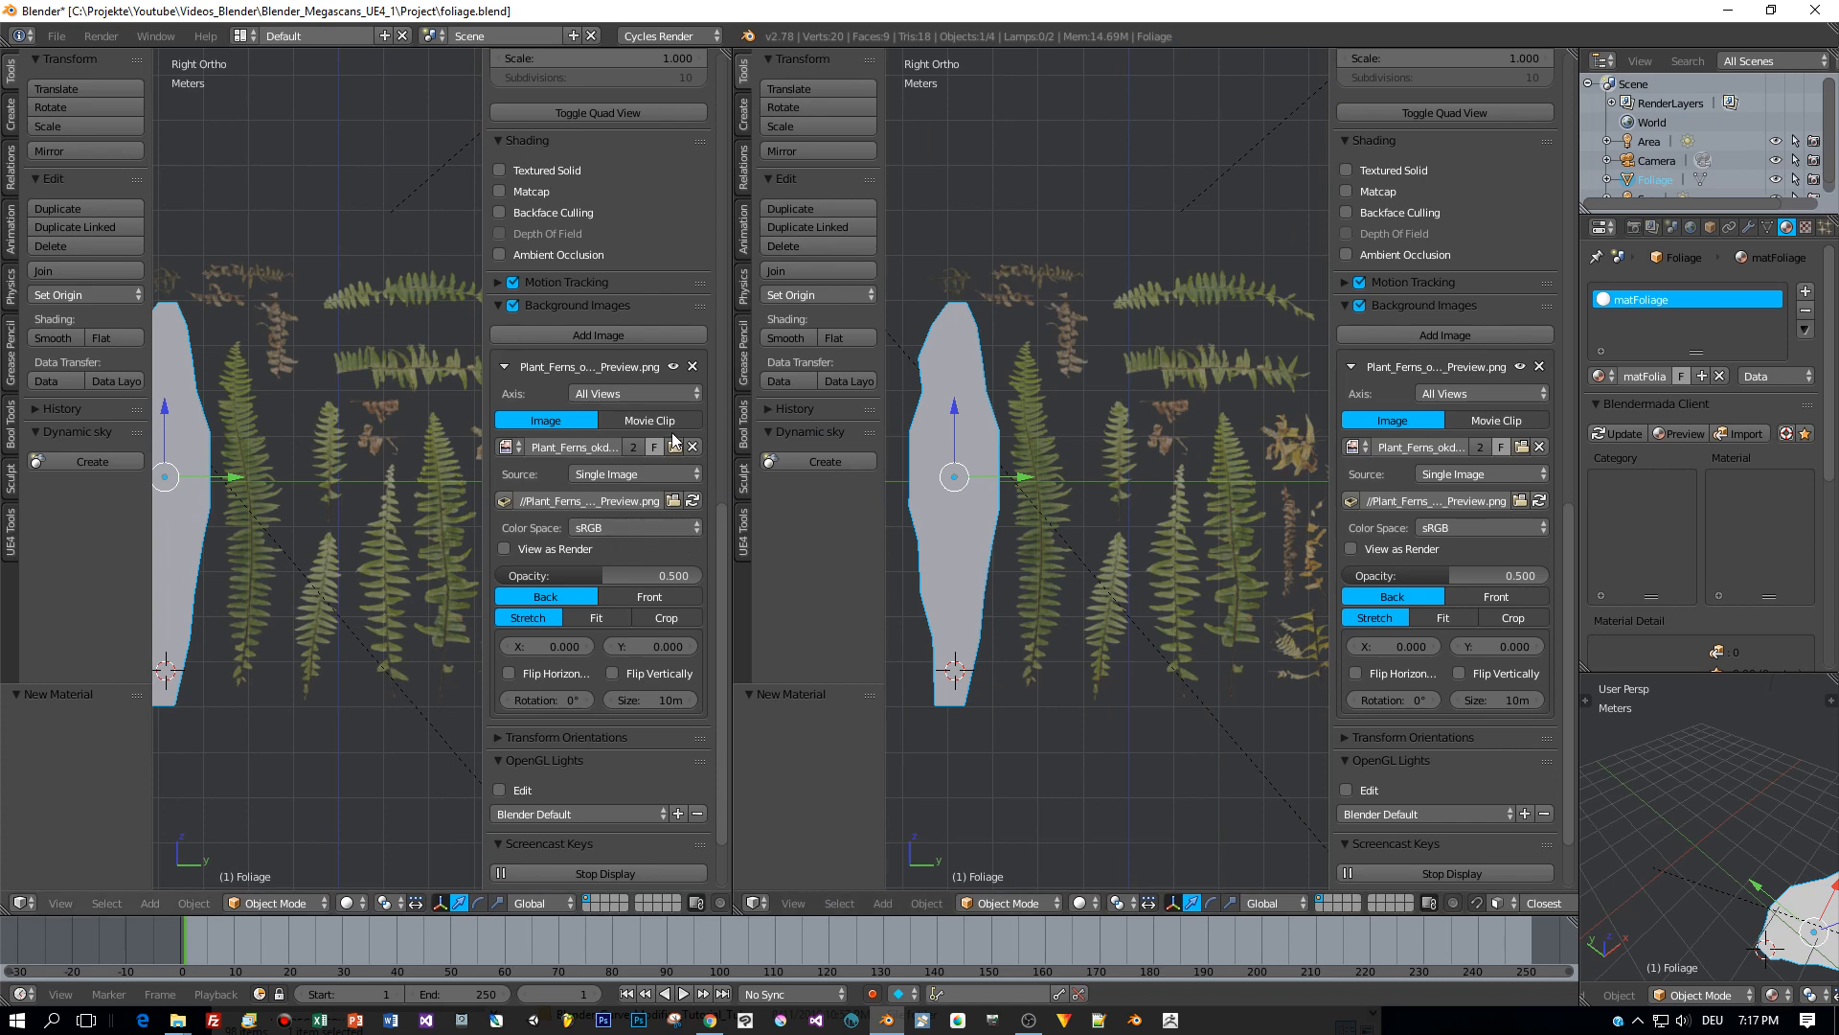
mouse_move(691, 447)
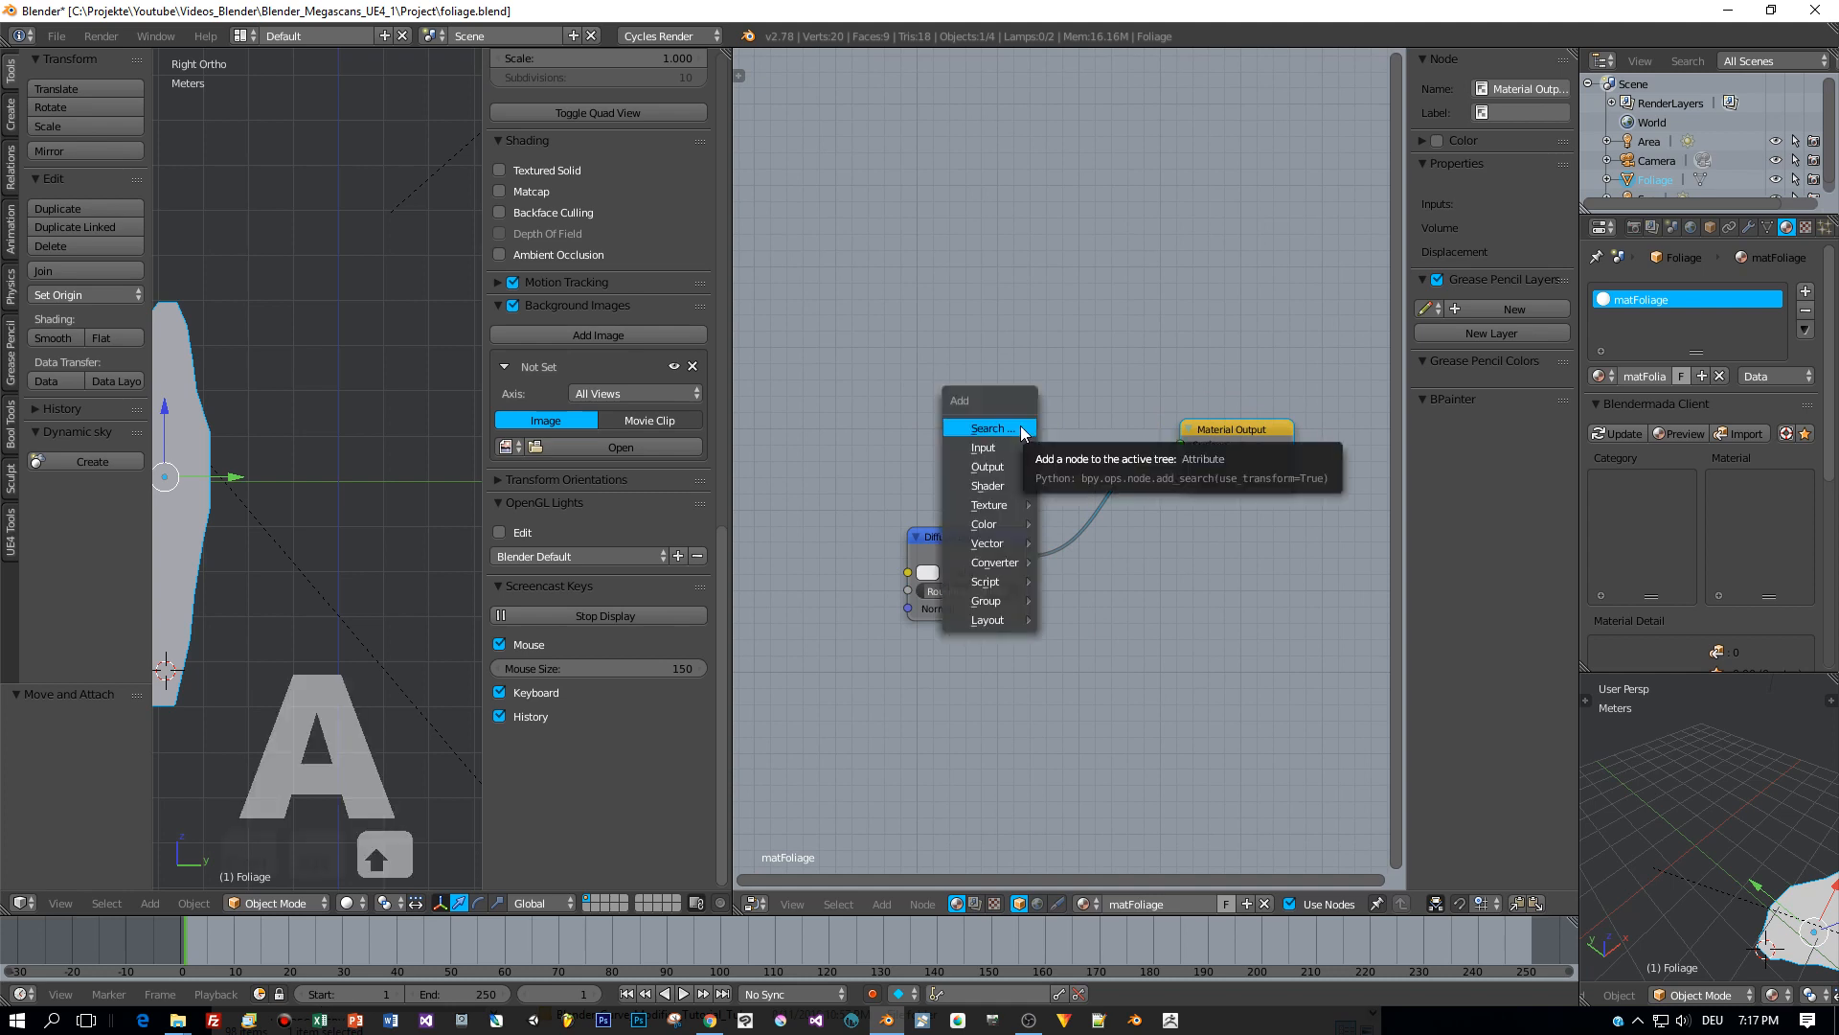
Add an Image Texture node with the fern preview PNG and wire its Color into the Diffuse BSDF.
left_click(989, 427)
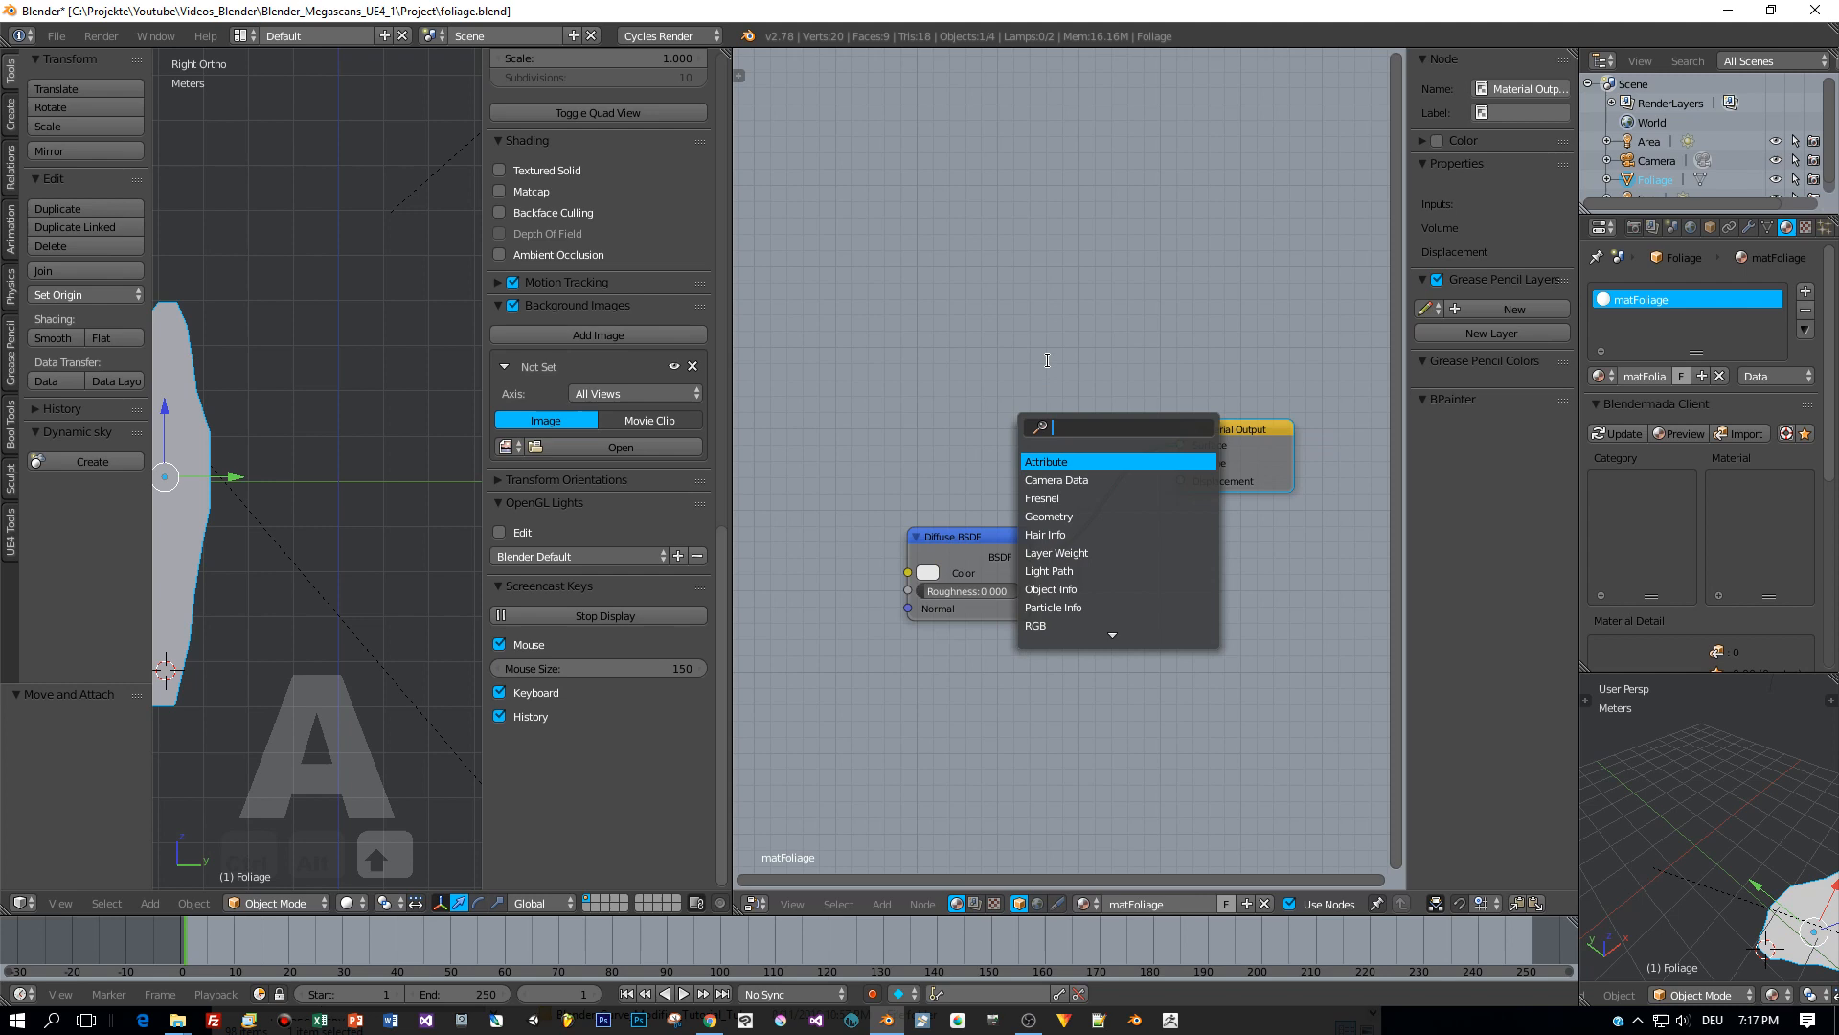
type("image")
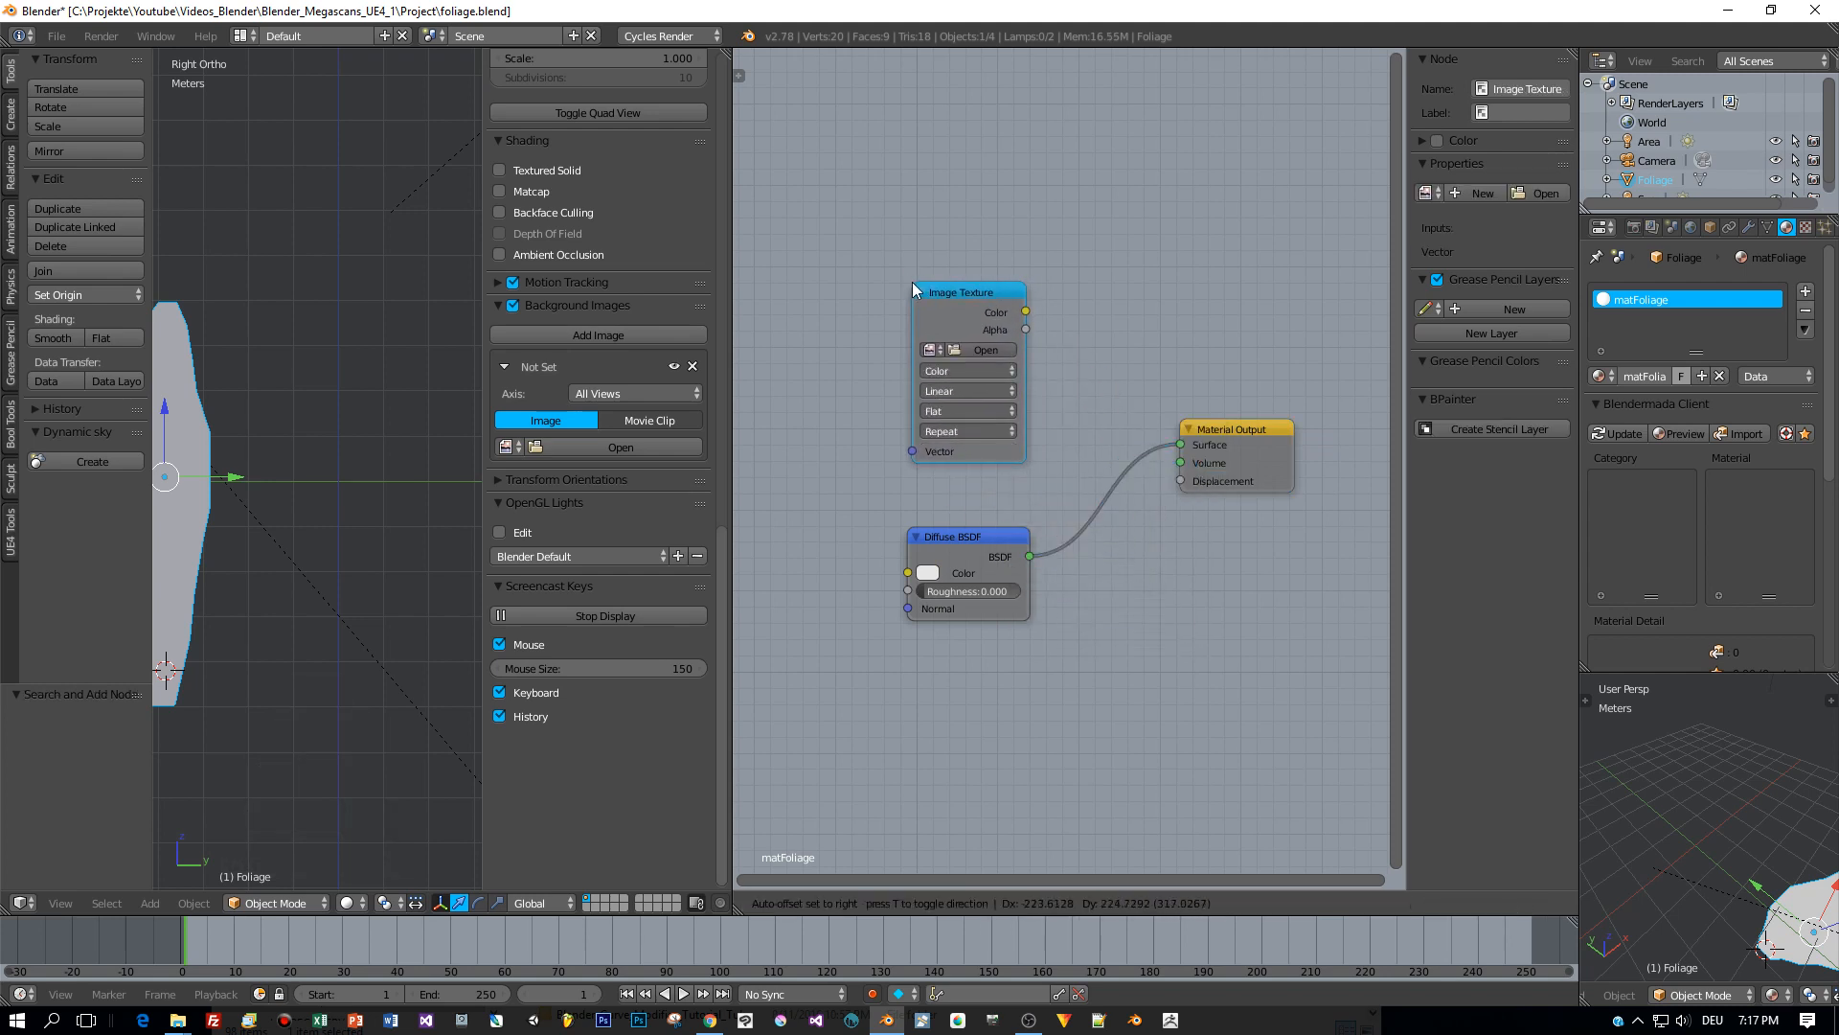
left_click(917, 348)
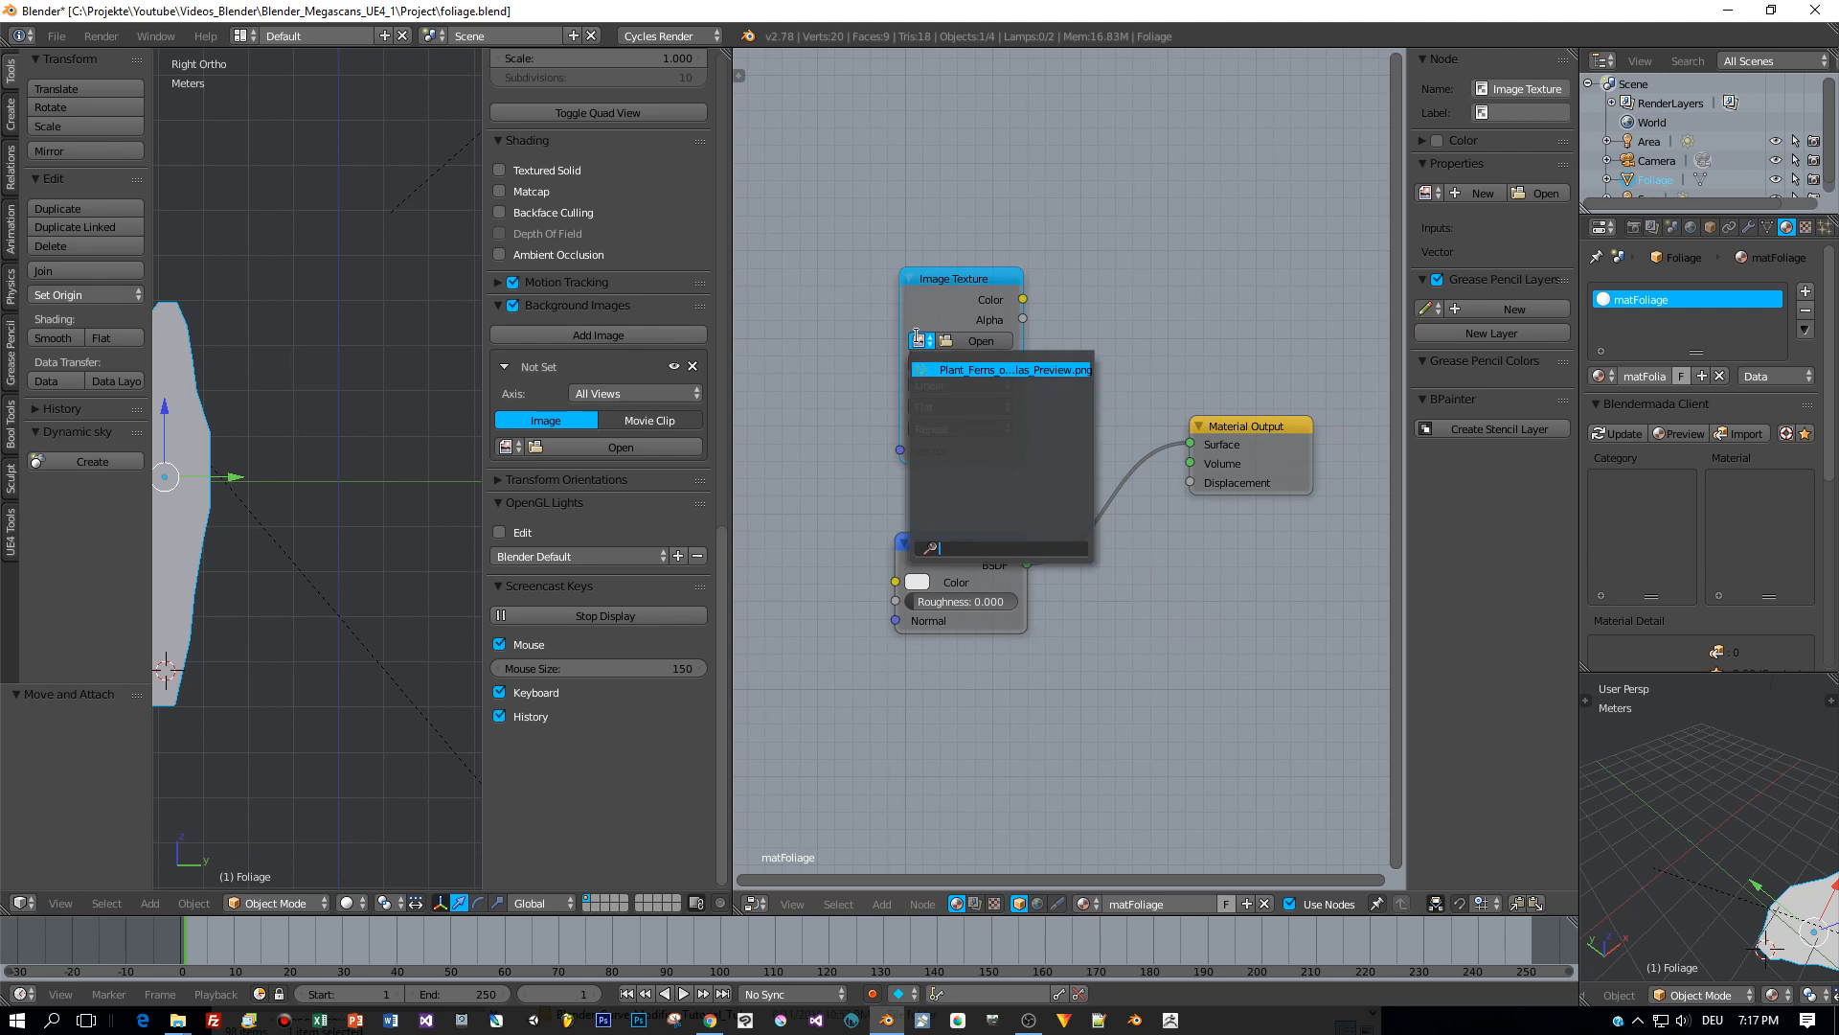
left_click(1000, 370)
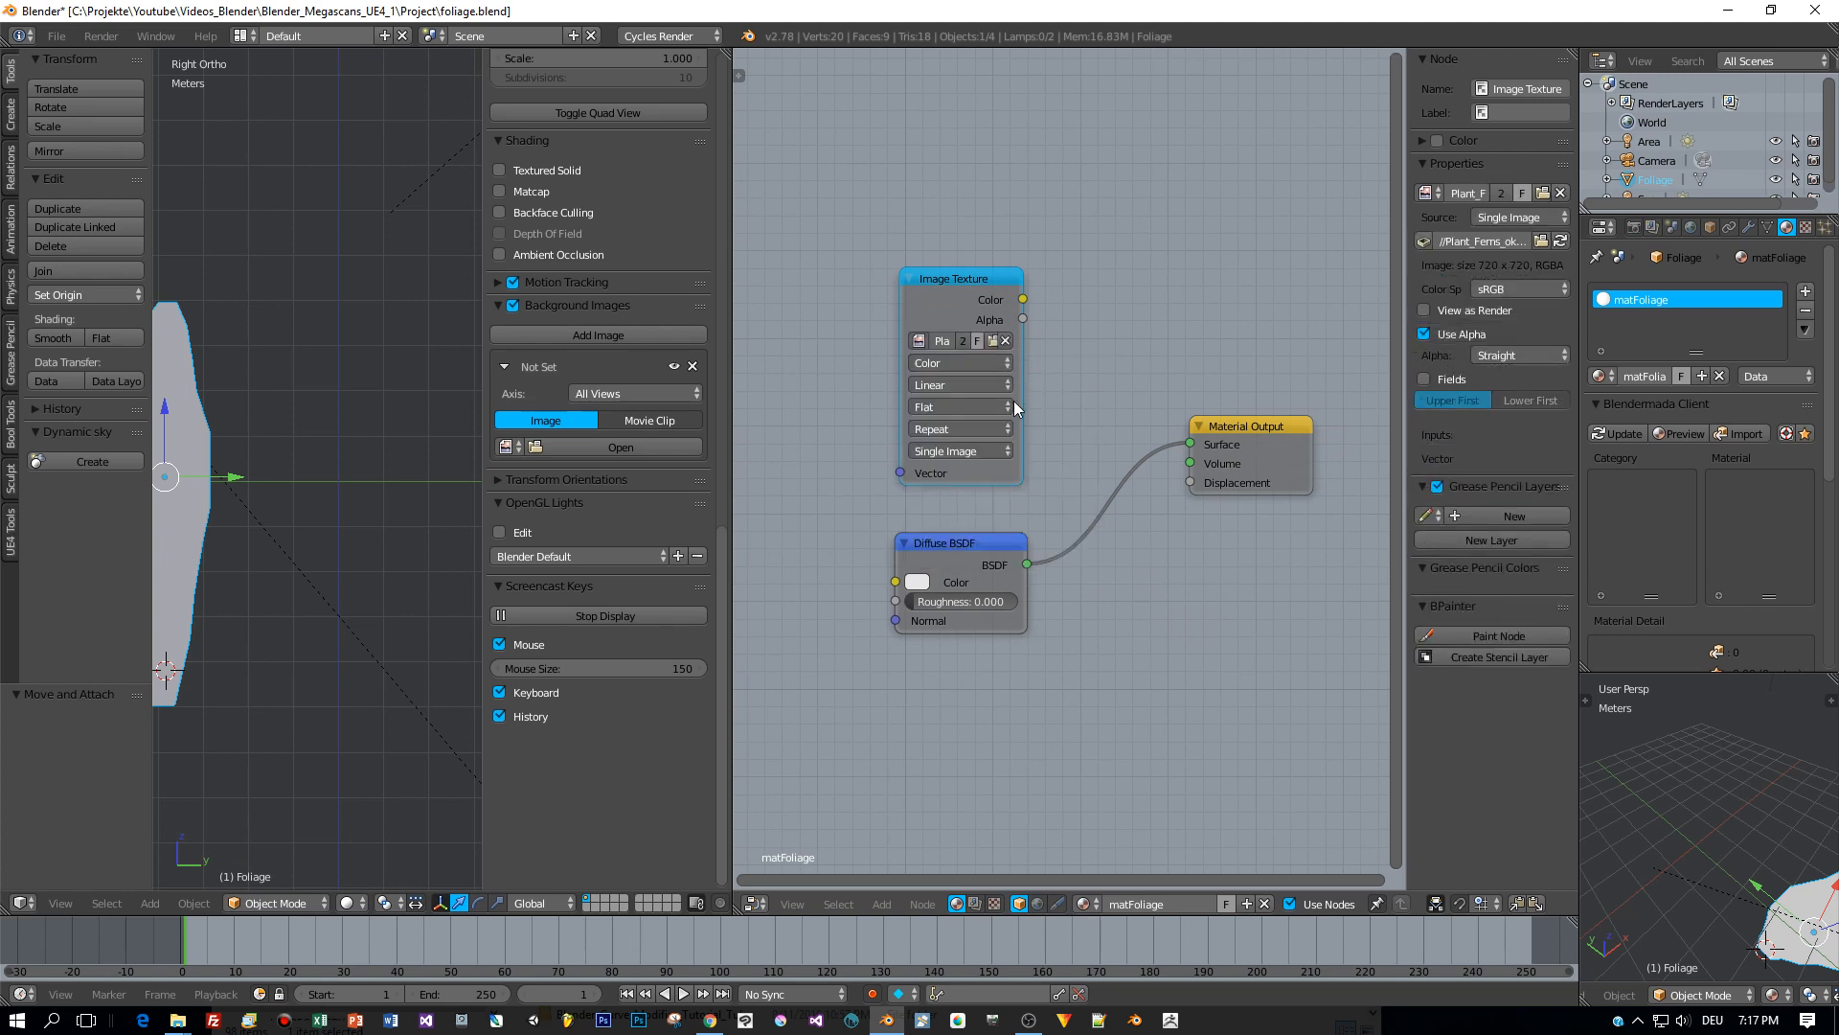
left_click_drag(960, 278, 944, 255)
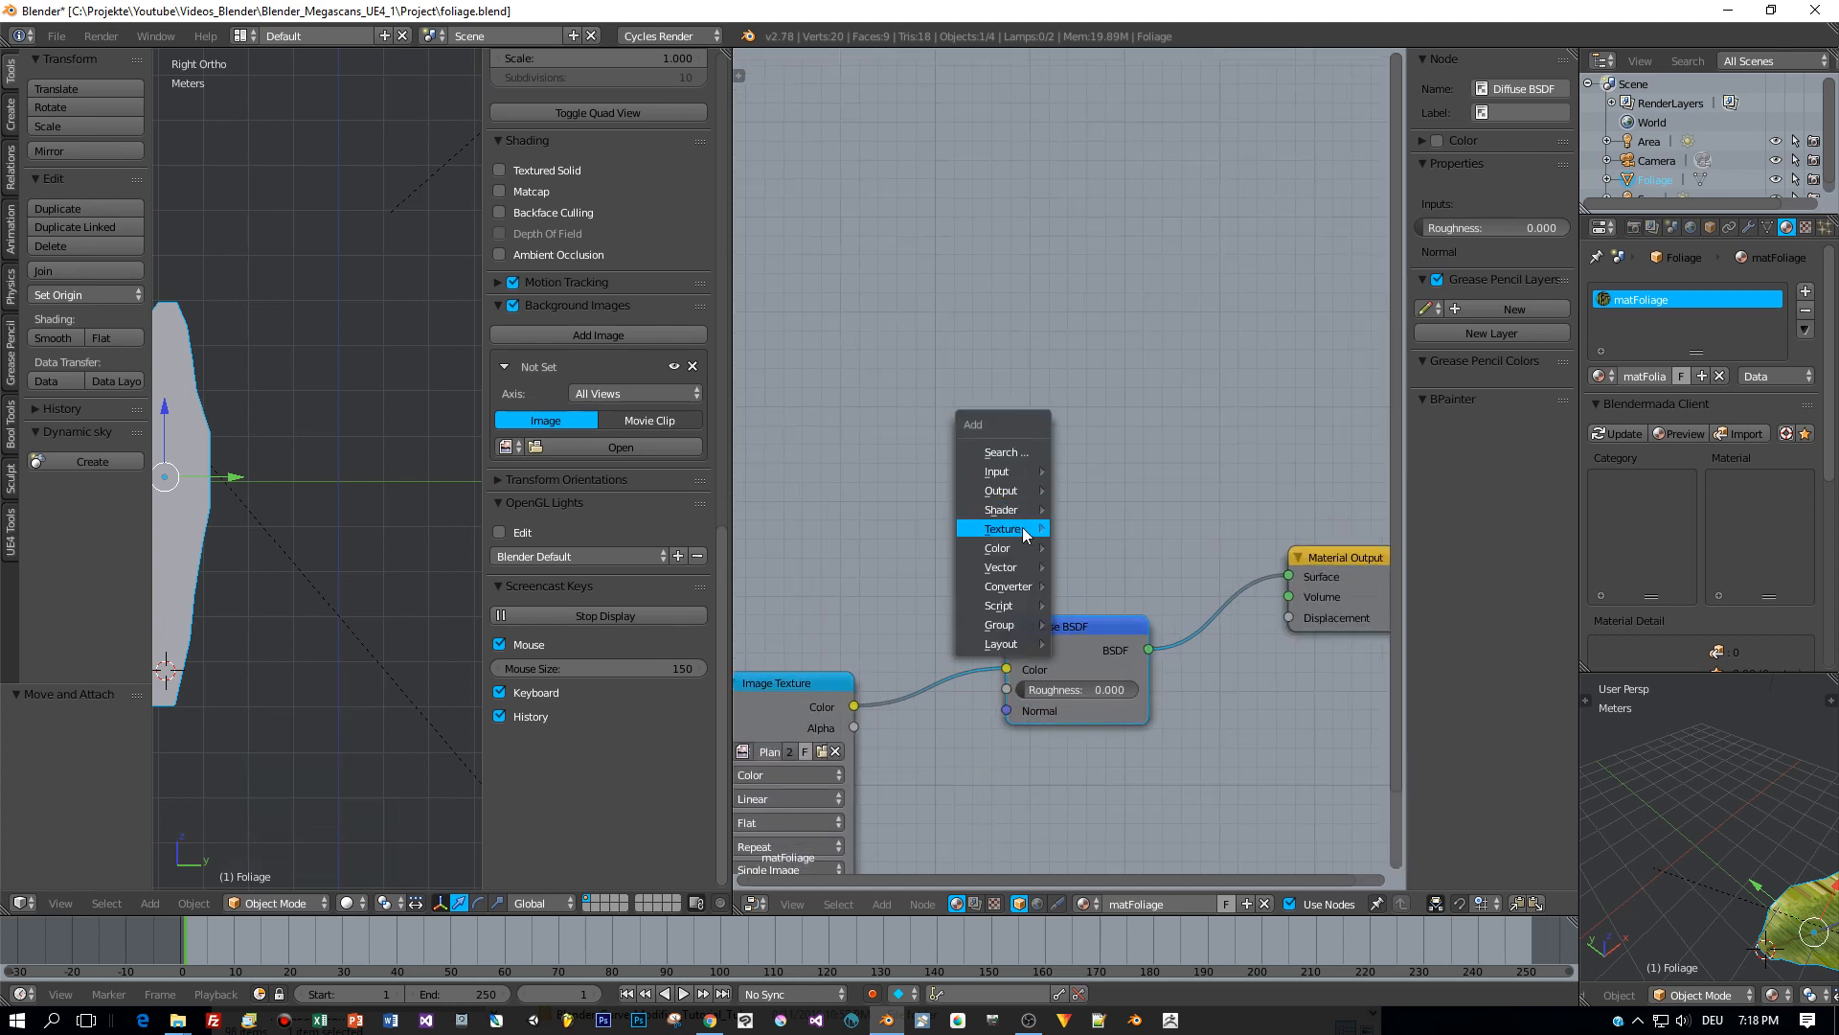
Add Transparent BSDF and Mix Shader nodes to the matFoliage node tree.
left_click(1002, 529)
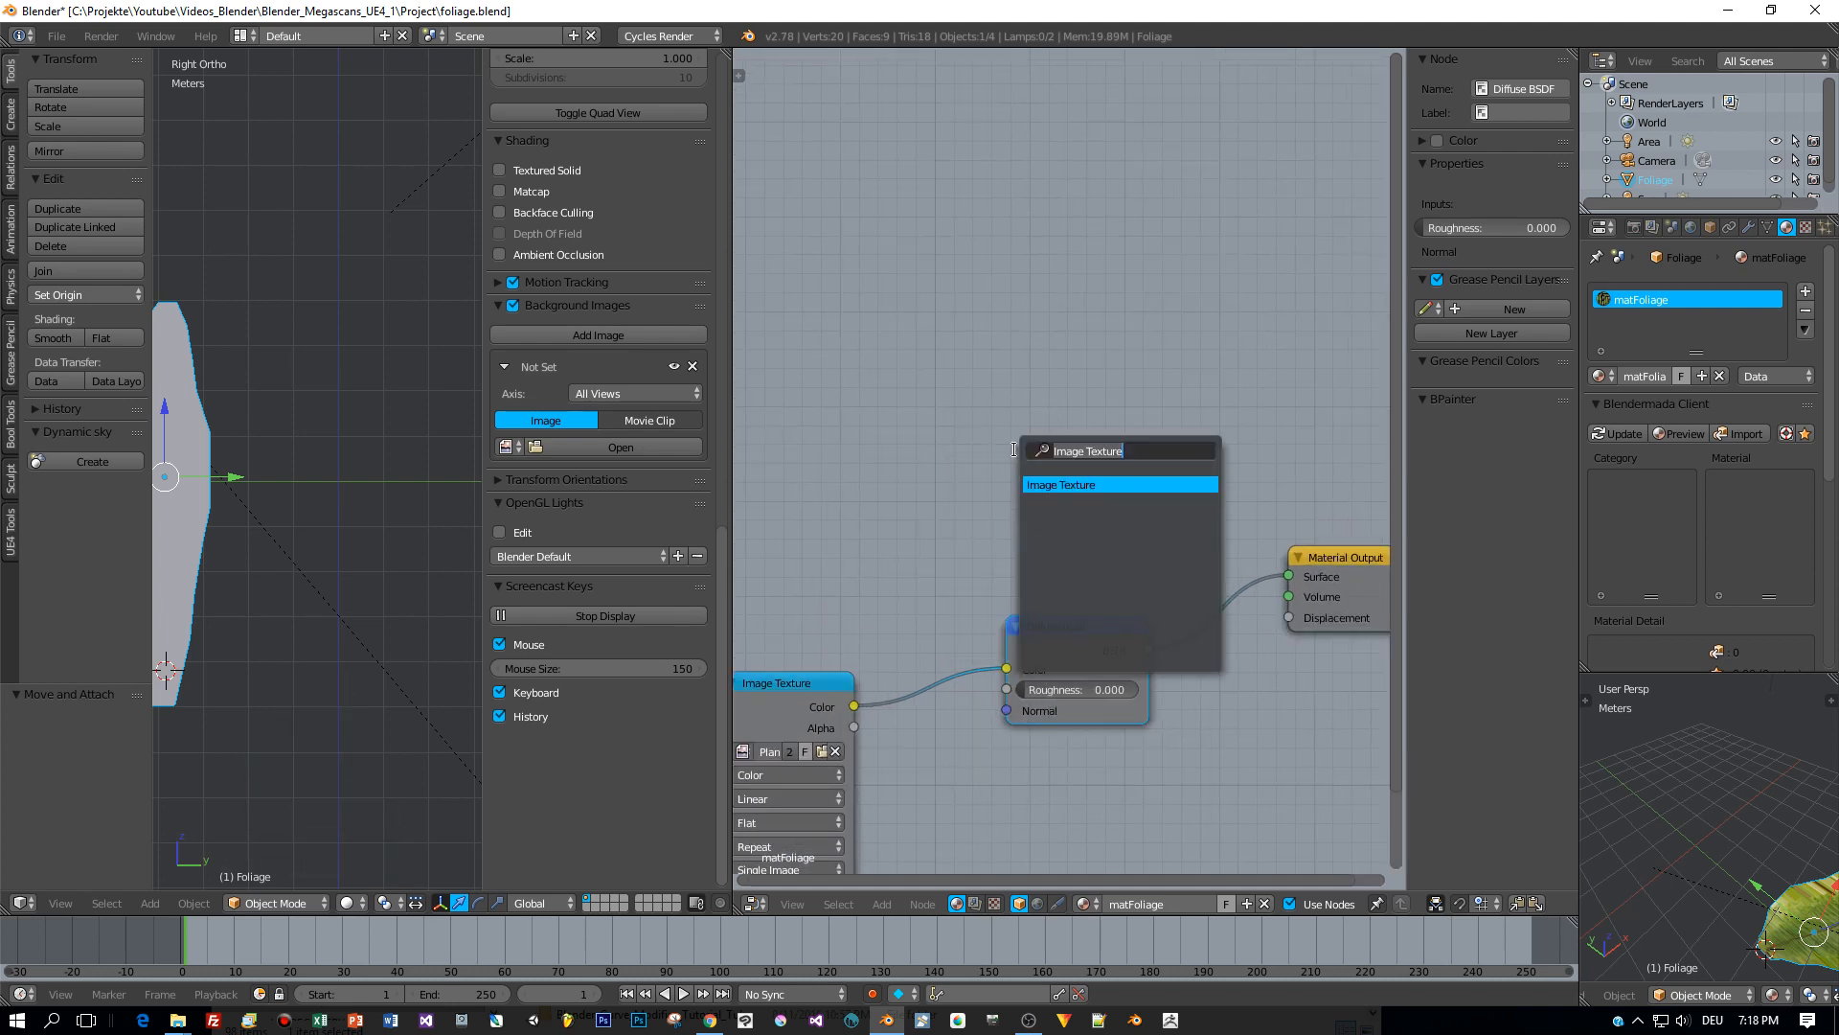
type("transparent BSDF")
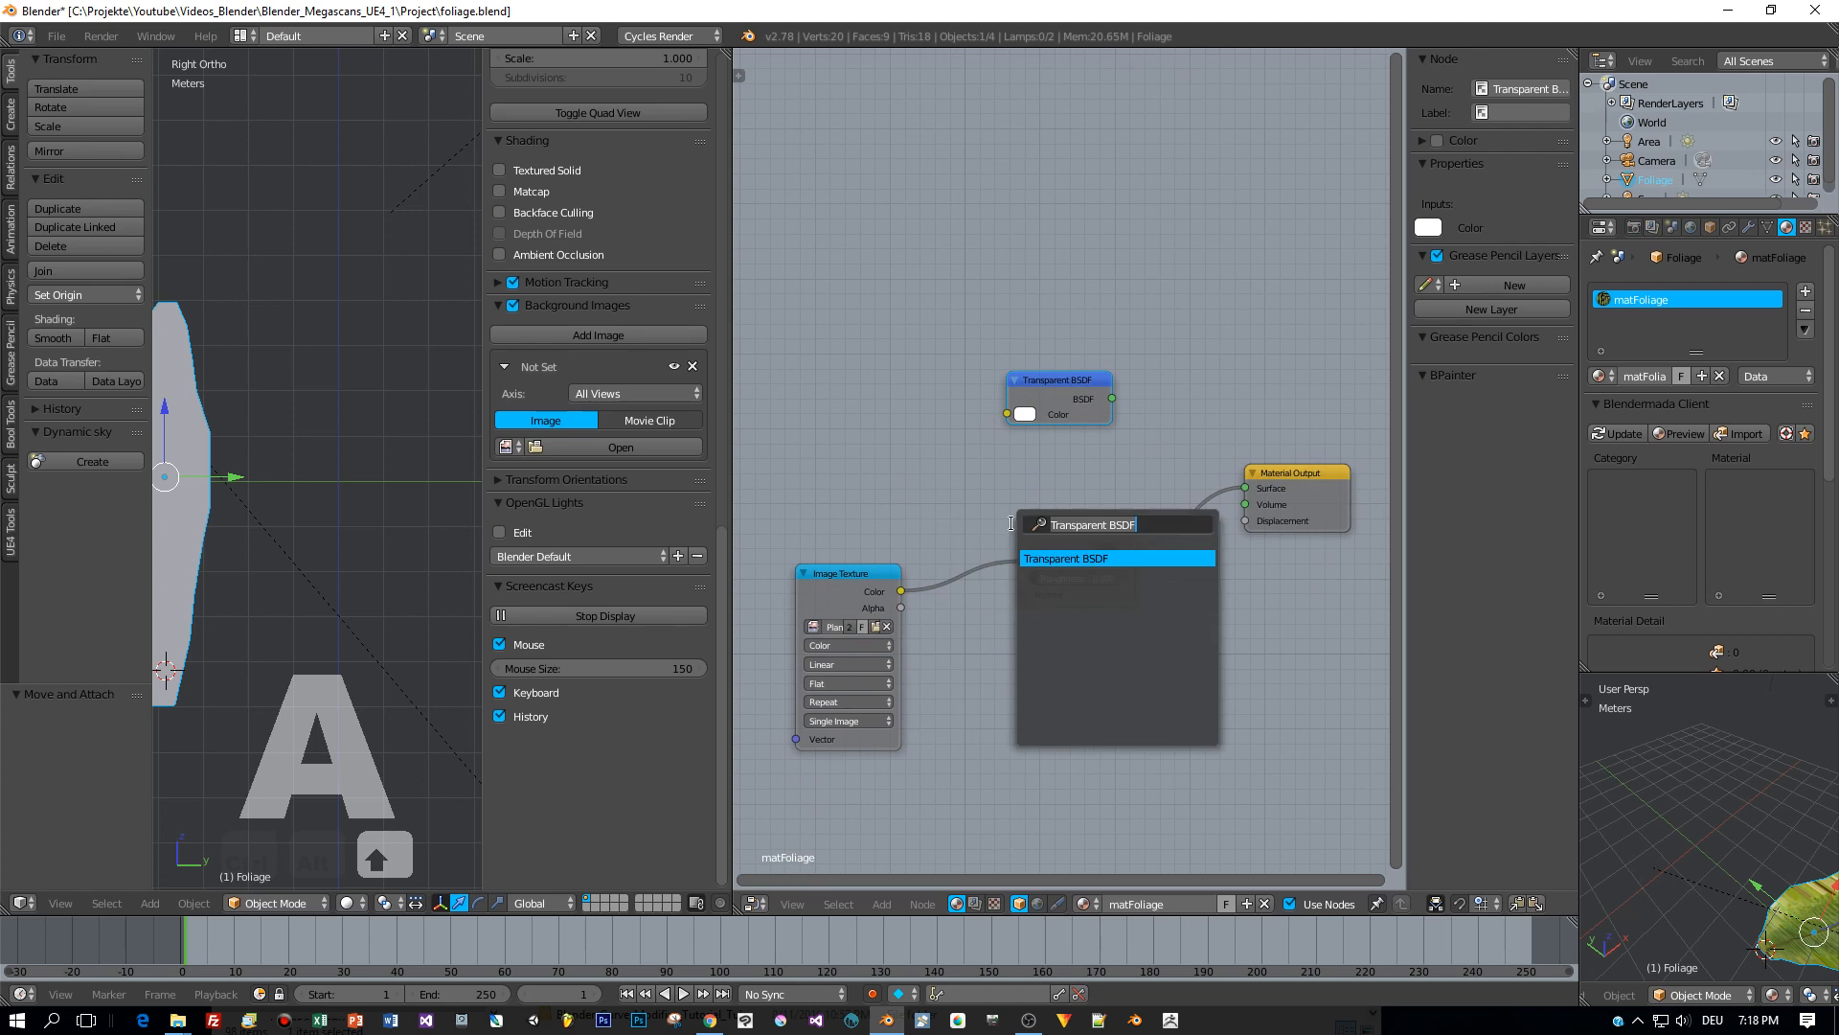
type("mix")
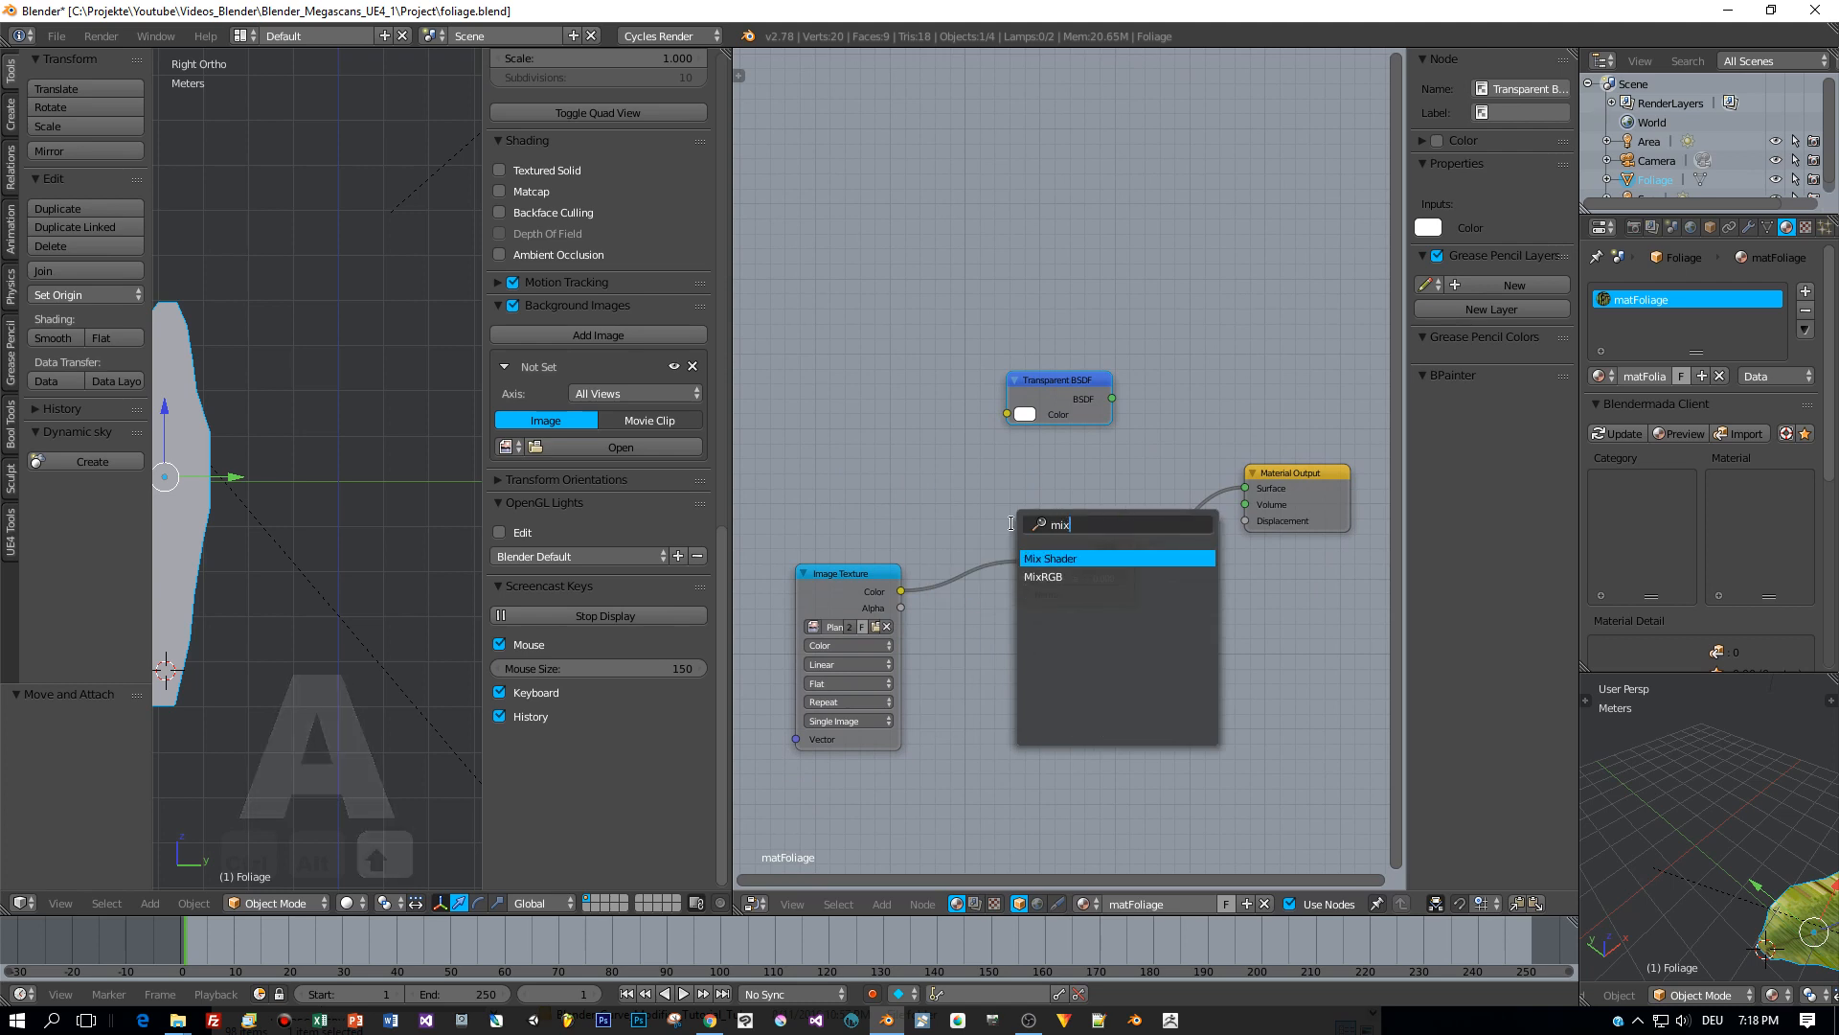
left_click(1052, 558)
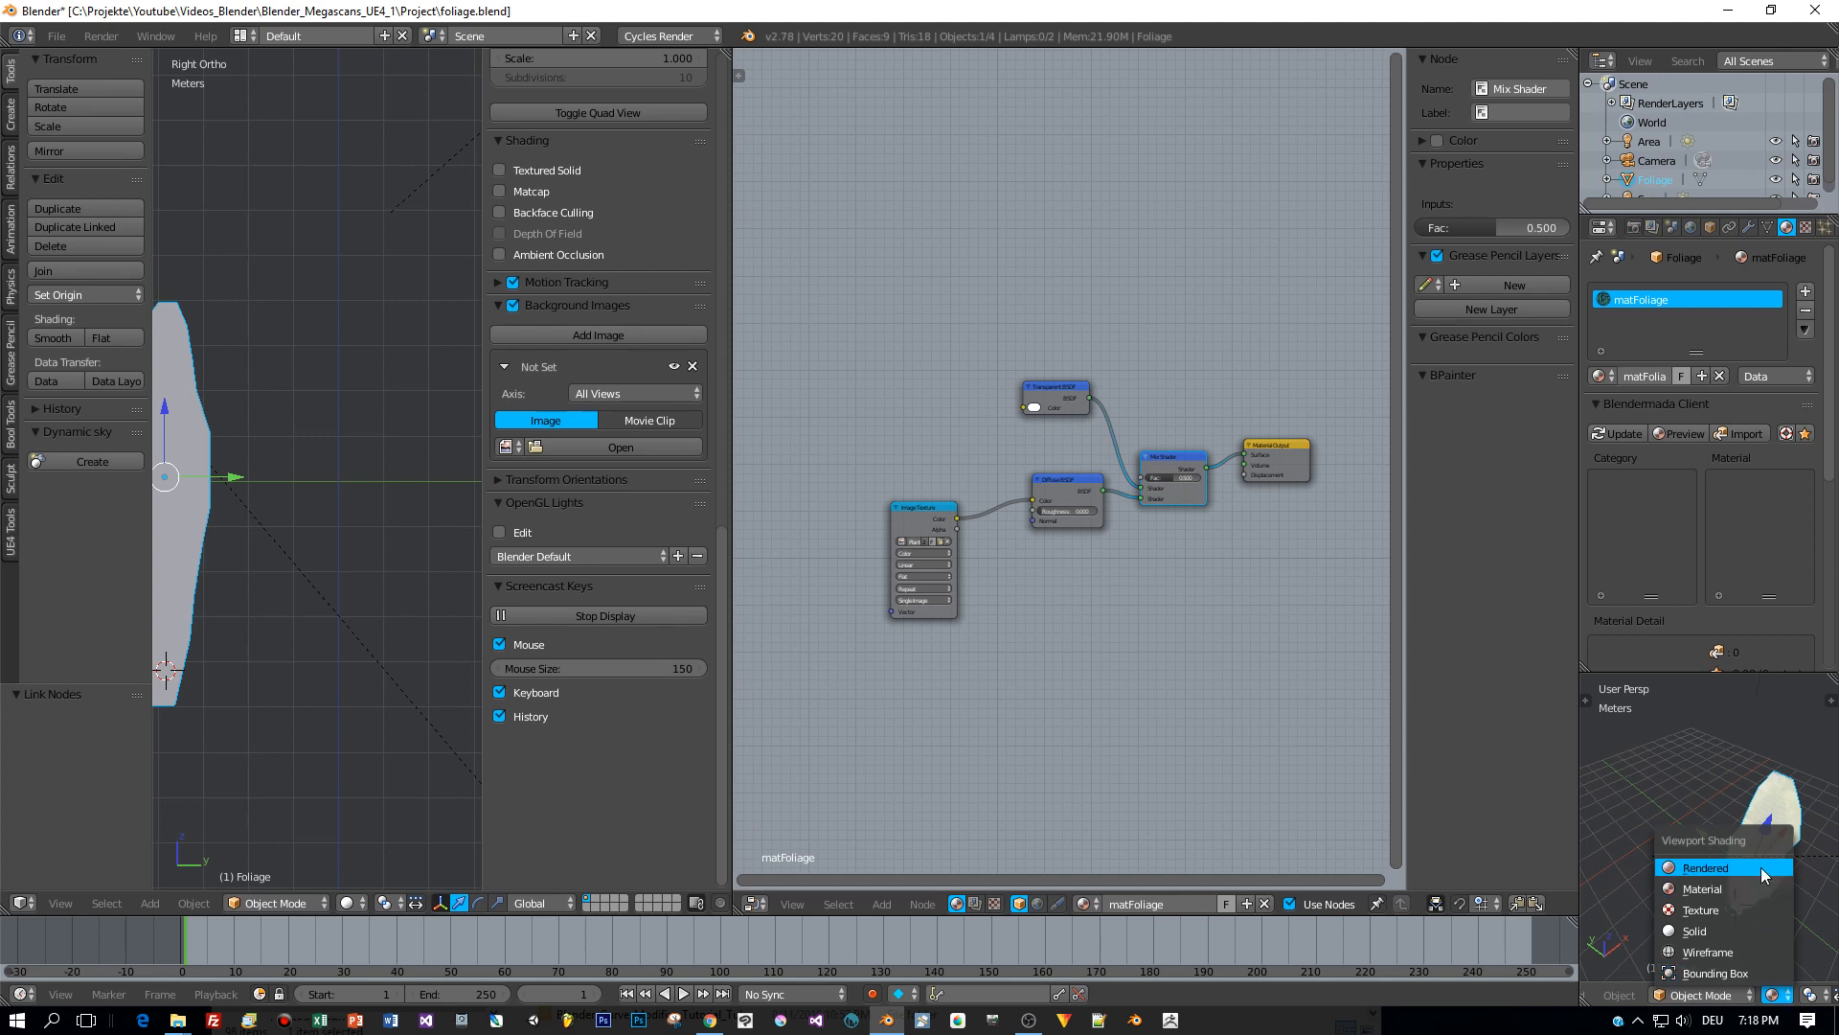
Preview the leaf in Rendered shading and drive the Mix Shader factor with the image alpha.
left_click(1705, 868)
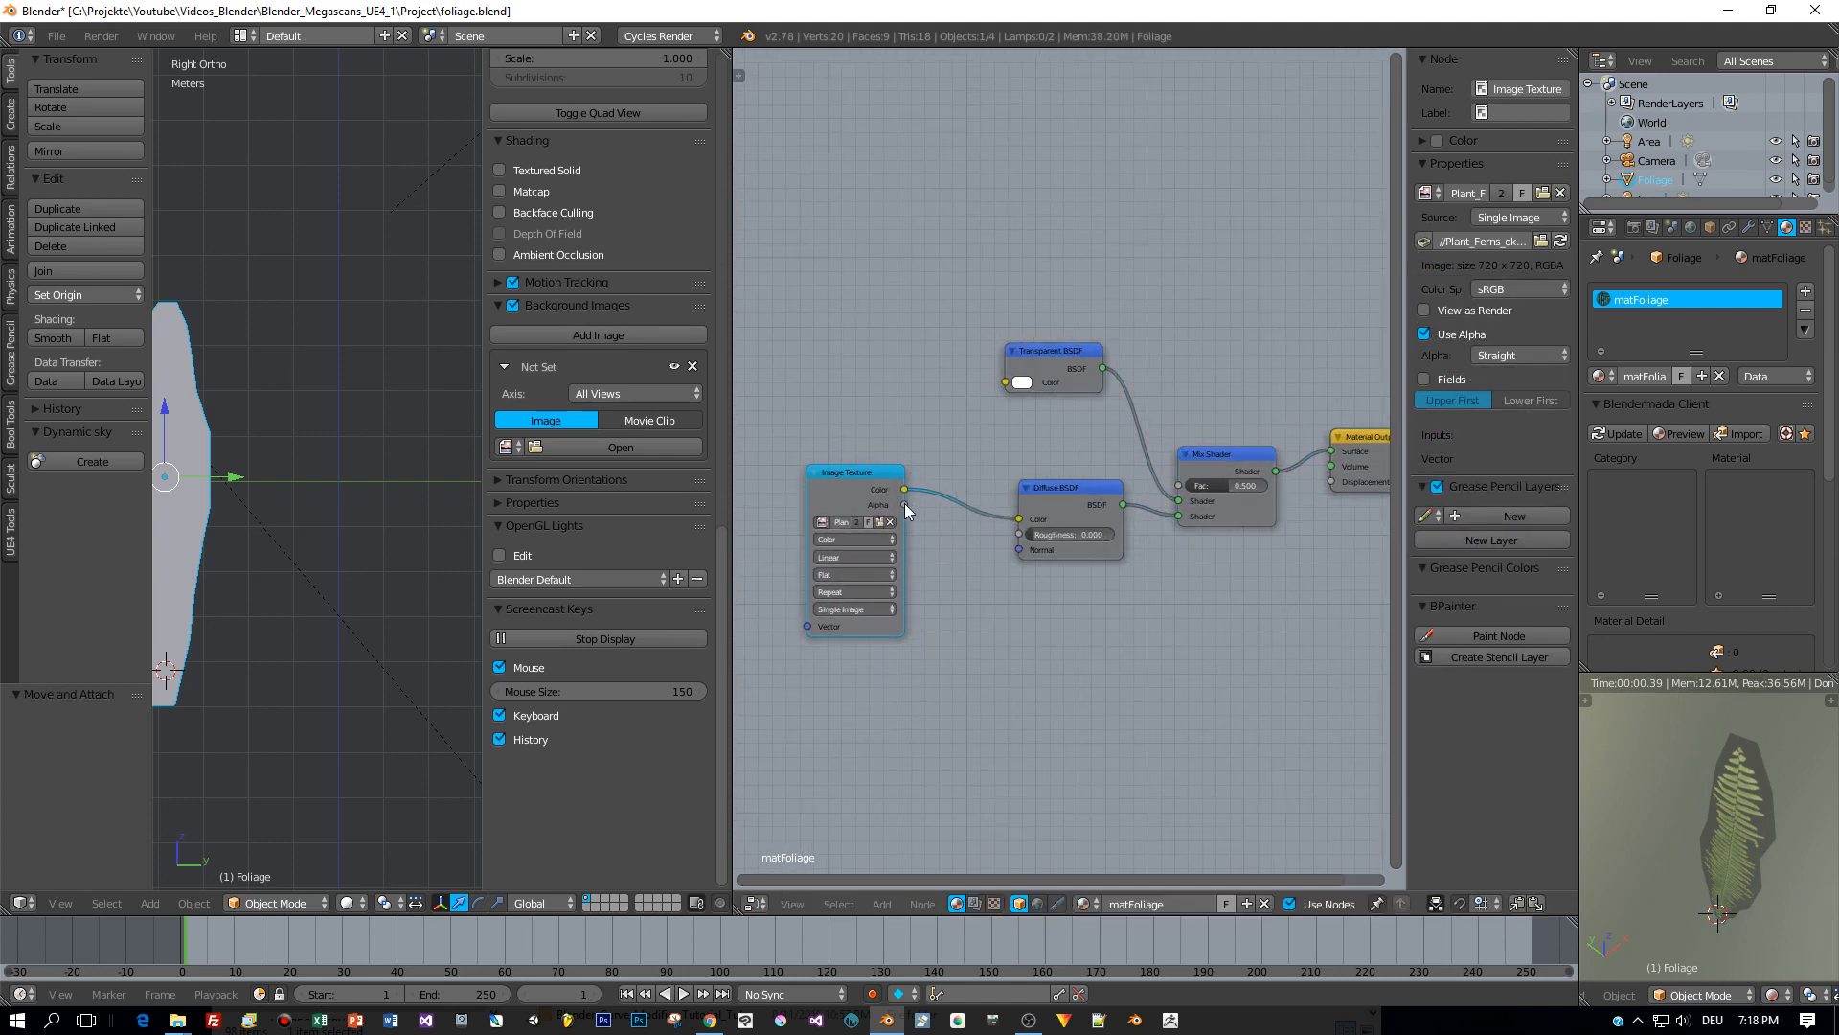
left_click_drag(906, 488, 1183, 487)
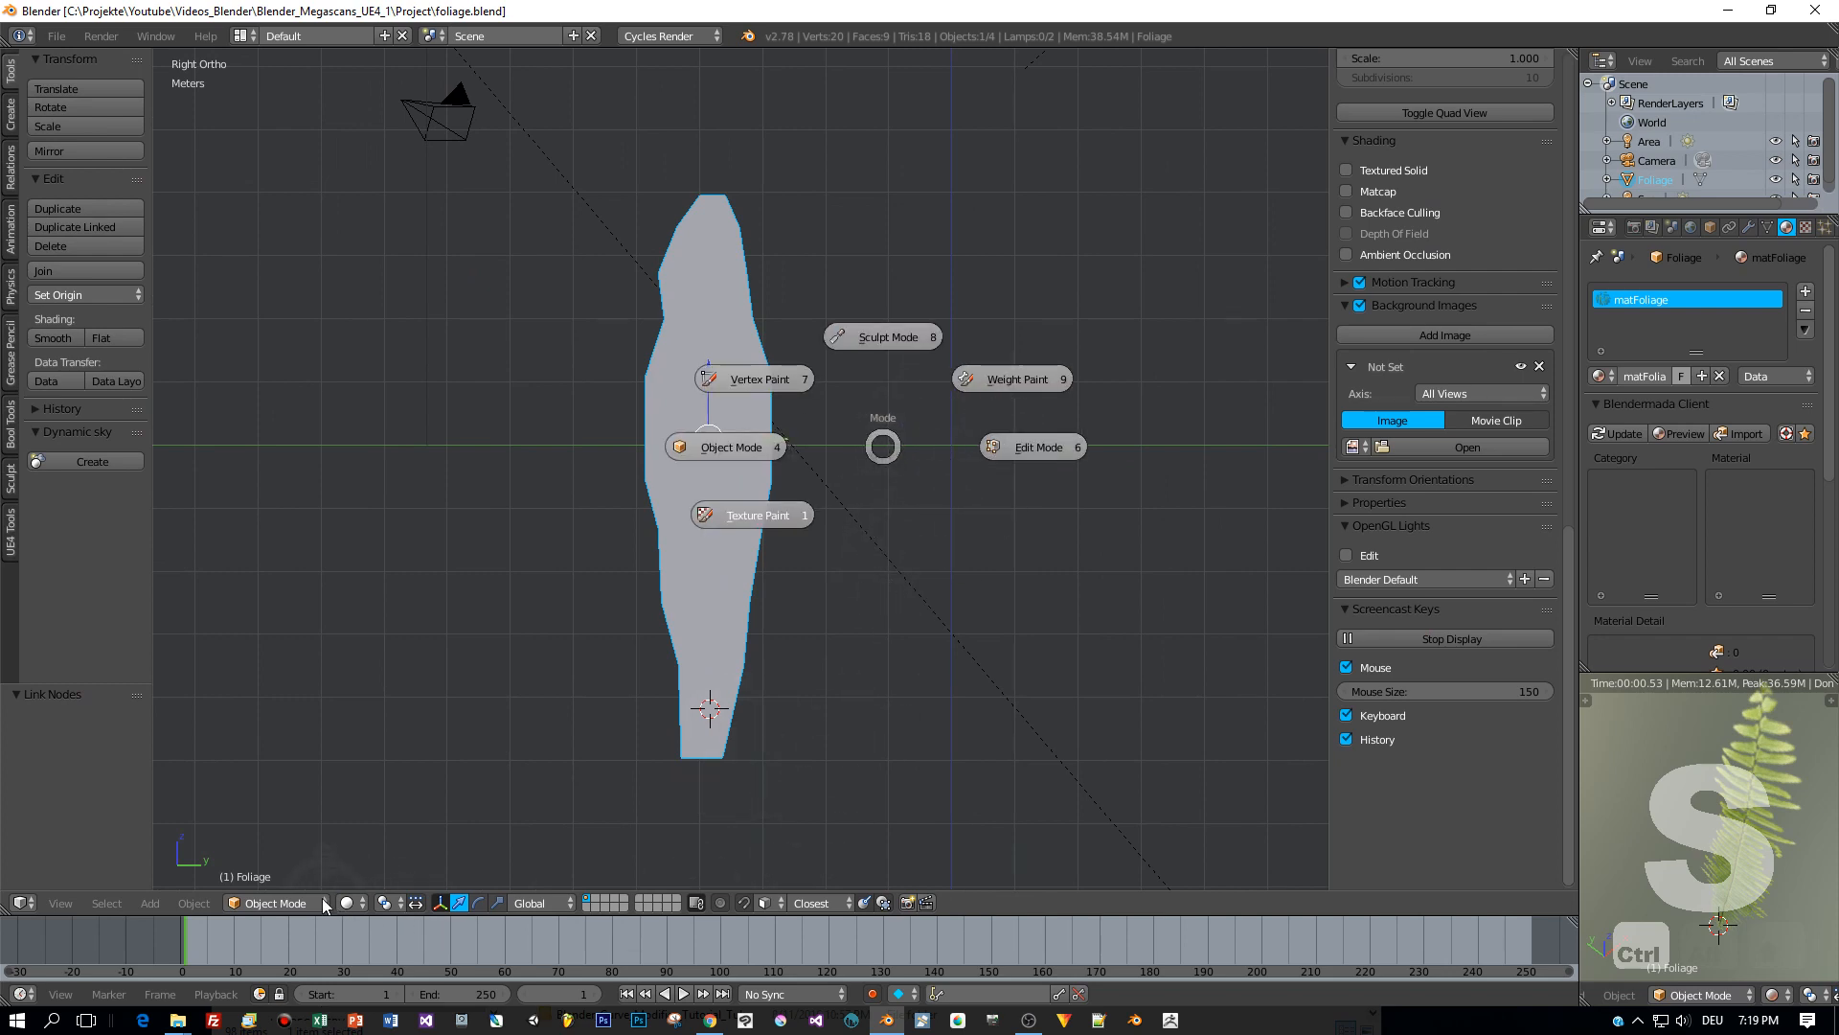
Apply the leaf's scale in object mode, then return to editing its mesh.
left_click(759, 514)
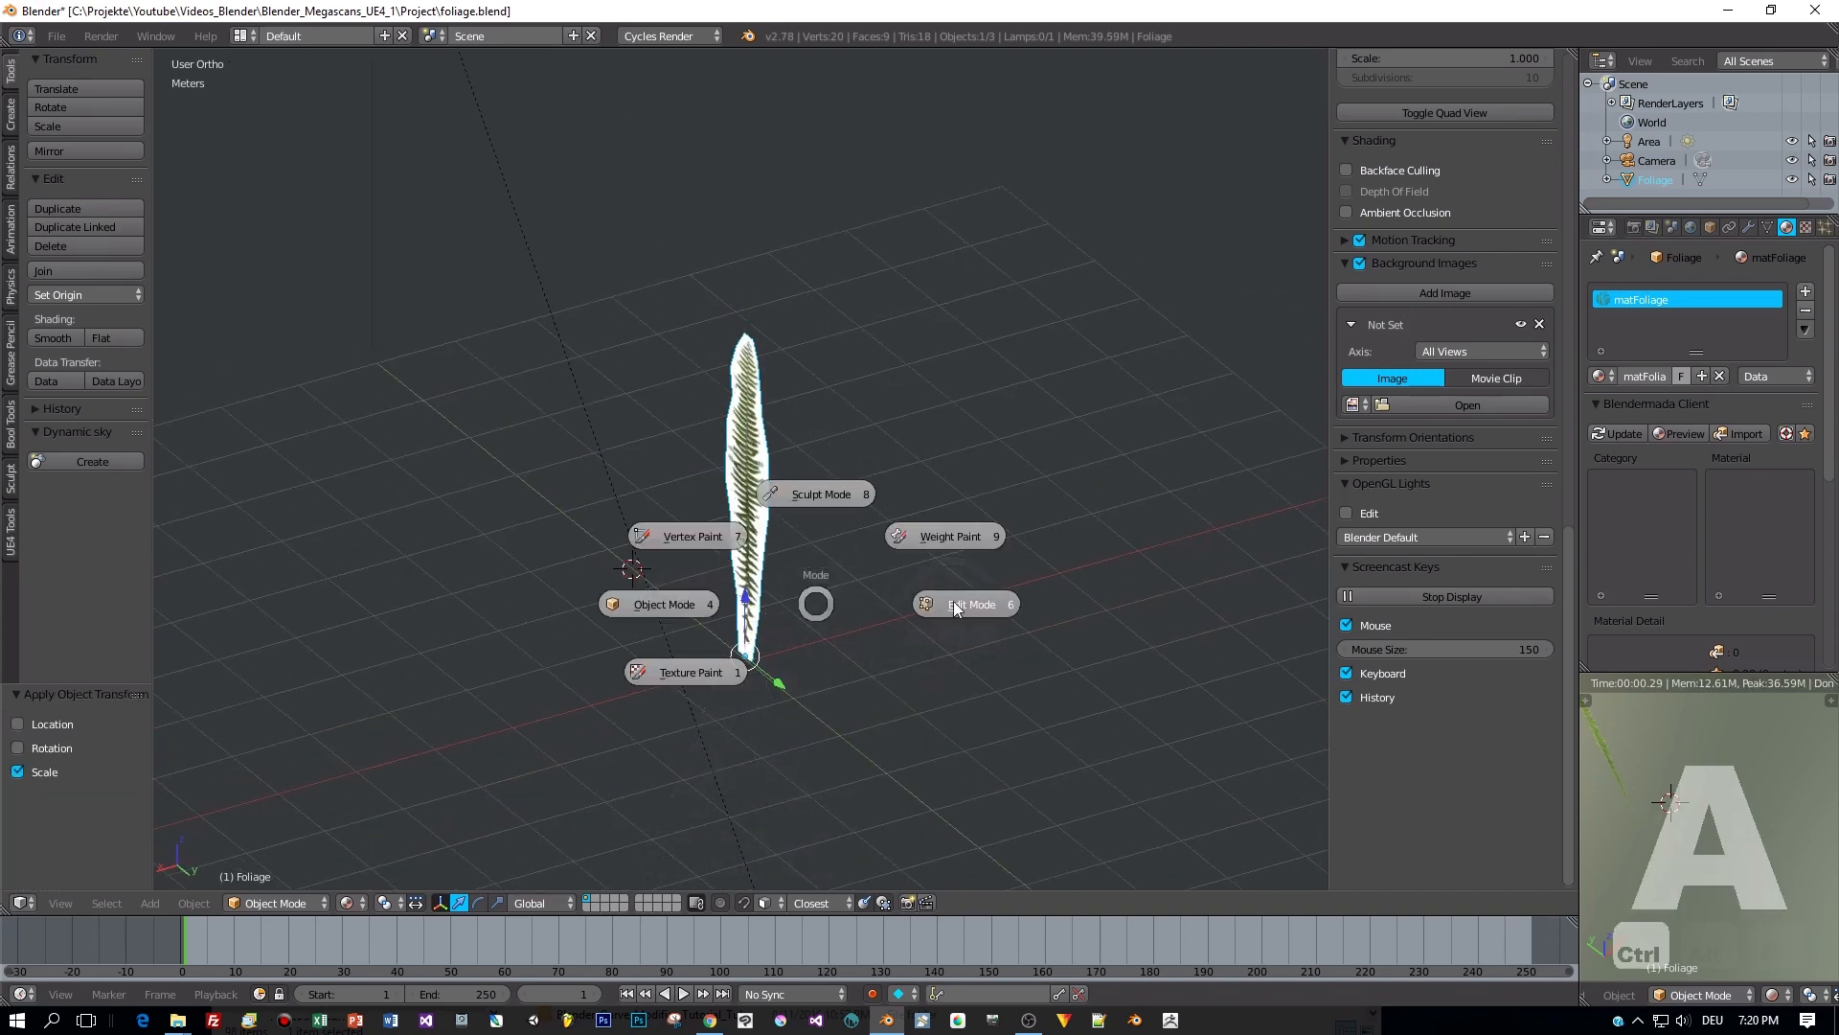
left_click(971, 603)
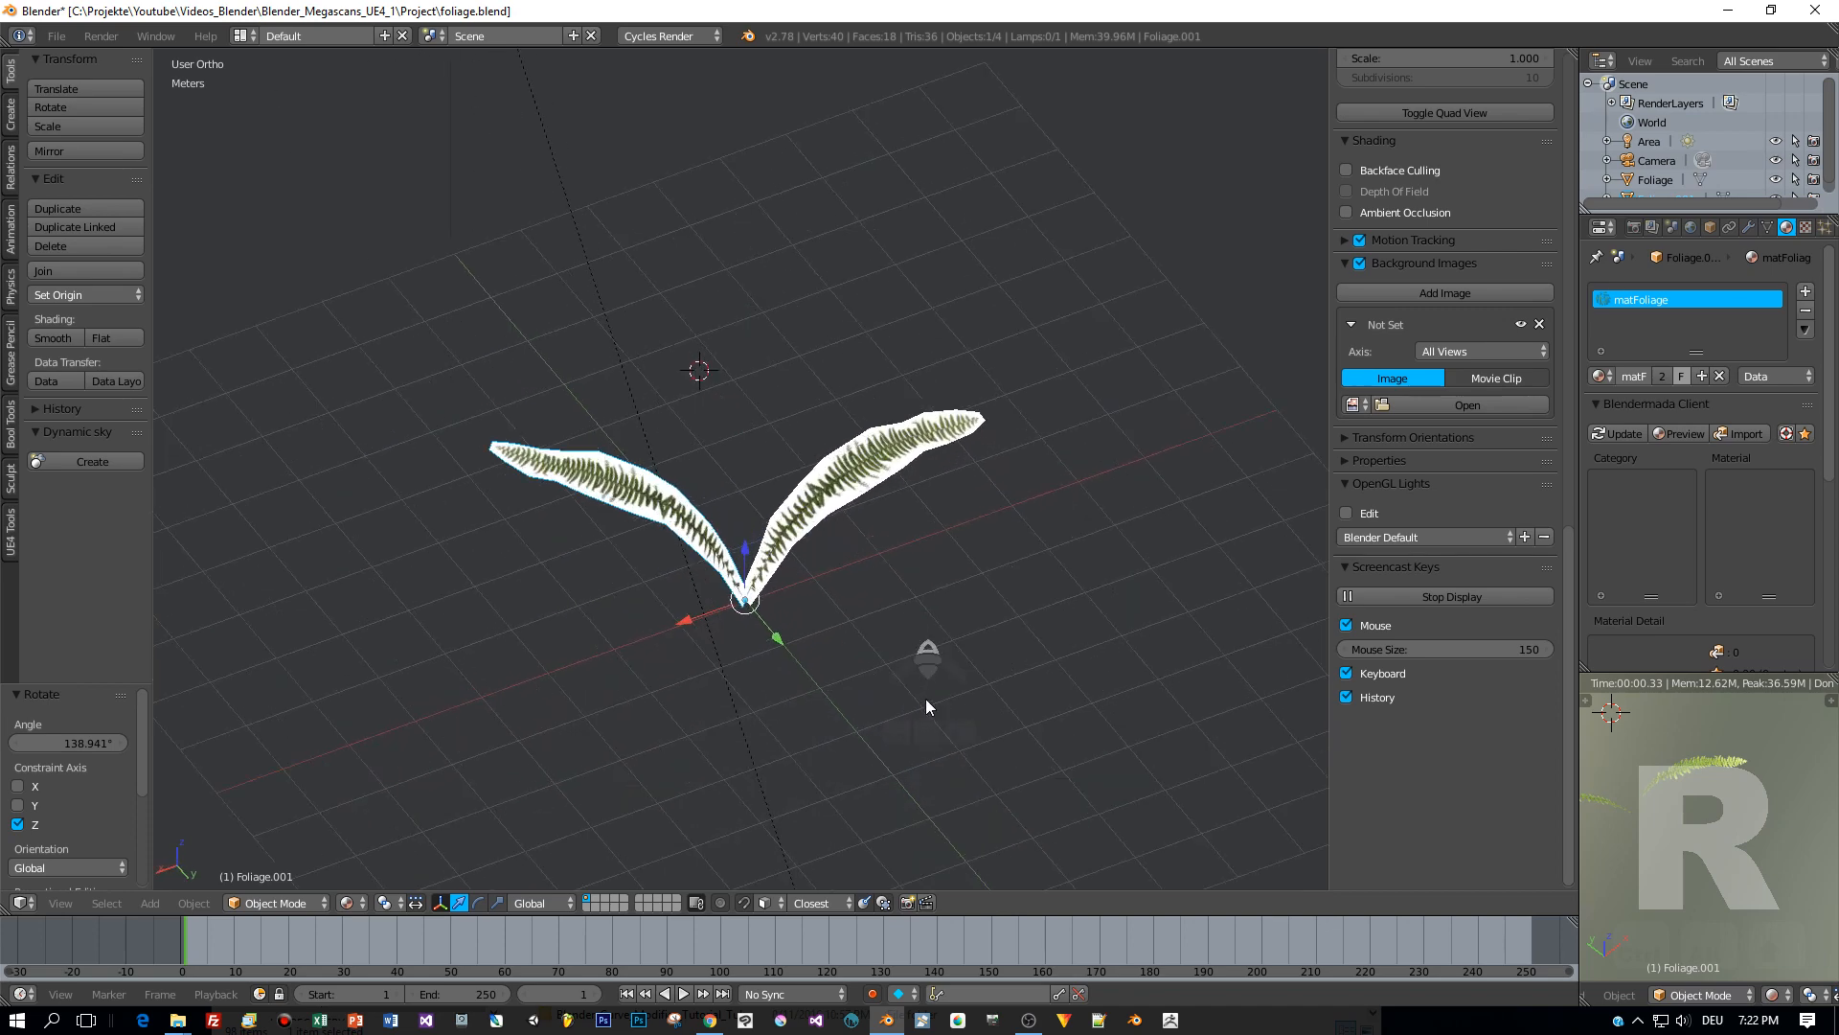
Duplicate, rotate and resize leaves around Z to form a fern rosette.
left_click(276, 903)
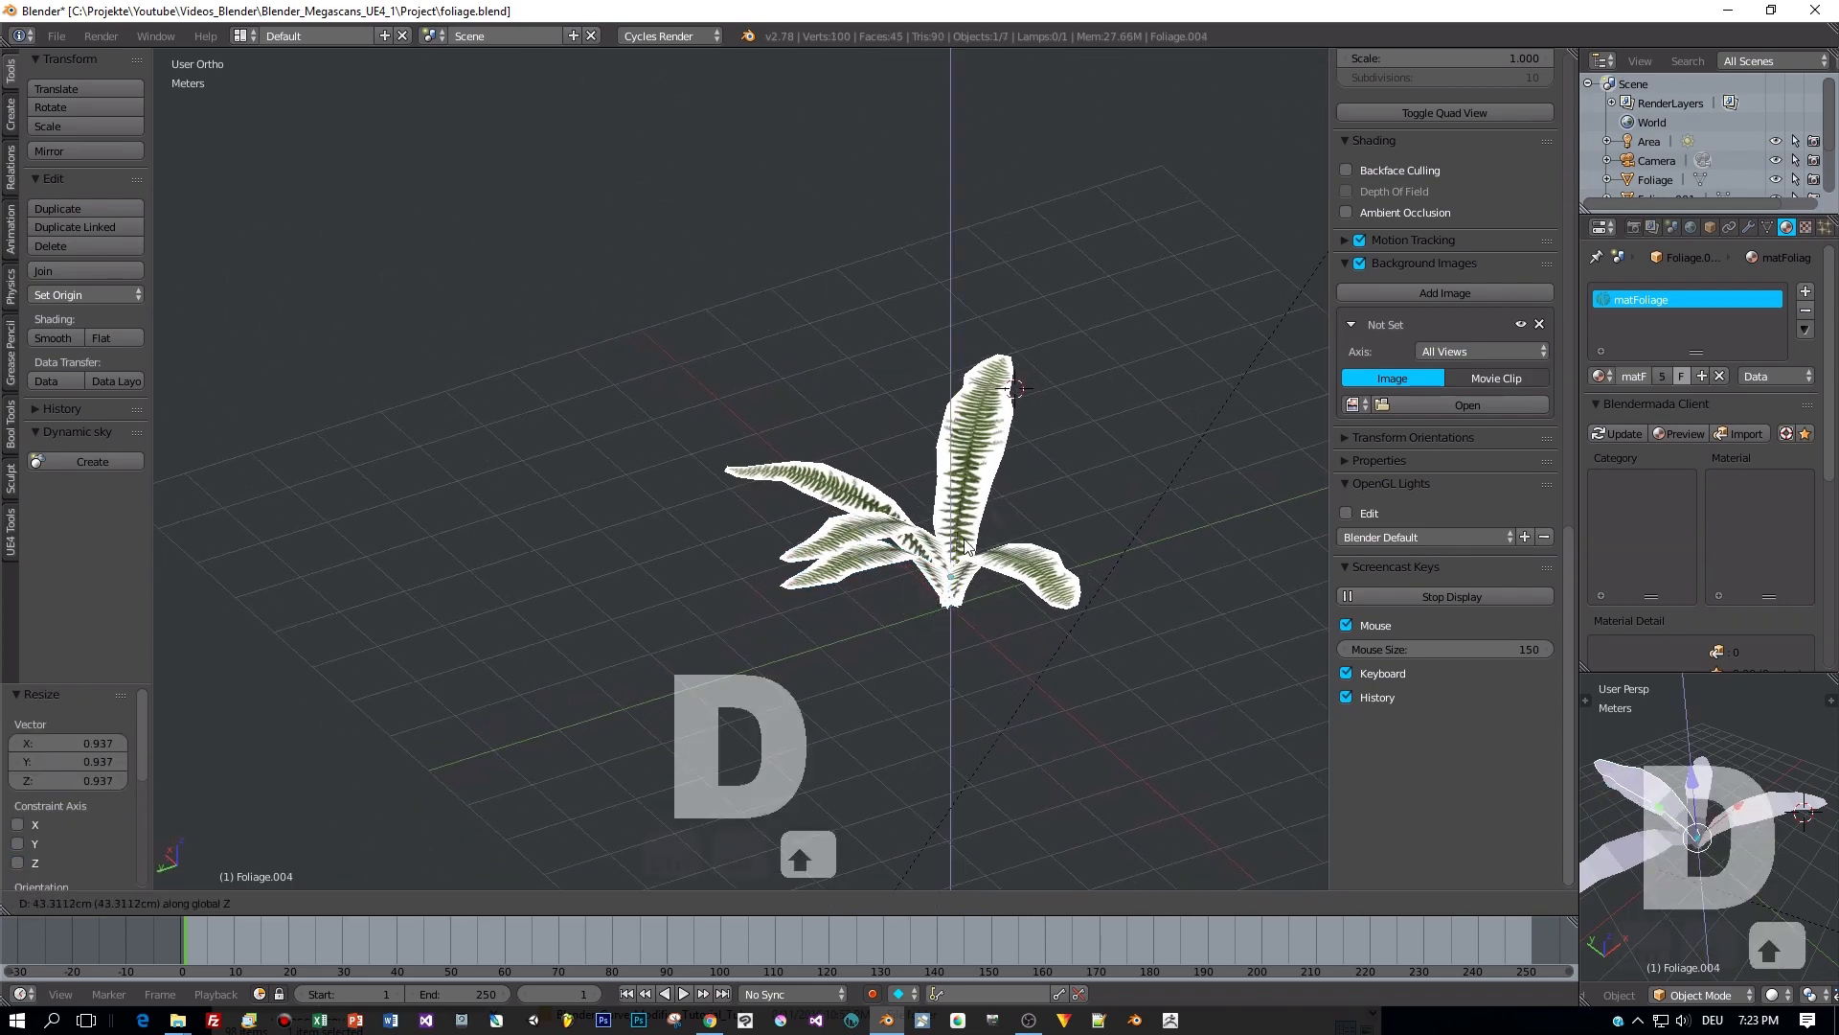
key("Tab")
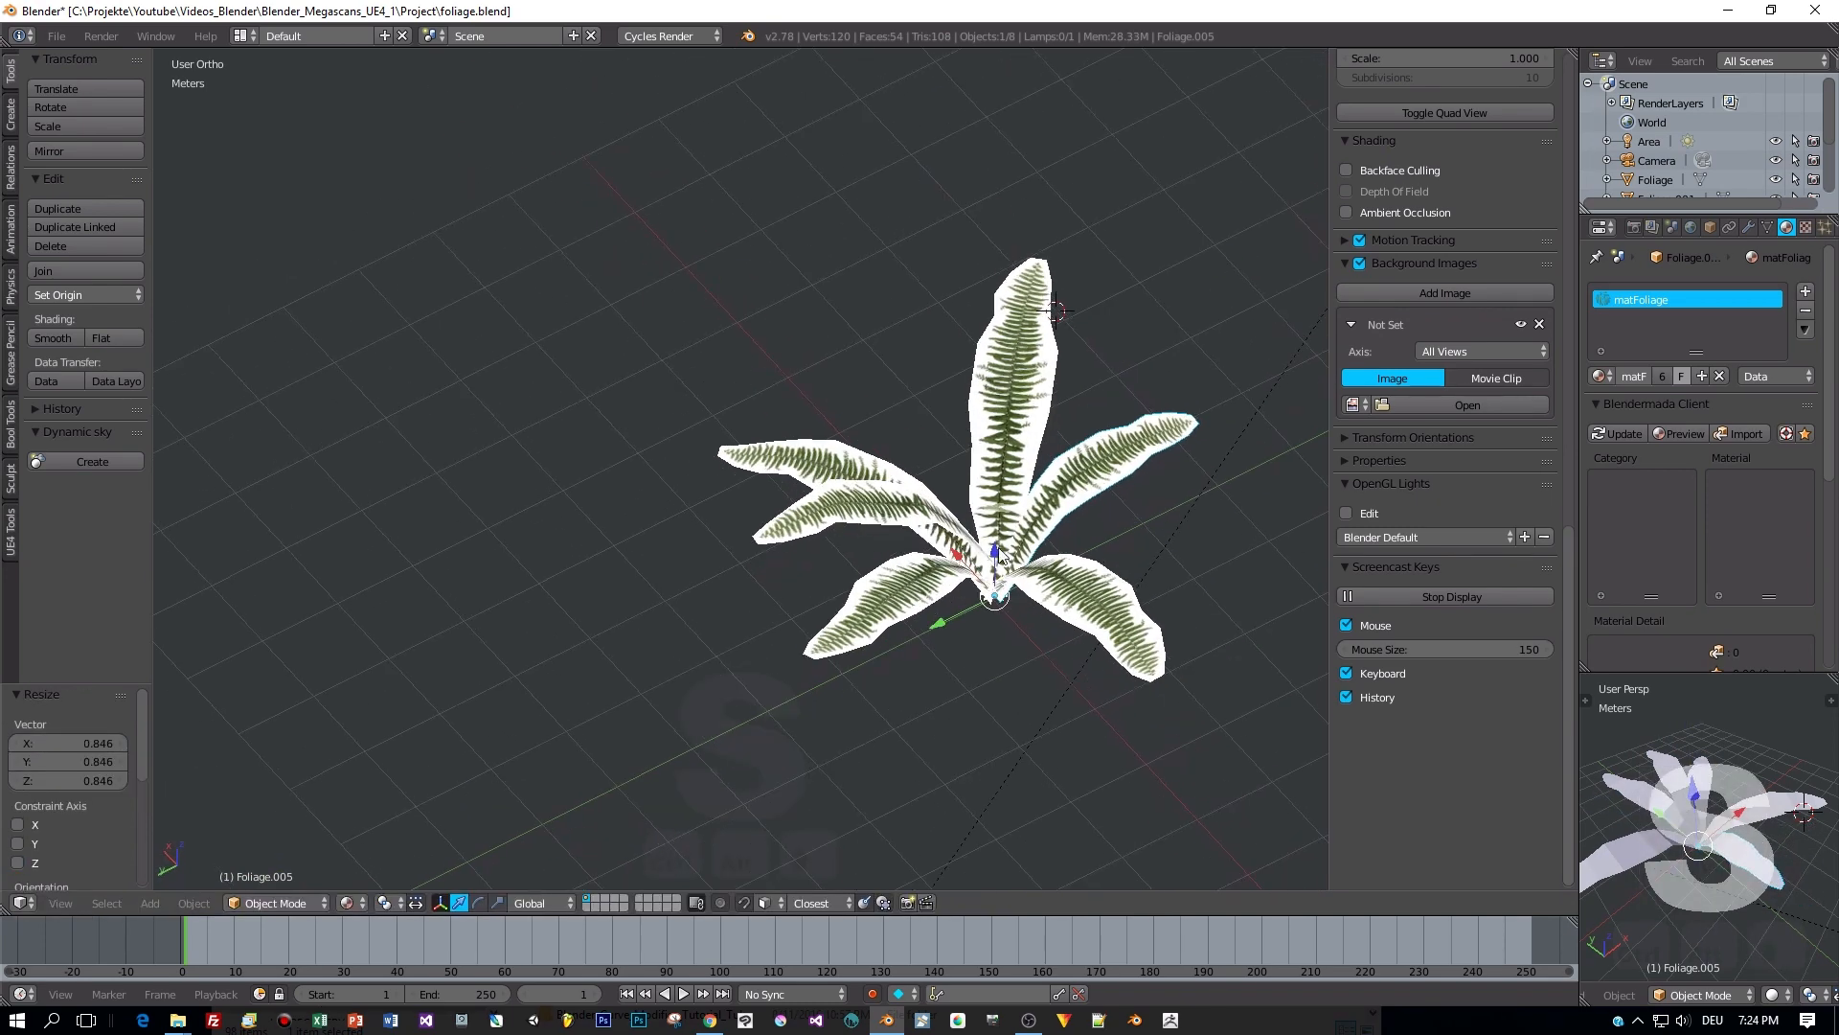
key("Tab")
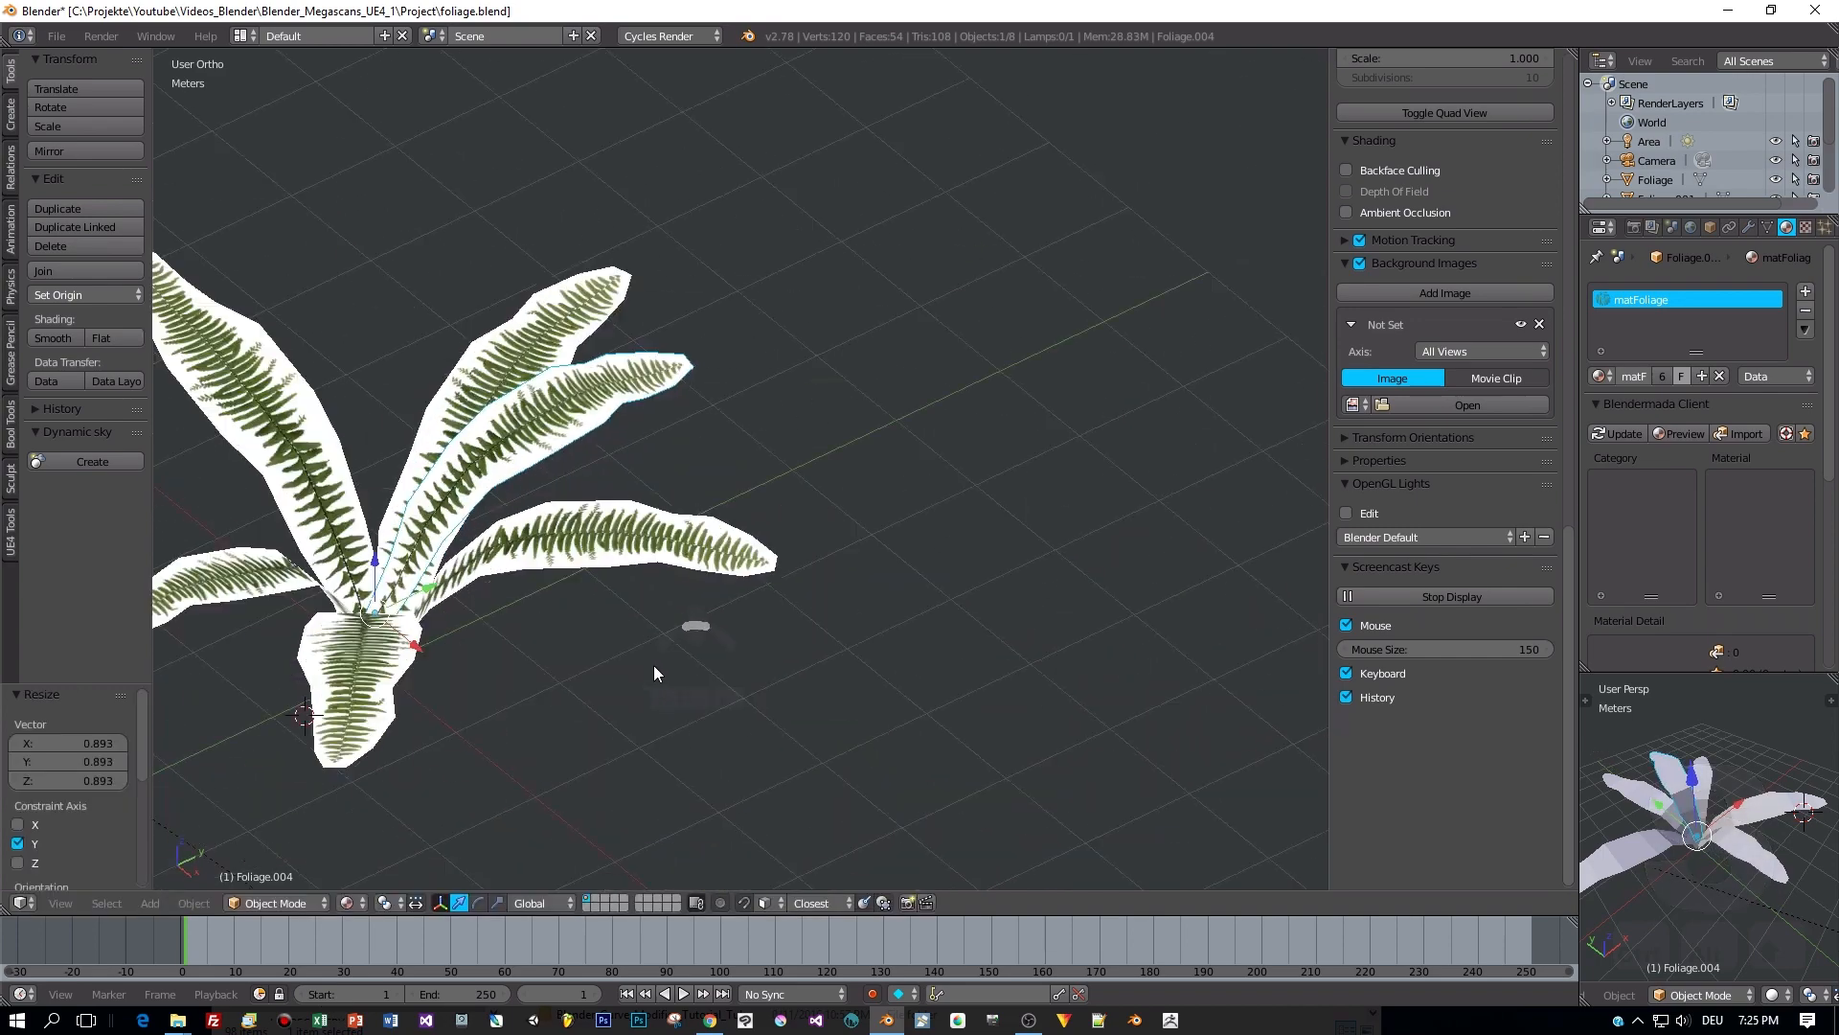
key("Tab")
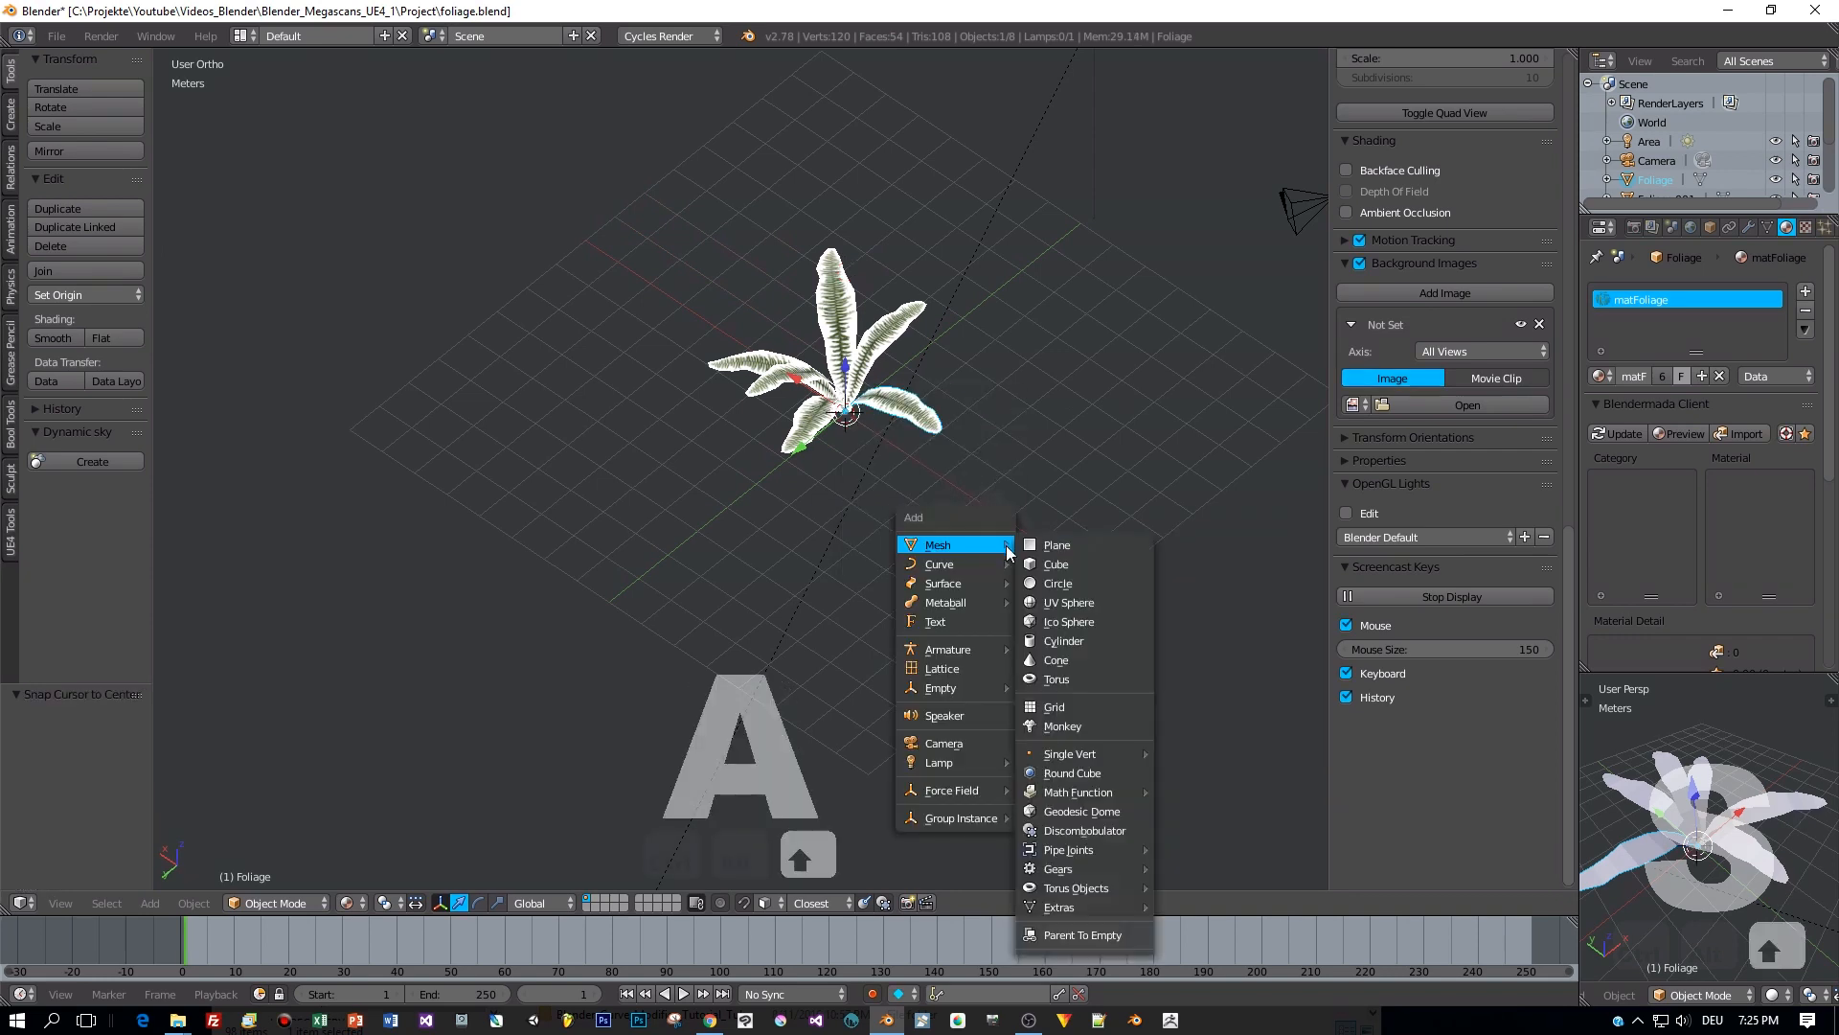
Add a large ground plane under the fern with a Sky Texture world, then head to the file export options.
left_click(1054, 545)
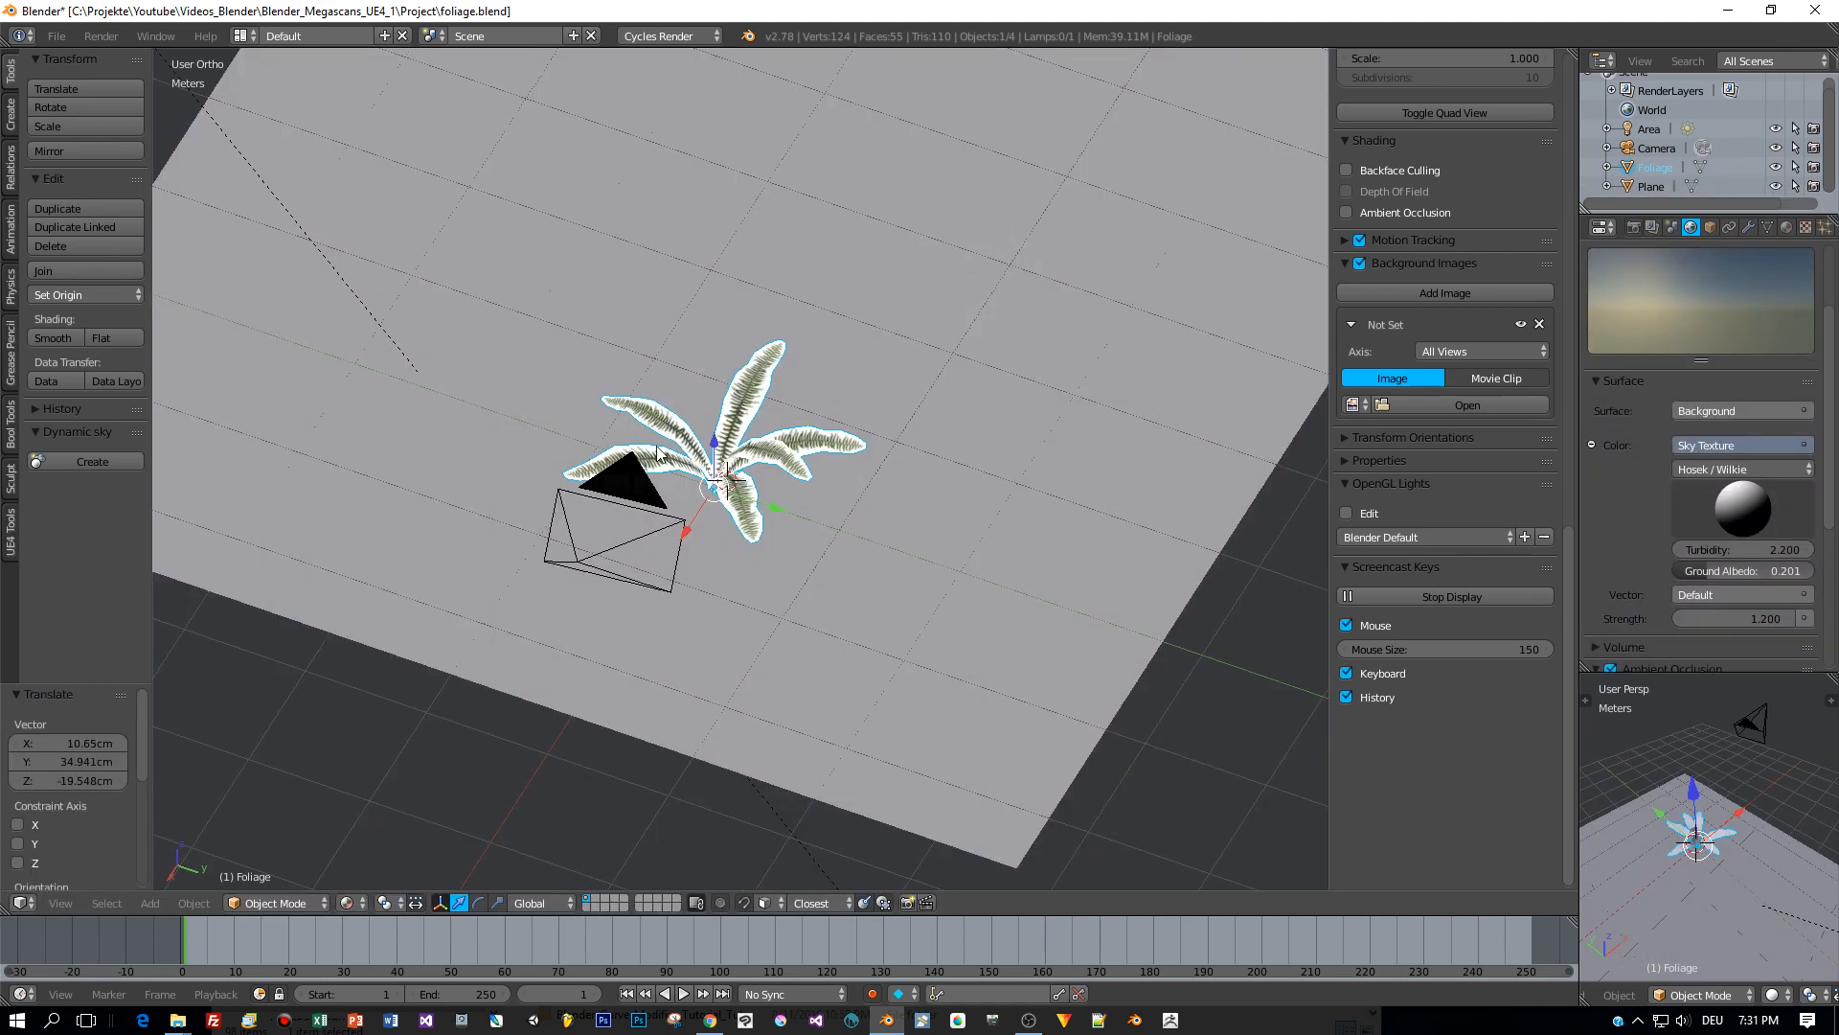
left_click(56, 35)
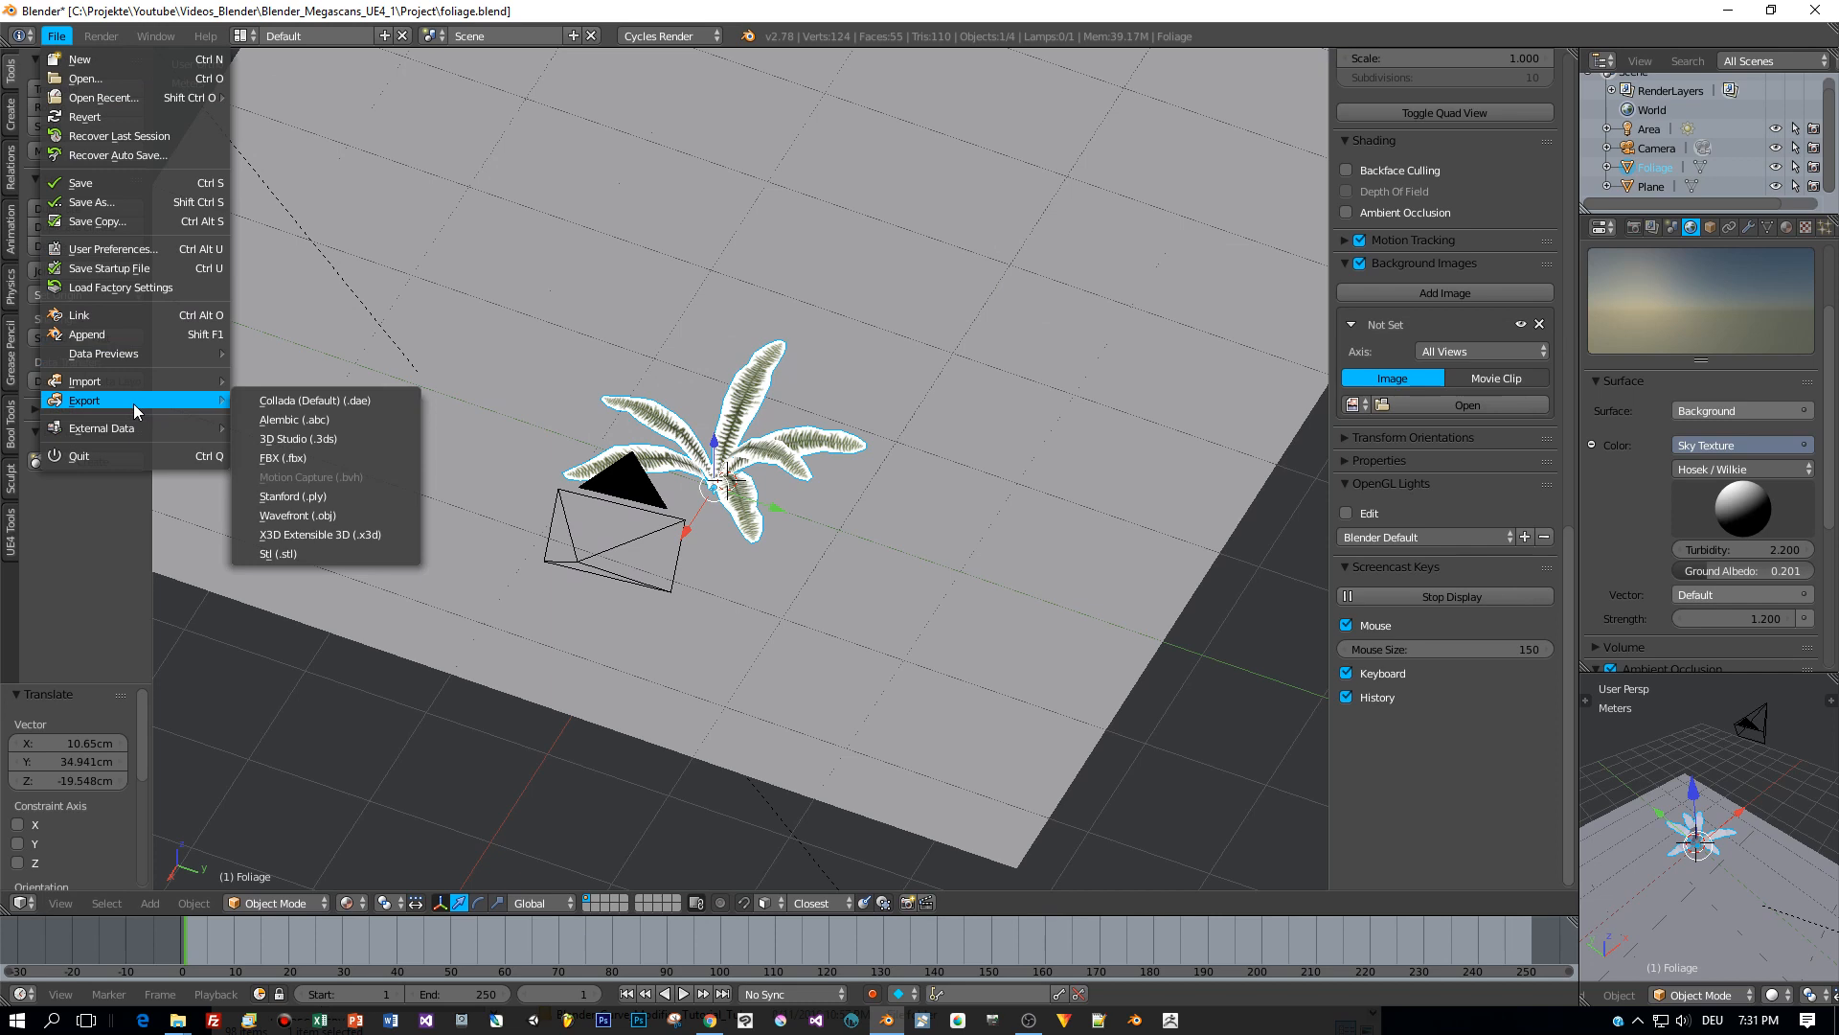
Export the selected fern mesh only as foliage.fbx into the Project folder.
left_click(284, 458)
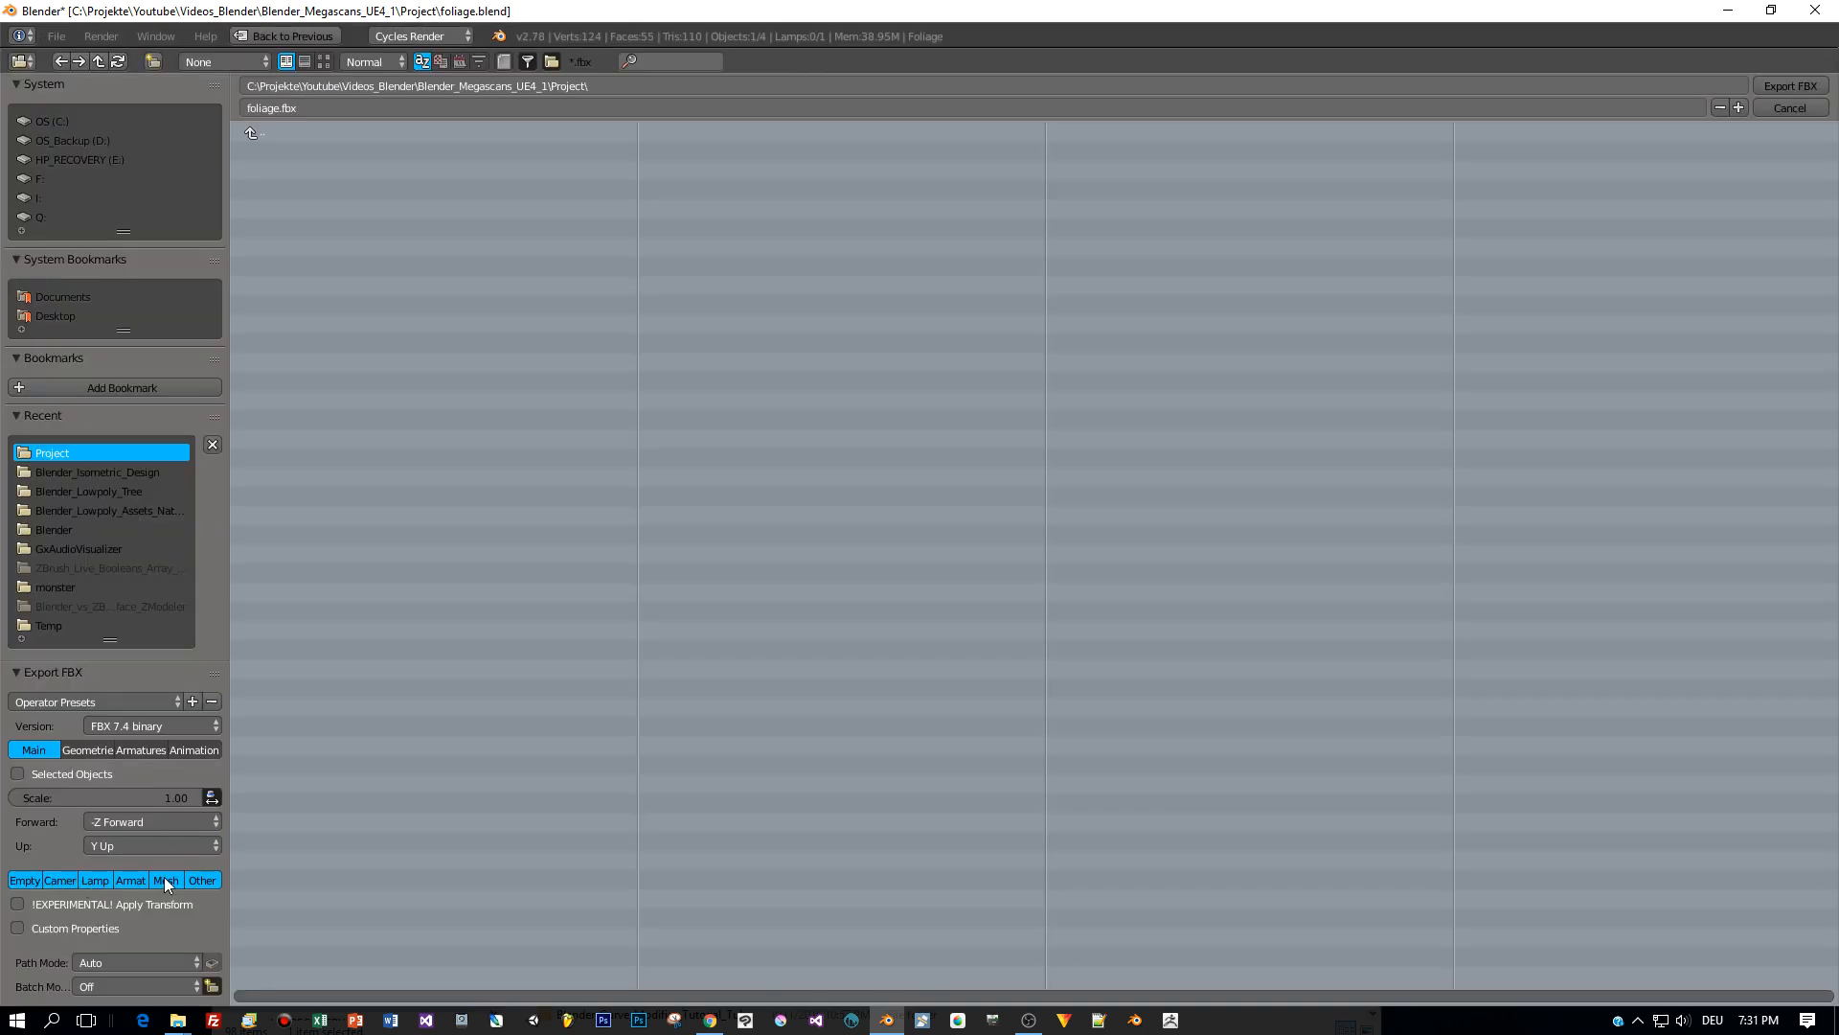
left_click(165, 879)
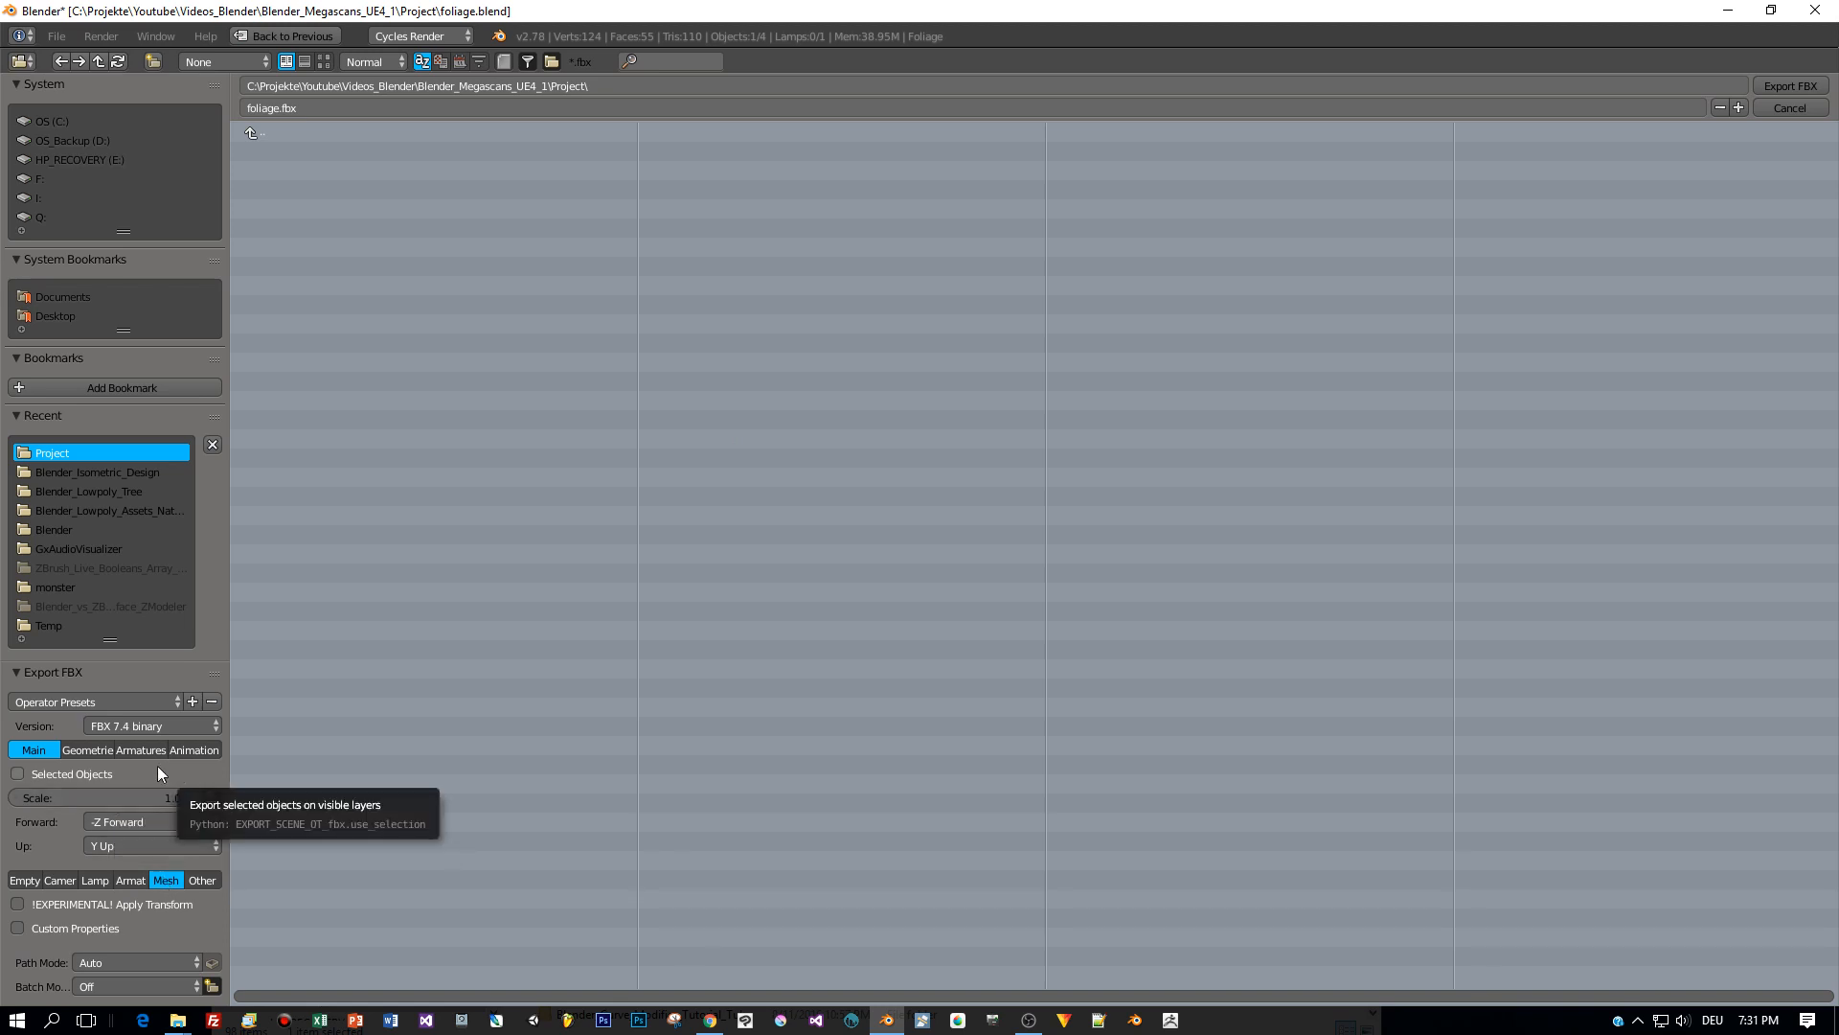
left_click(17, 773)
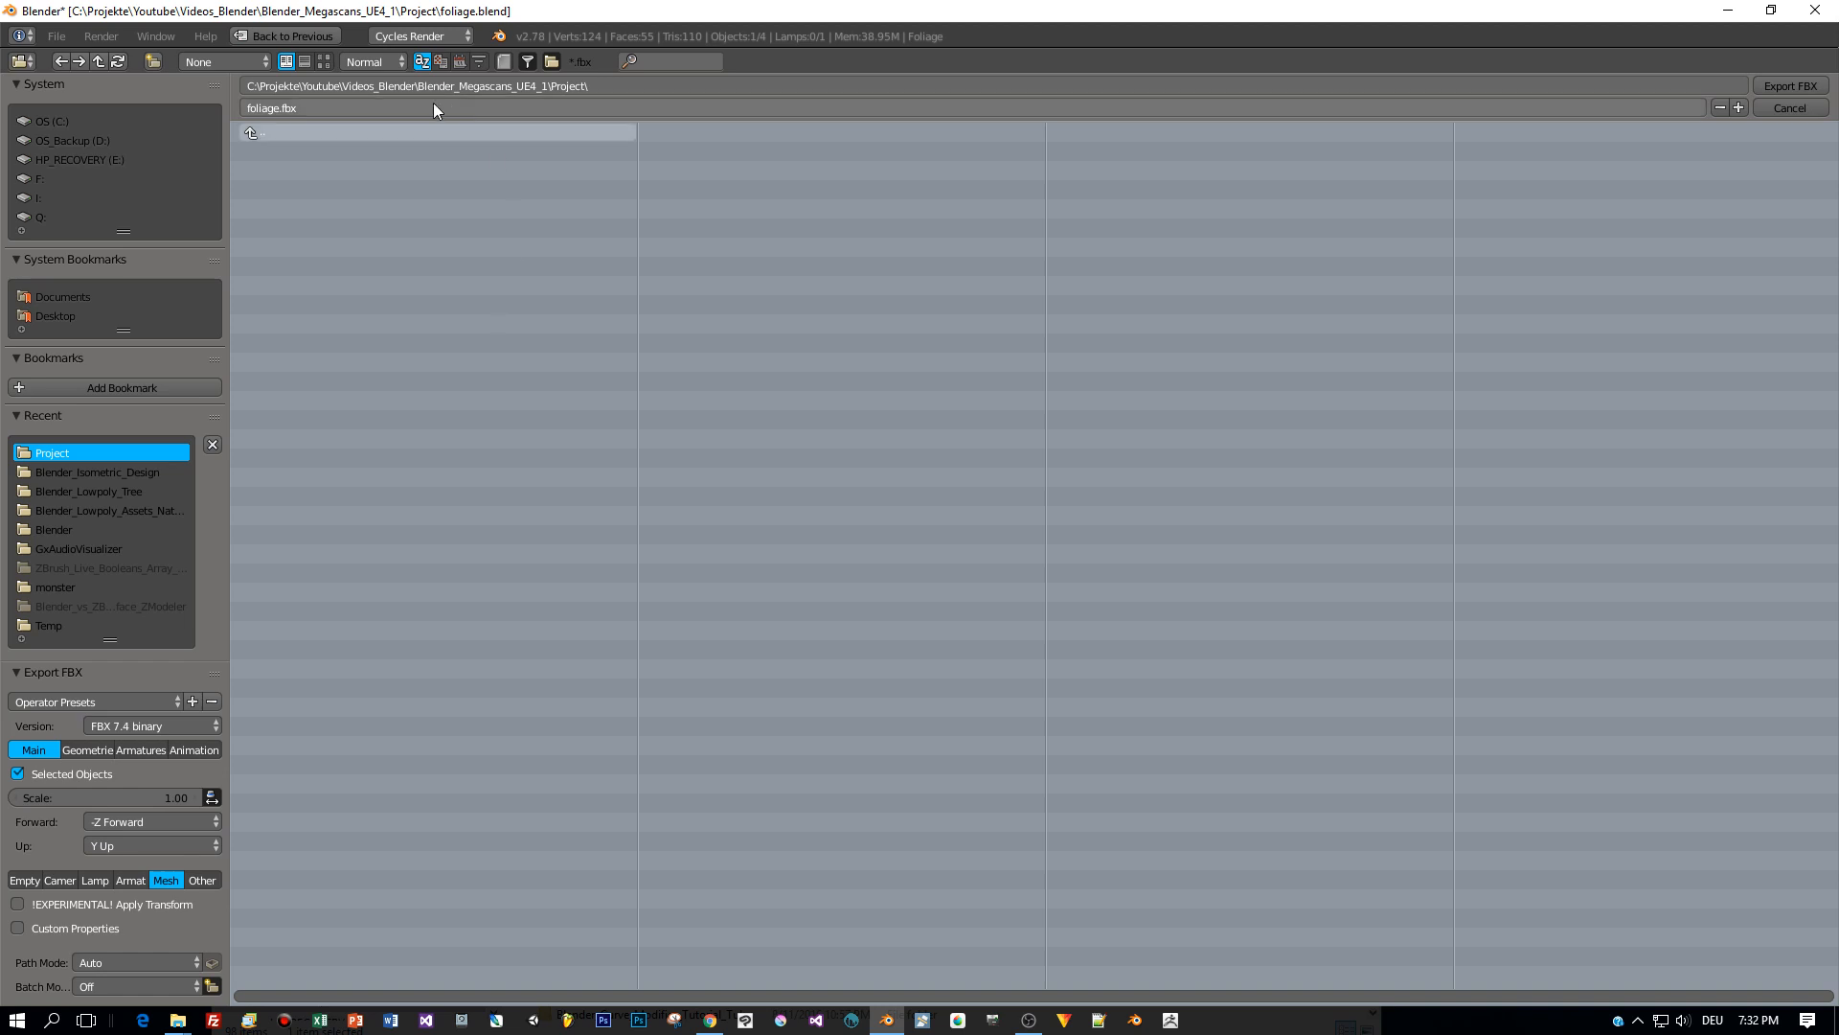
mouse_move(521, 86)
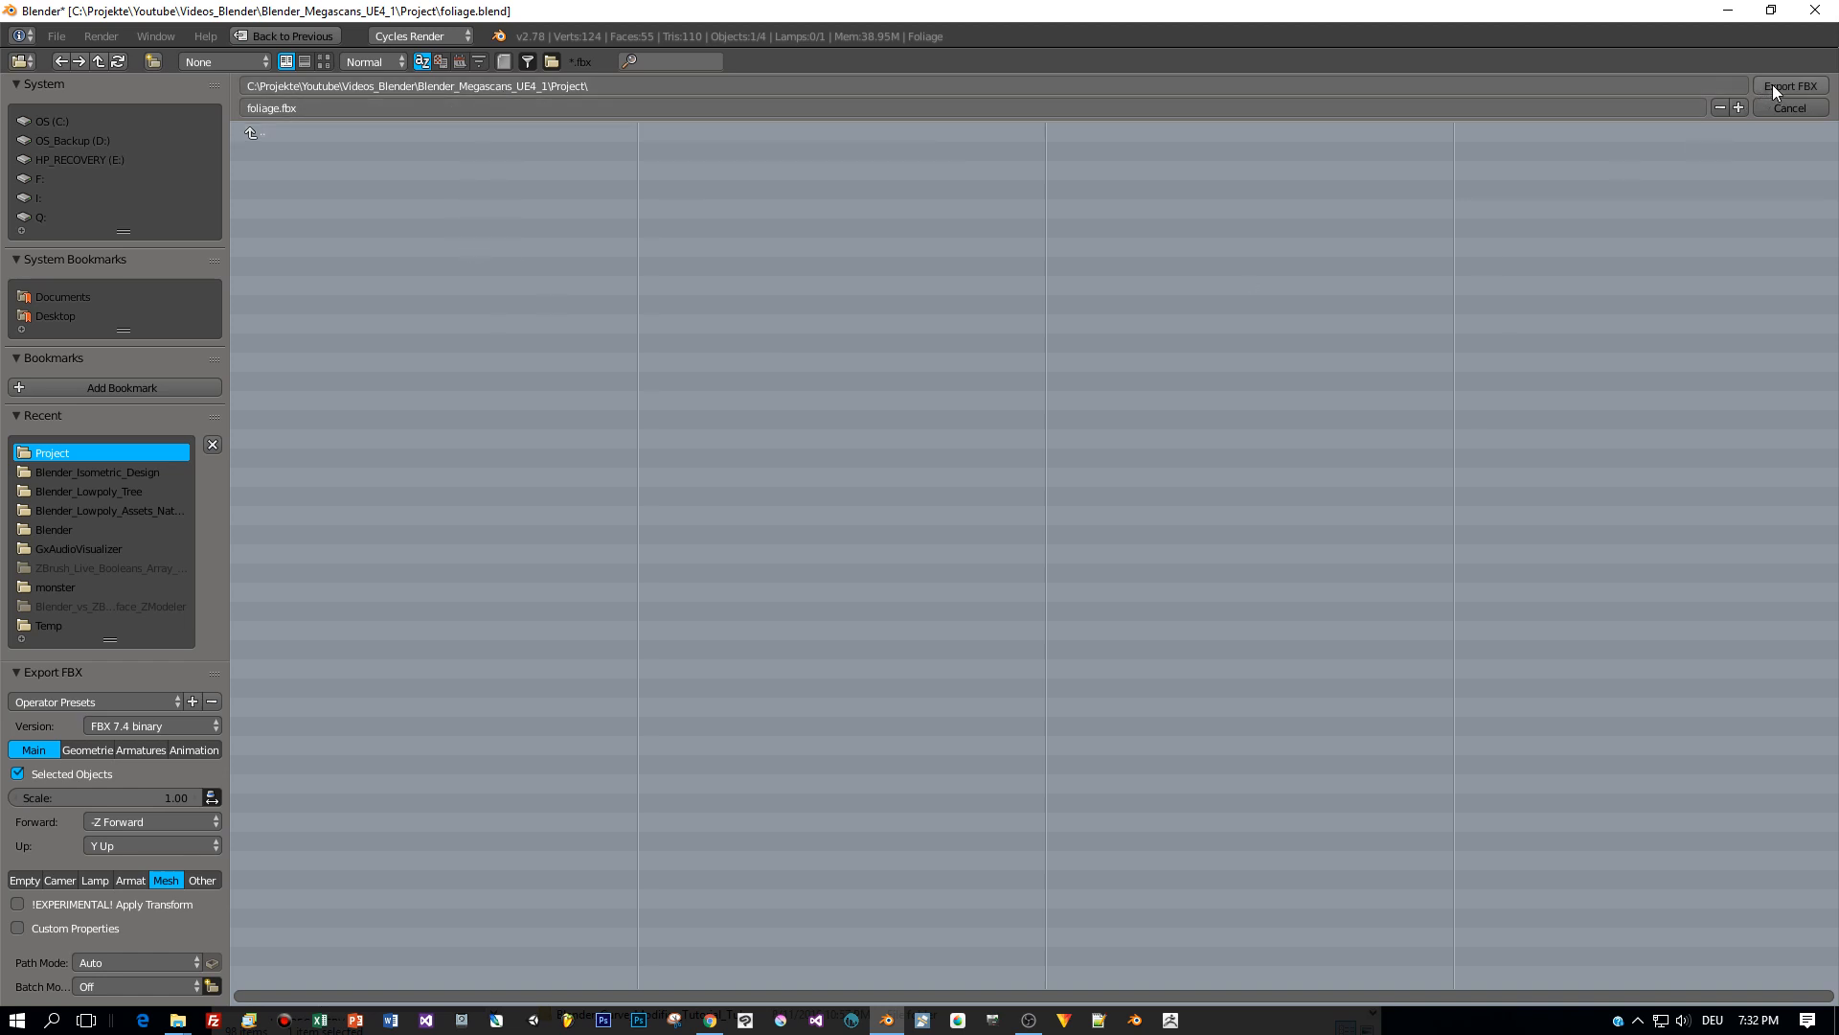
mouse_move(1790, 86)
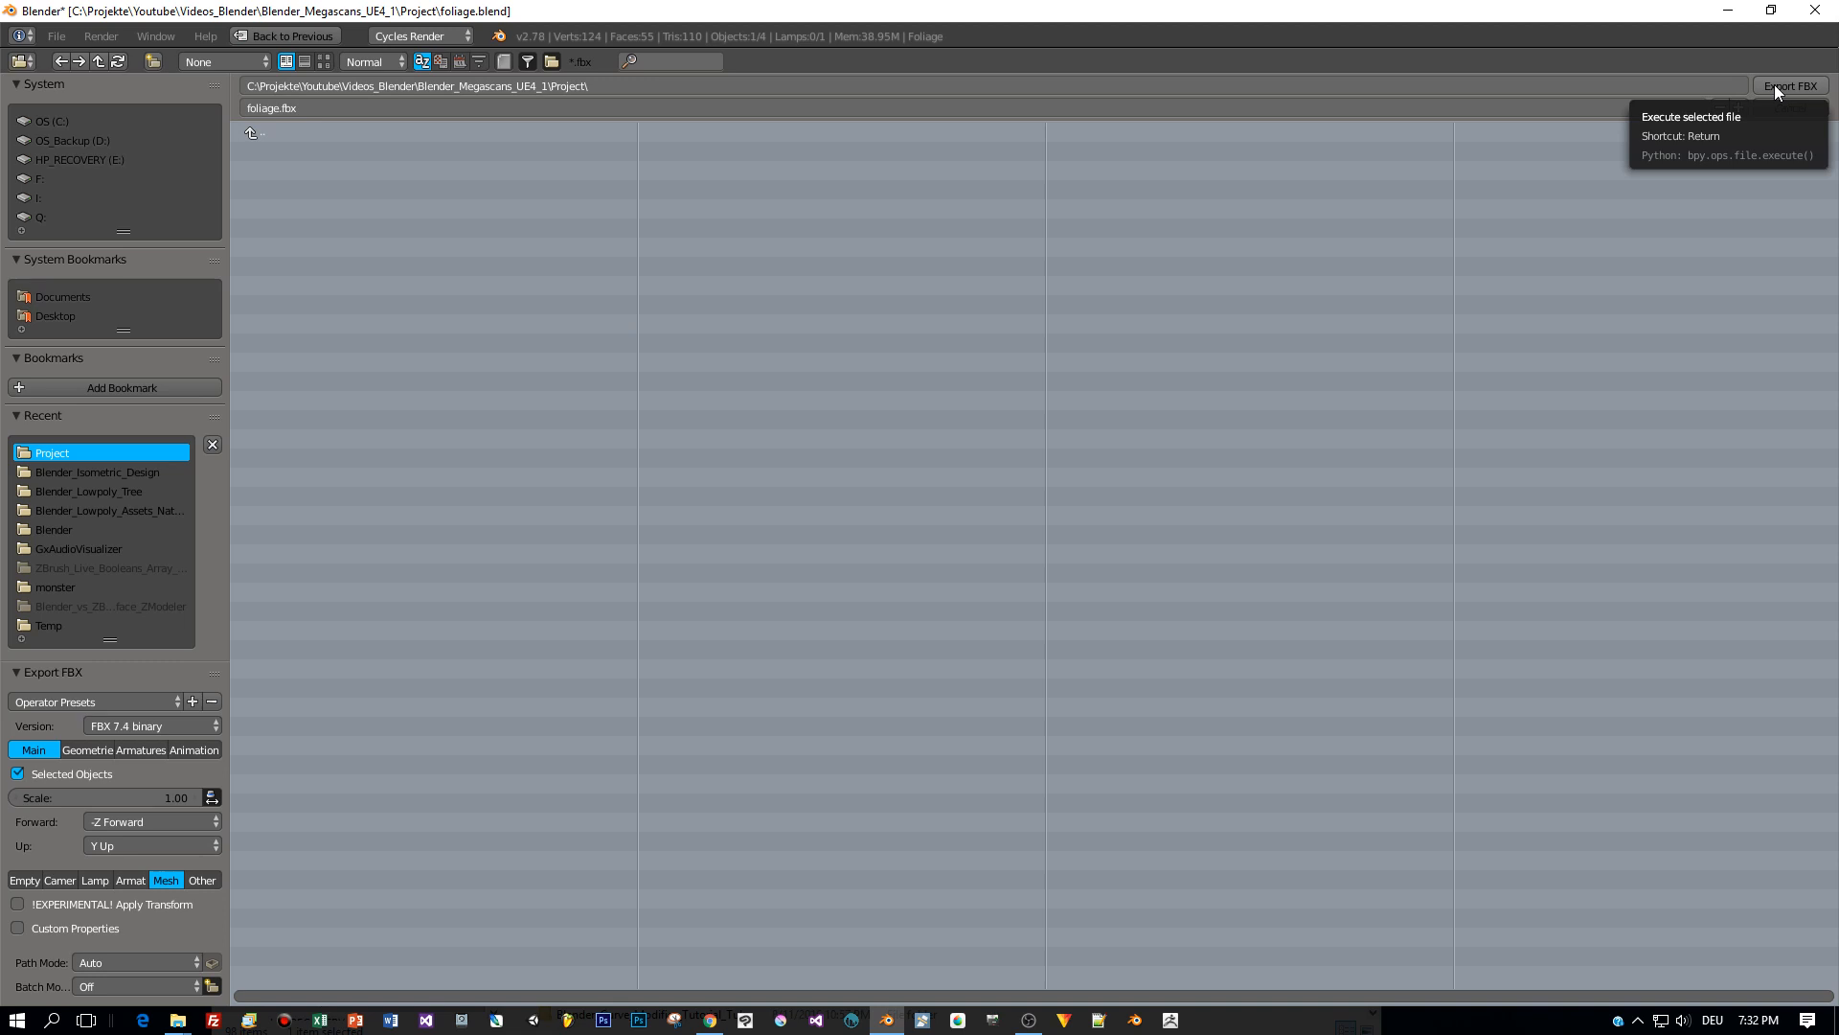
left_click(1789, 86)
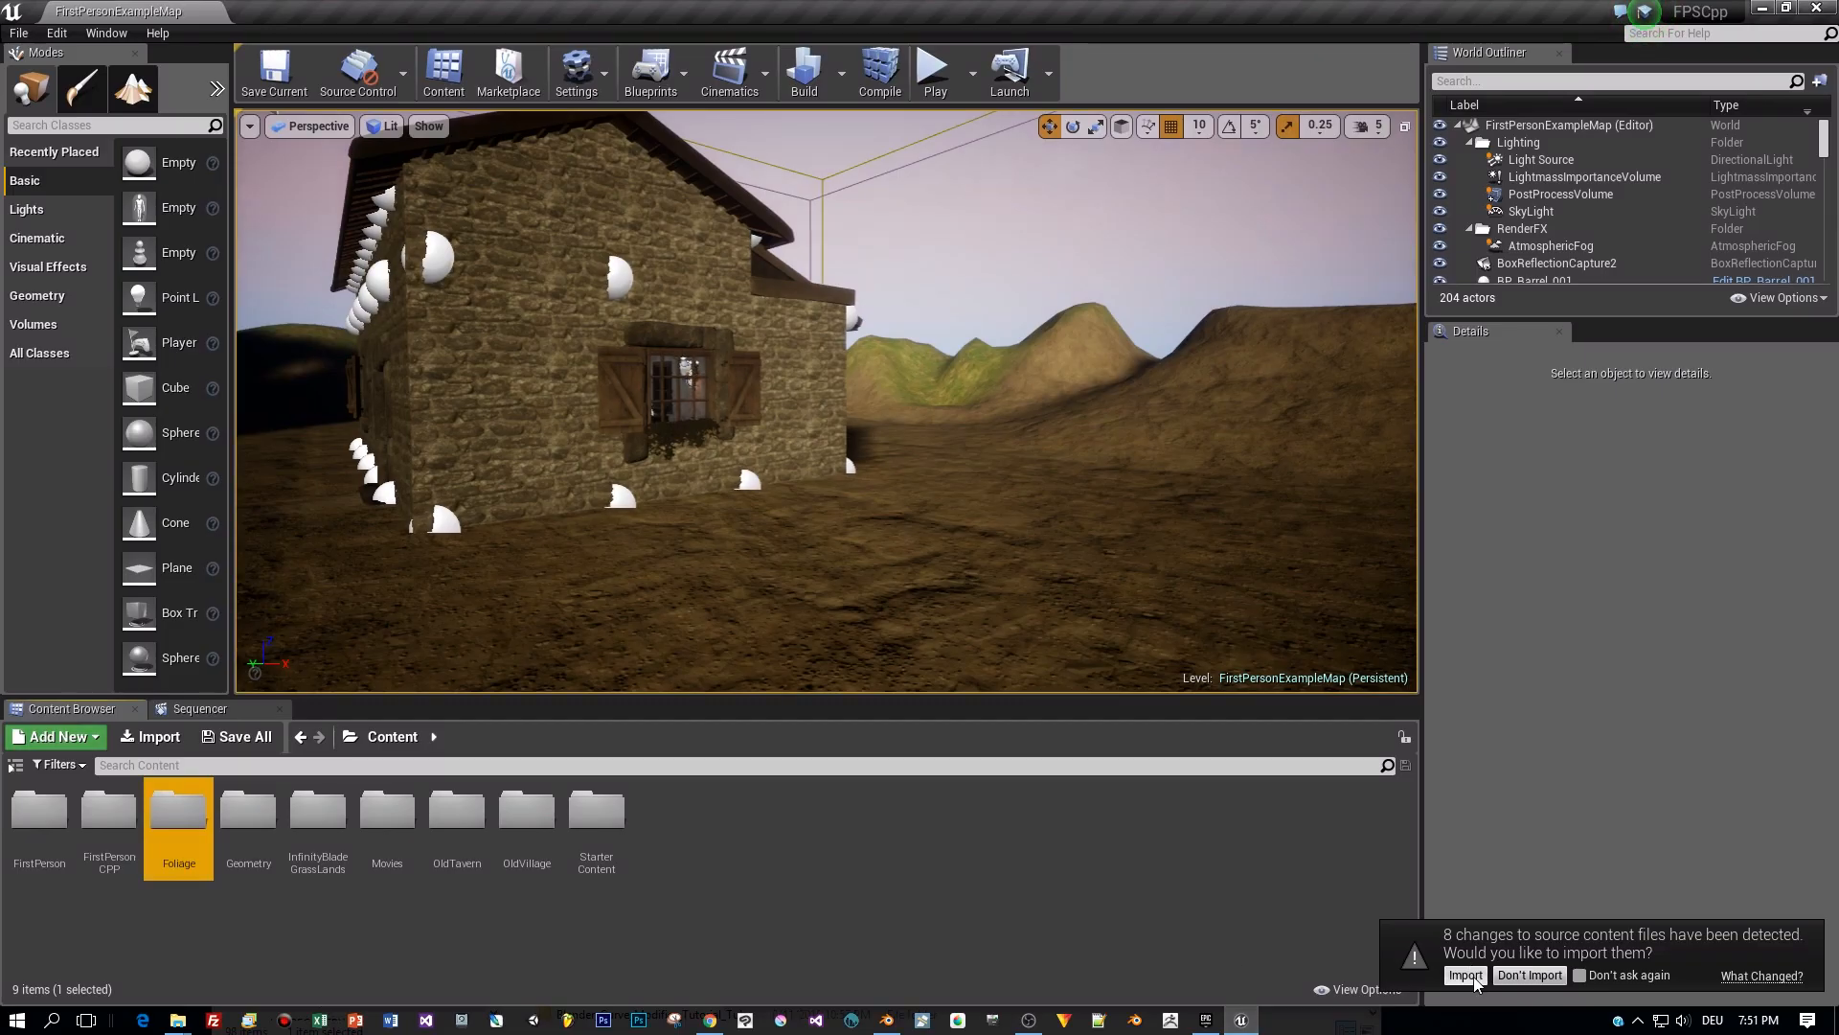
Accept the mesh and normal-map imports into Content/Foliage and drag the fern mesh into the level.
left_click(1464, 975)
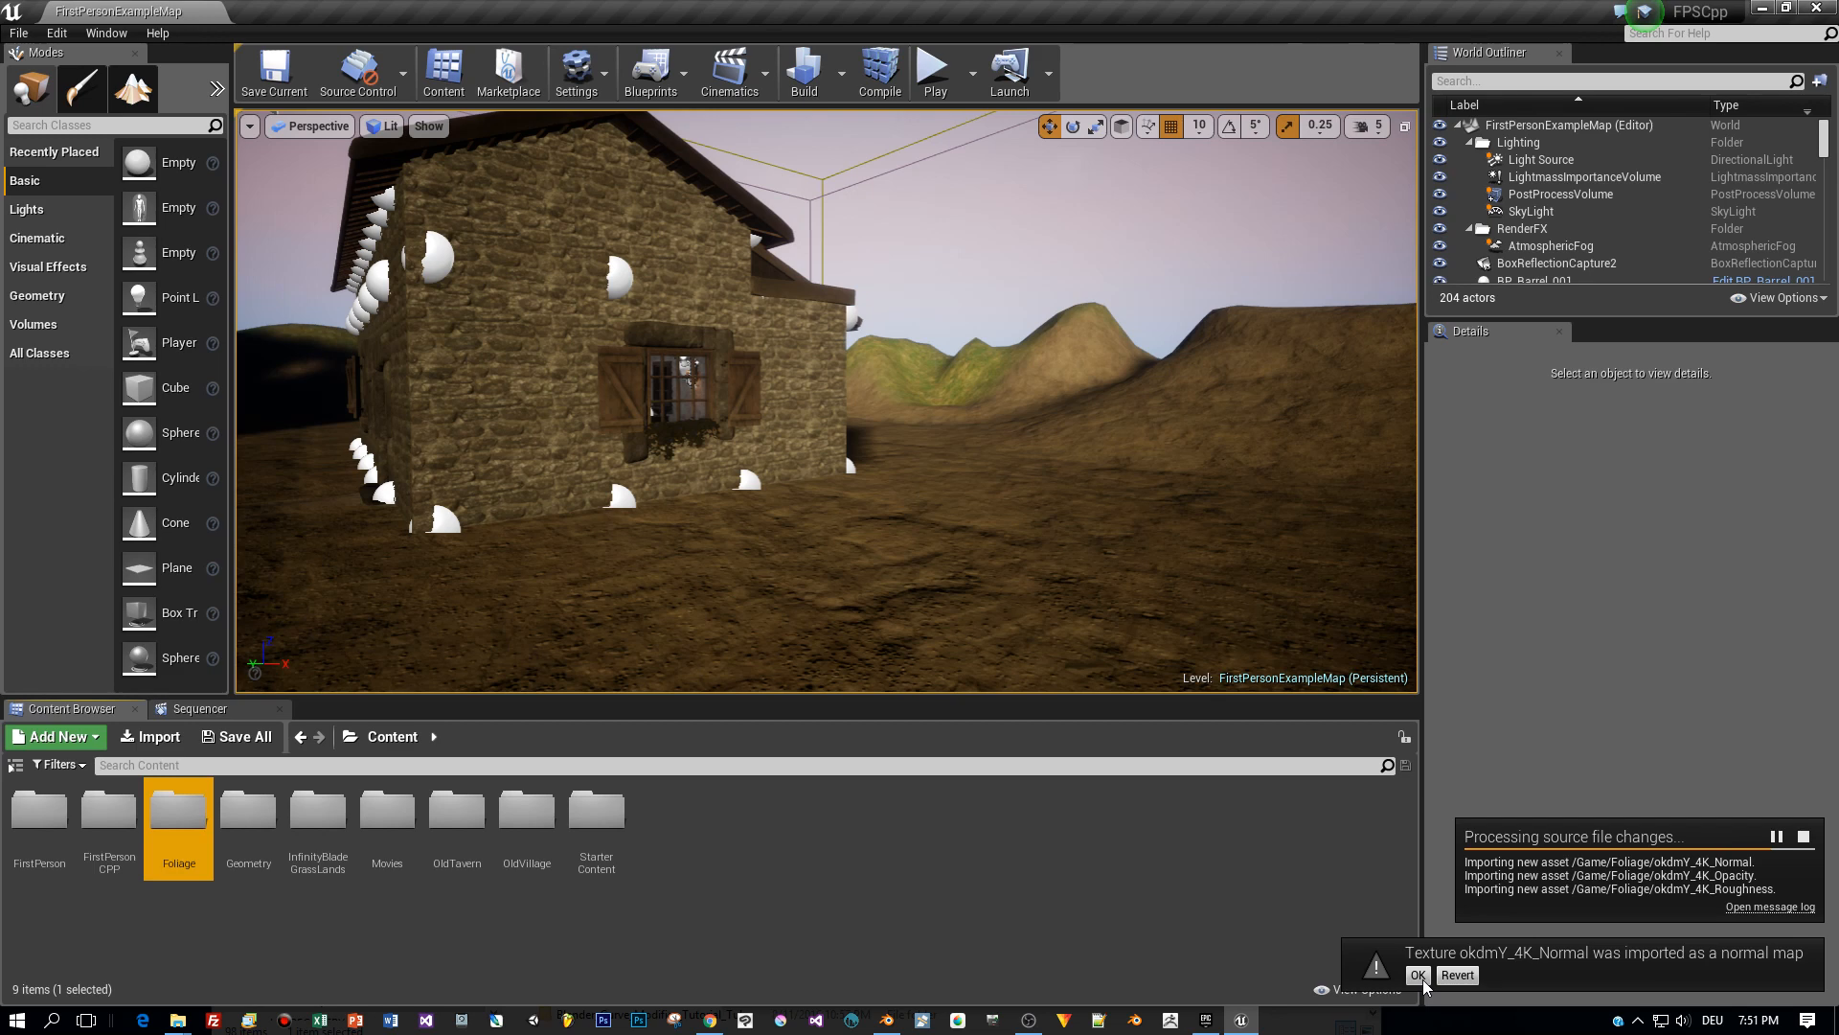
left_click(1418, 976)
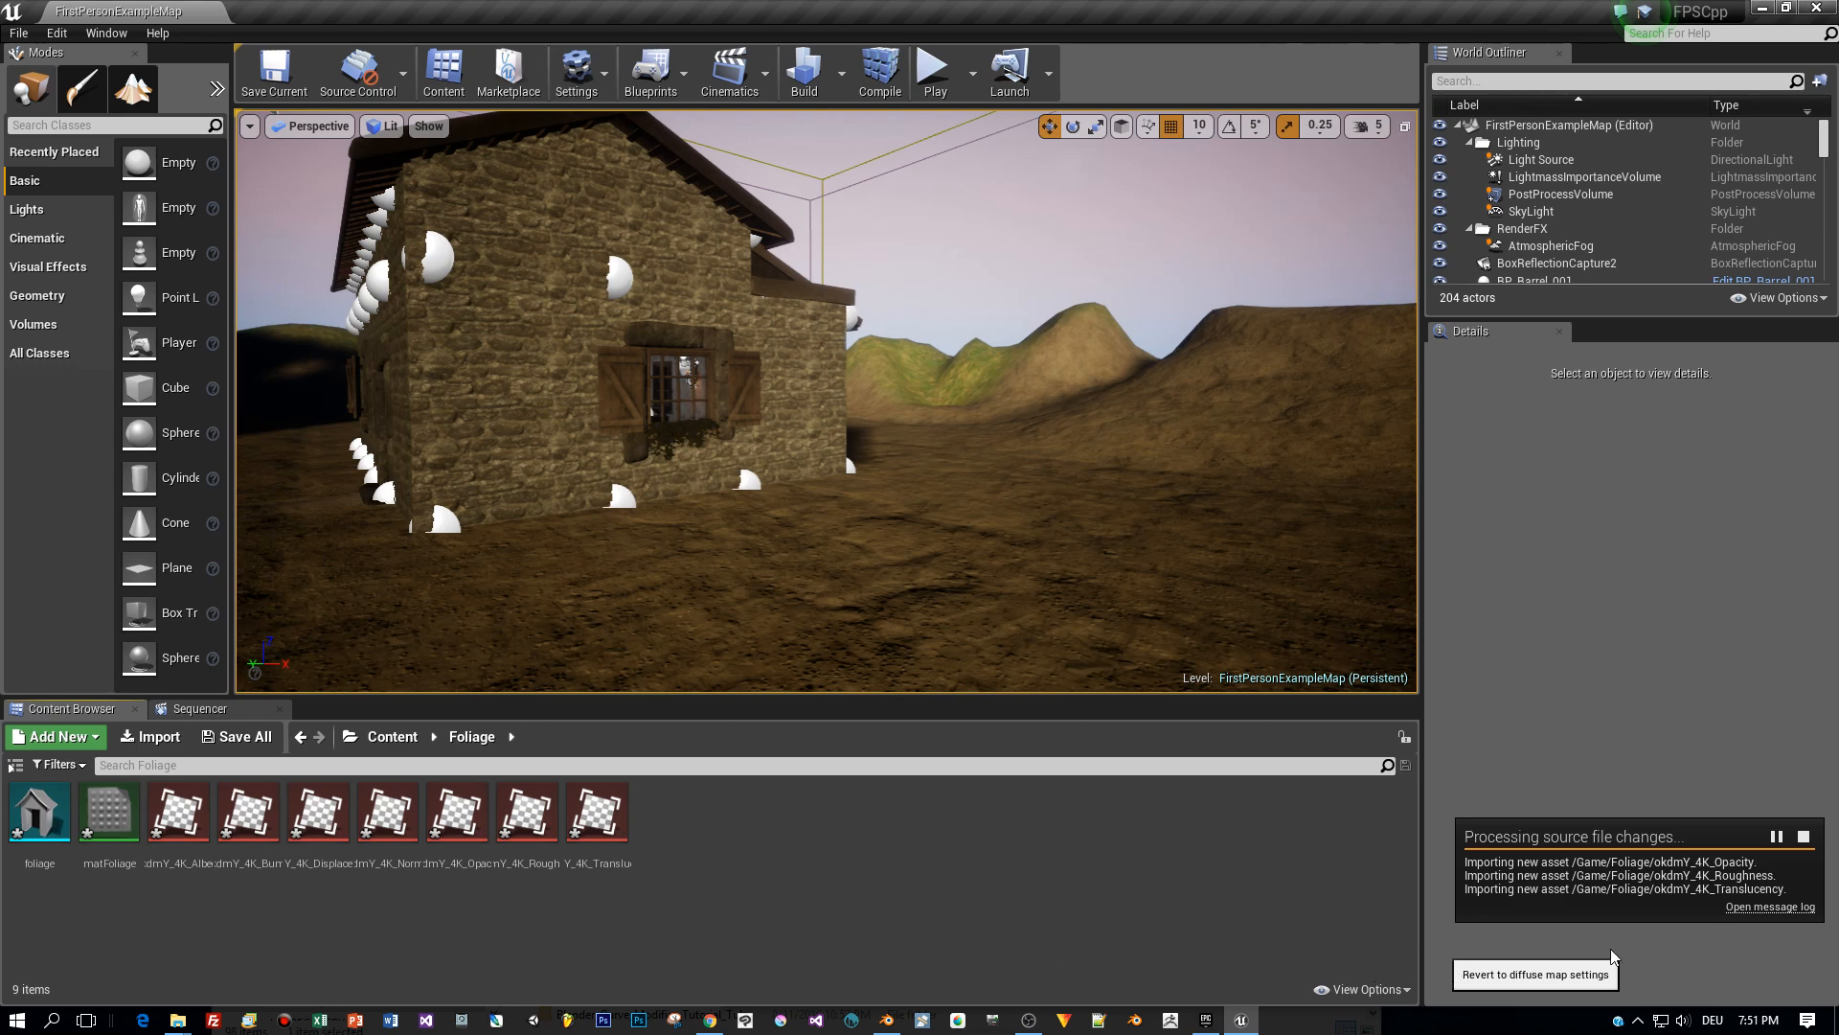
left_click(107, 813)
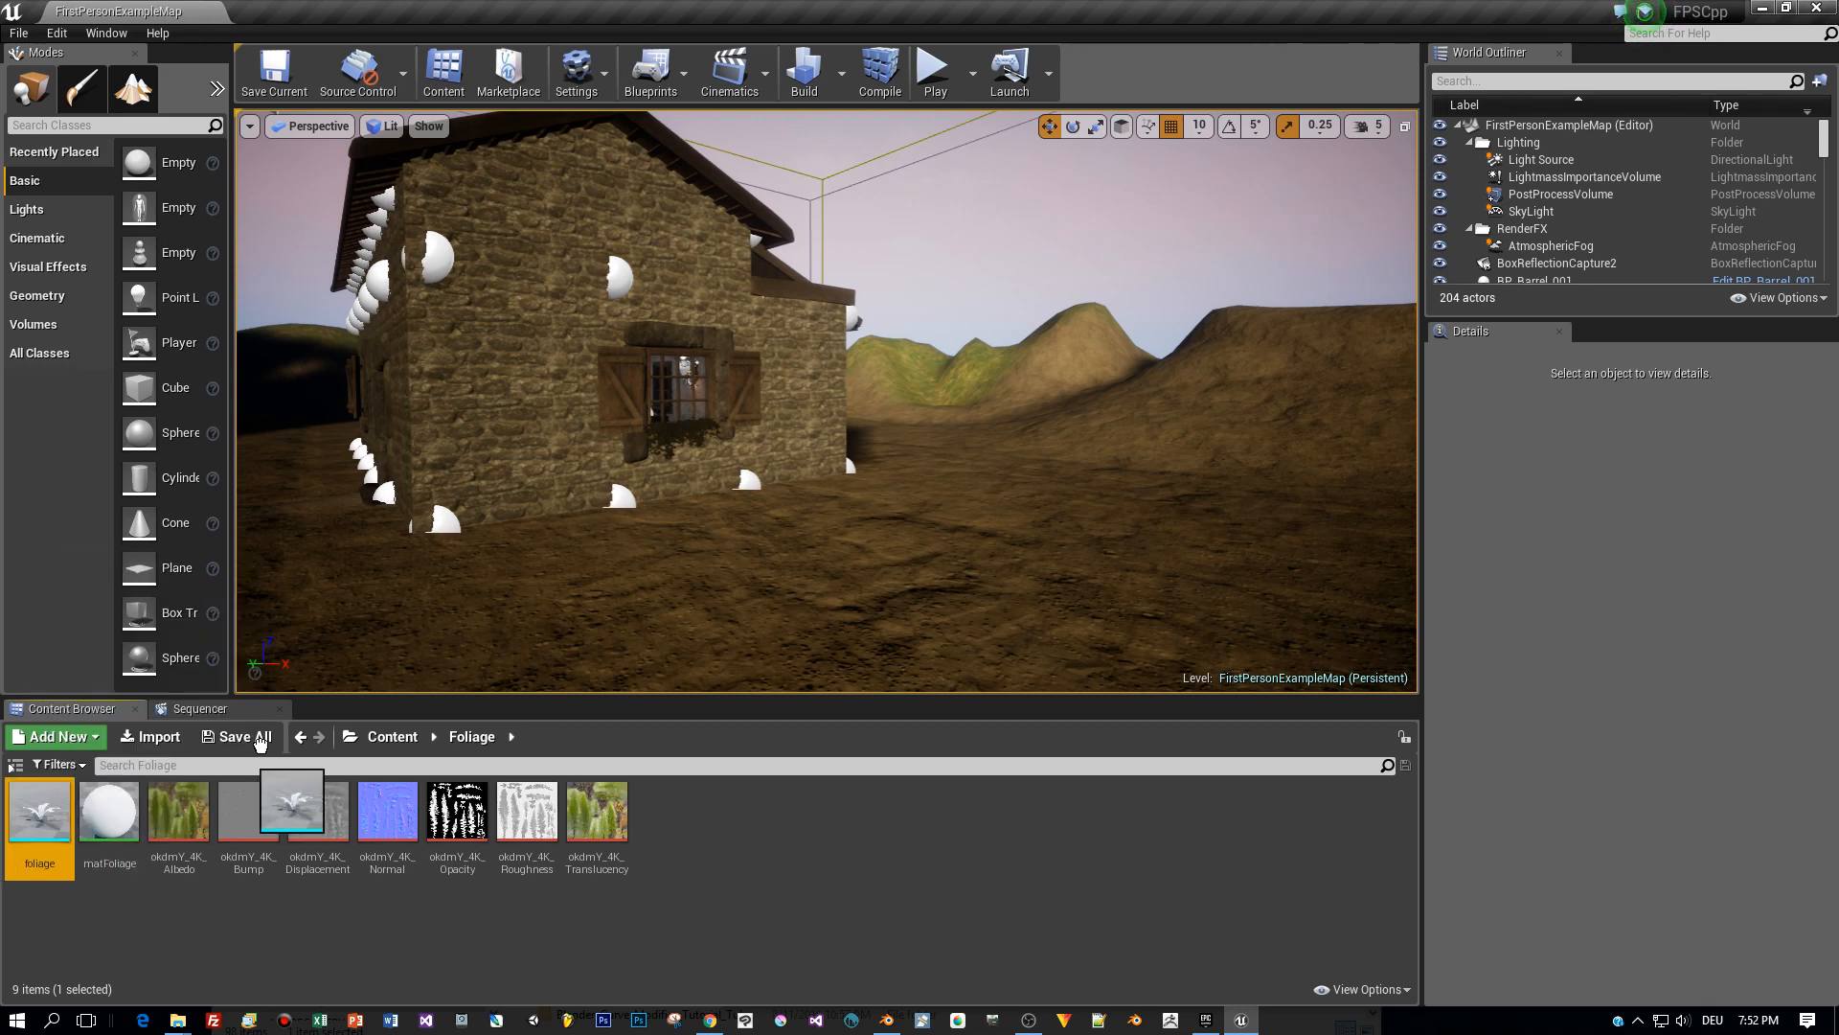
left_click_drag(40, 808, 768, 504)
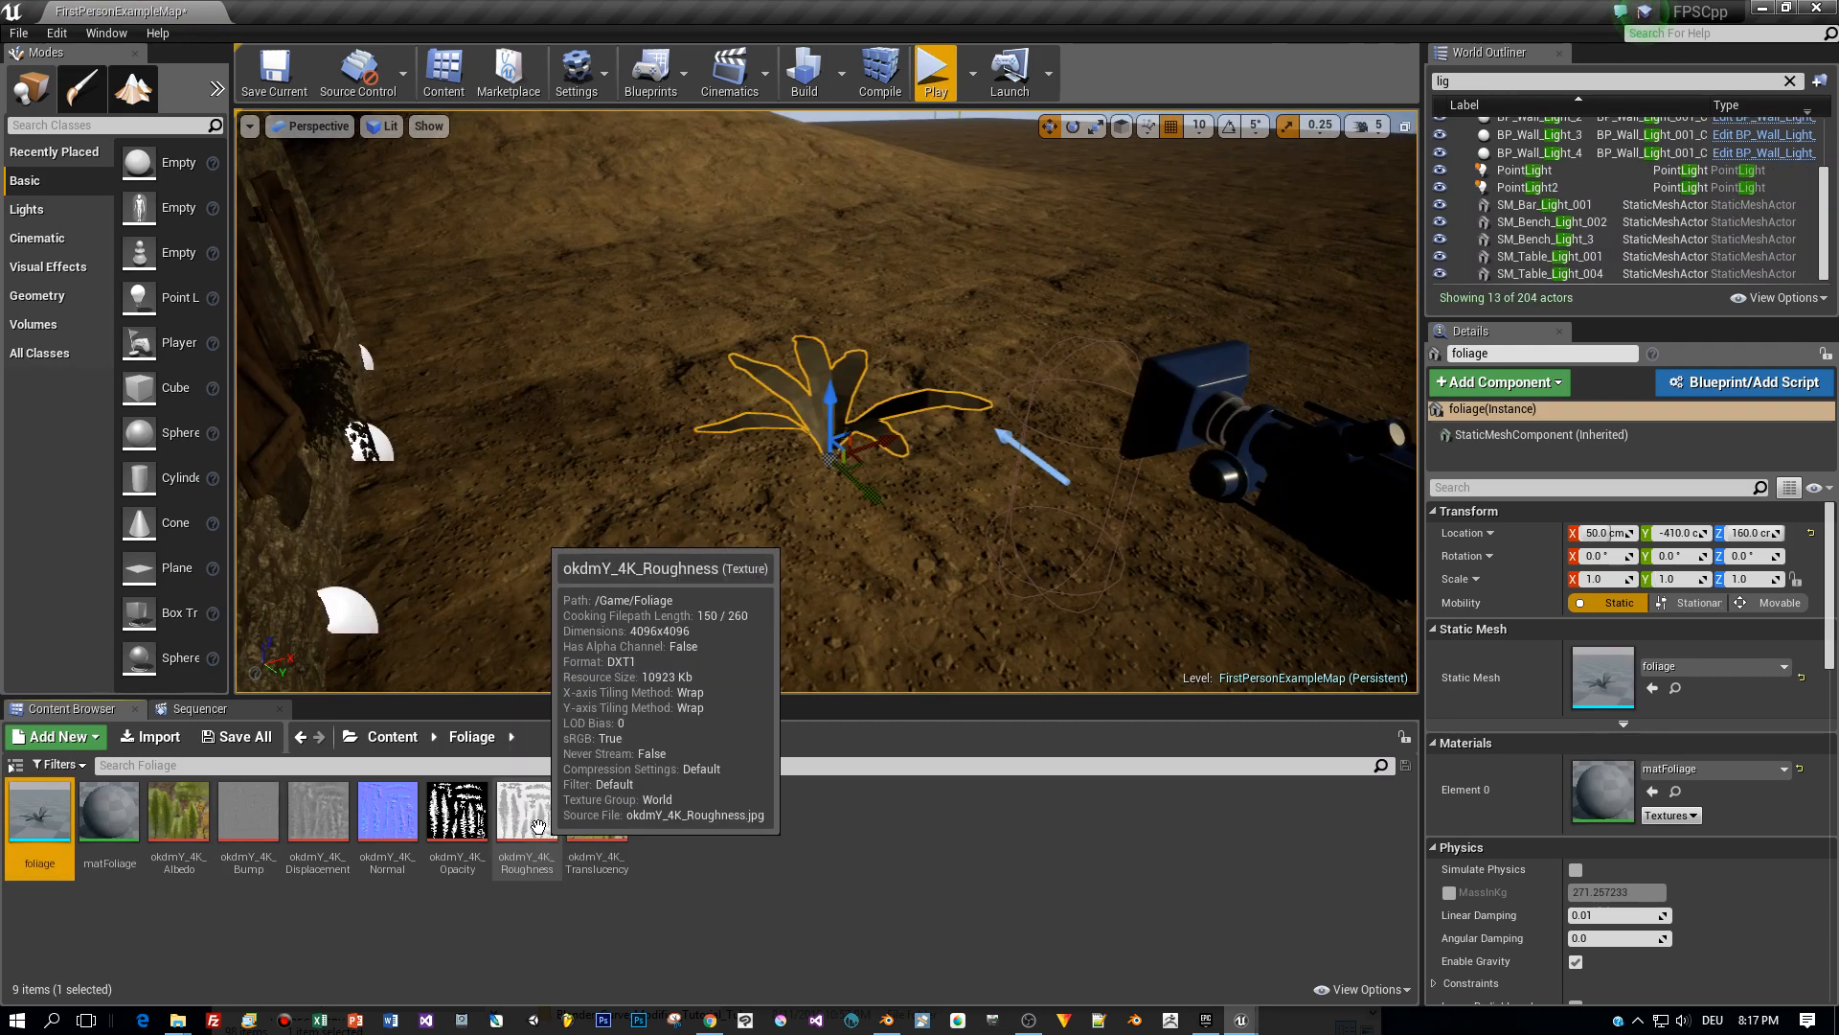
Keep Default compression on okdmY_4K_Roughness, verify Normalmap on okdmY_4K_Normal, and close the editors.
double_click(525, 809)
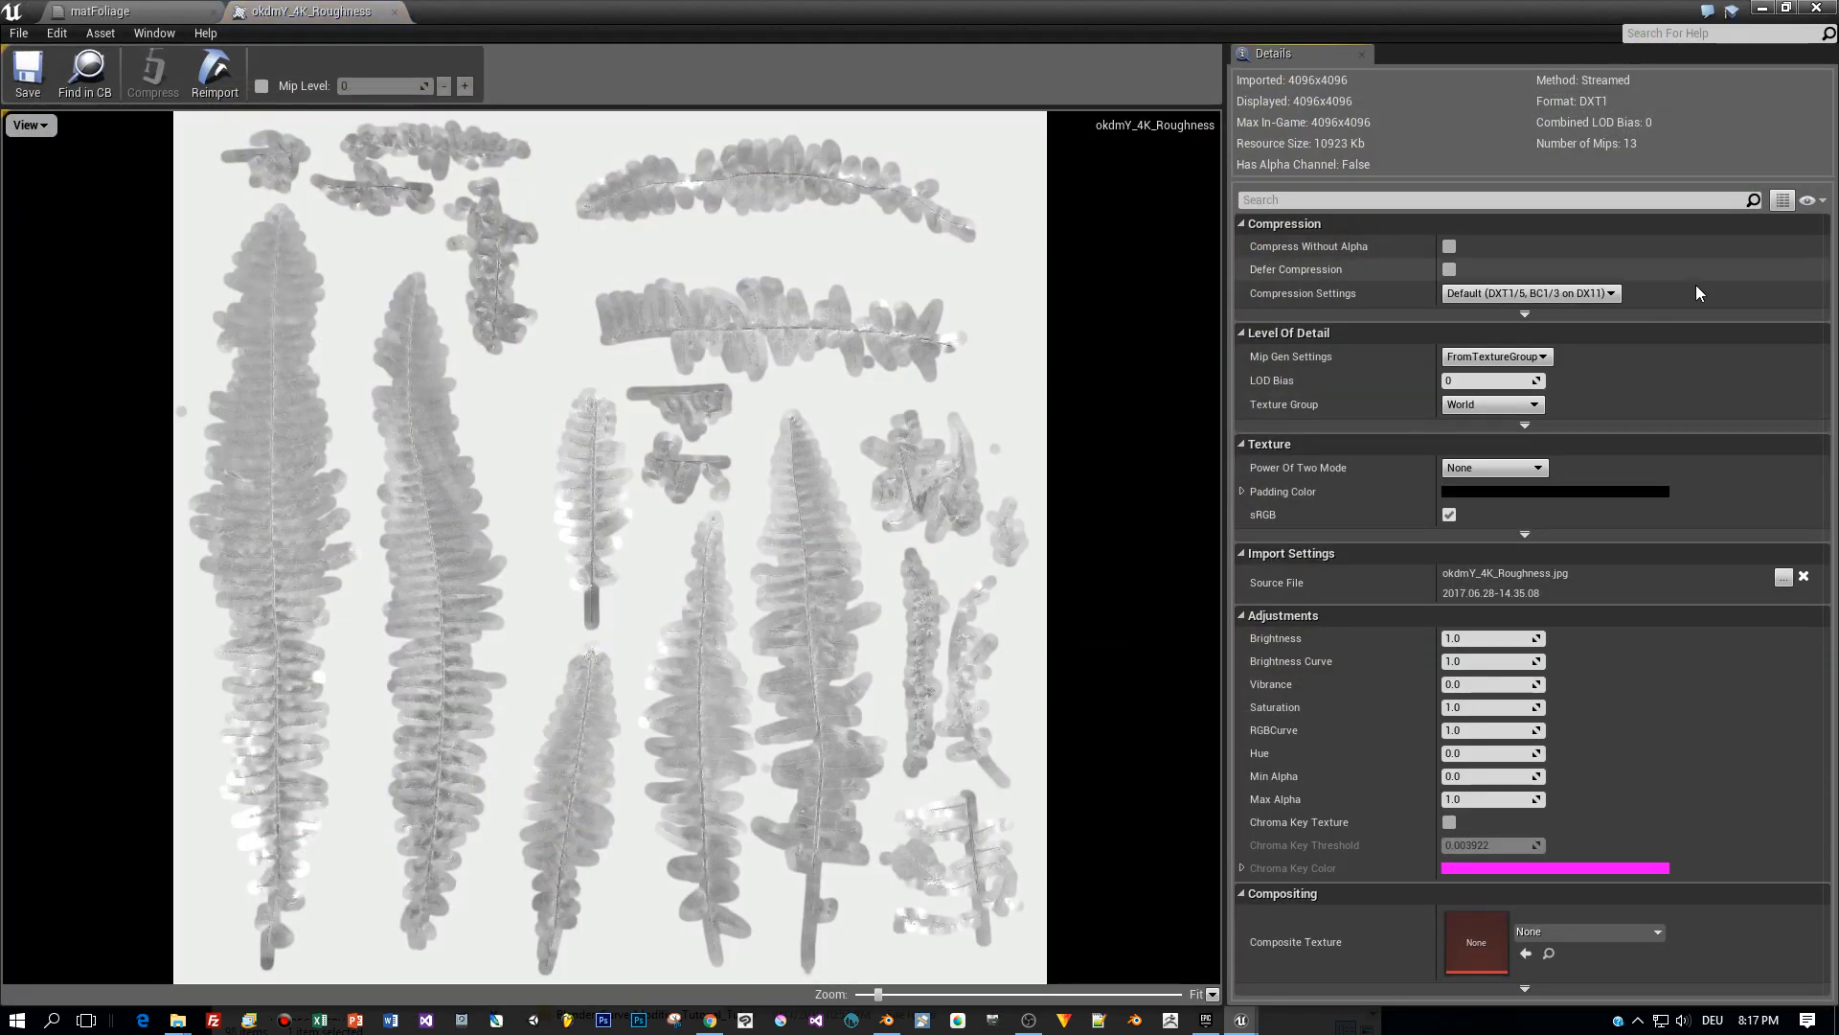
left_click(1529, 291)
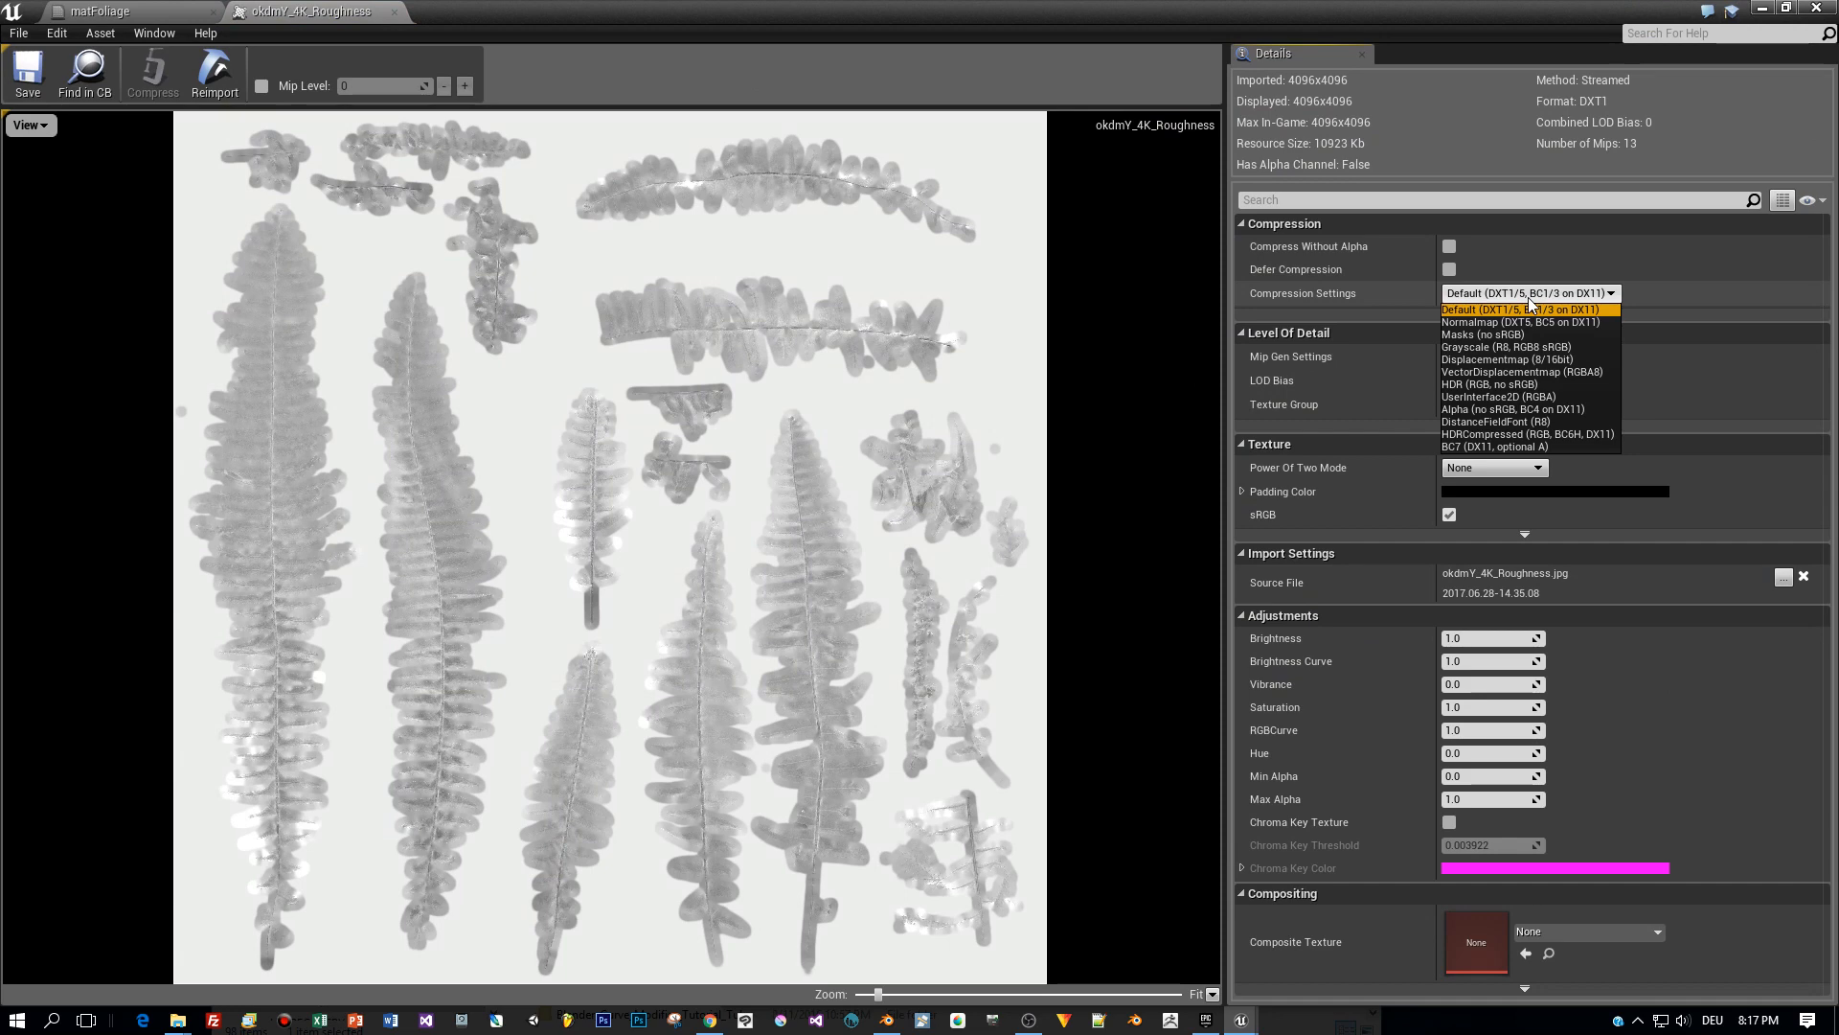
left_click(1485, 333)
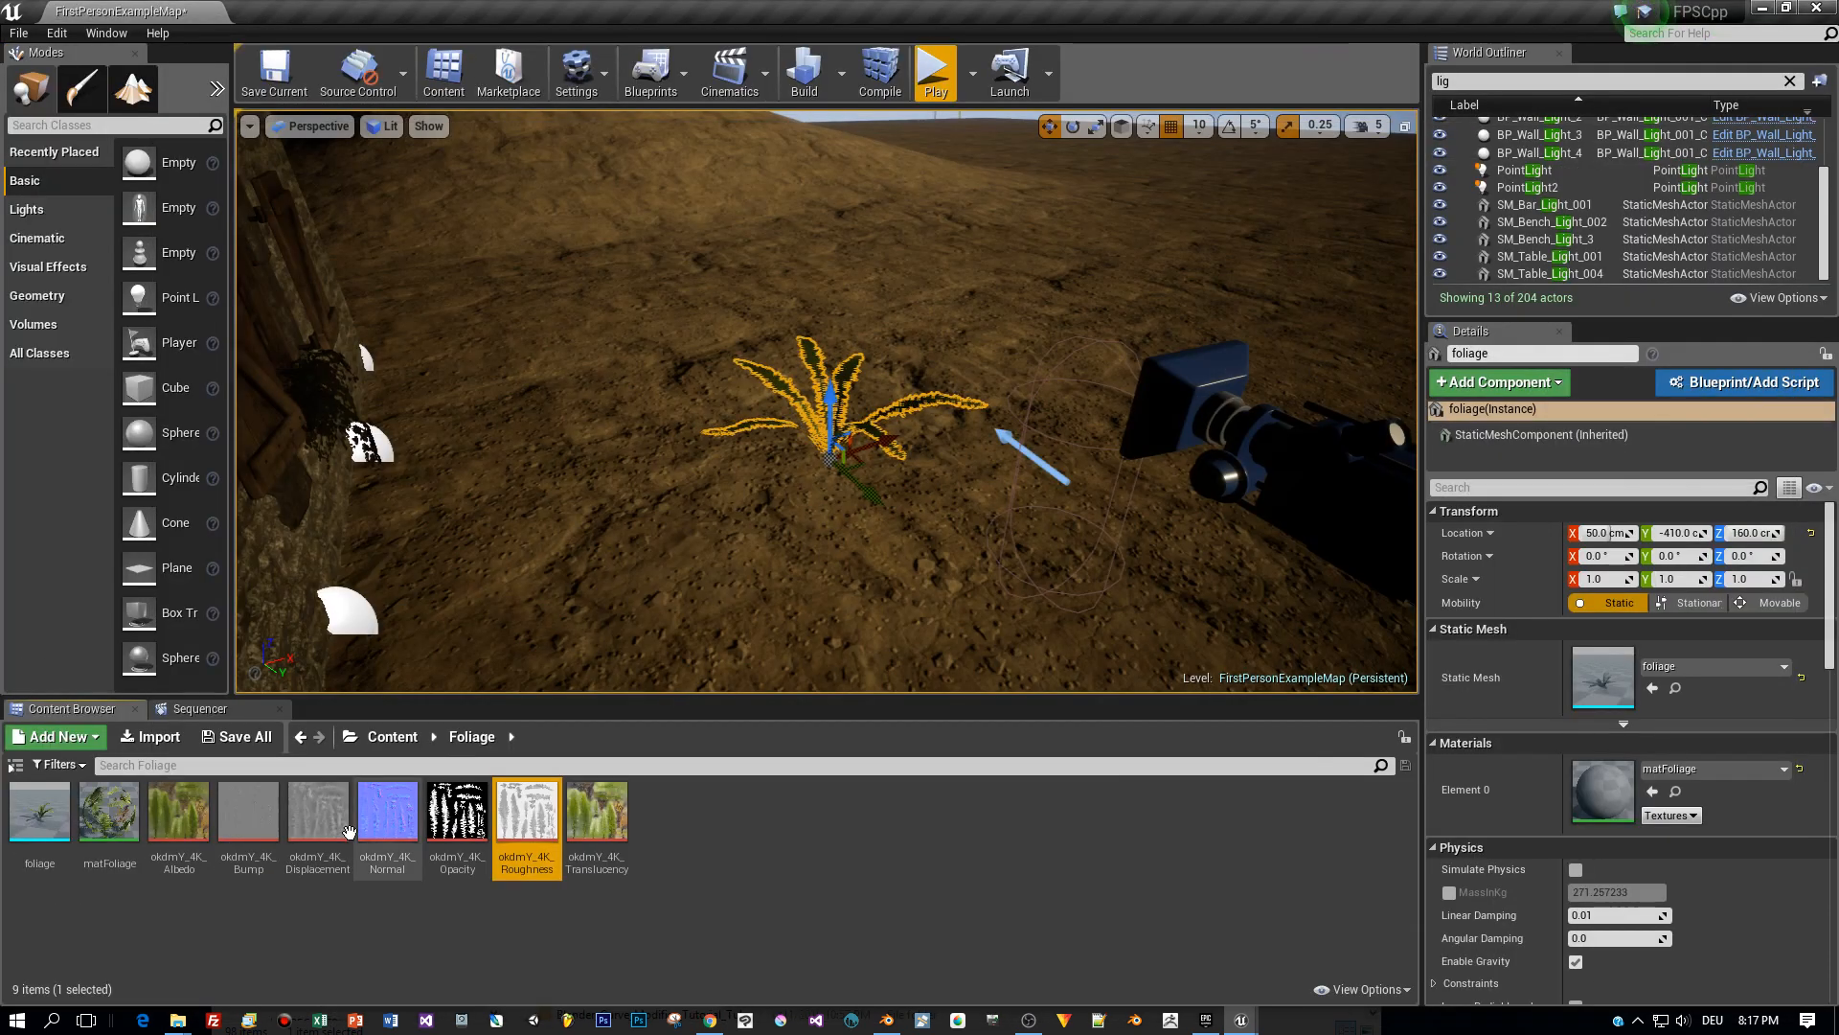
double_click(387, 807)
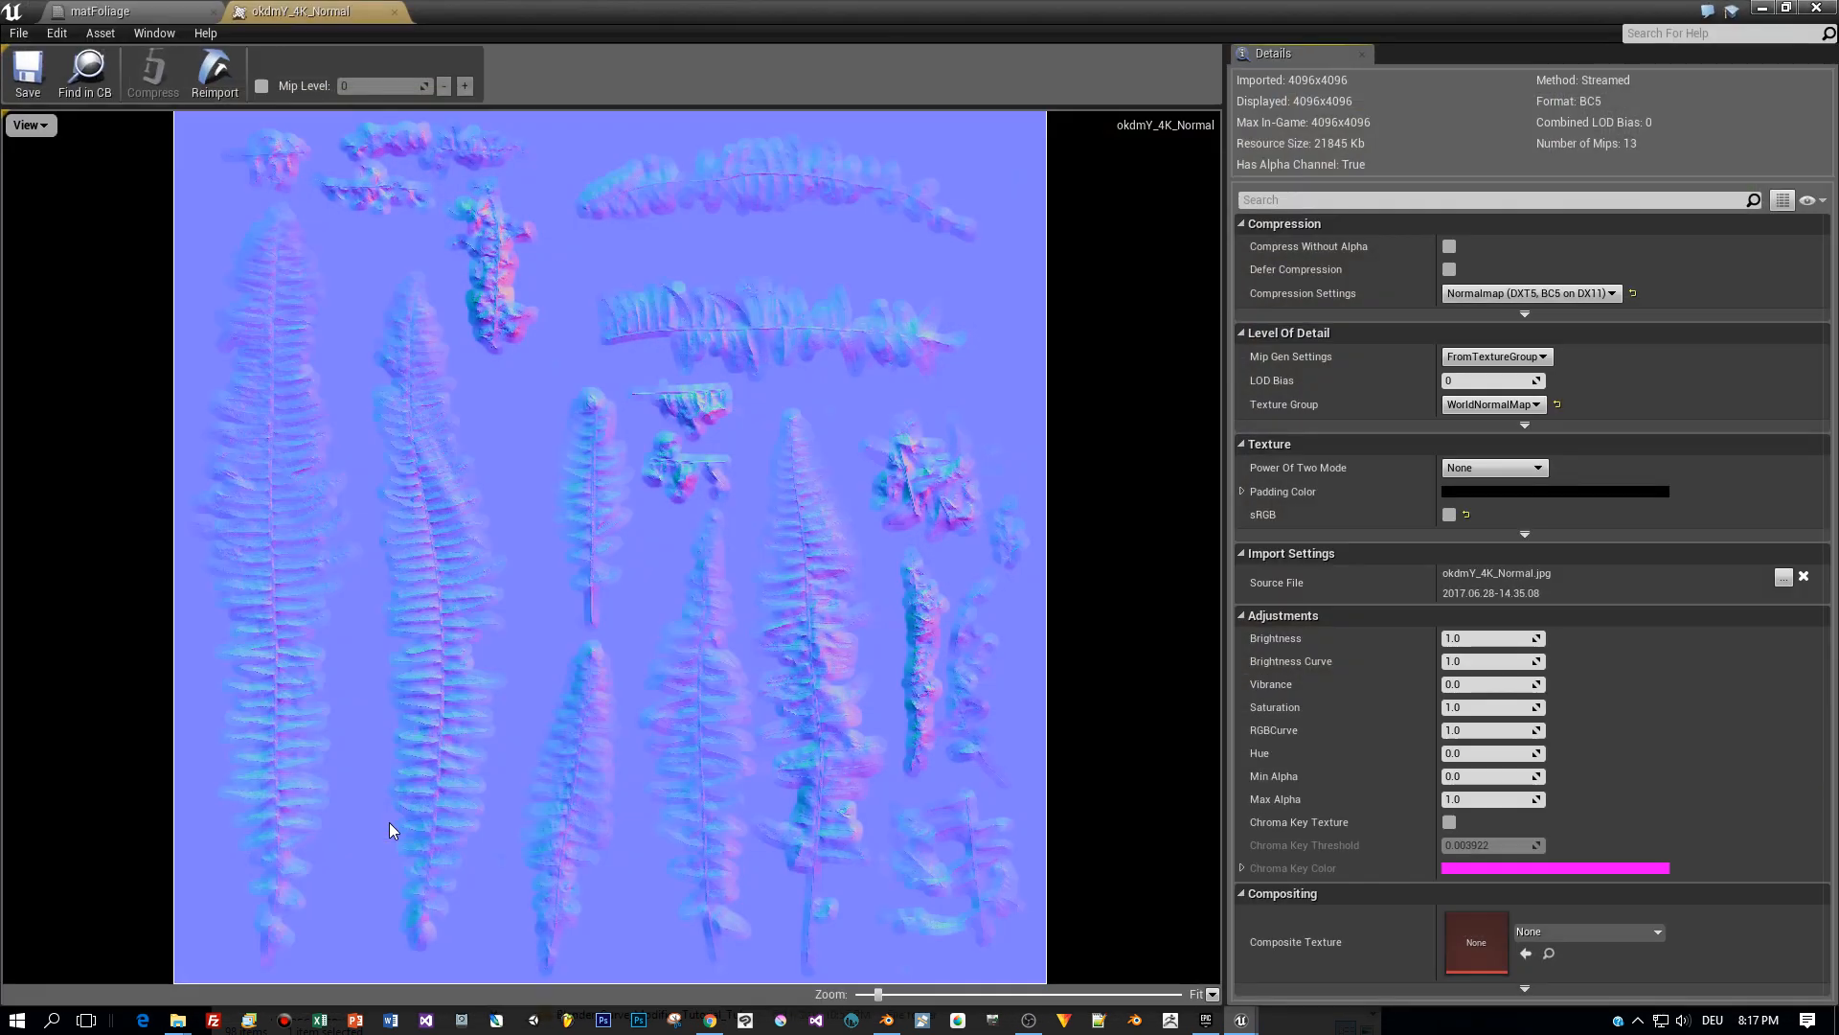
mouse_move(605, 447)
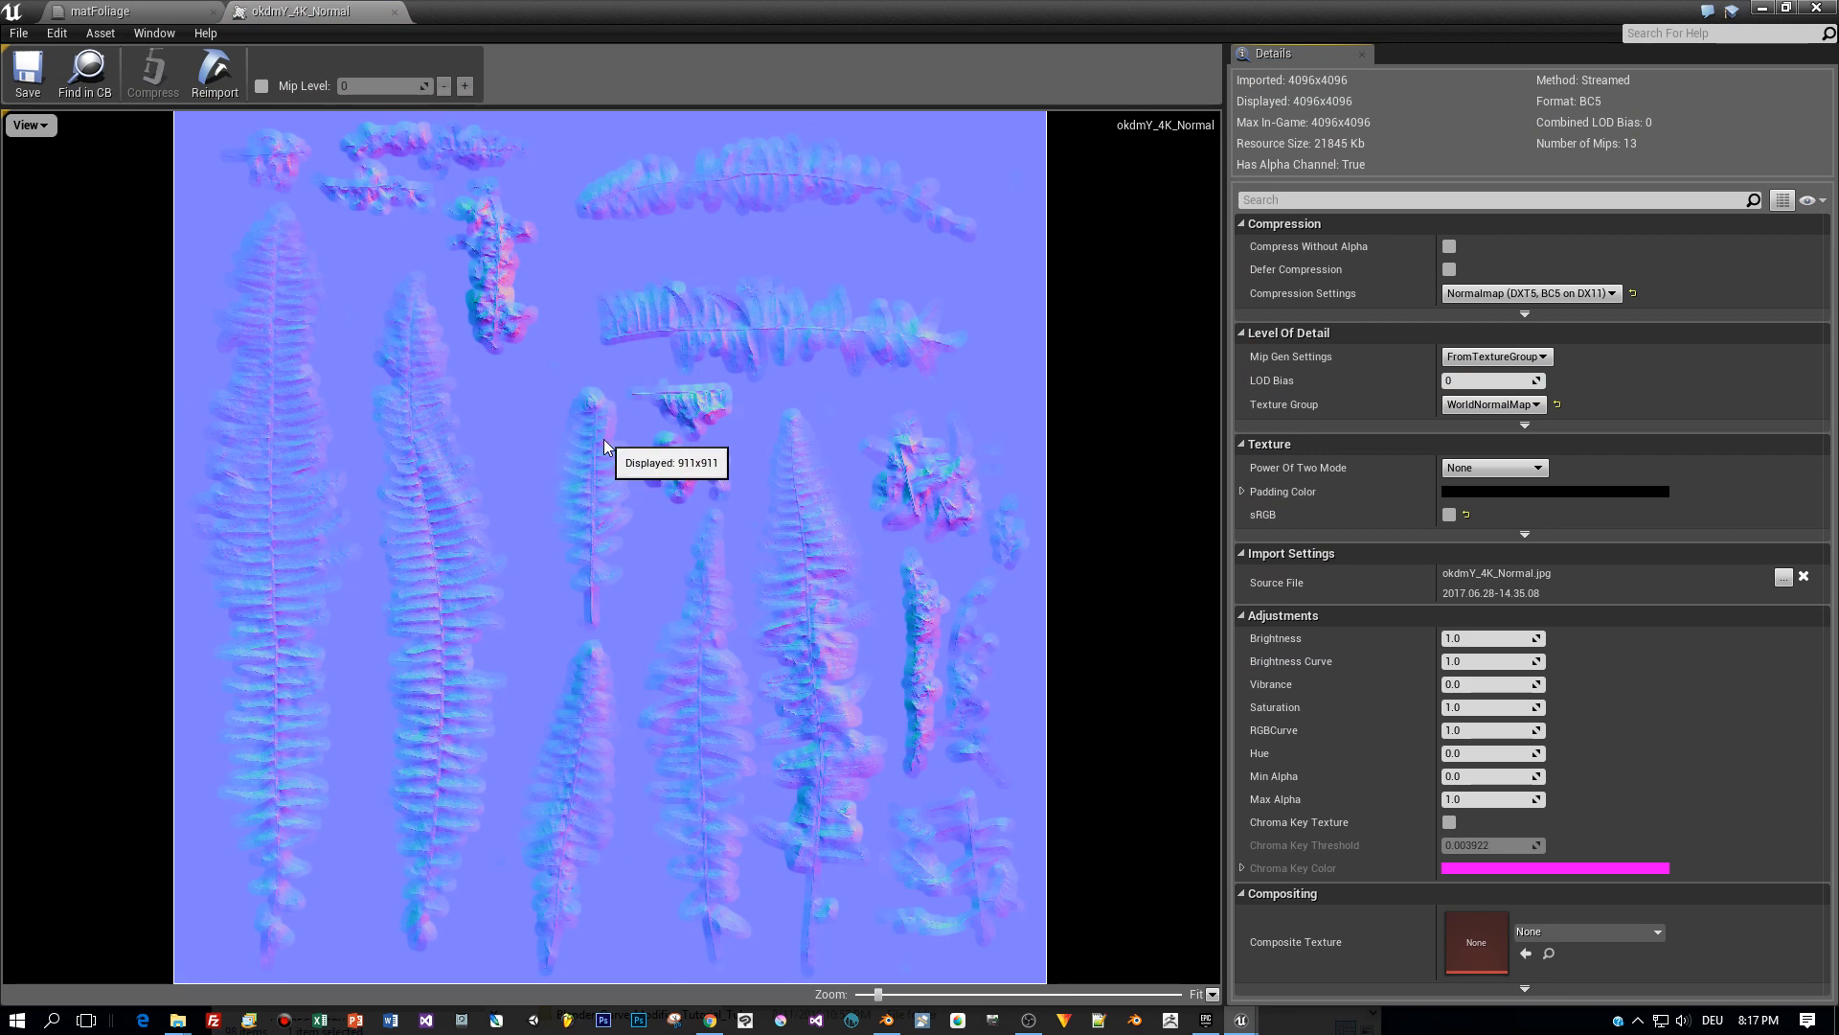
mouse_move(1493, 379)
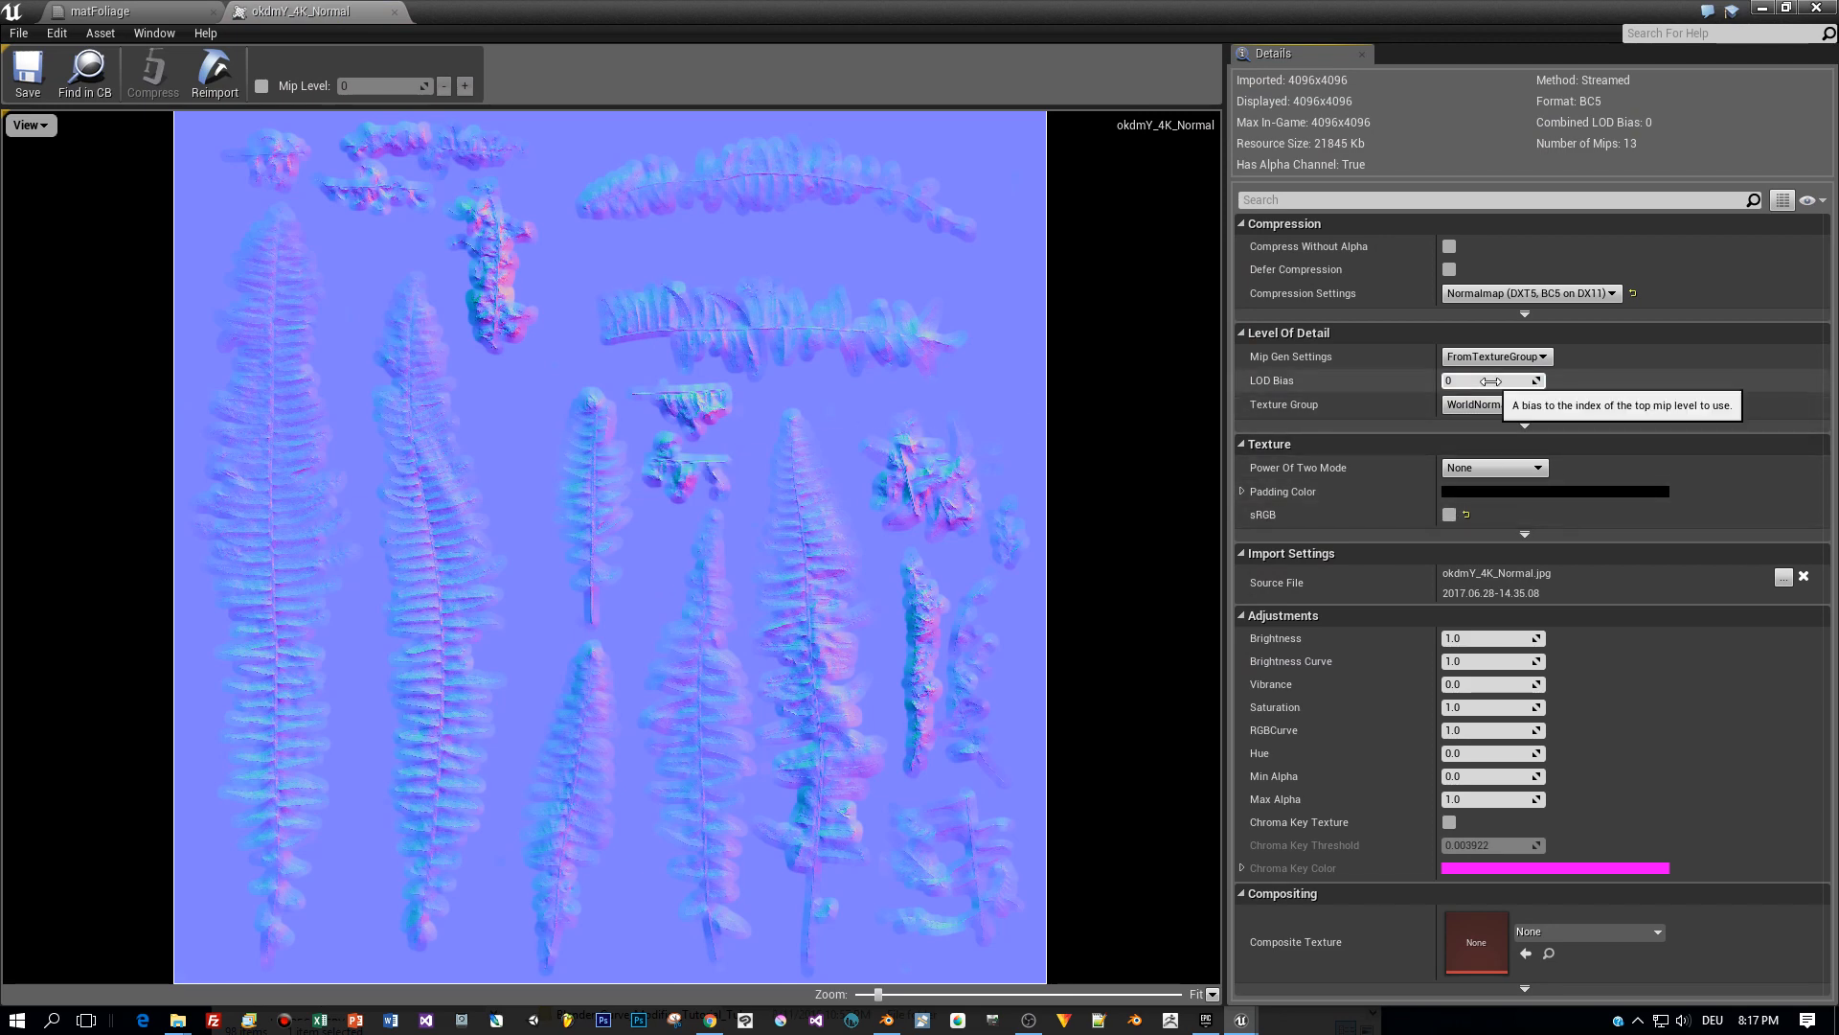
mouse_move(1075, 598)
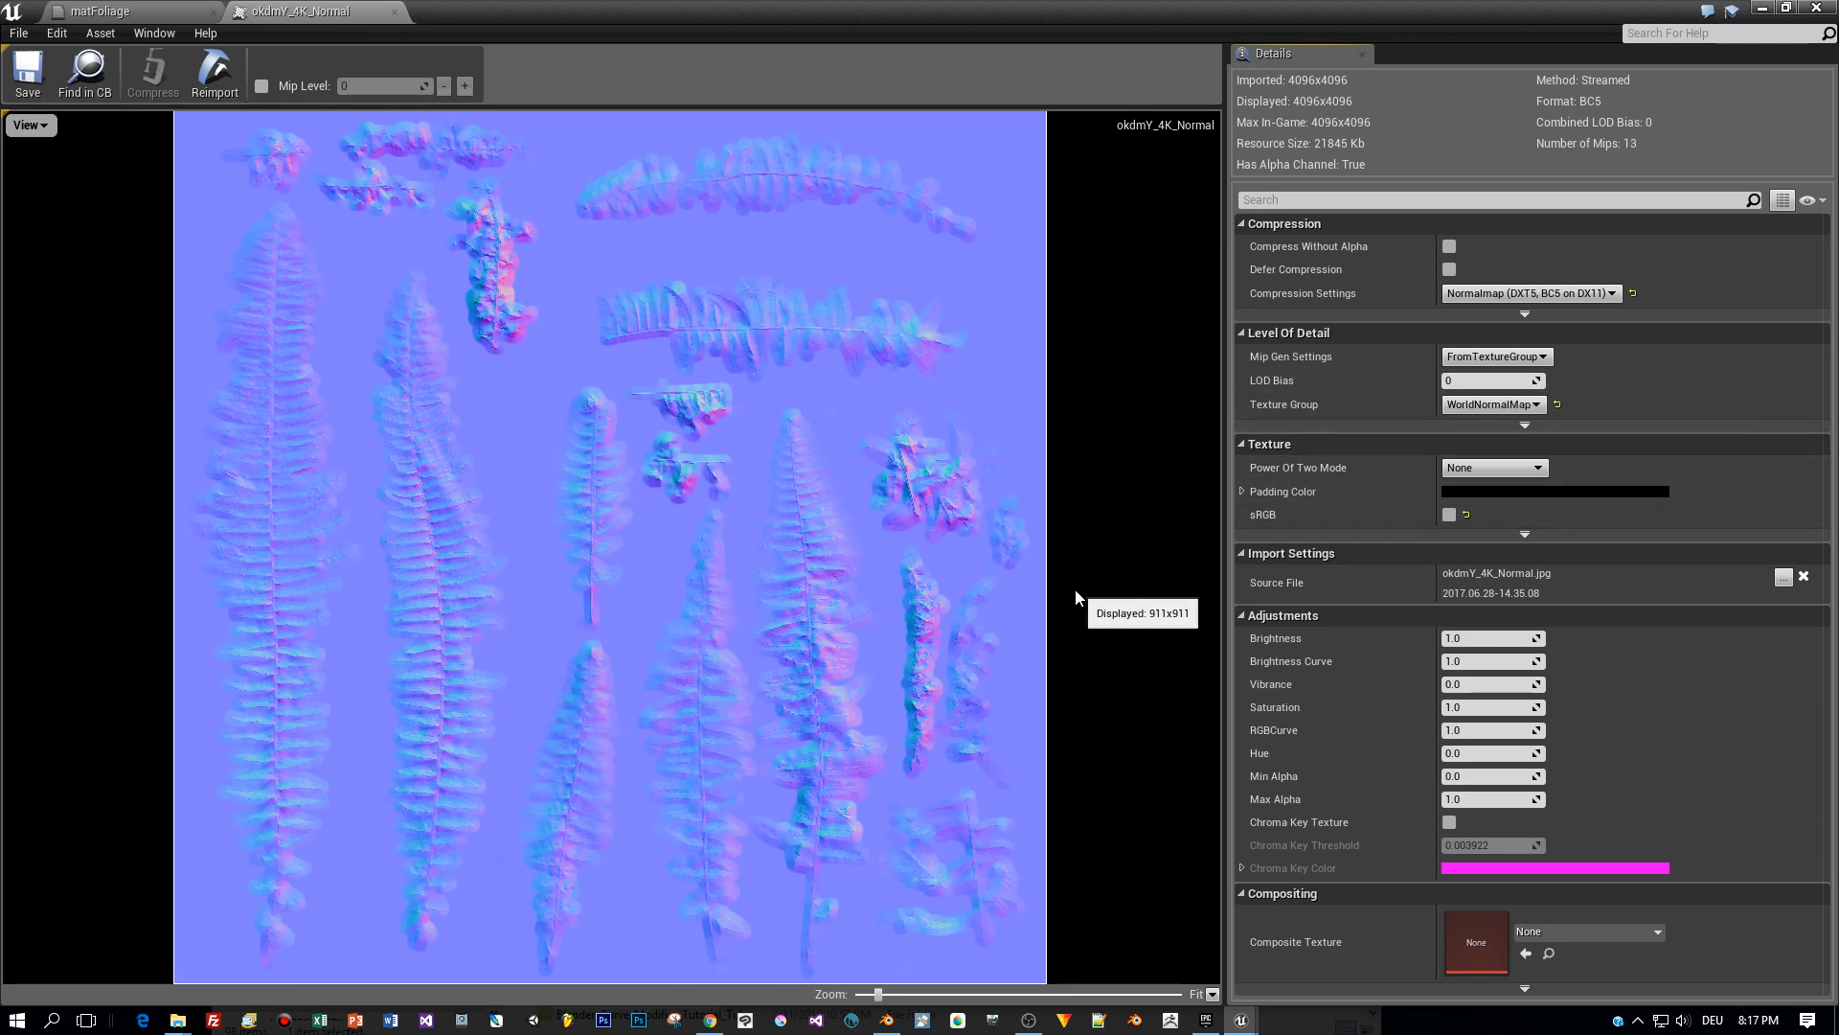
mouse_move(399, 18)
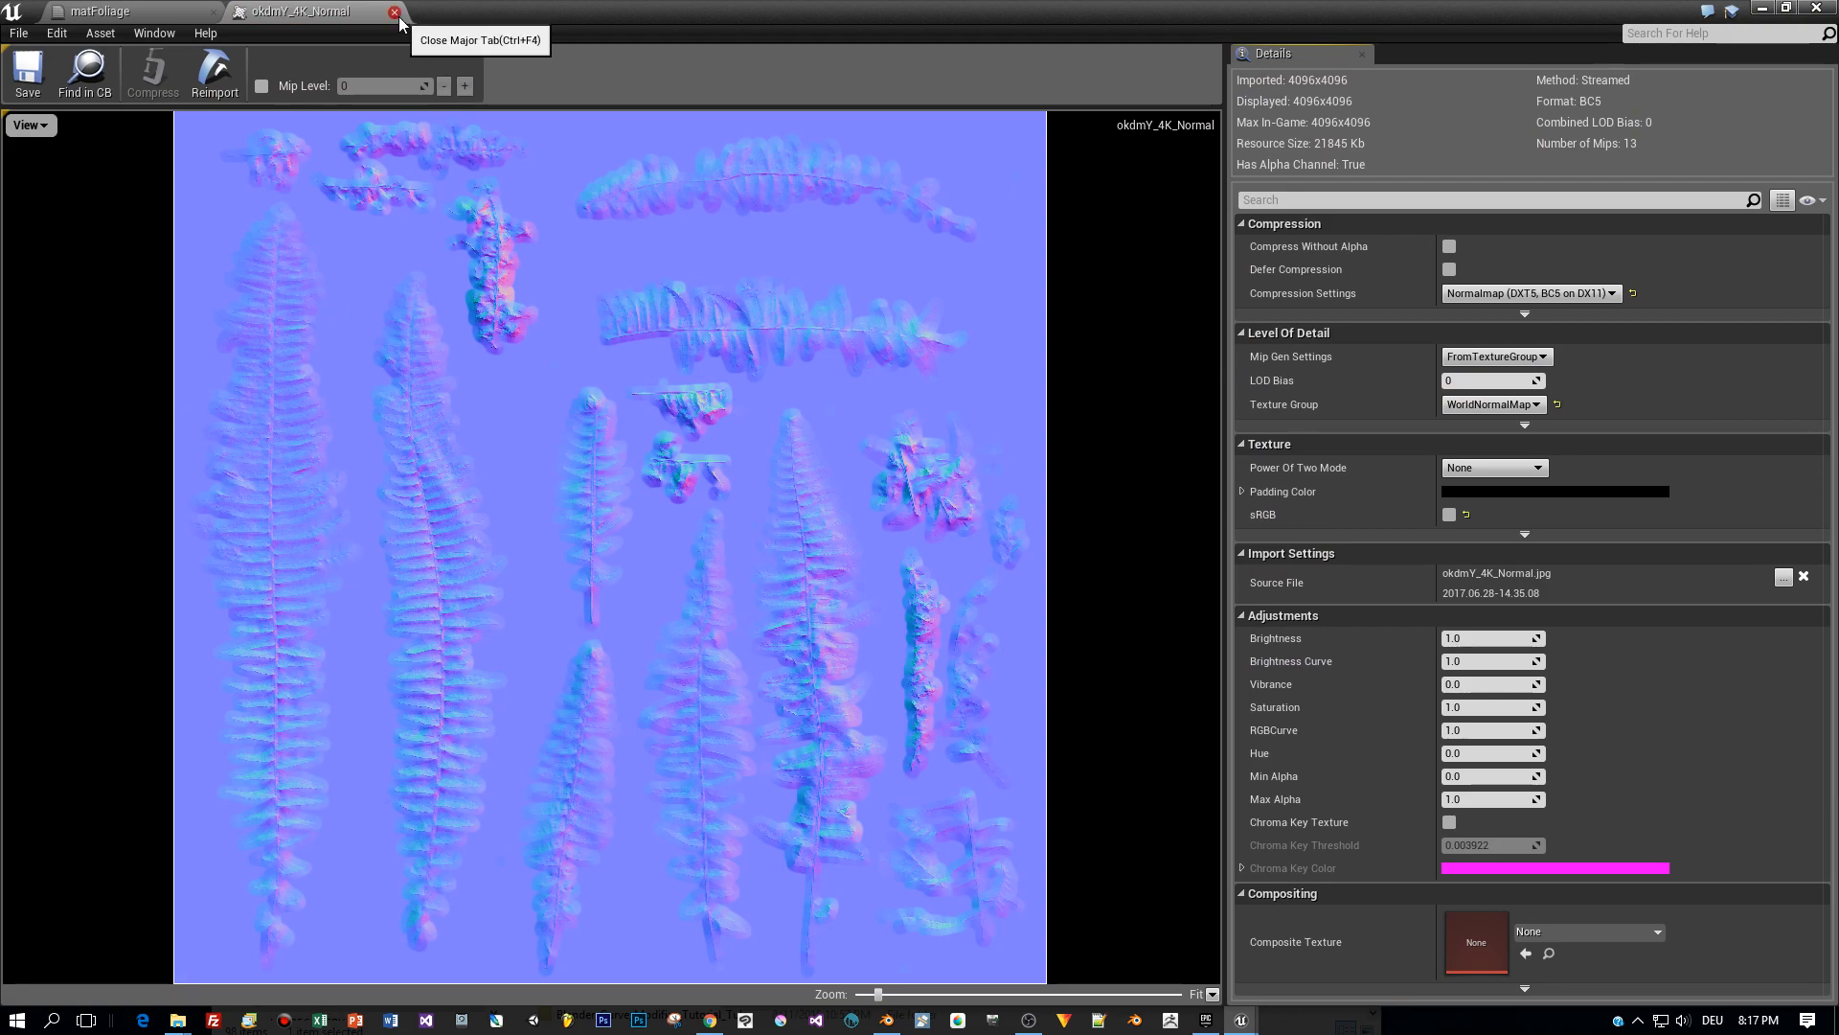
left_click(399, 11)
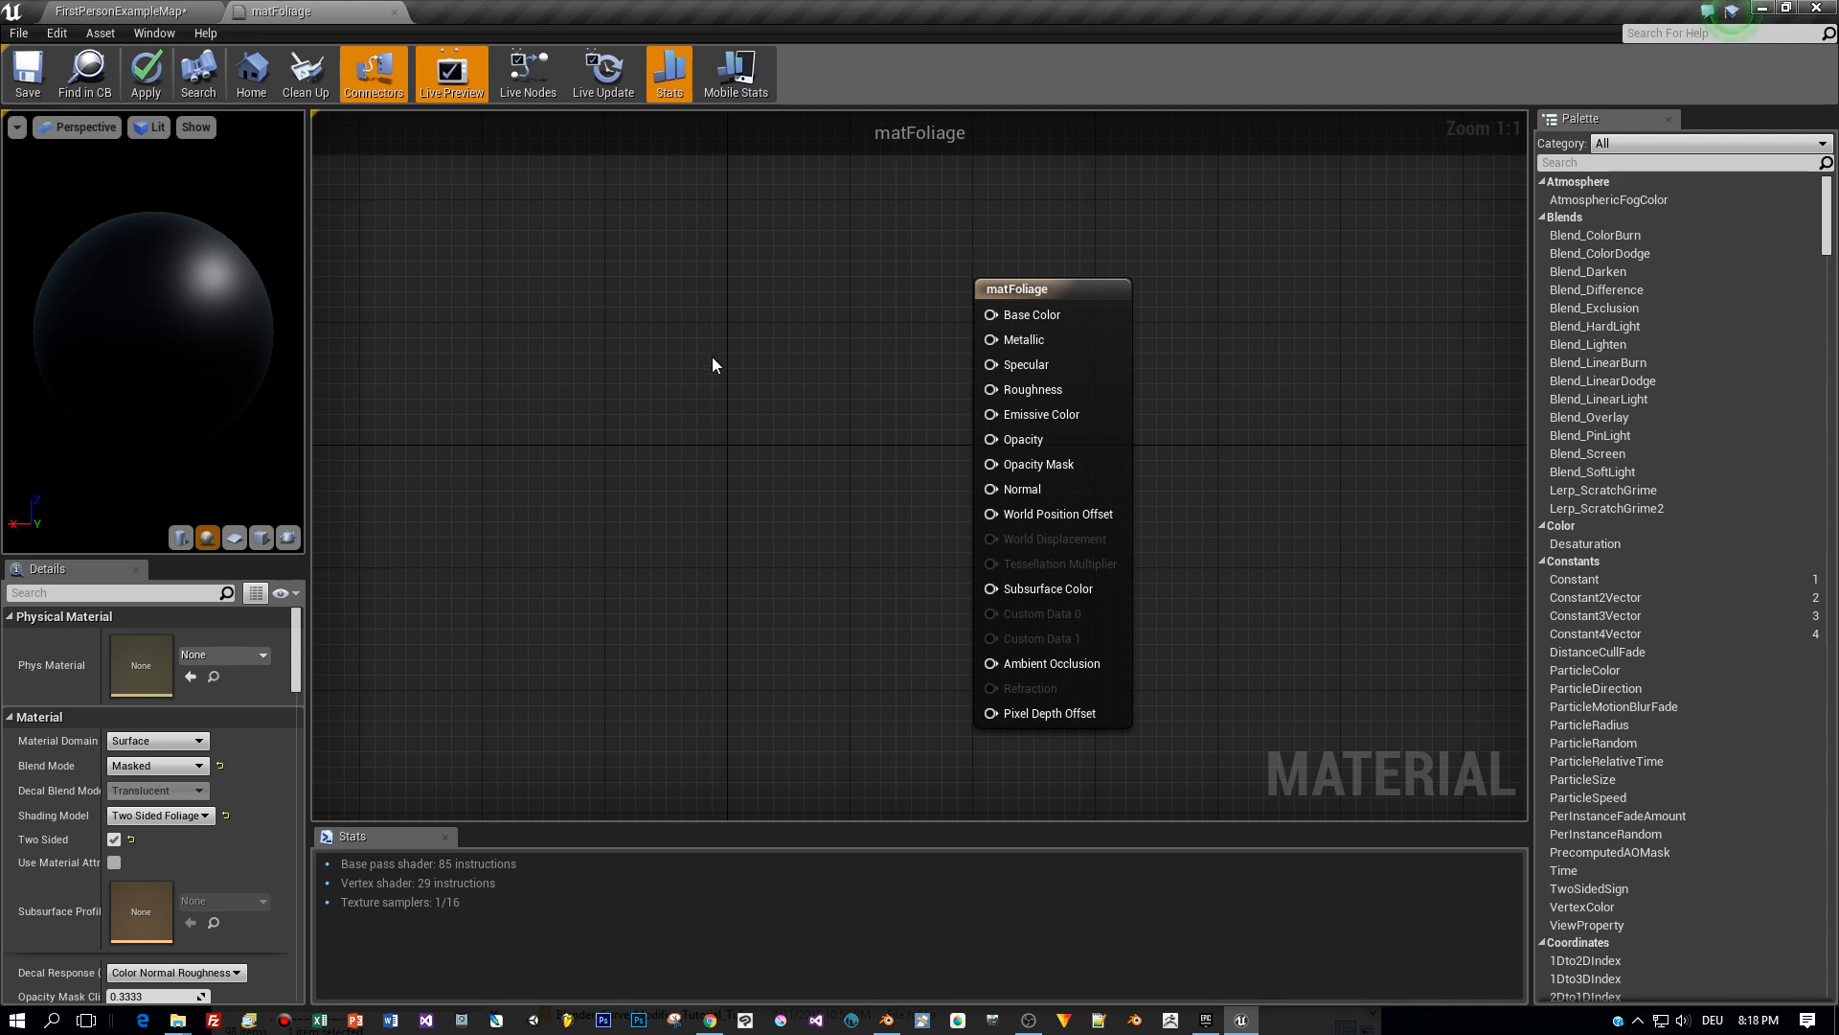
mouse_move(709, 364)
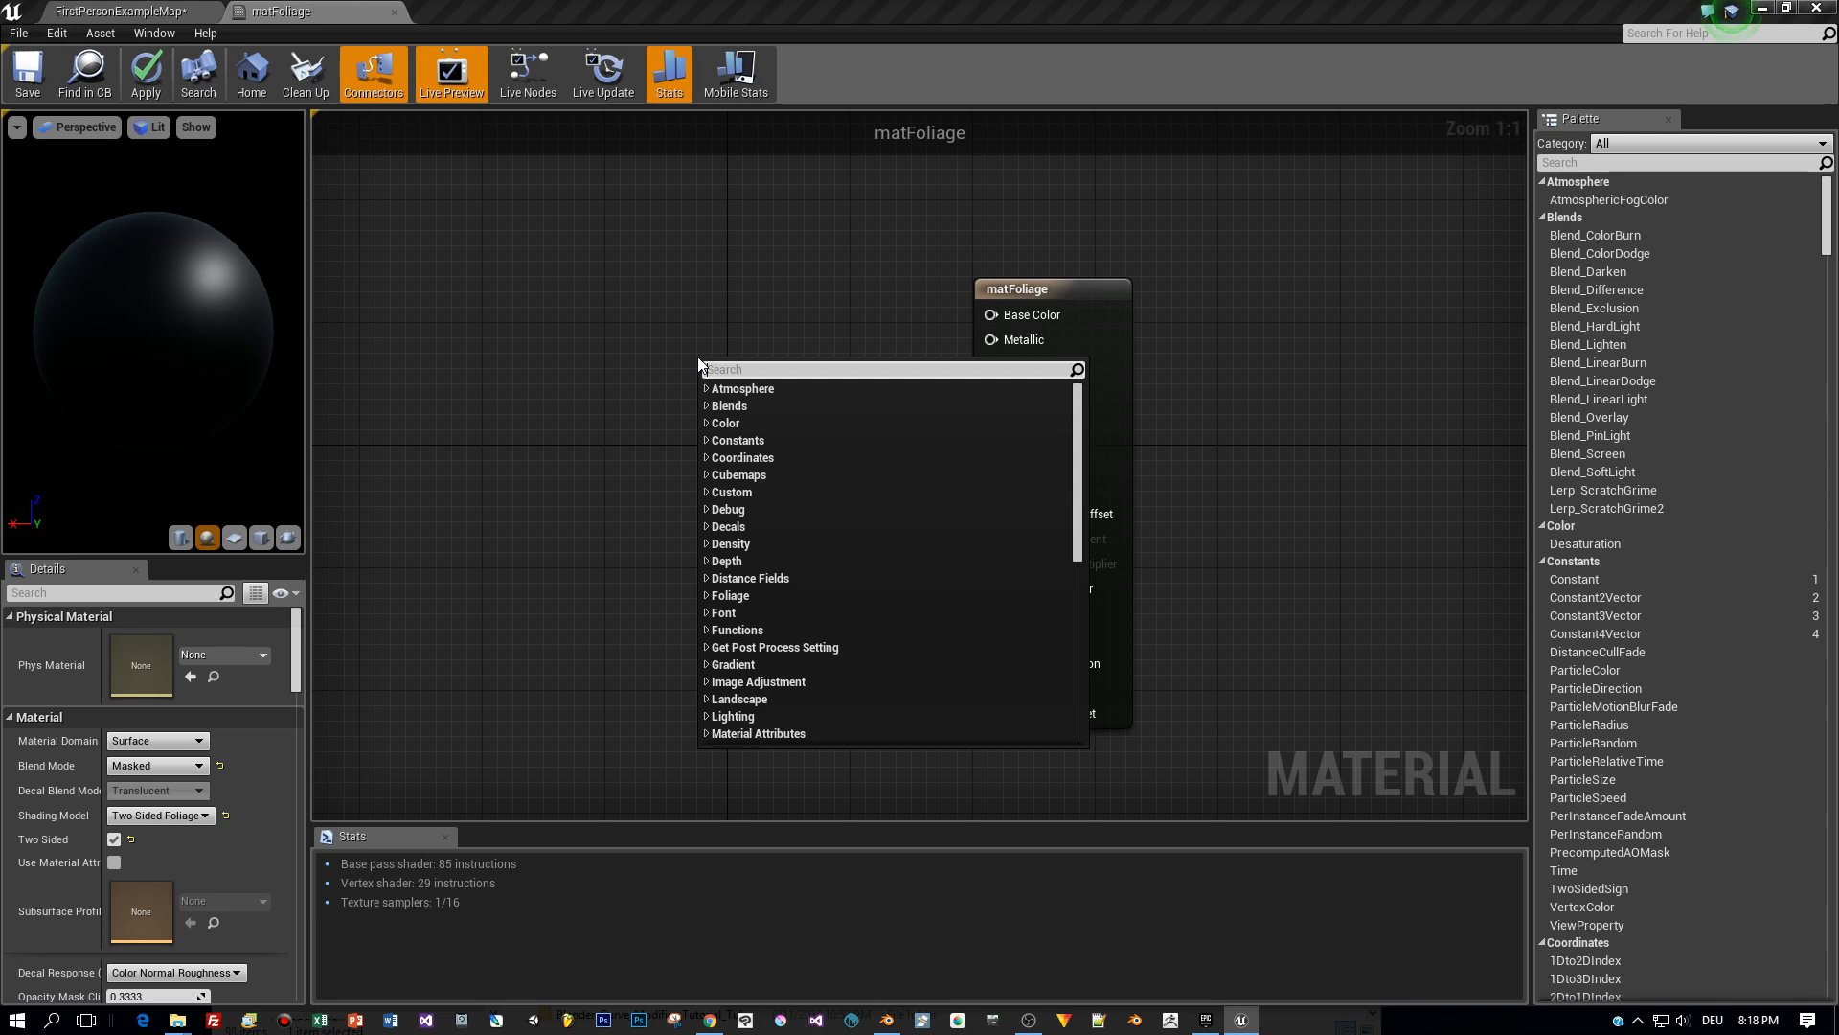
Add a Texture Sample with okdmY_4K_Albedo and wire its RGB into Base Color.
type("texture")
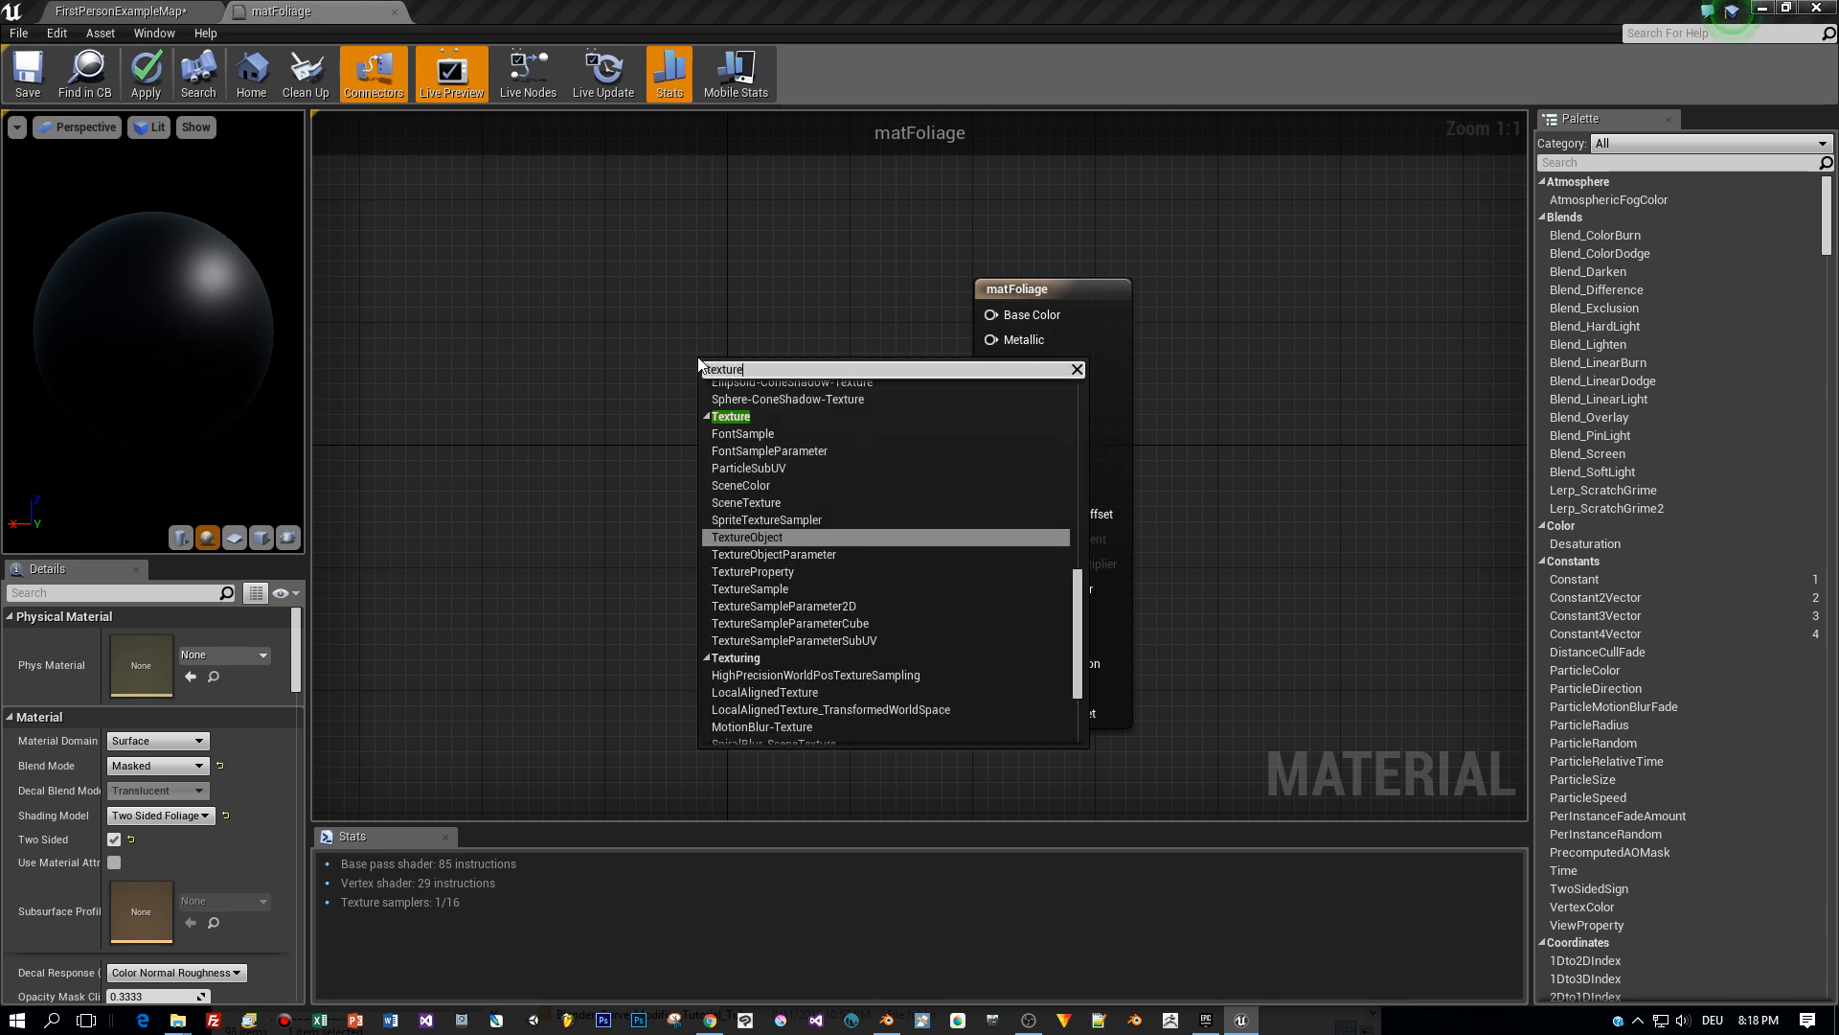
left_click(751, 588)
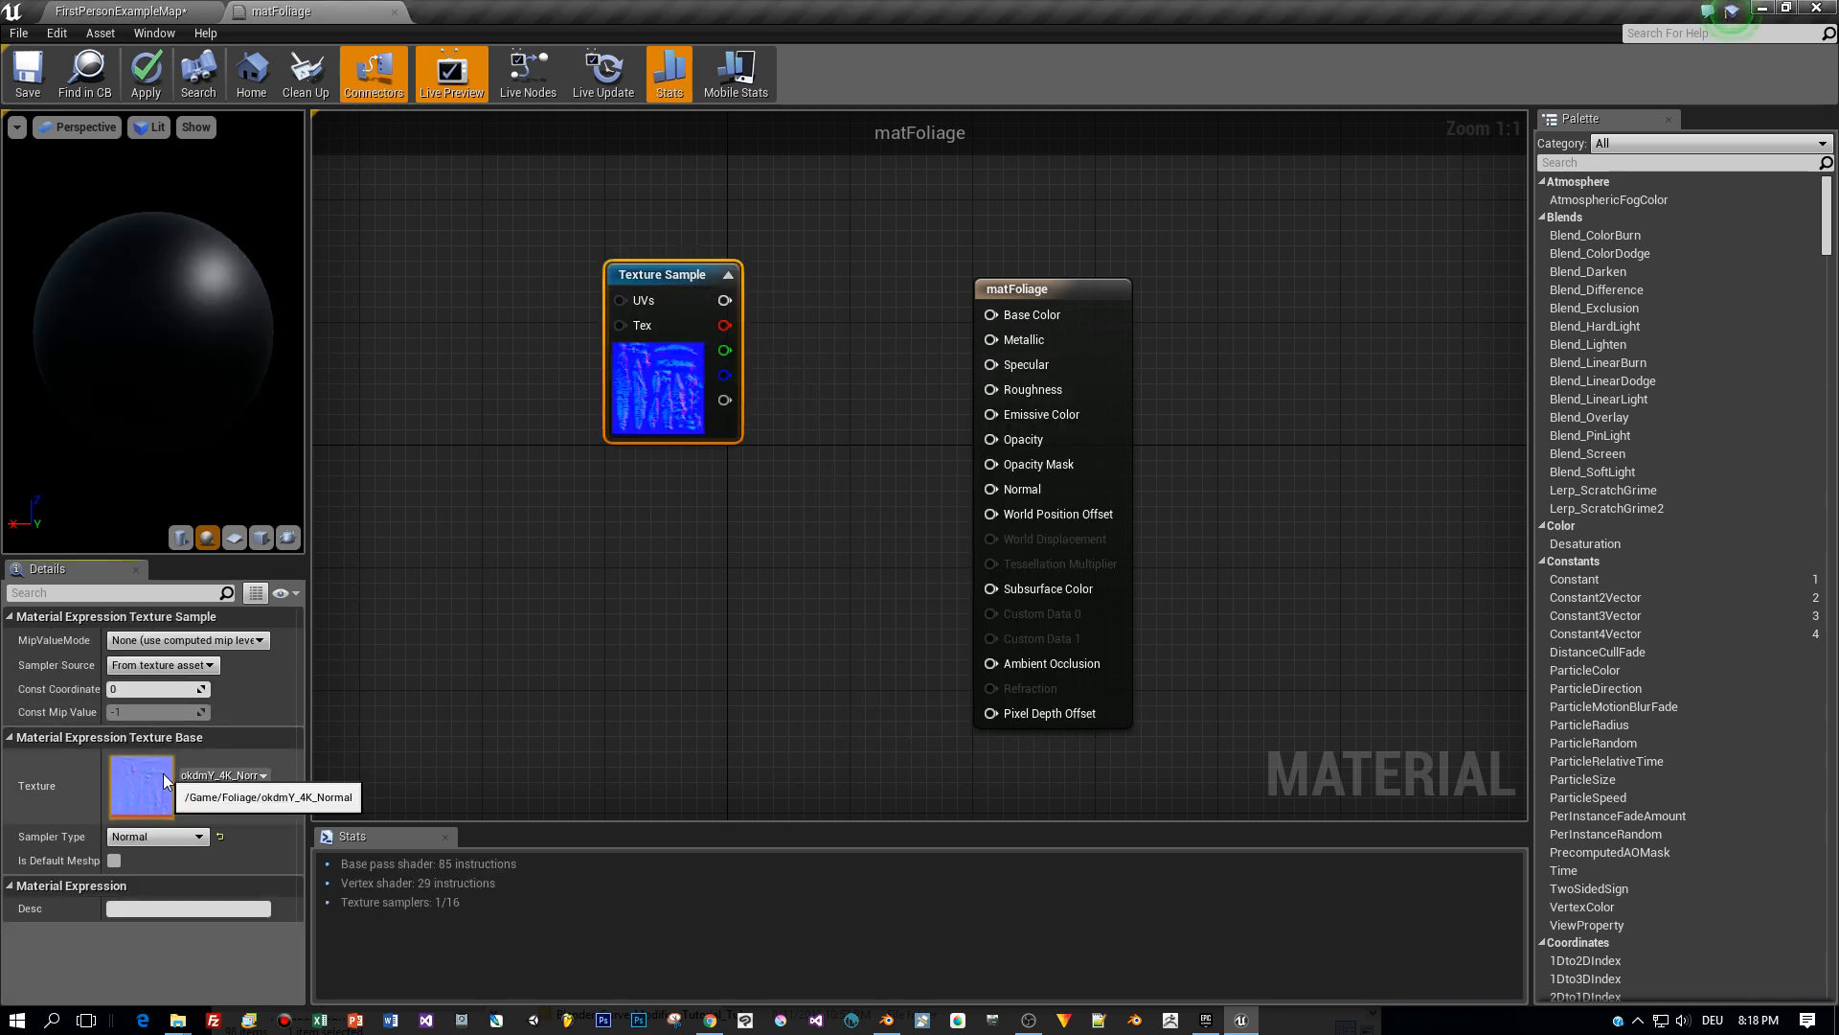
left_click(138, 787)
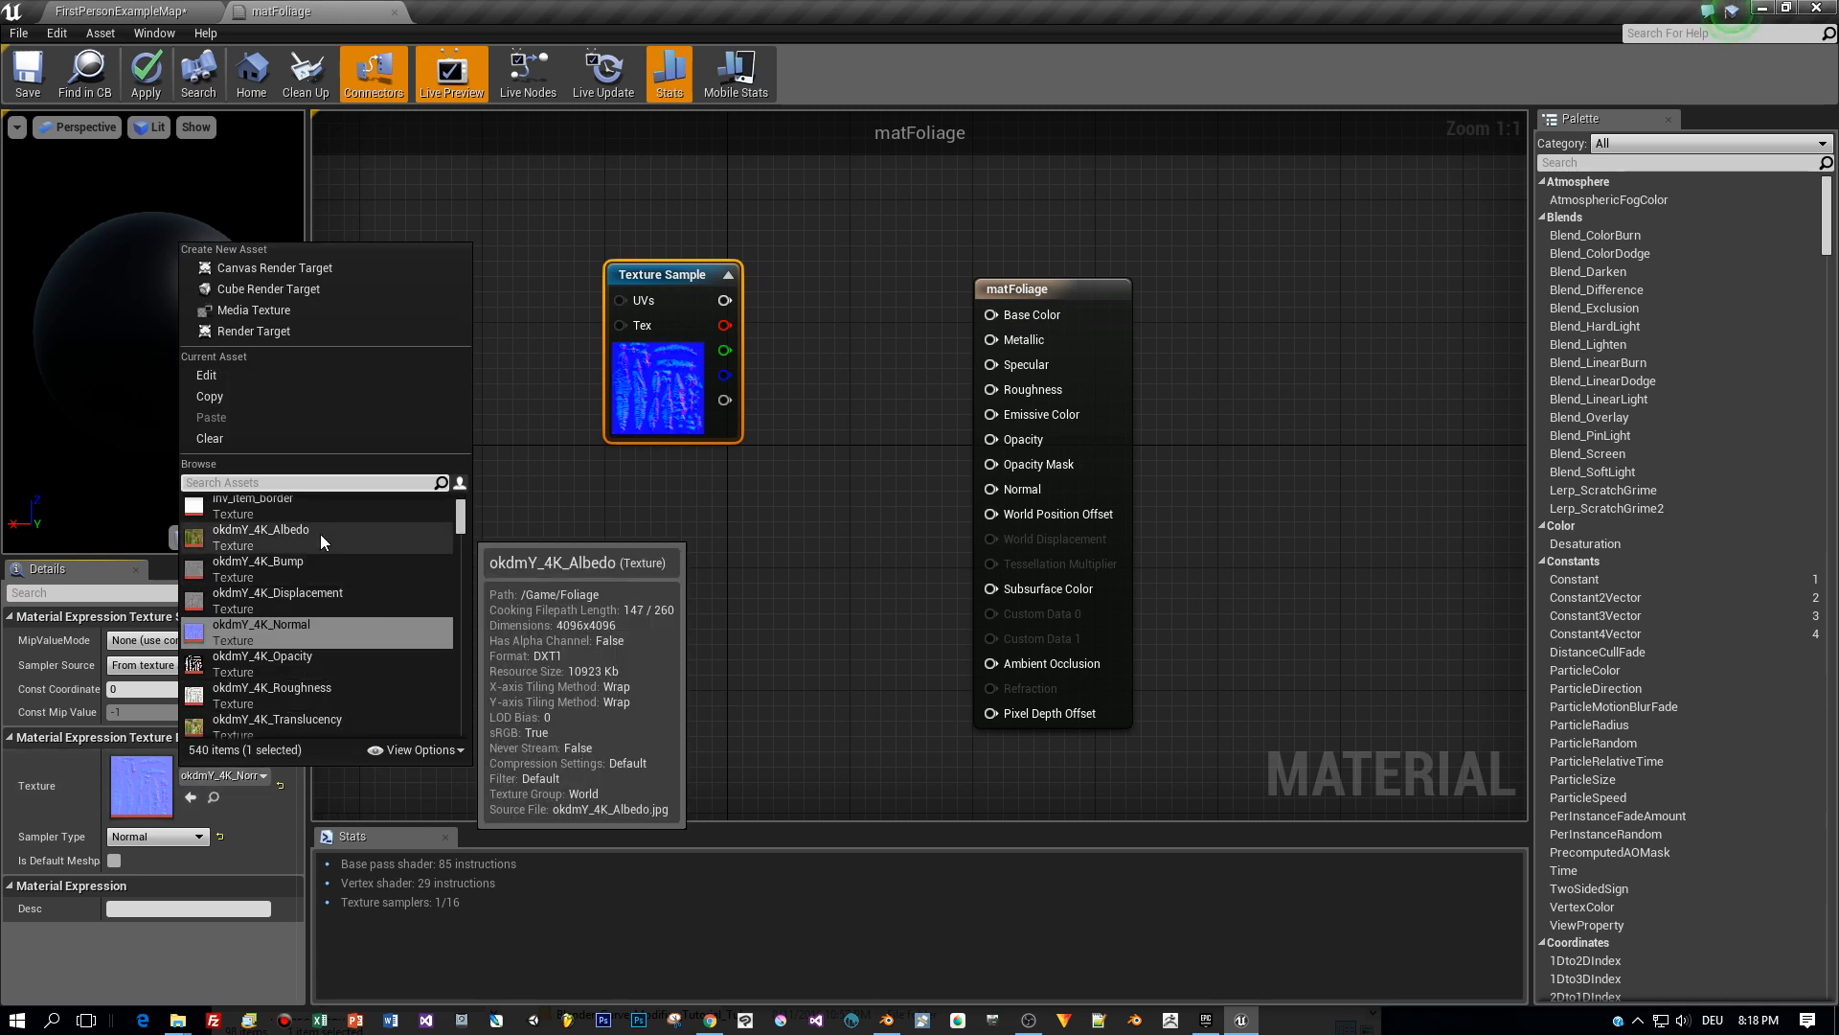
left_click(260, 529)
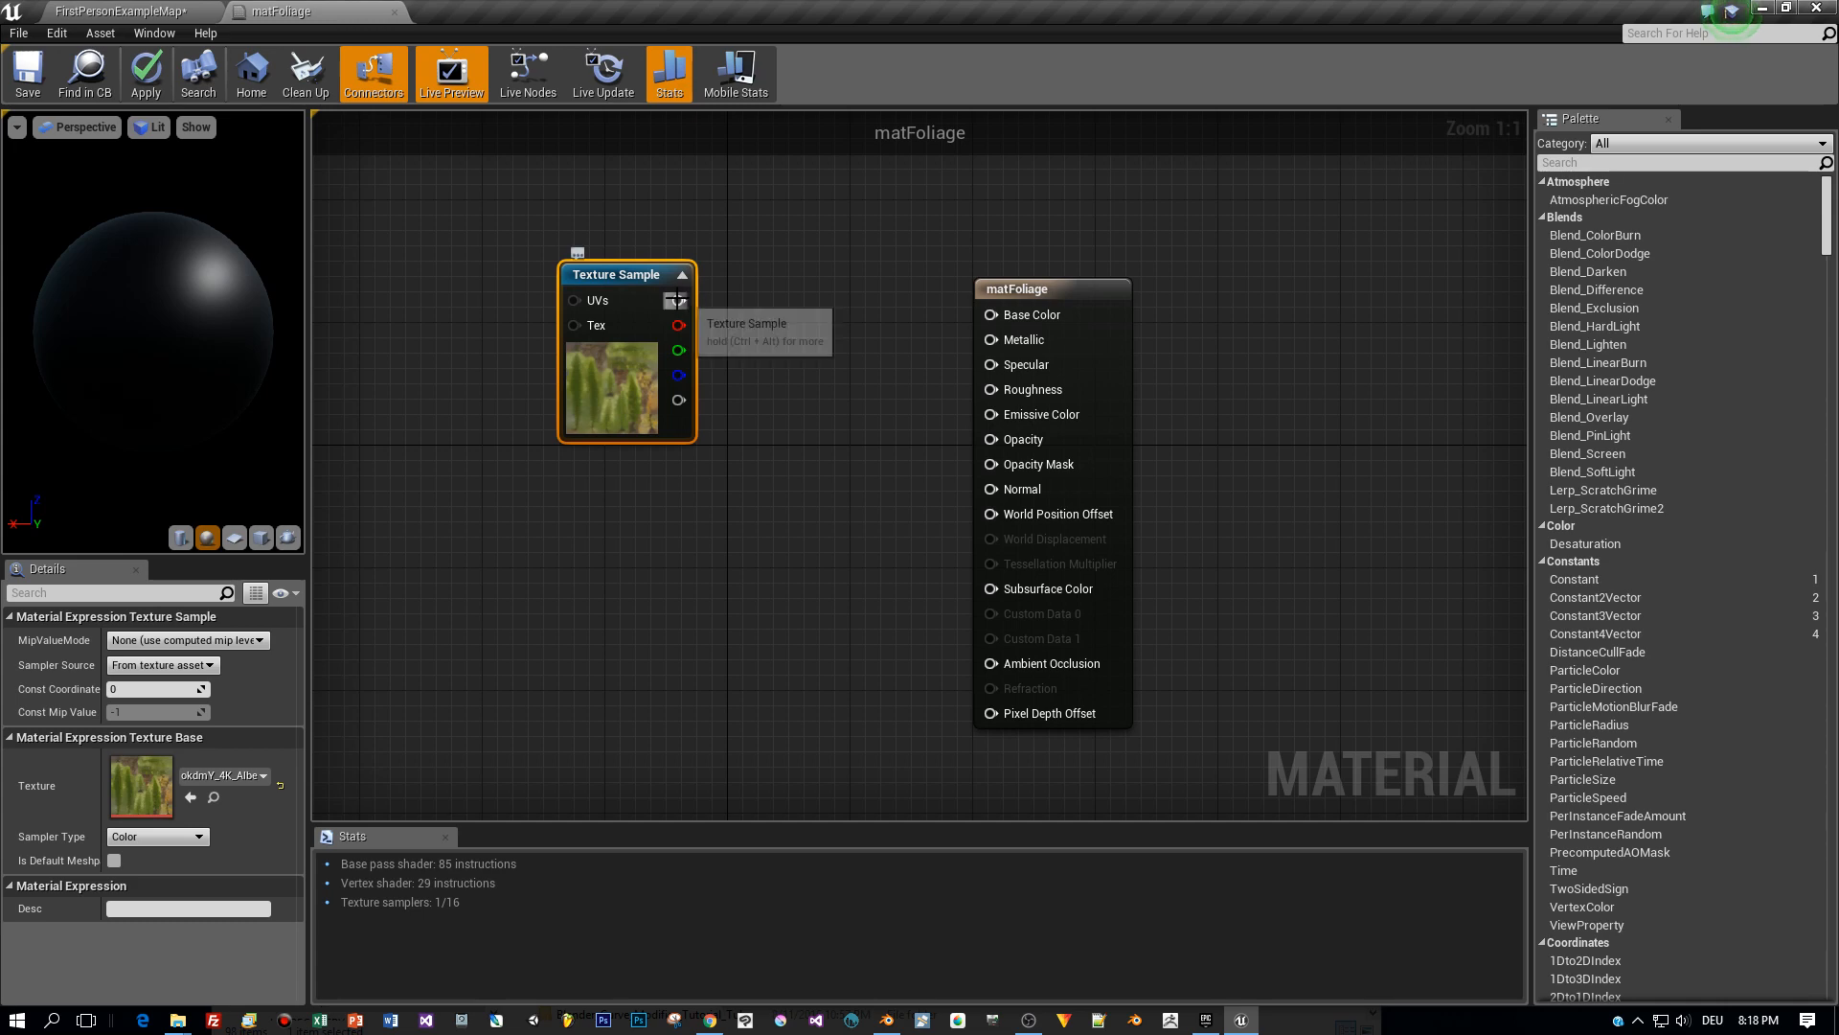
left_click_drag(680, 299, 989, 314)
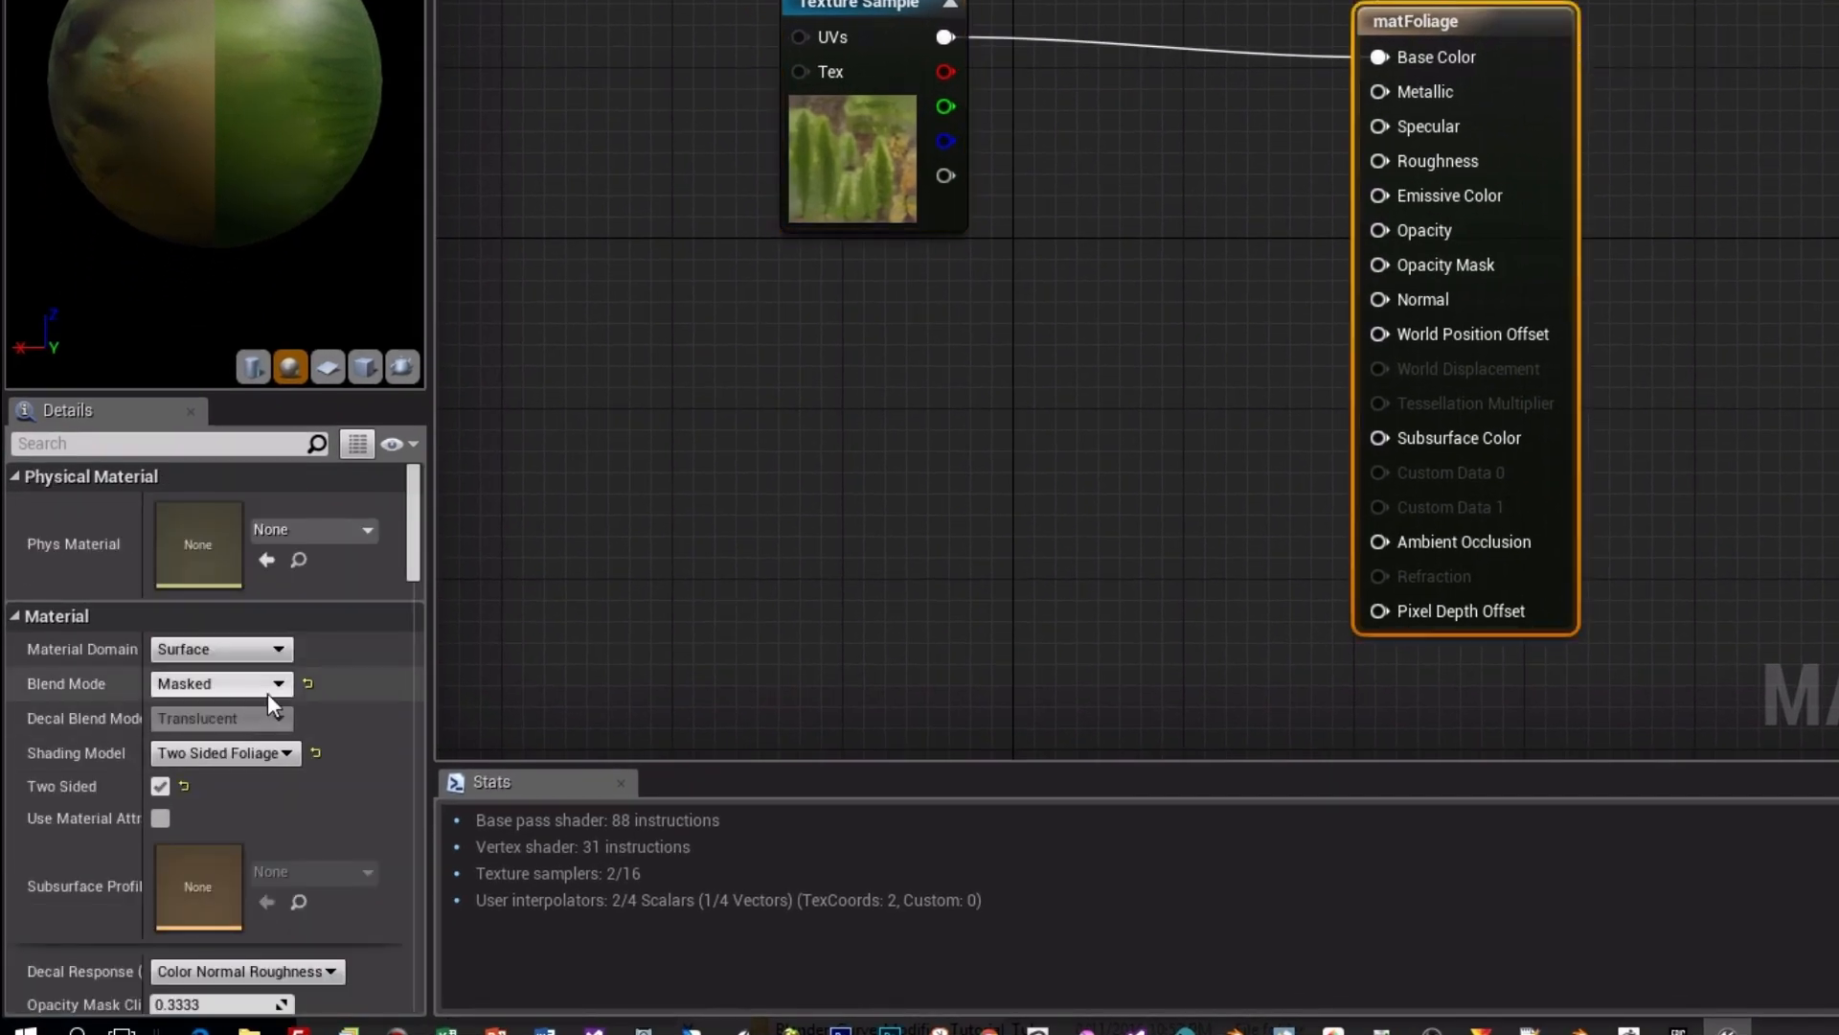
mouse_move(233, 654)
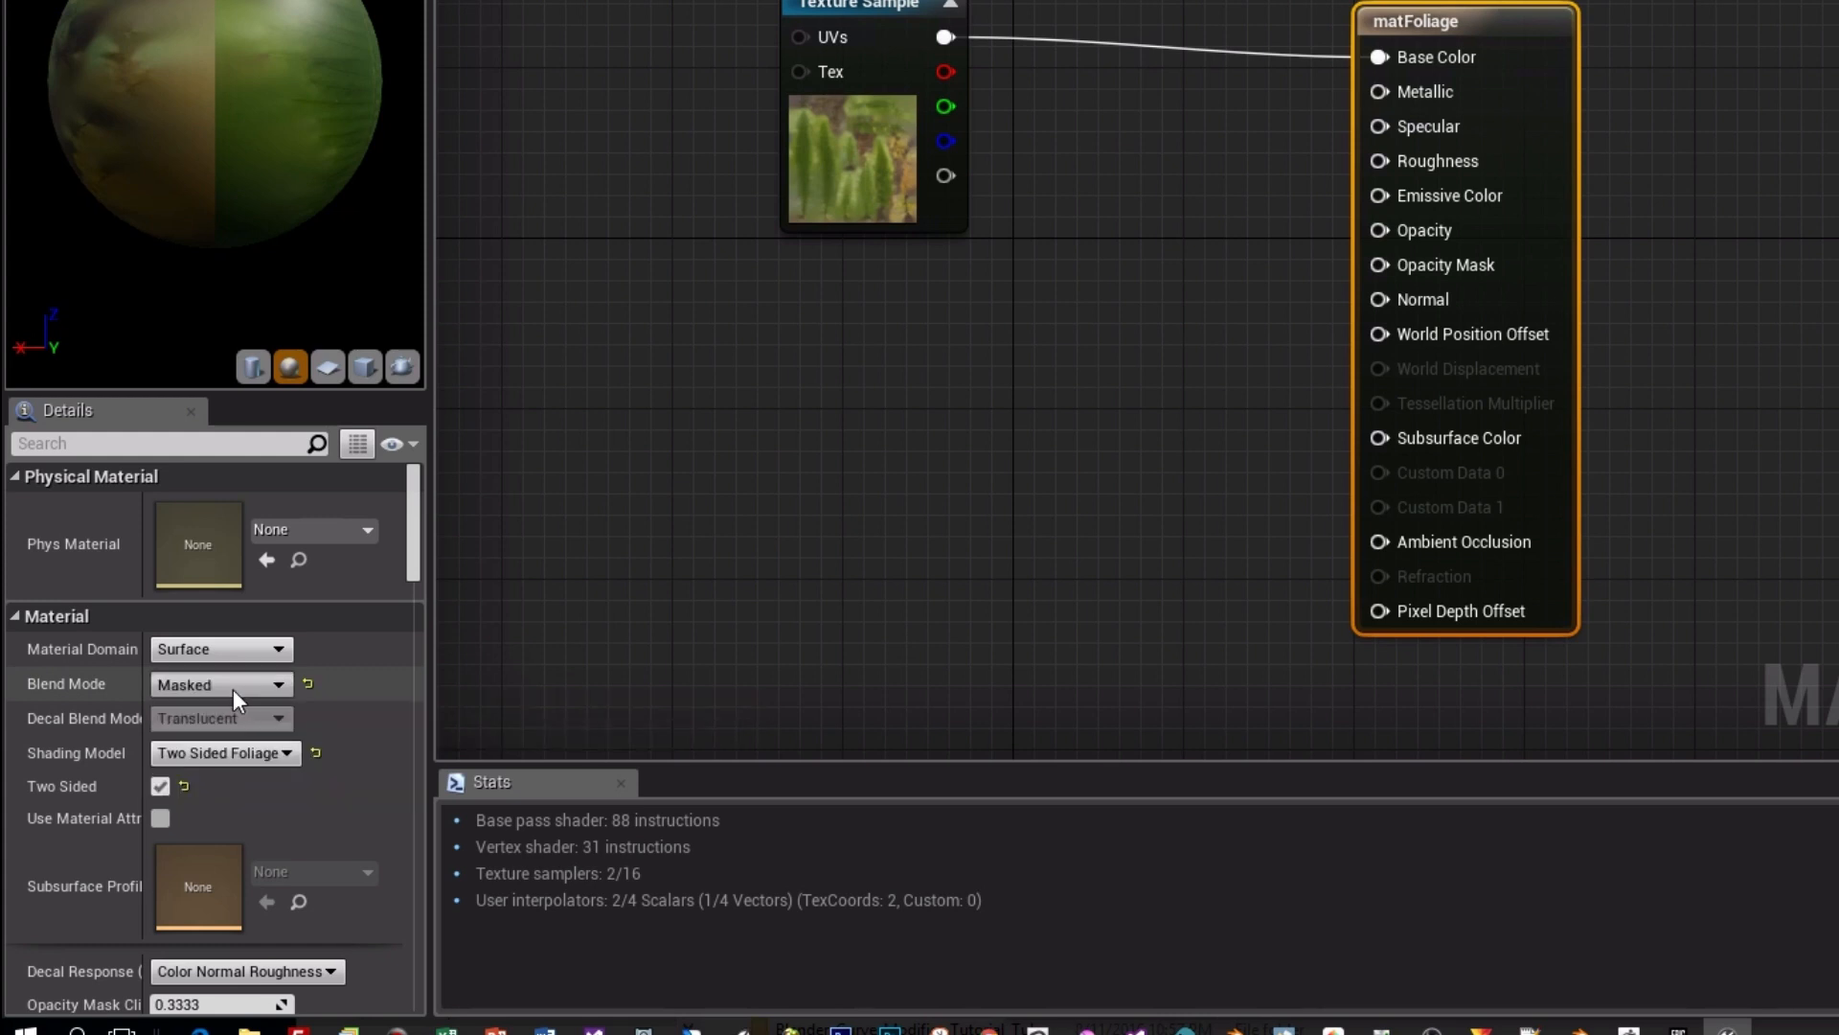
Keep the Two Sided Foliage shading model with Two Sided rendering enabled.
left_click(223, 751)
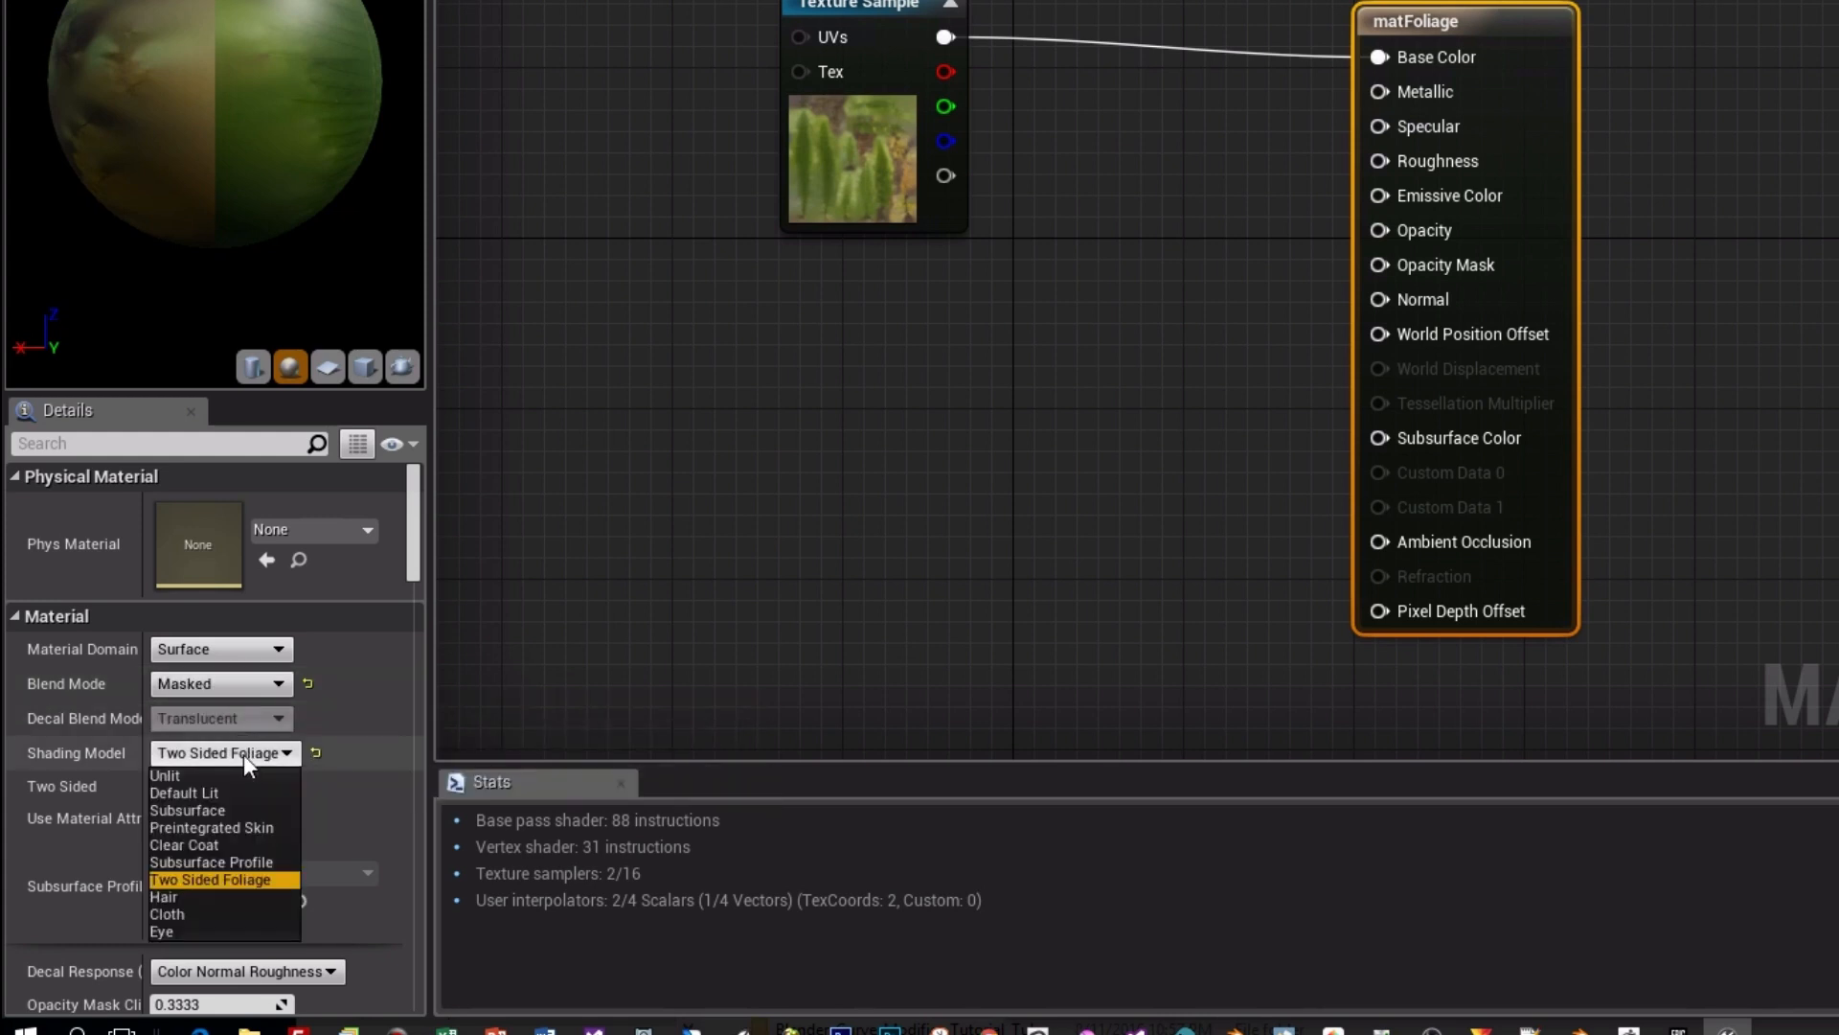
left_click(212, 880)
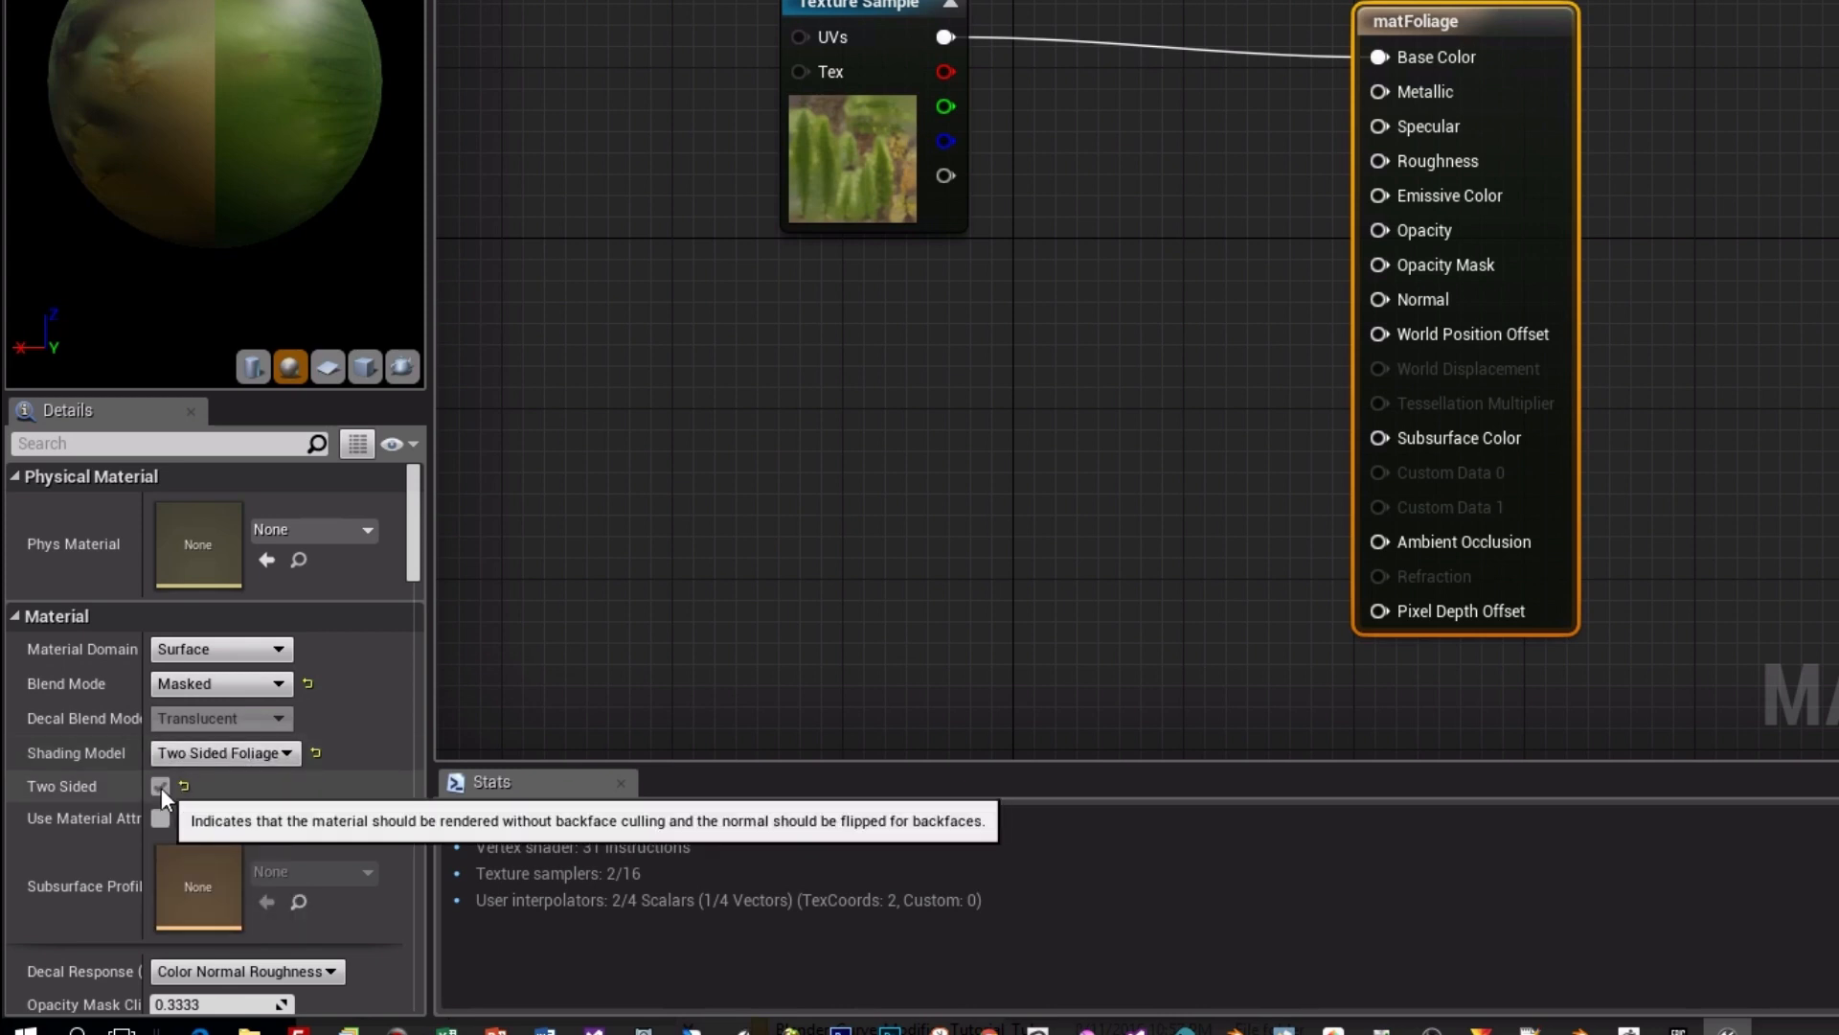
left_click(161, 785)
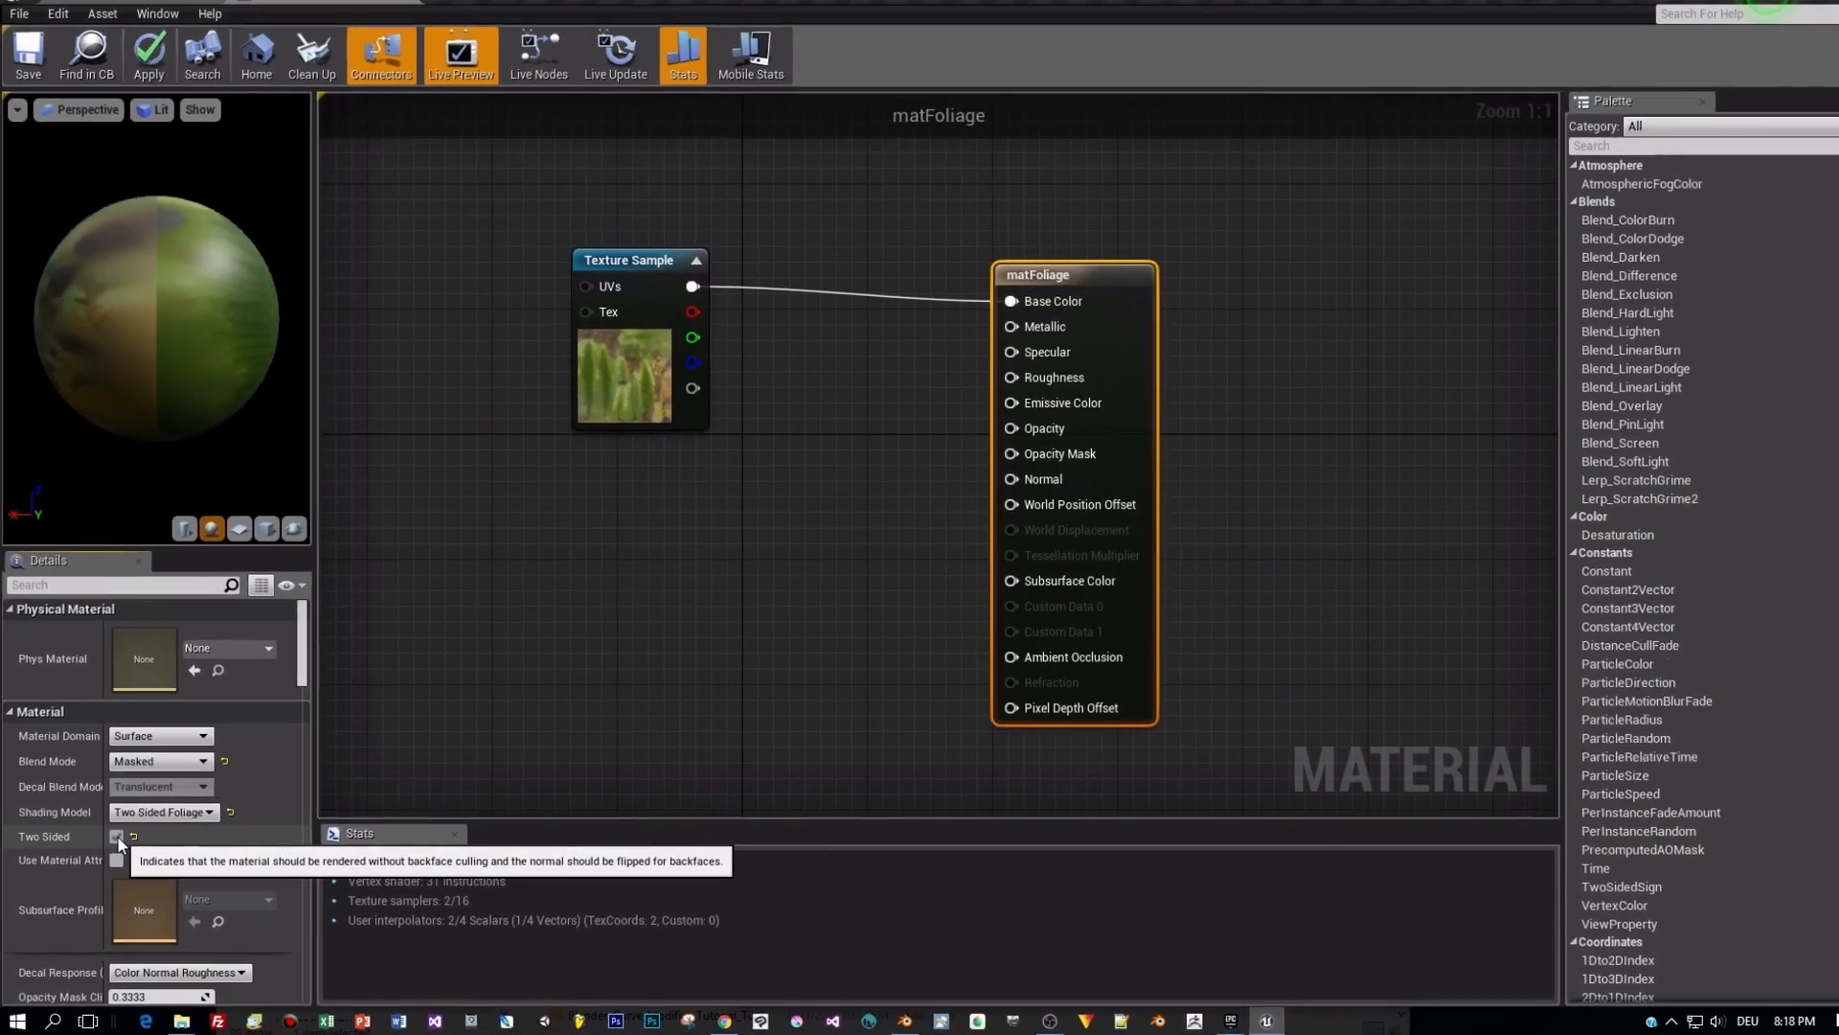
left_click(628, 258)
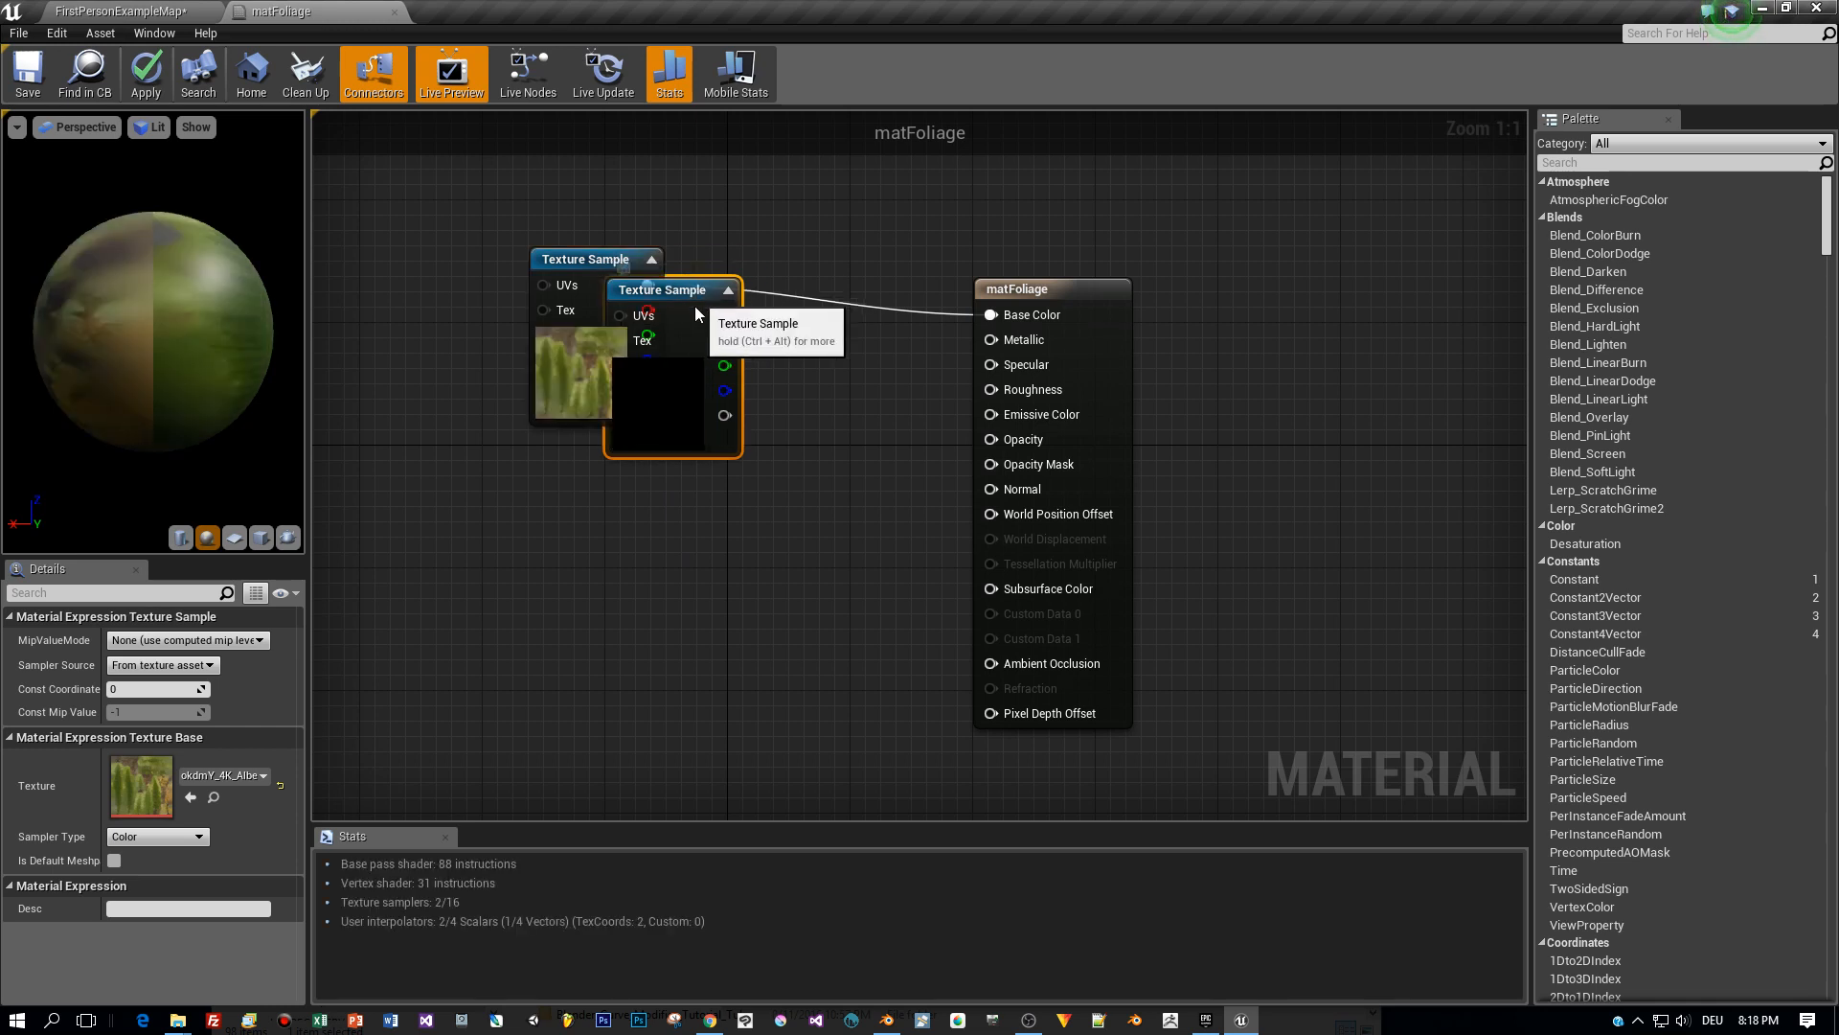
Wire the opacity texture sample into Opacity Mask and align it under the albedo node.
left_click_drag(668, 289, 595, 458)
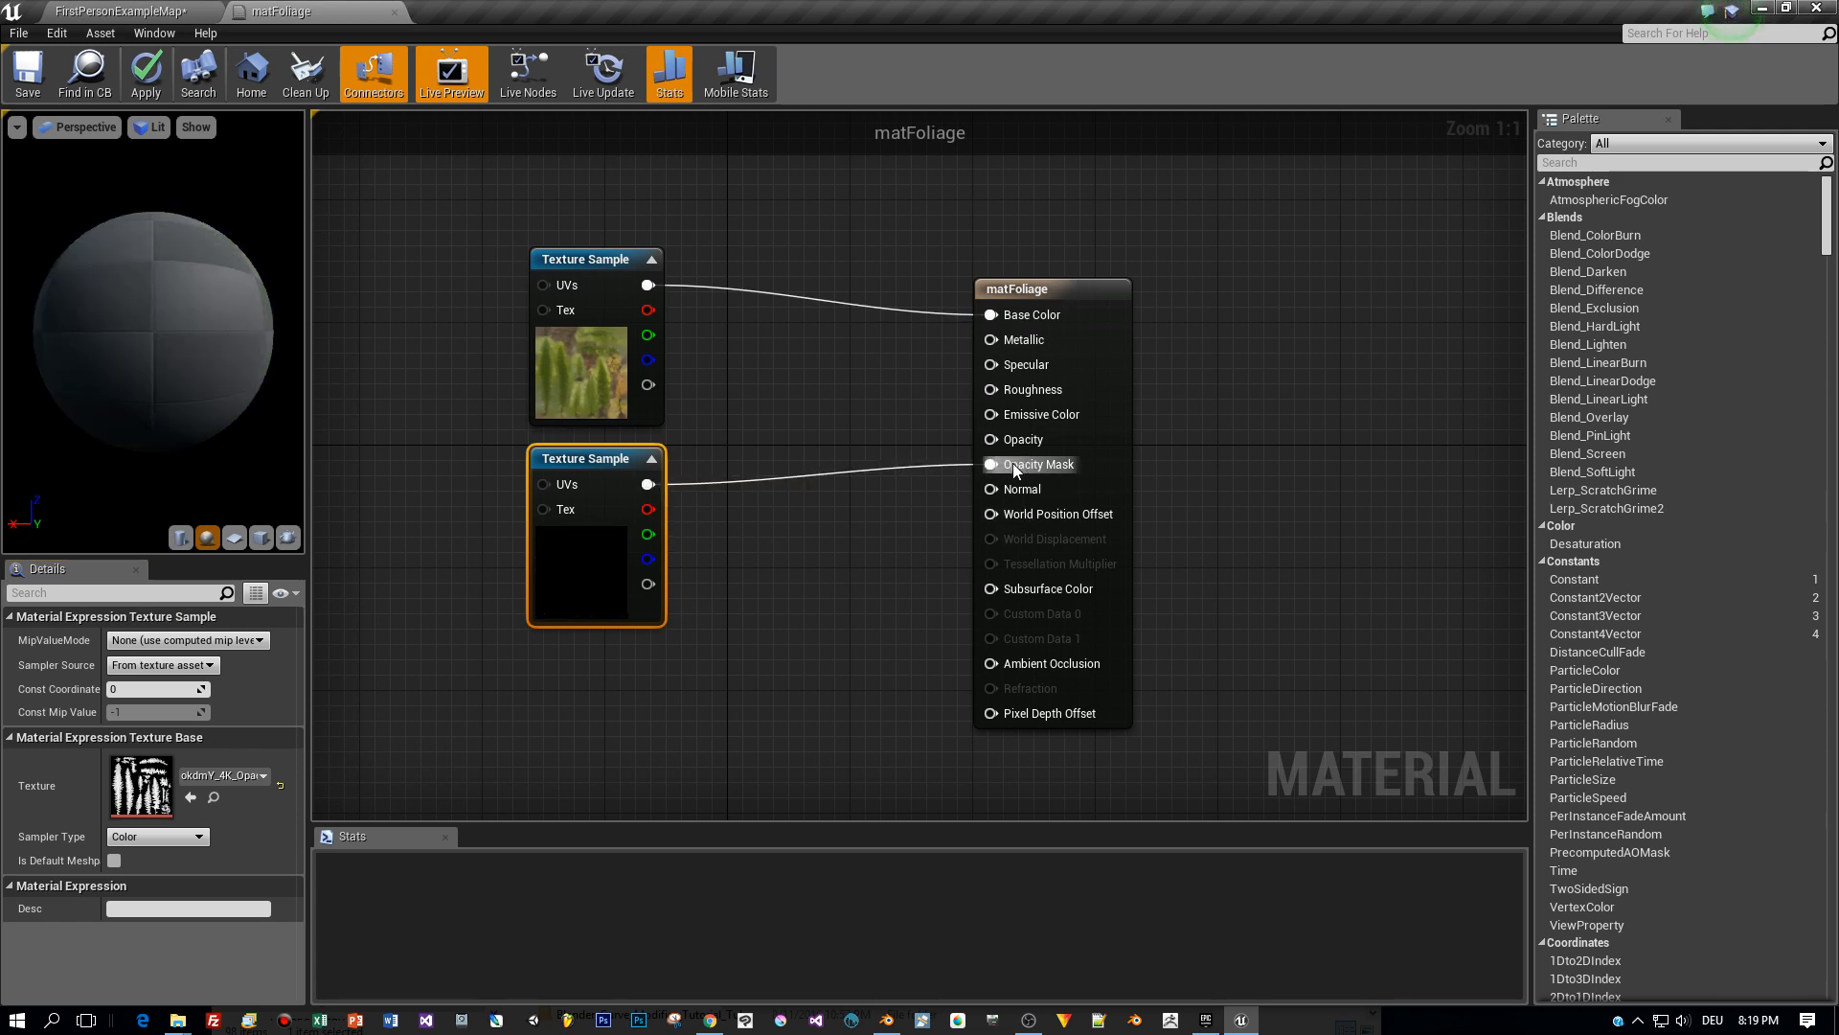
left_click(989, 464)
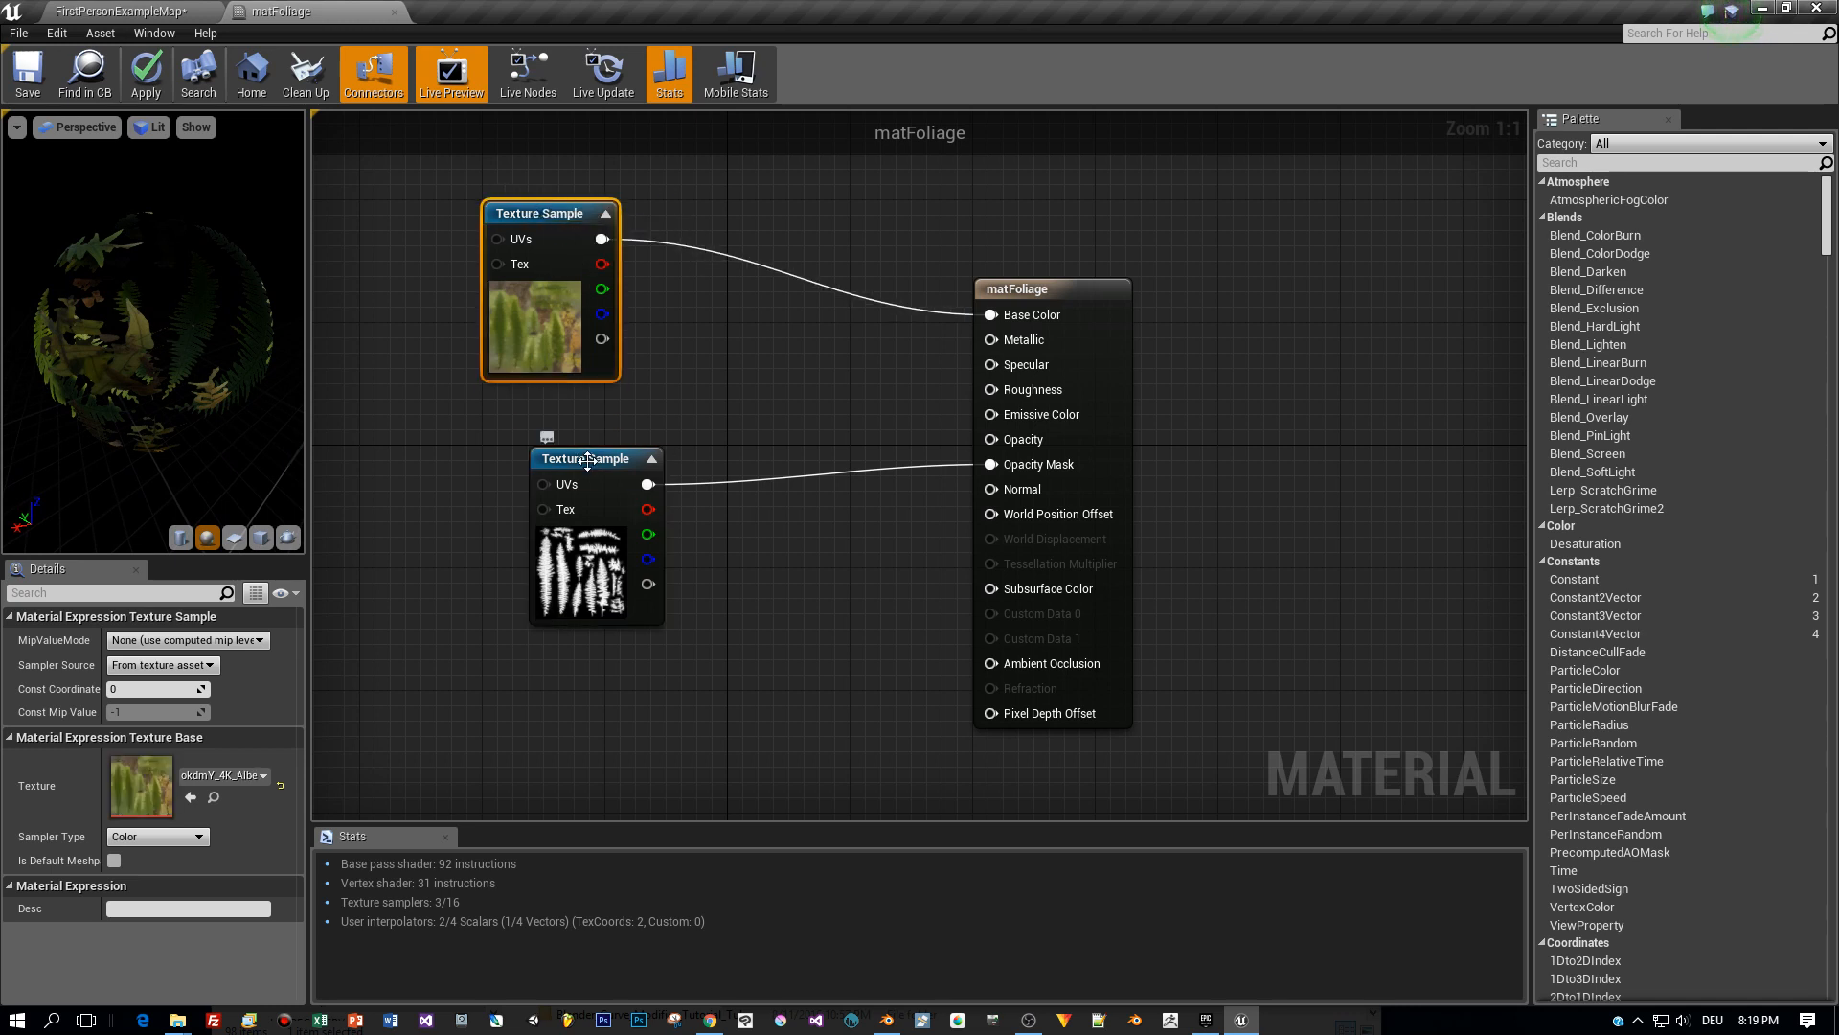
left_click_drag(586, 457, 550, 410)
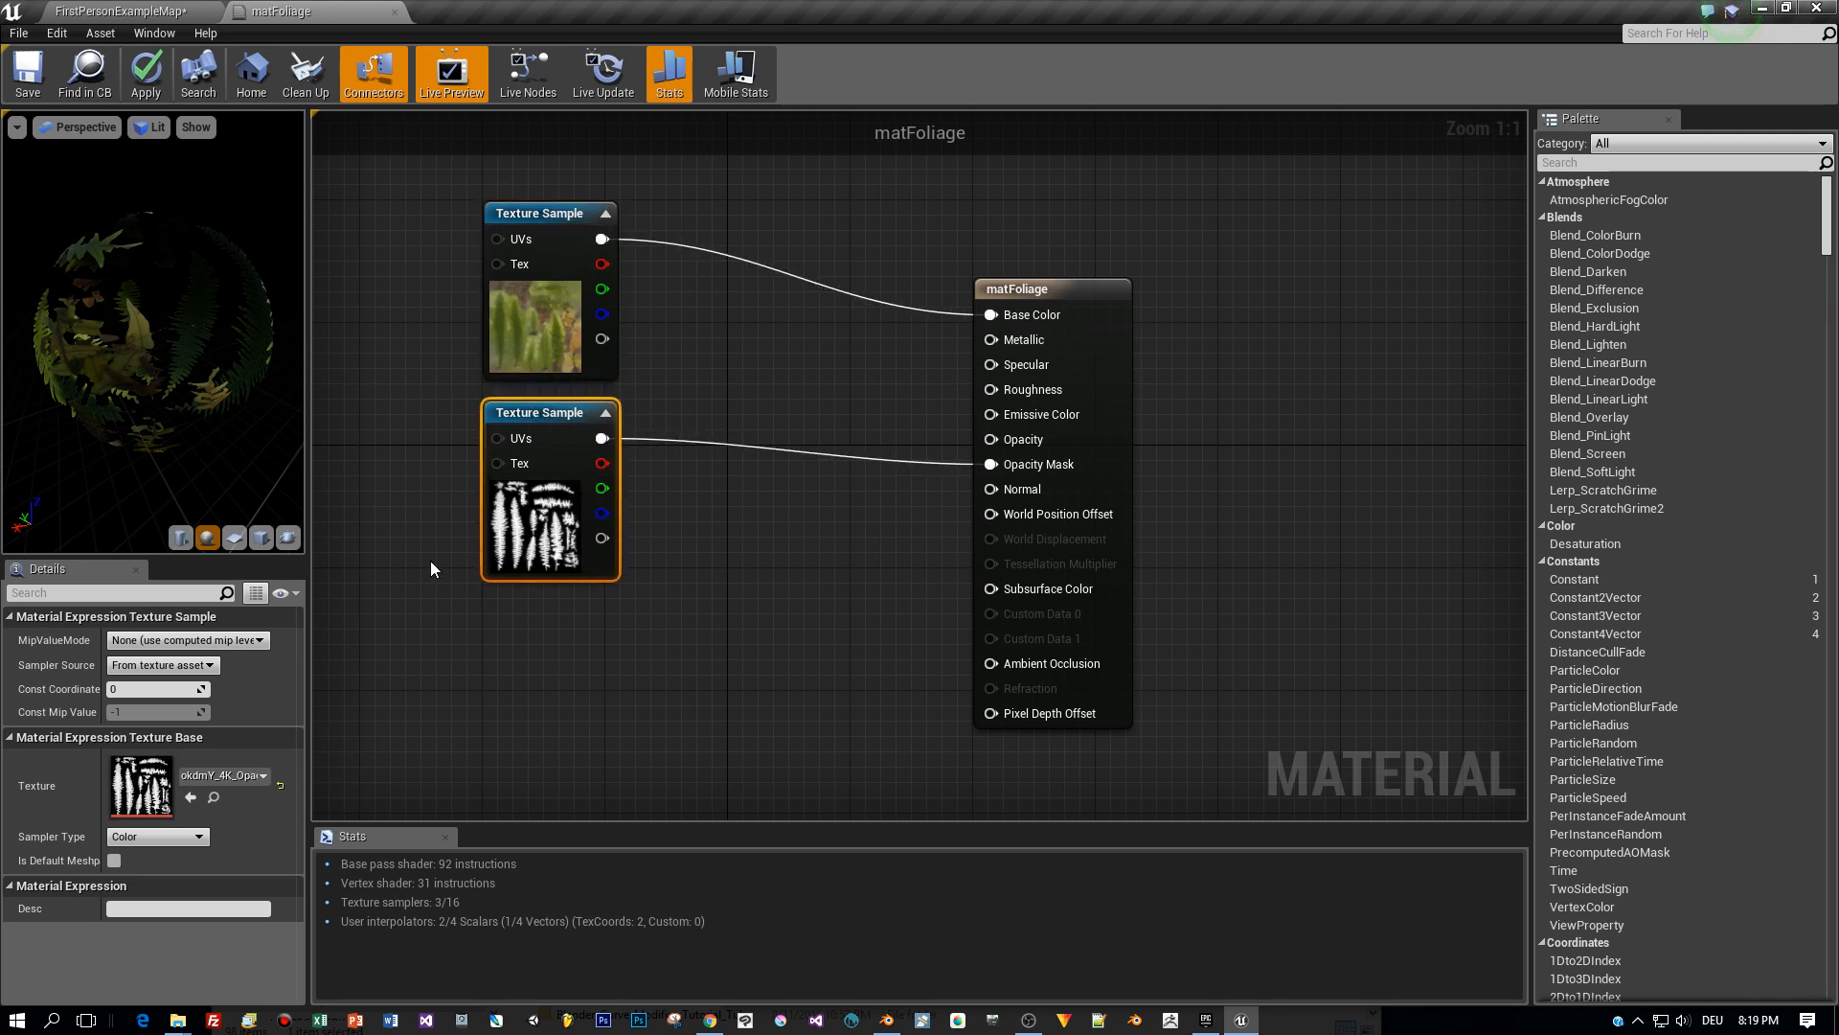
mouse_move(573, 414)
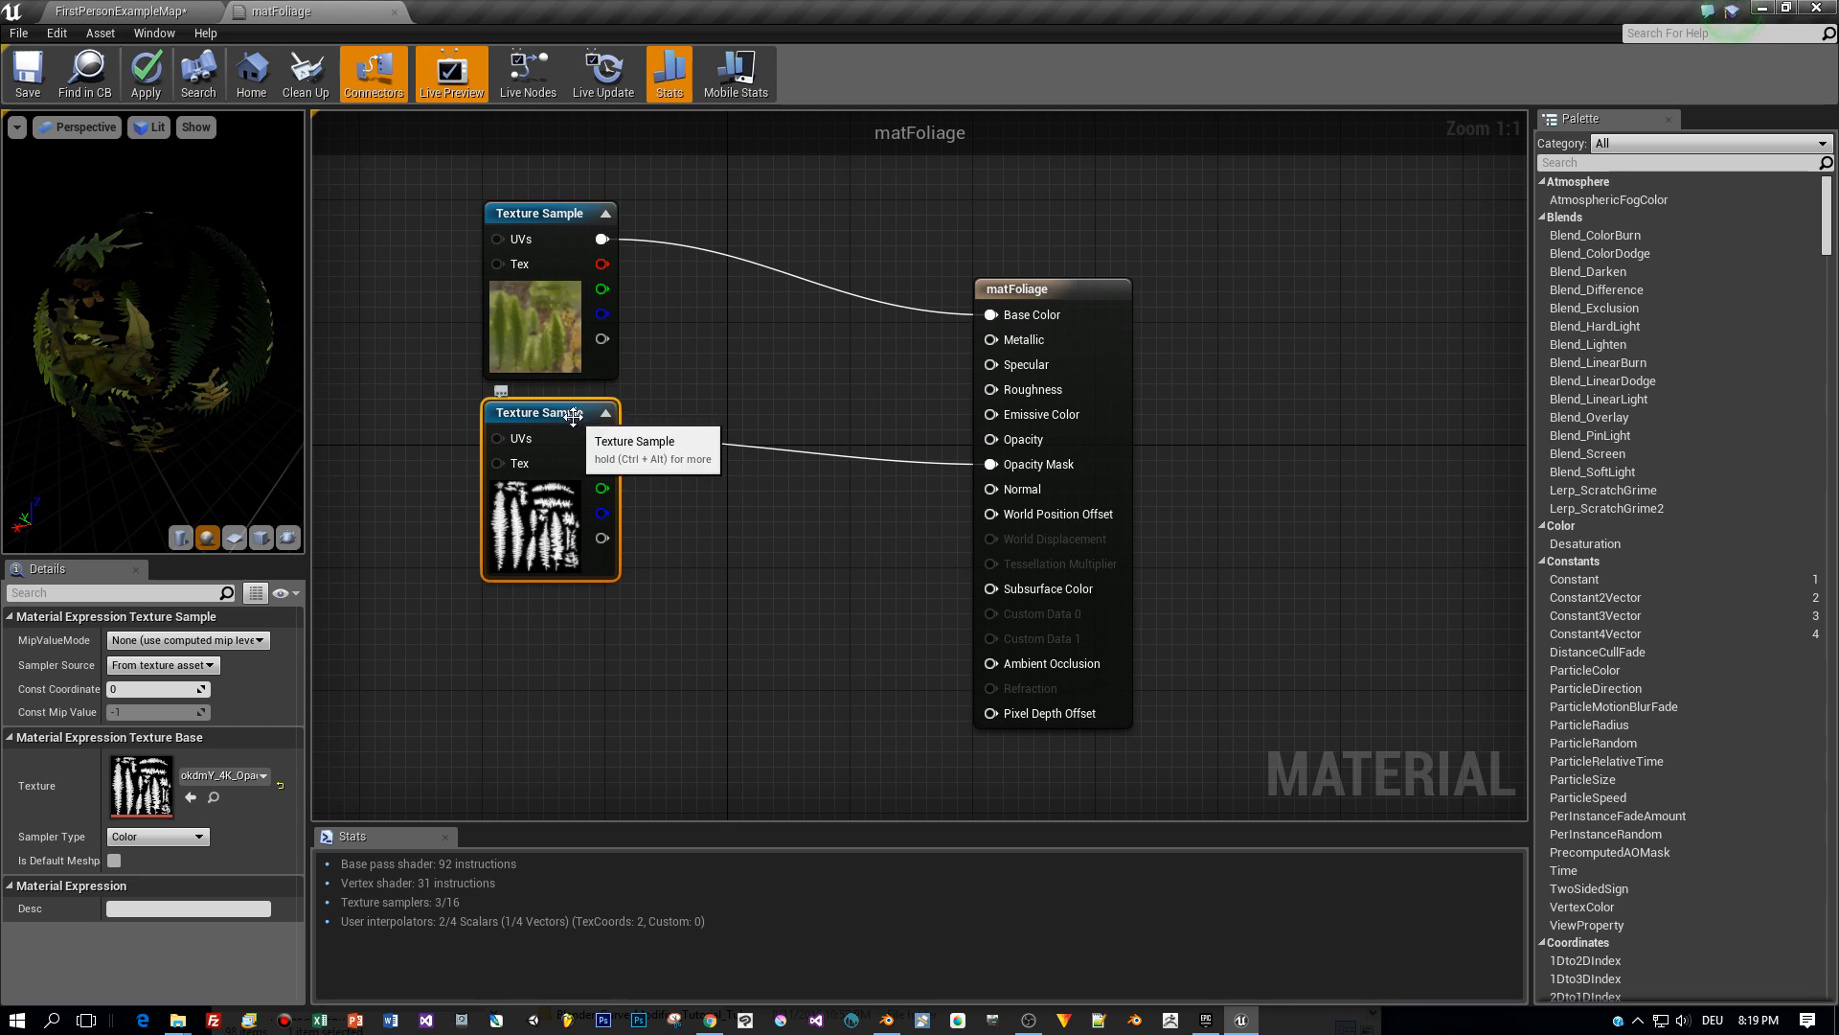
left_click_drag(541, 412, 631, 427)
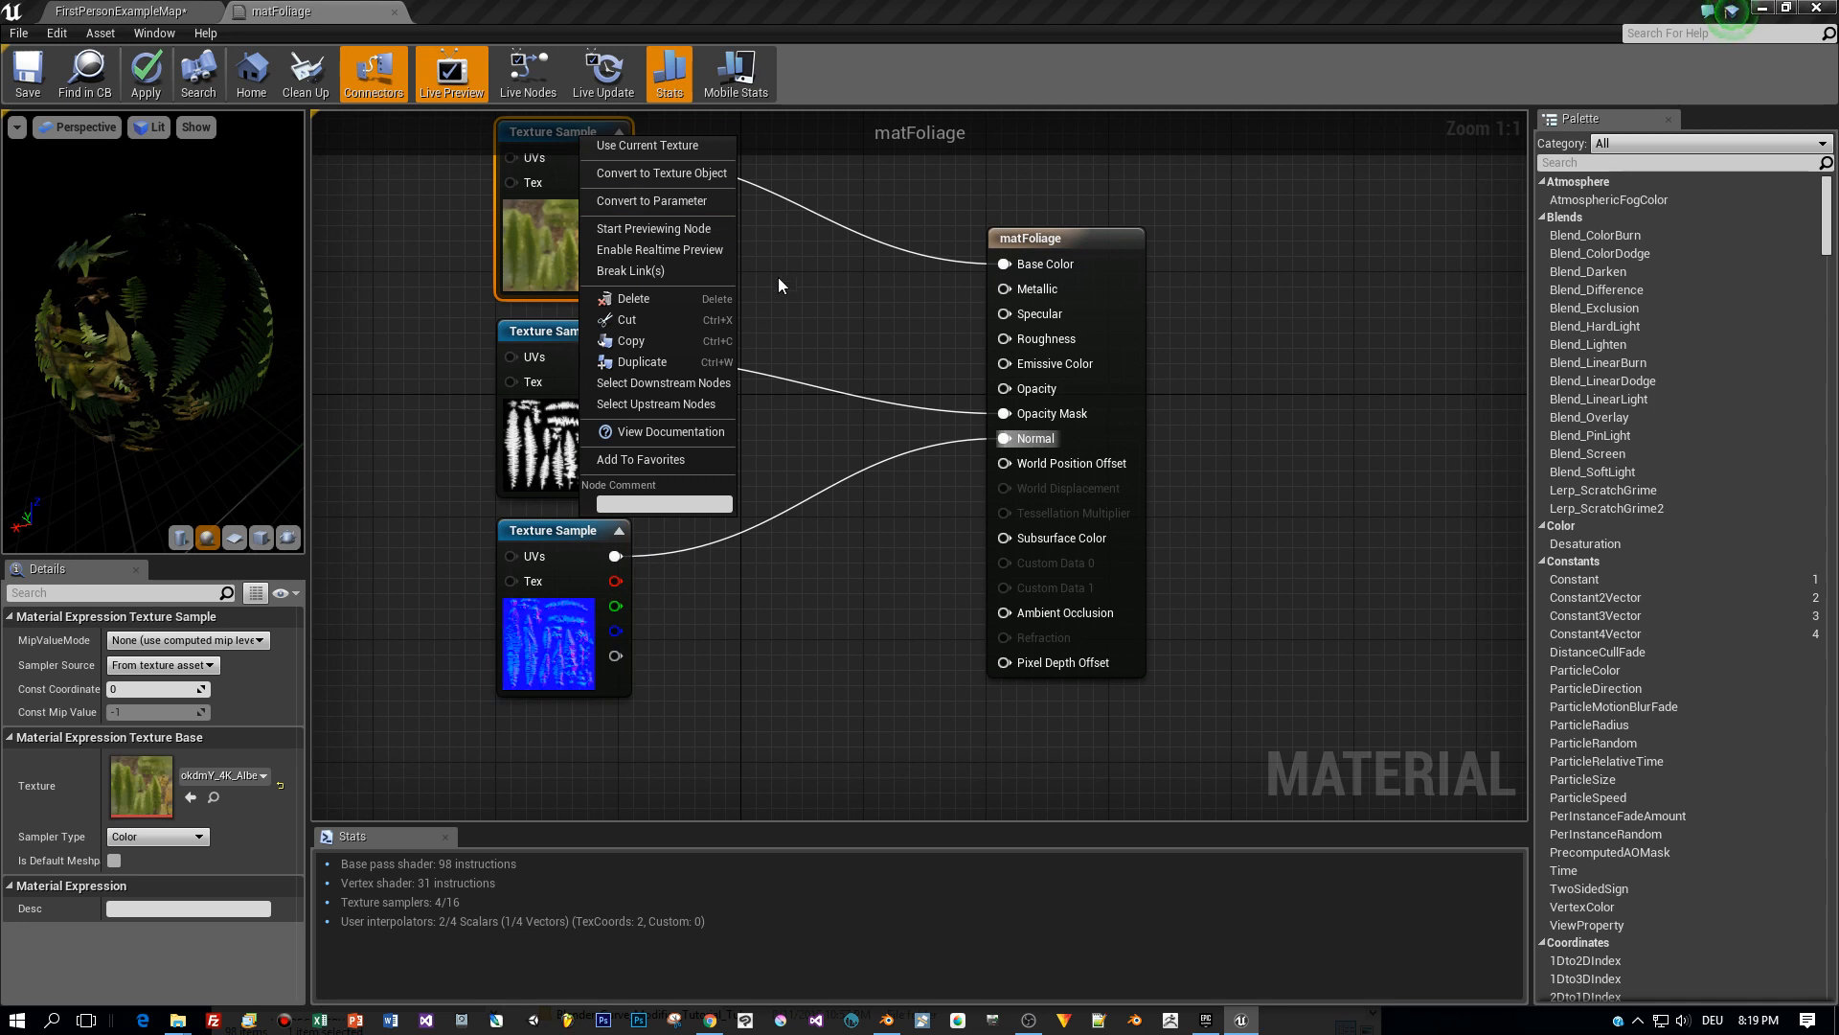
Duplicate the albedo Texture Sample node.
left_click(751, 282)
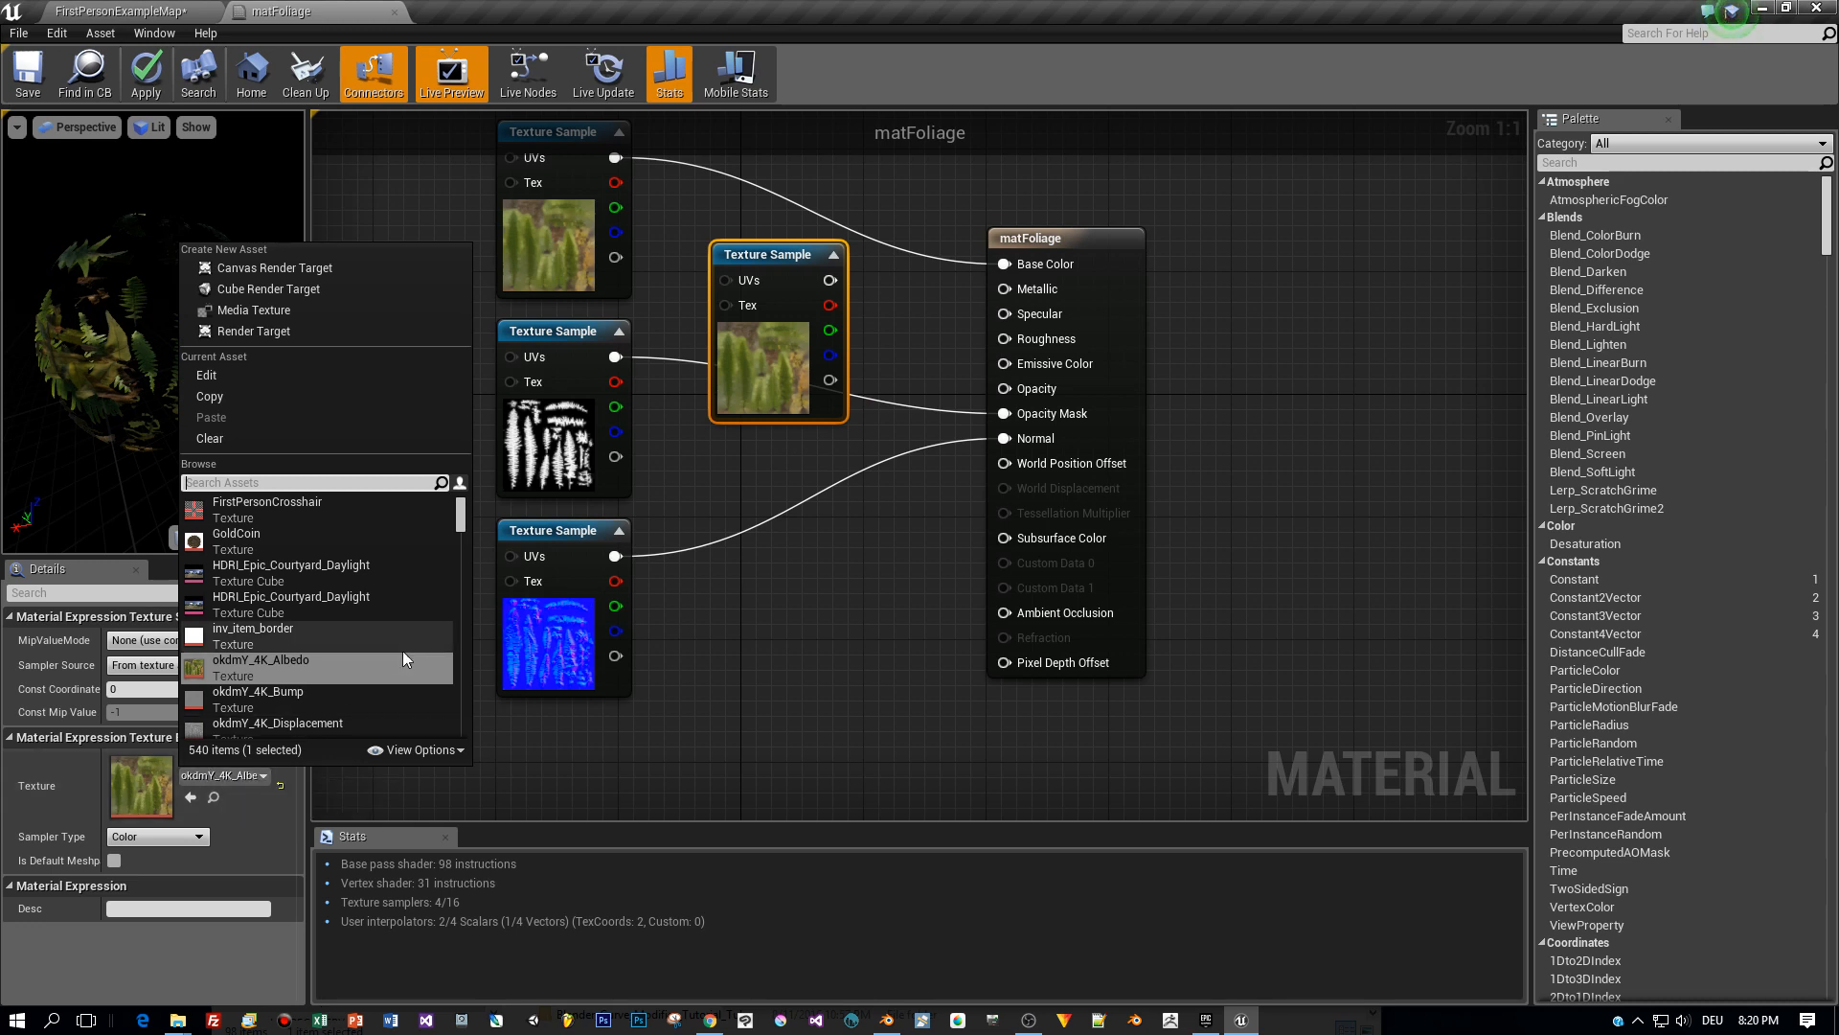
Assign okdmY_4K_Translucency to the sample feeding Subsurface Color and review the material settings.
scroll("down", 3)
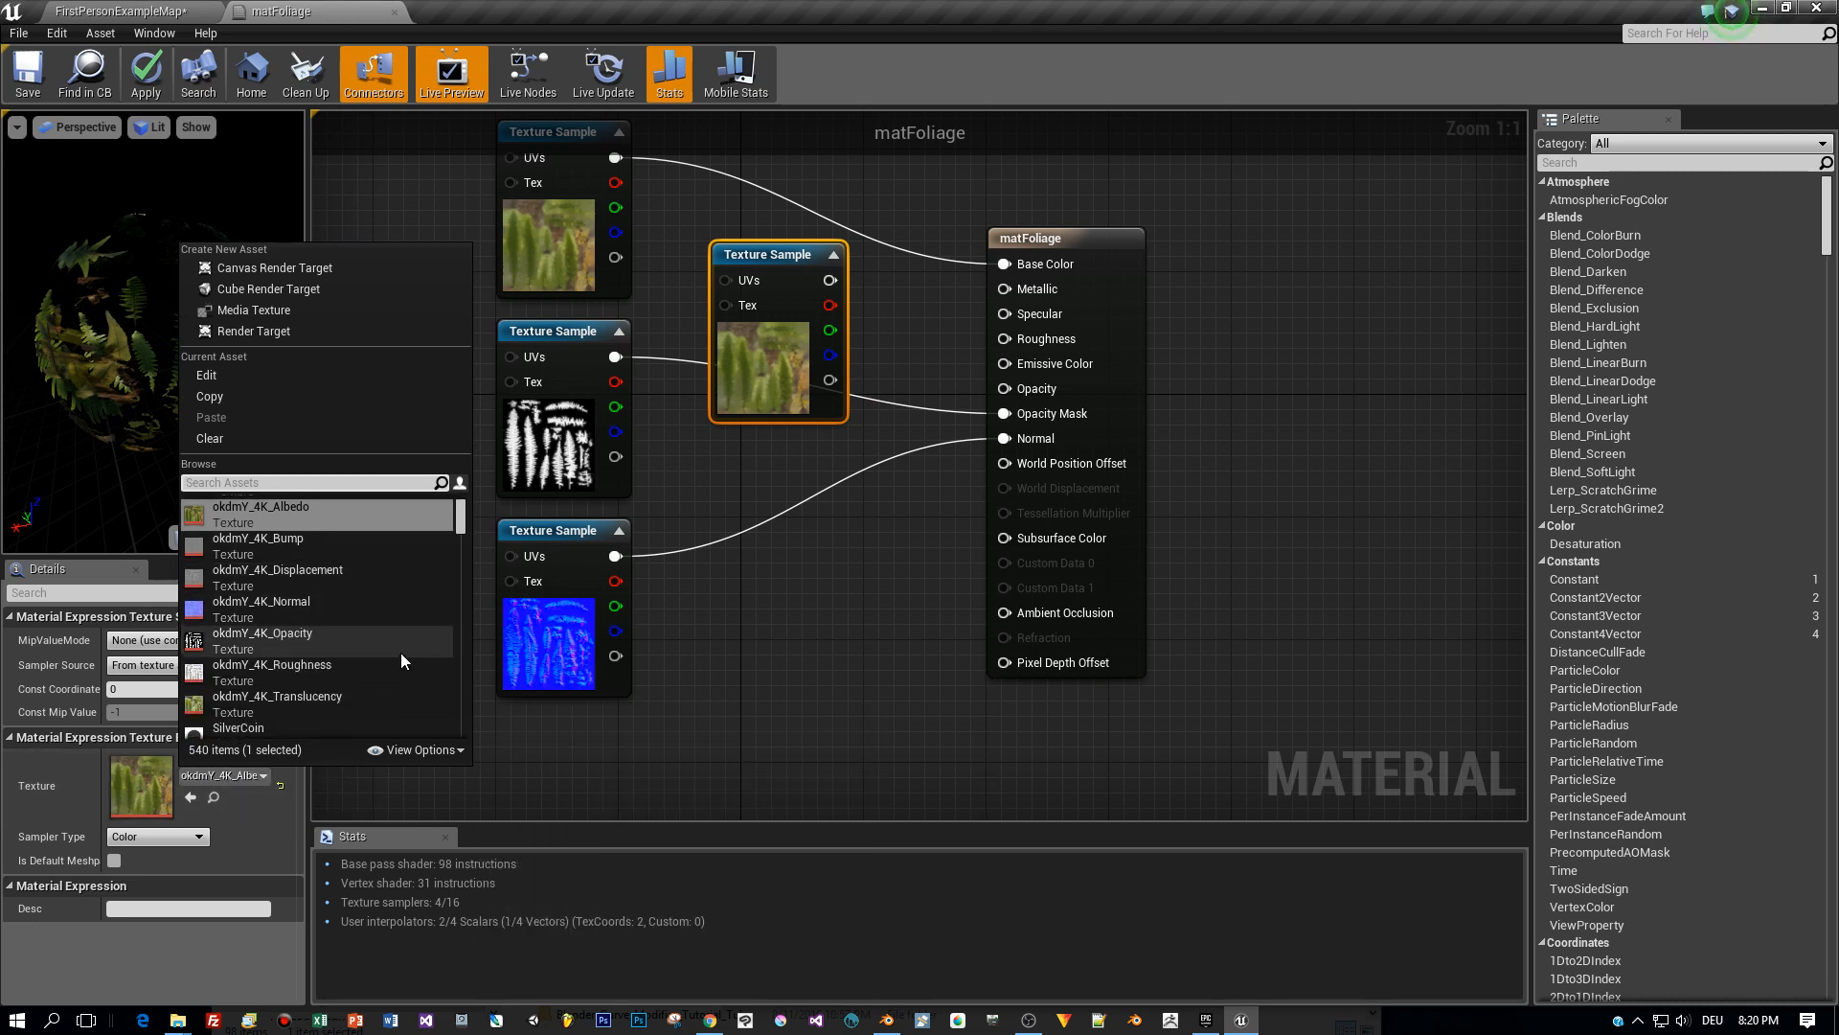
left_click(278, 695)
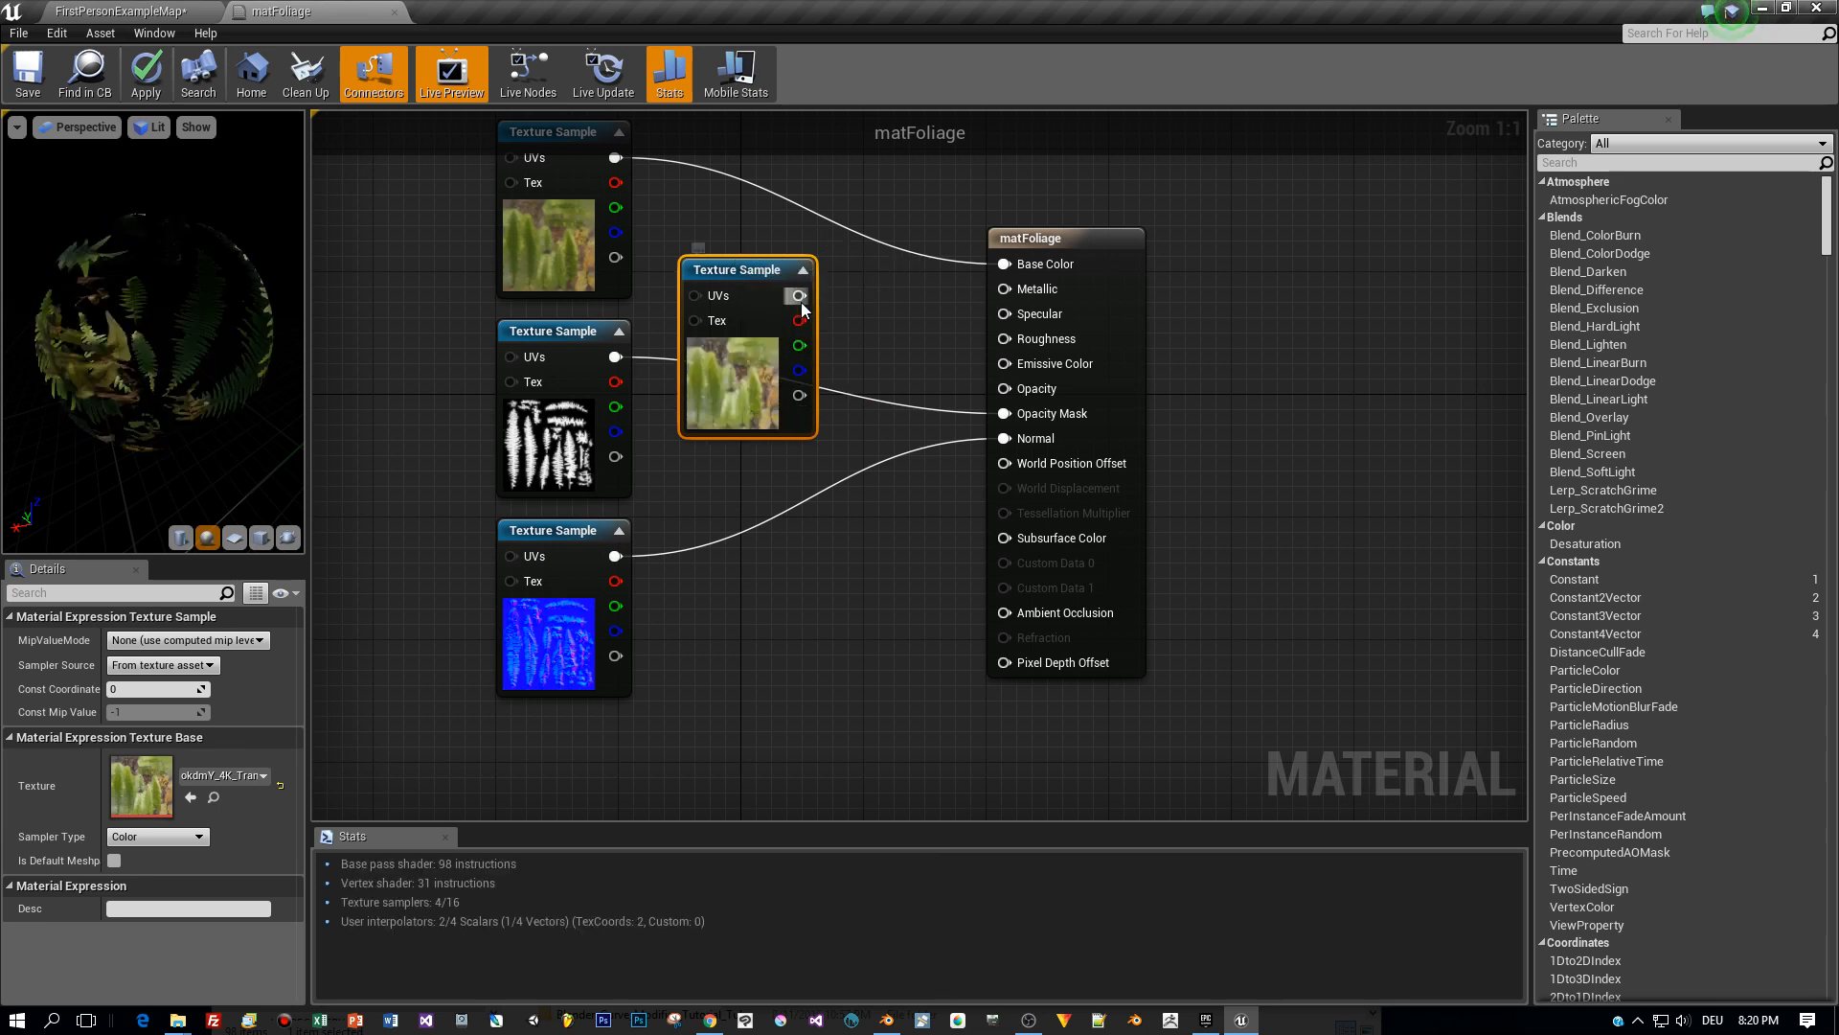
mouse_move(799, 295)
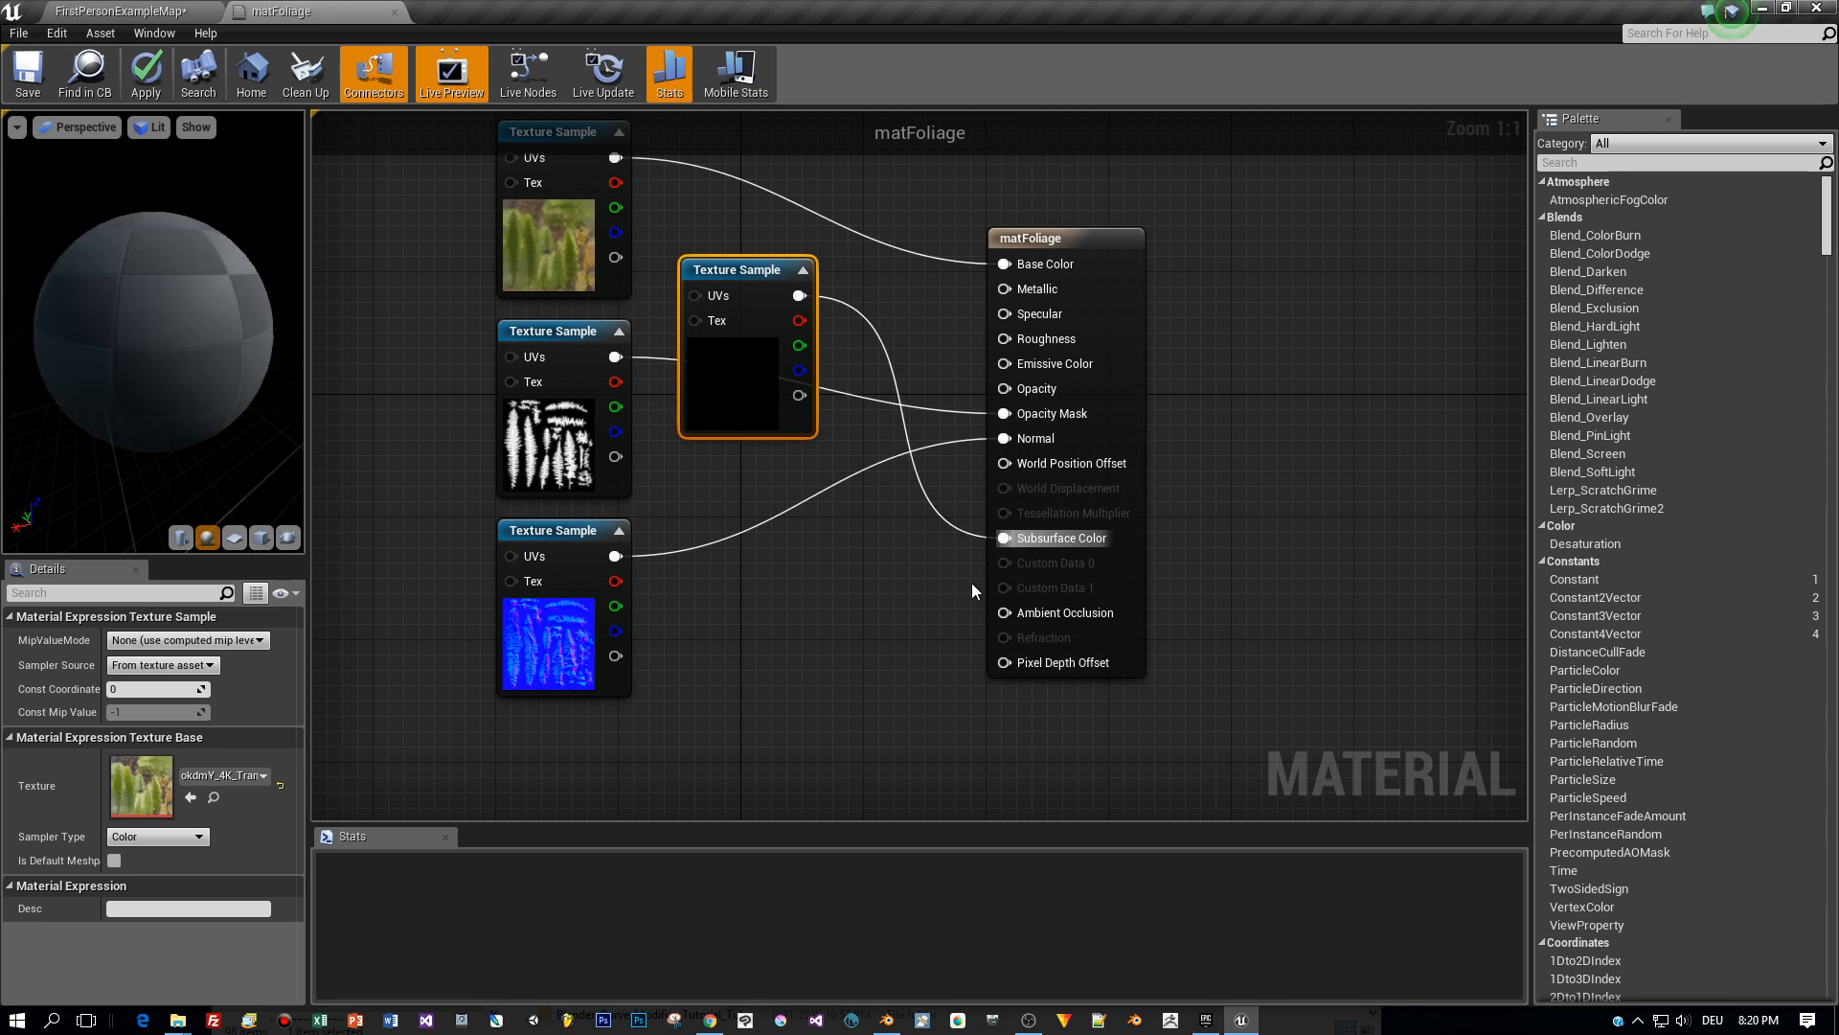
left_click(143, 73)
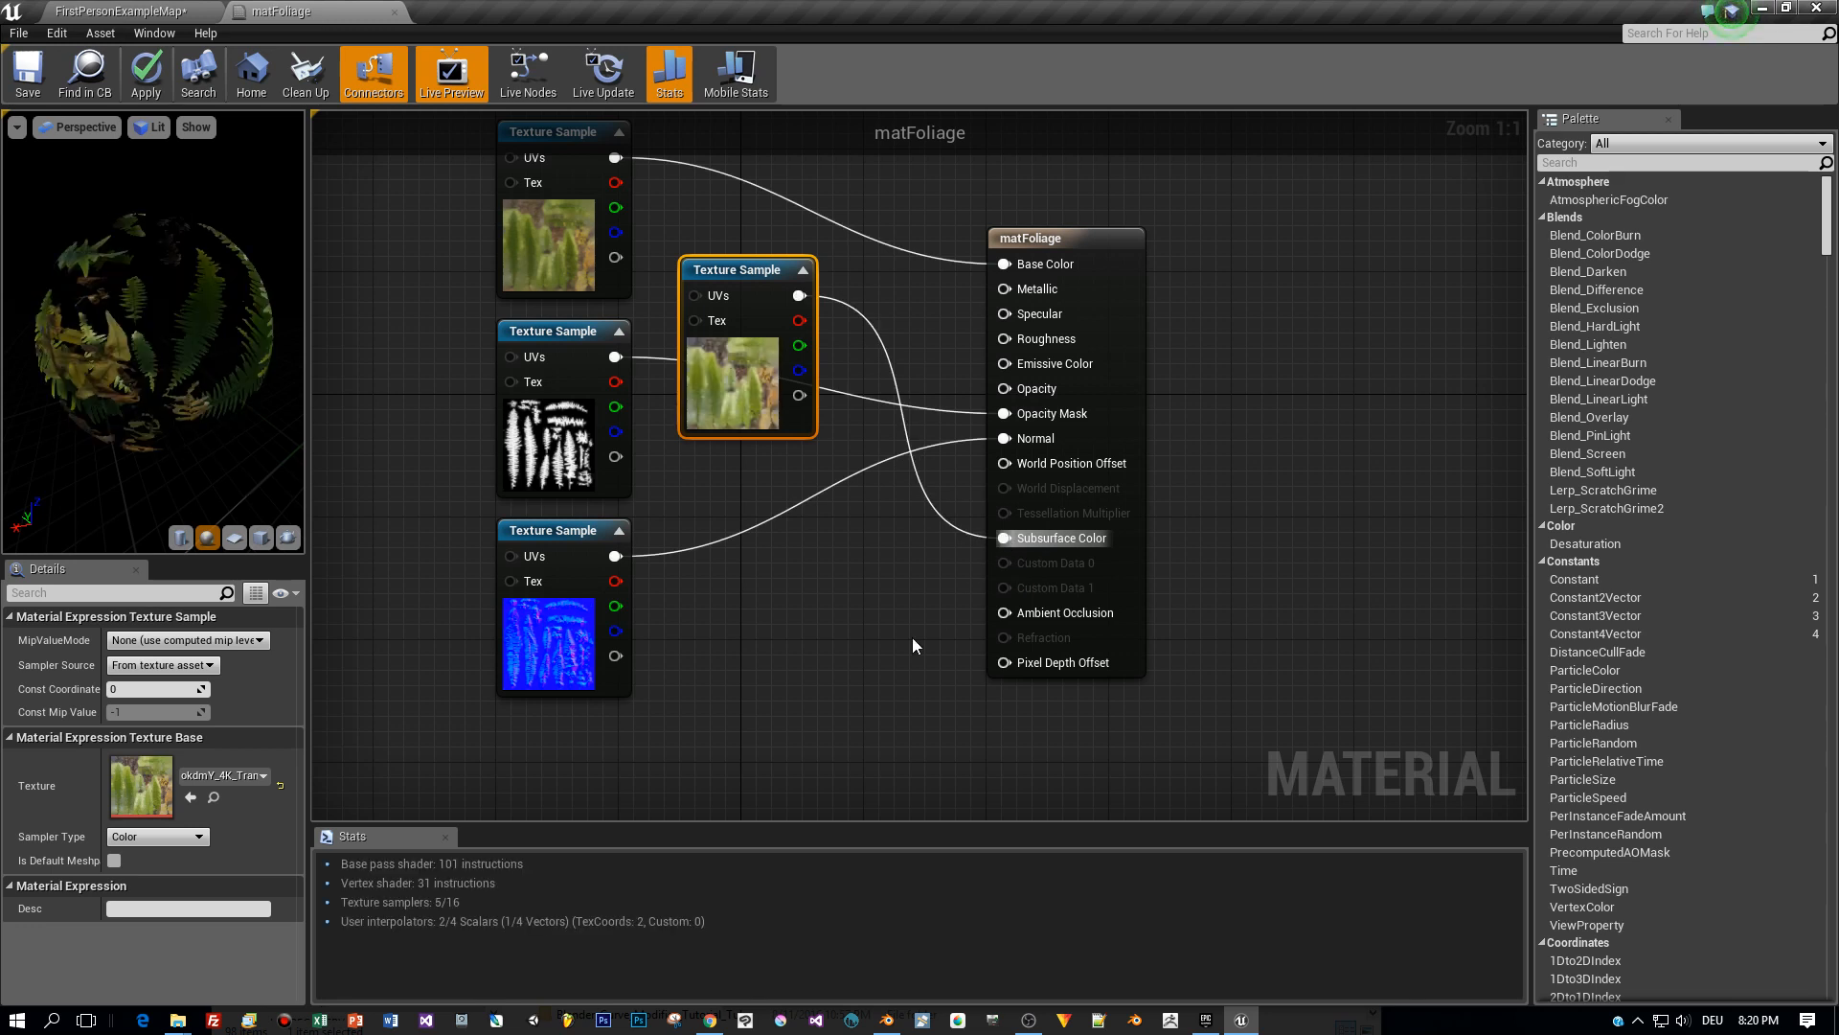
mouse_move(1090, 240)
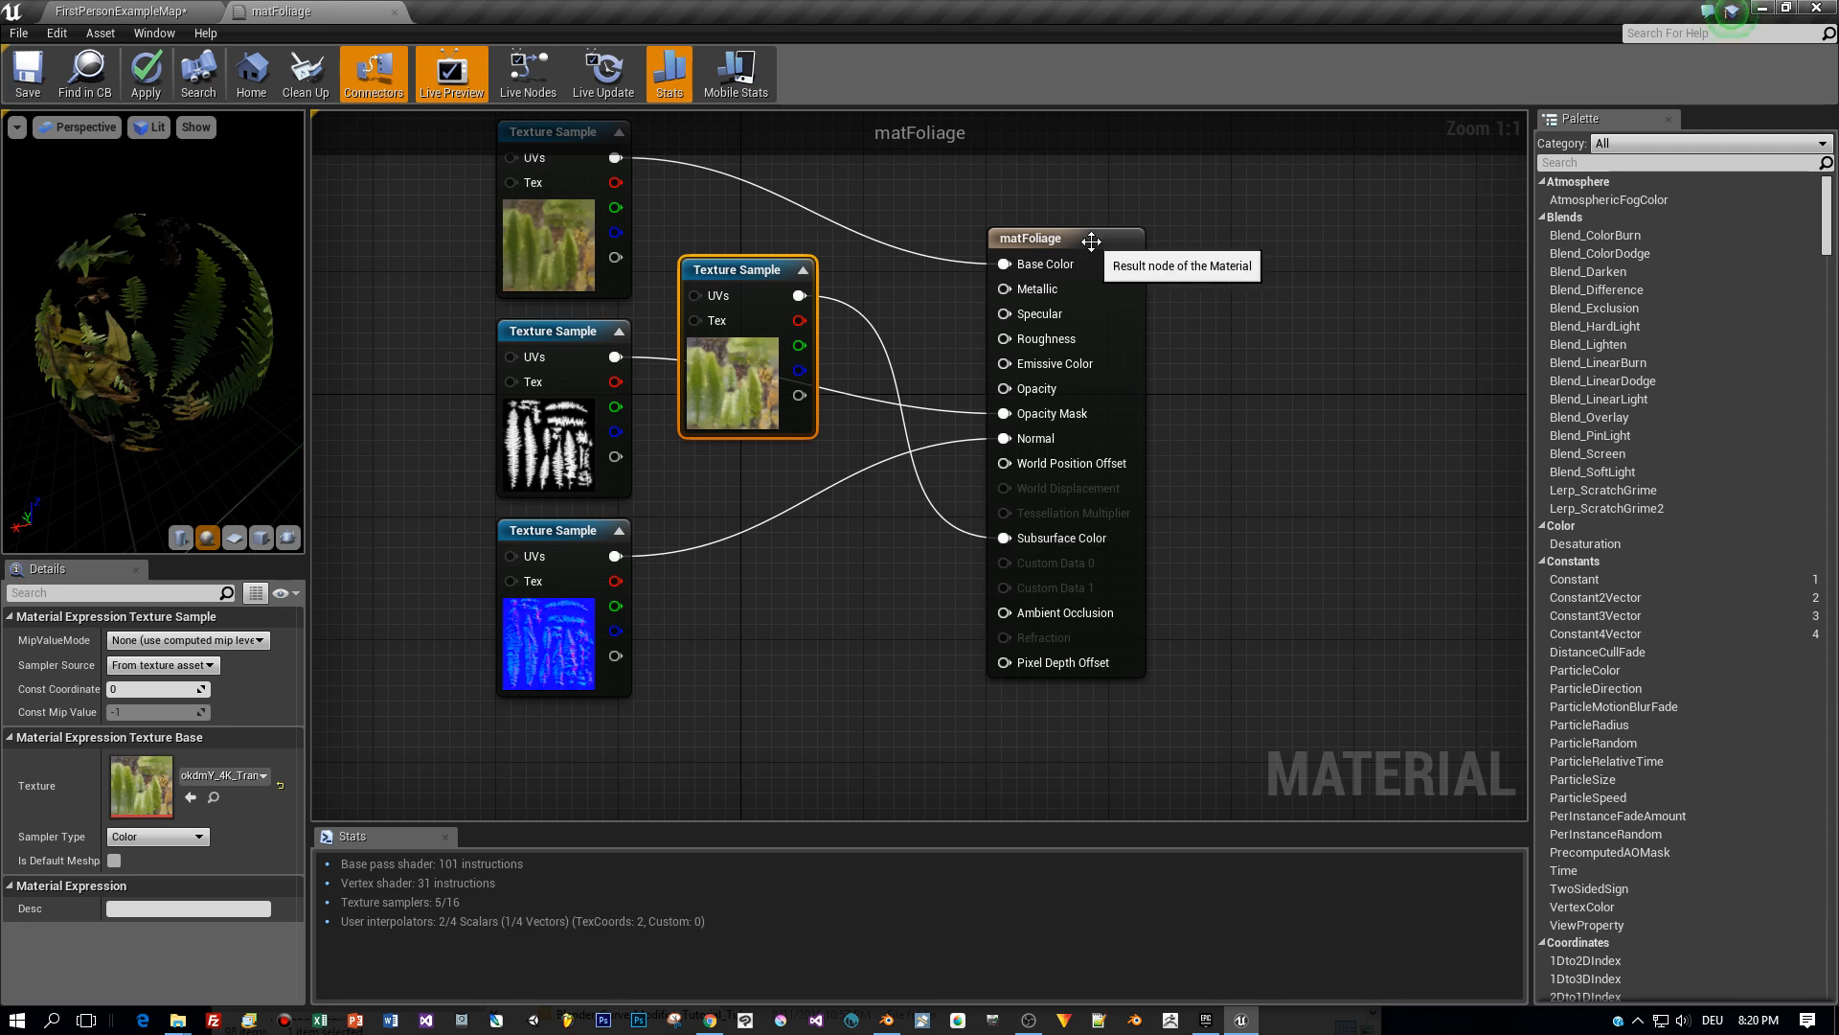
left_click(1103, 238)
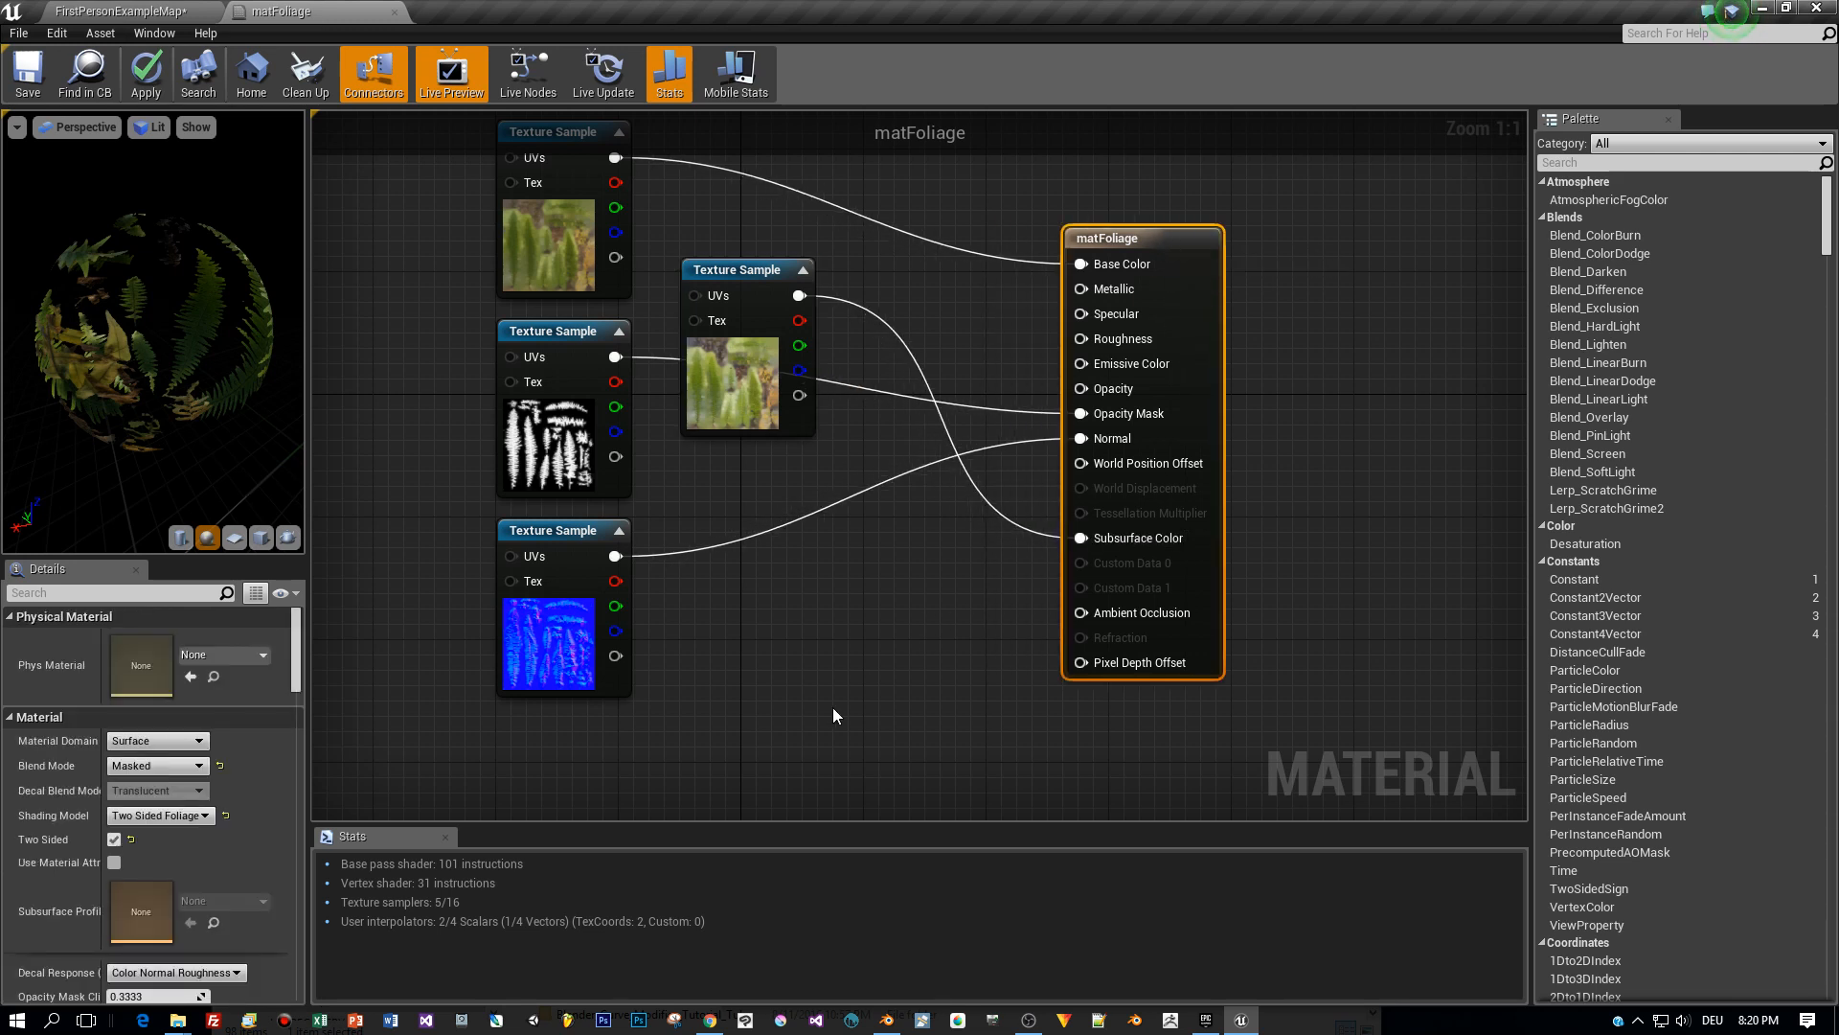
mouse_move(768, 269)
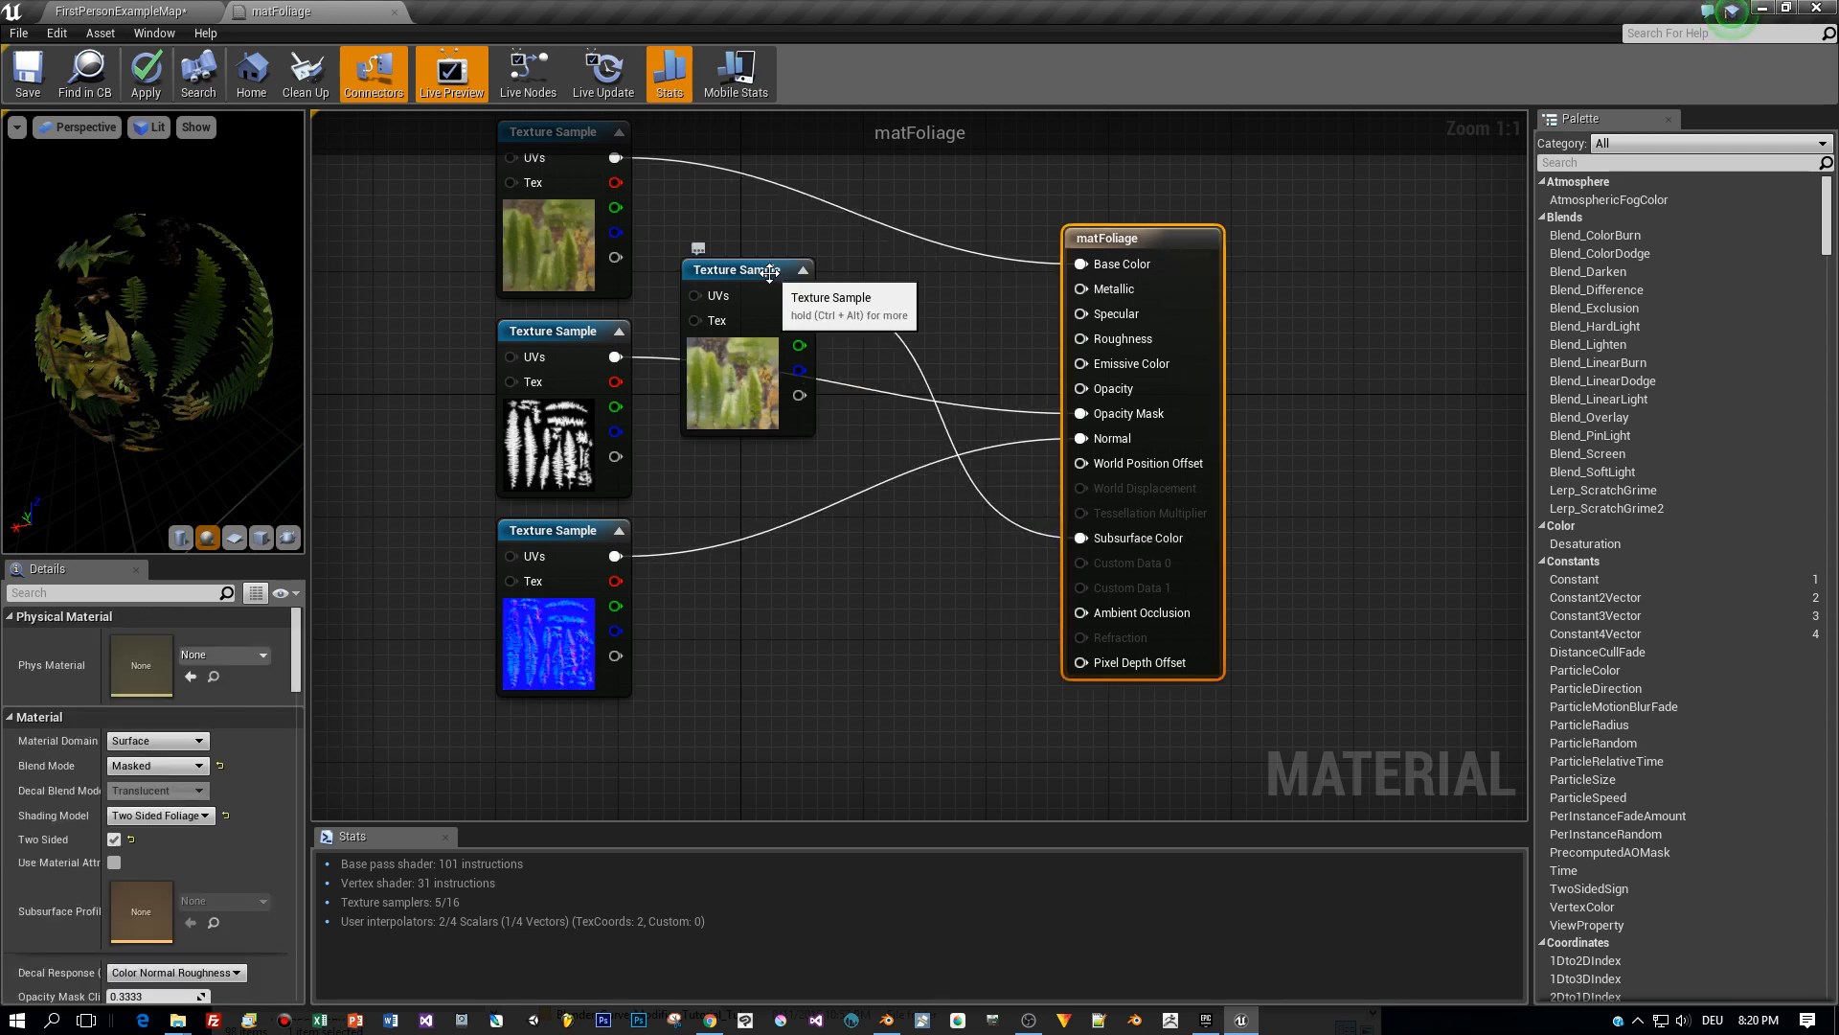
left_click(552, 330)
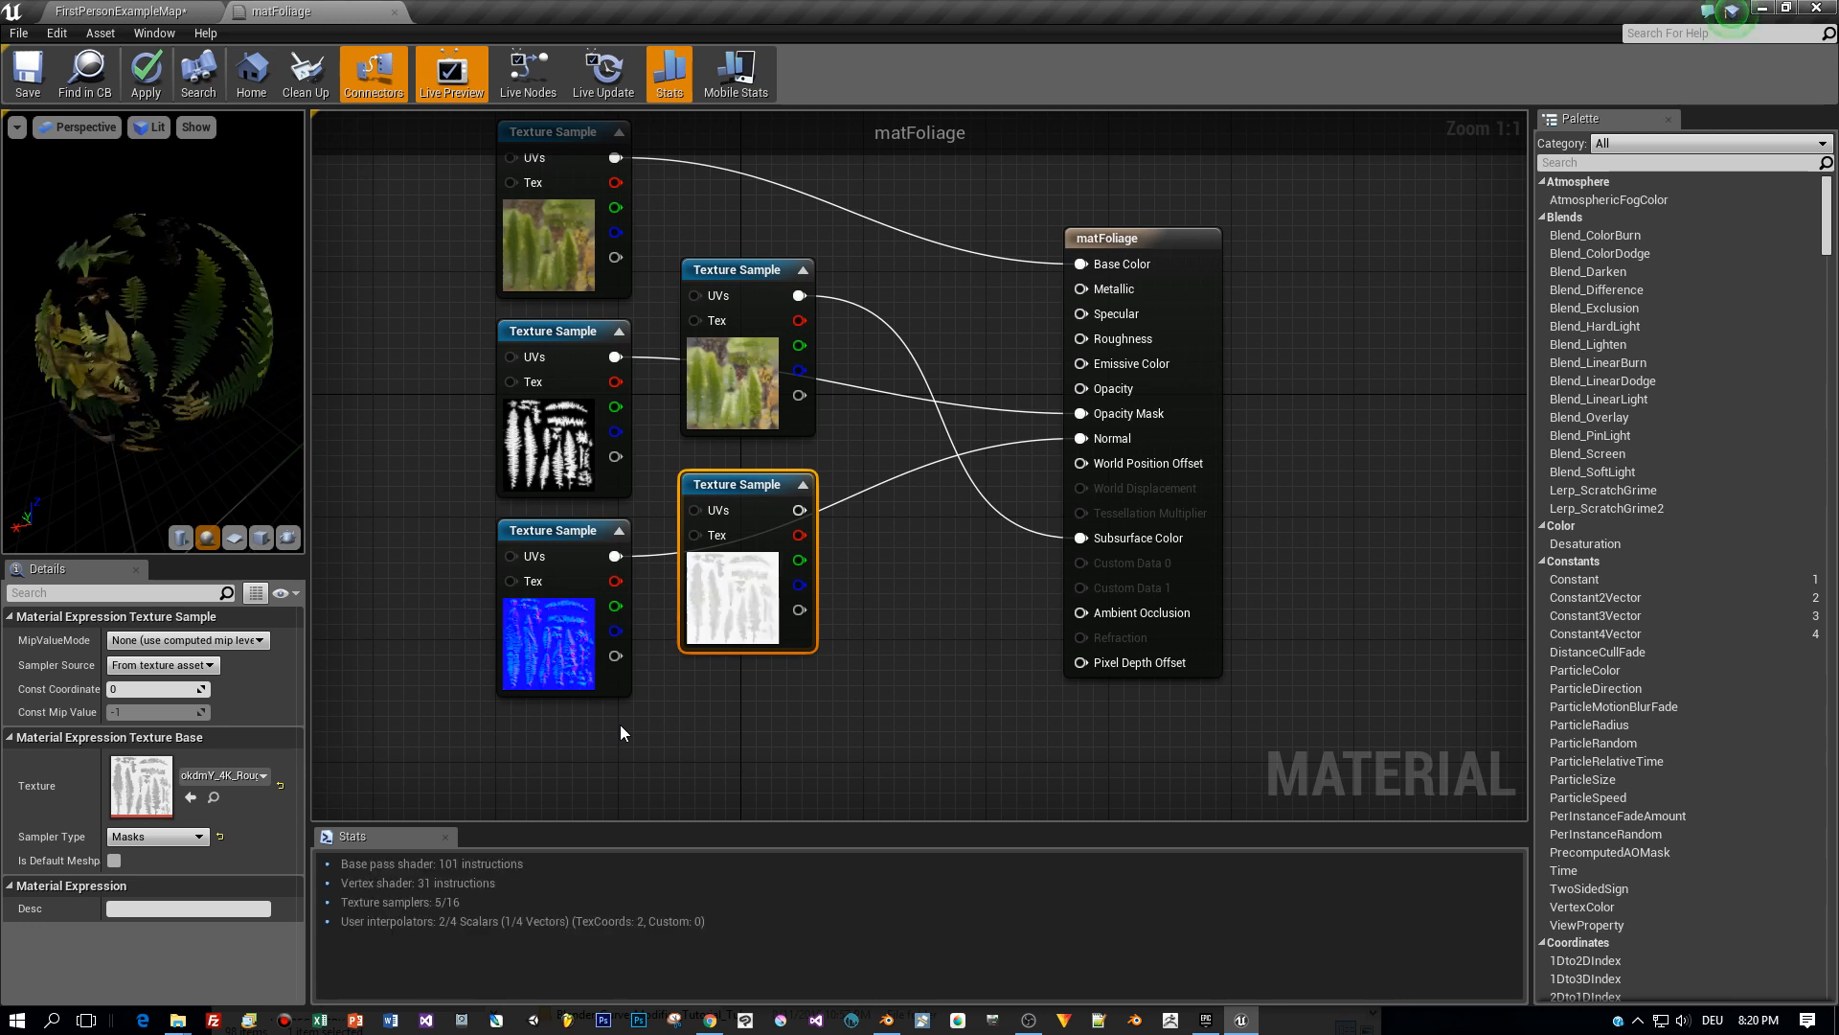
mouse_move(905, 547)
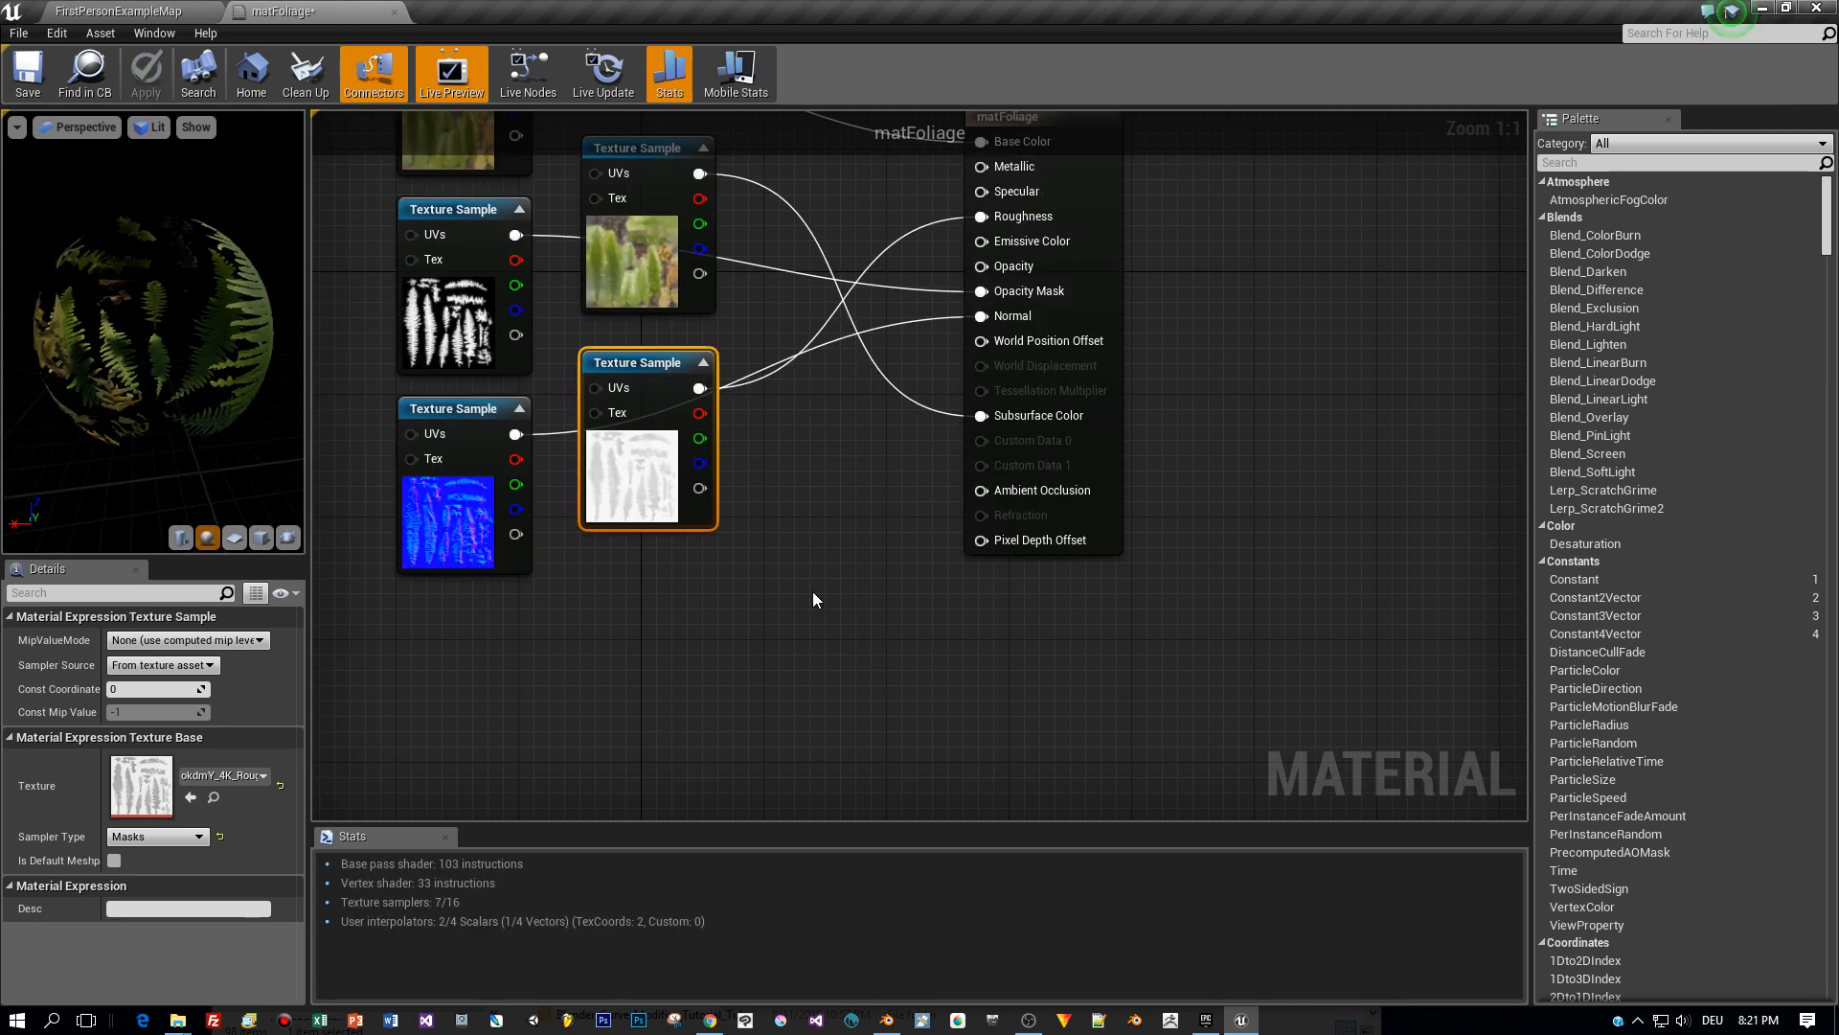
Add a SimpleGrassWind node and wire its Result to World Position Offset.
type("wind")
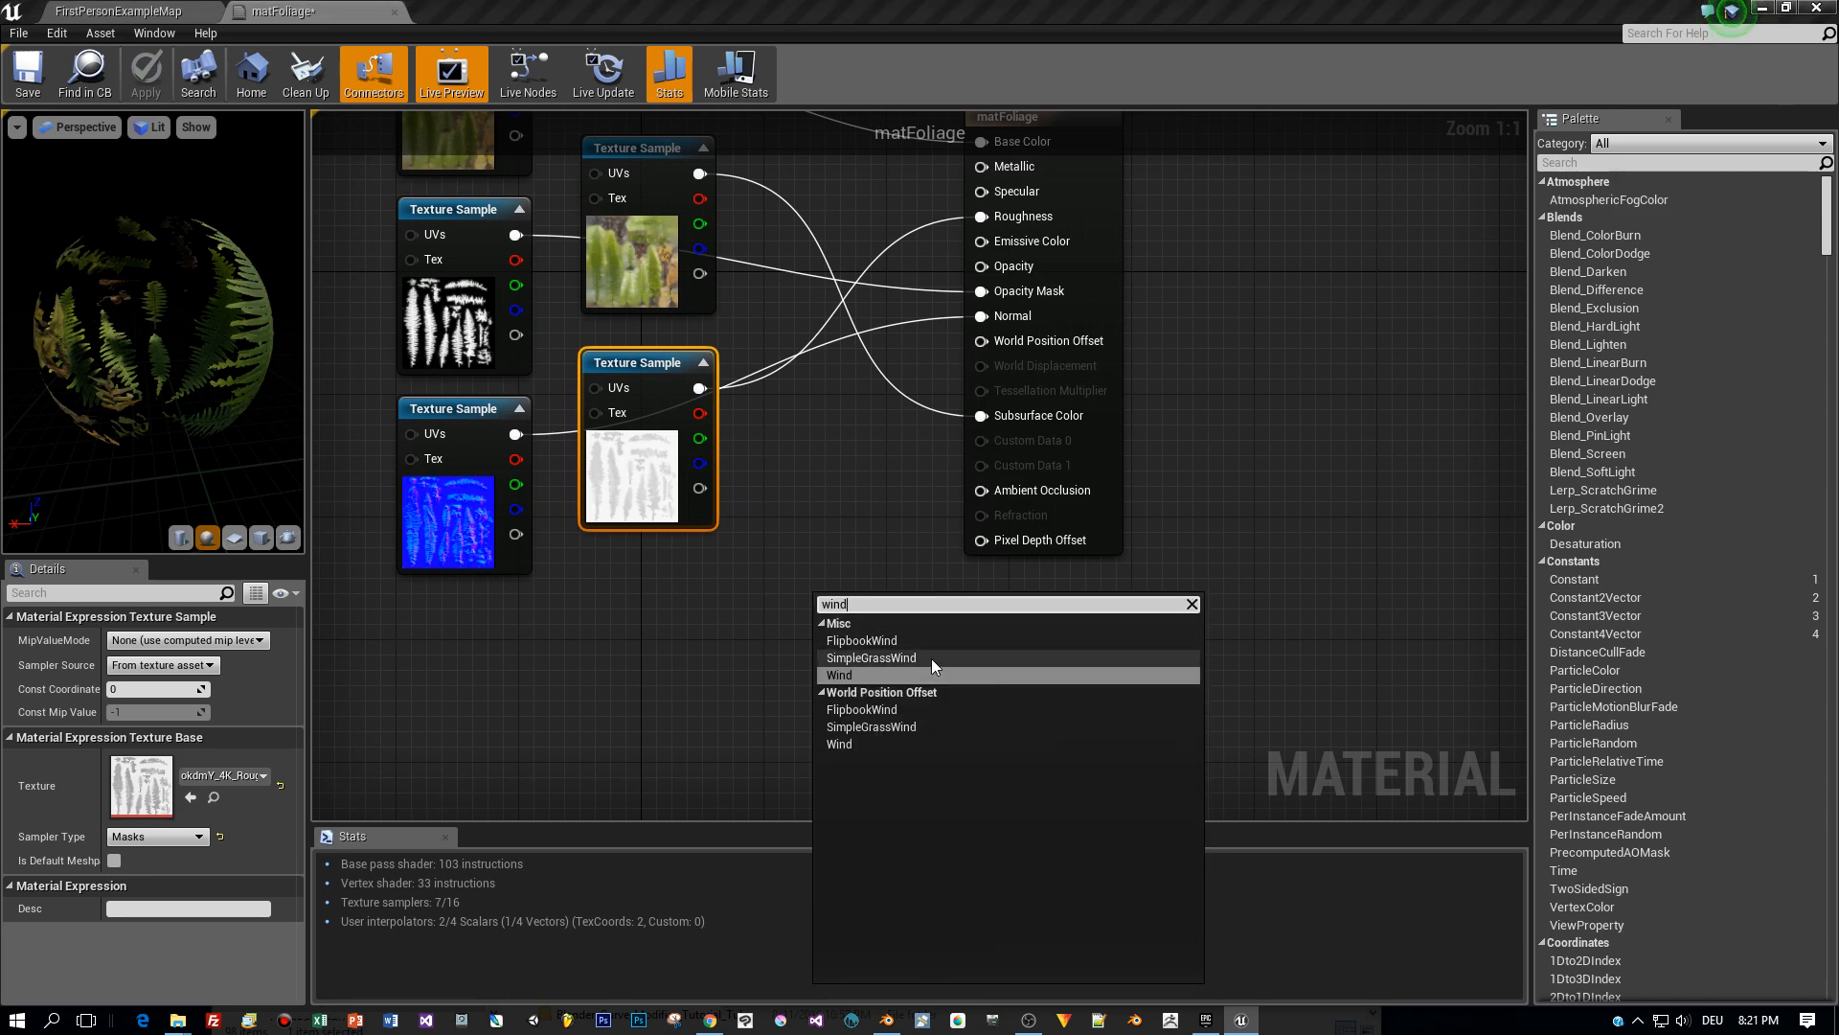
left_click(871, 657)
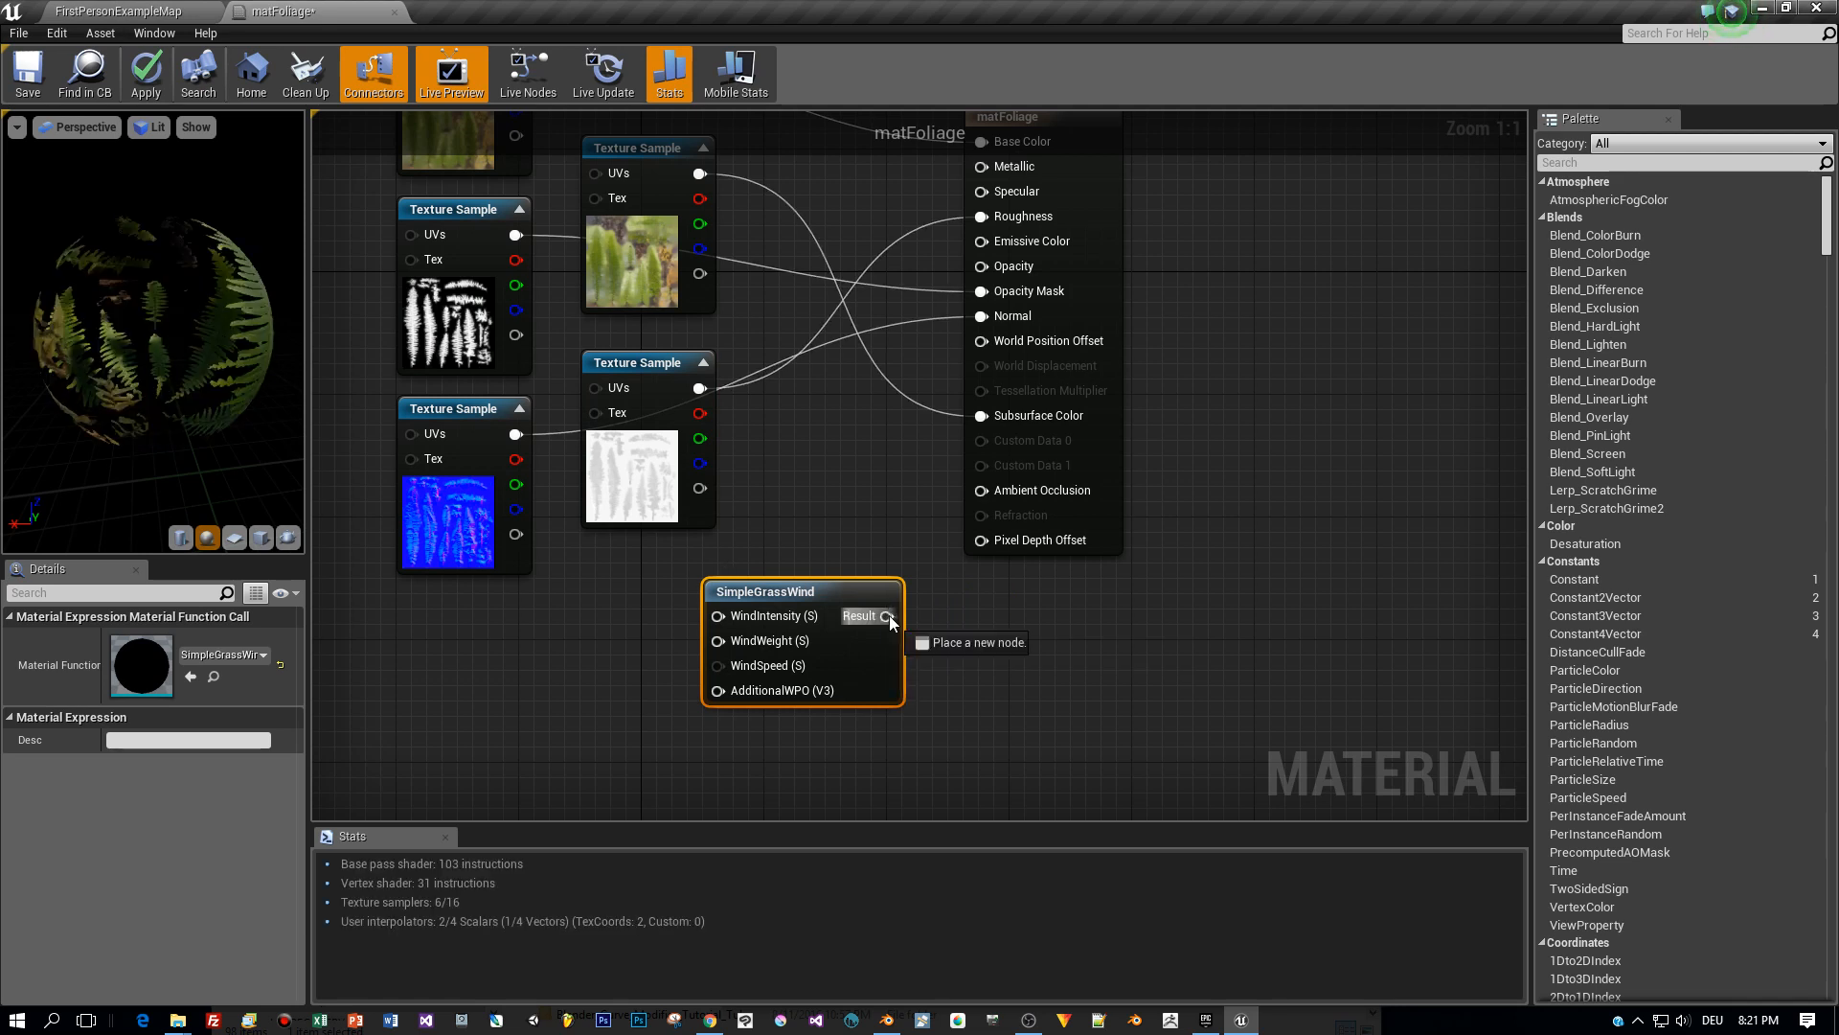
left_click_drag(887, 615, 979, 341)
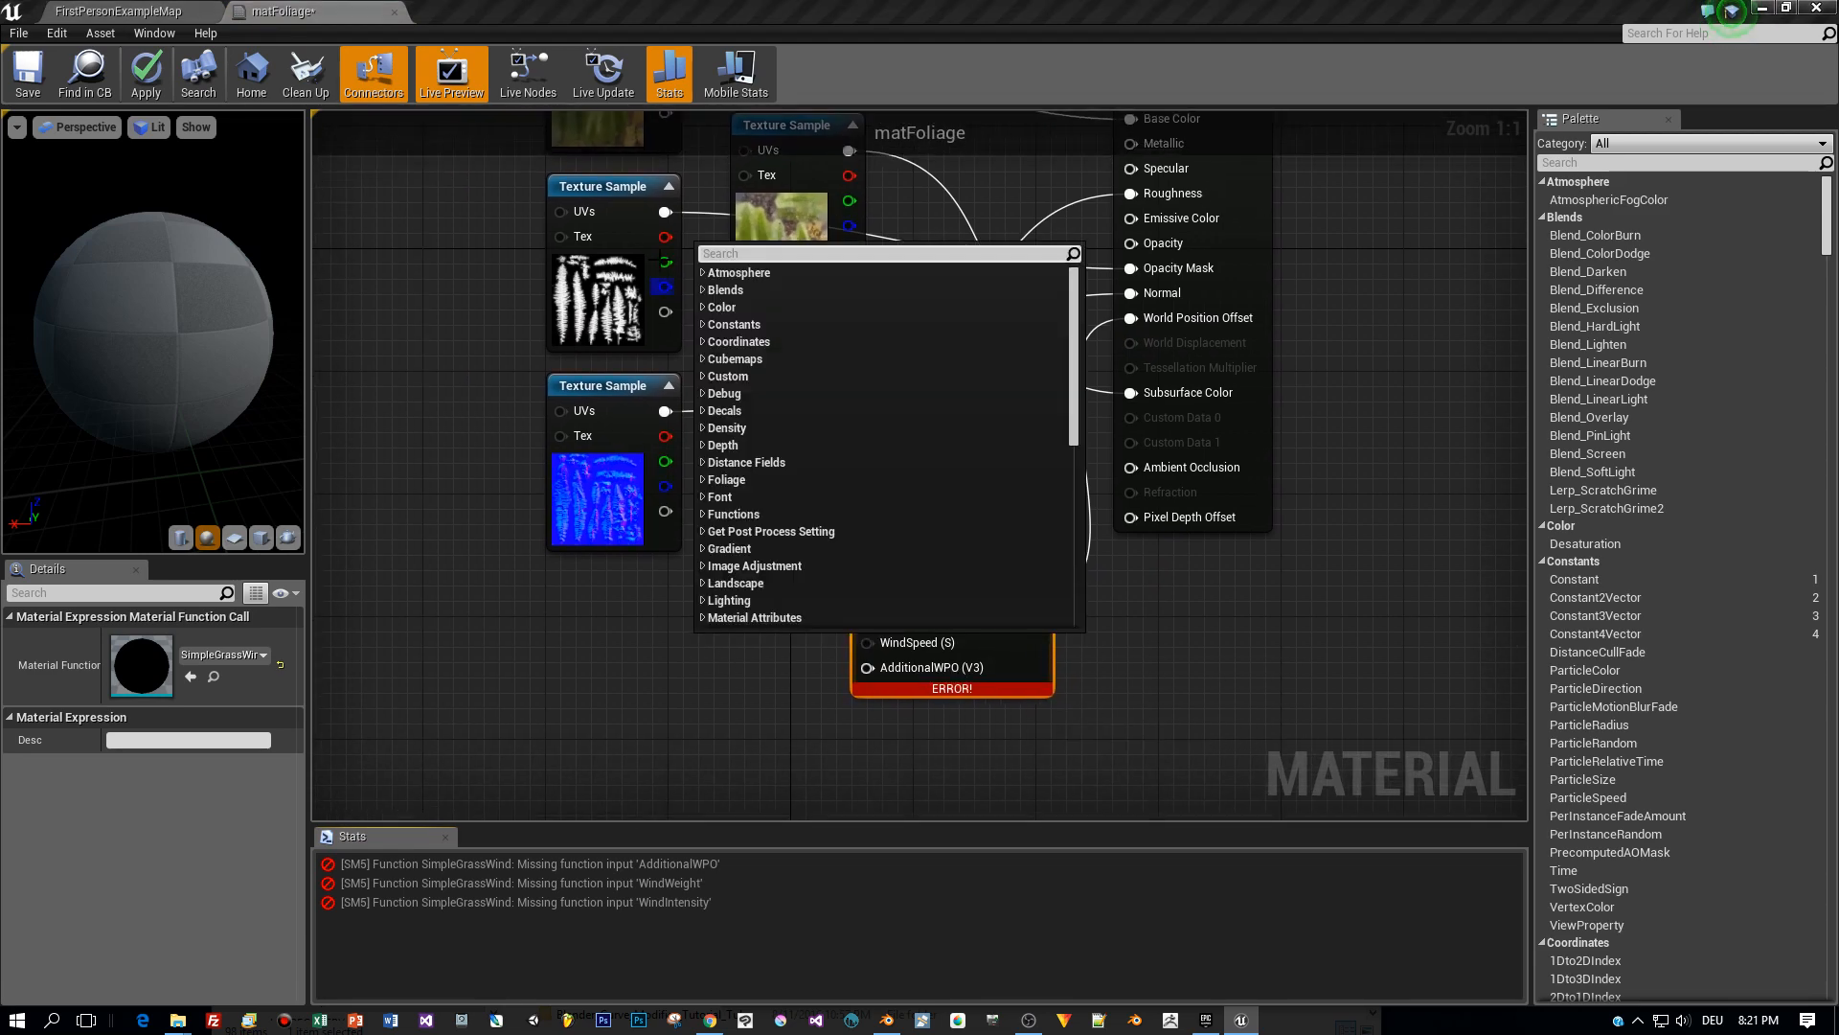
Add a Constant 0 node and feed it into WindIntensity.
type("const")
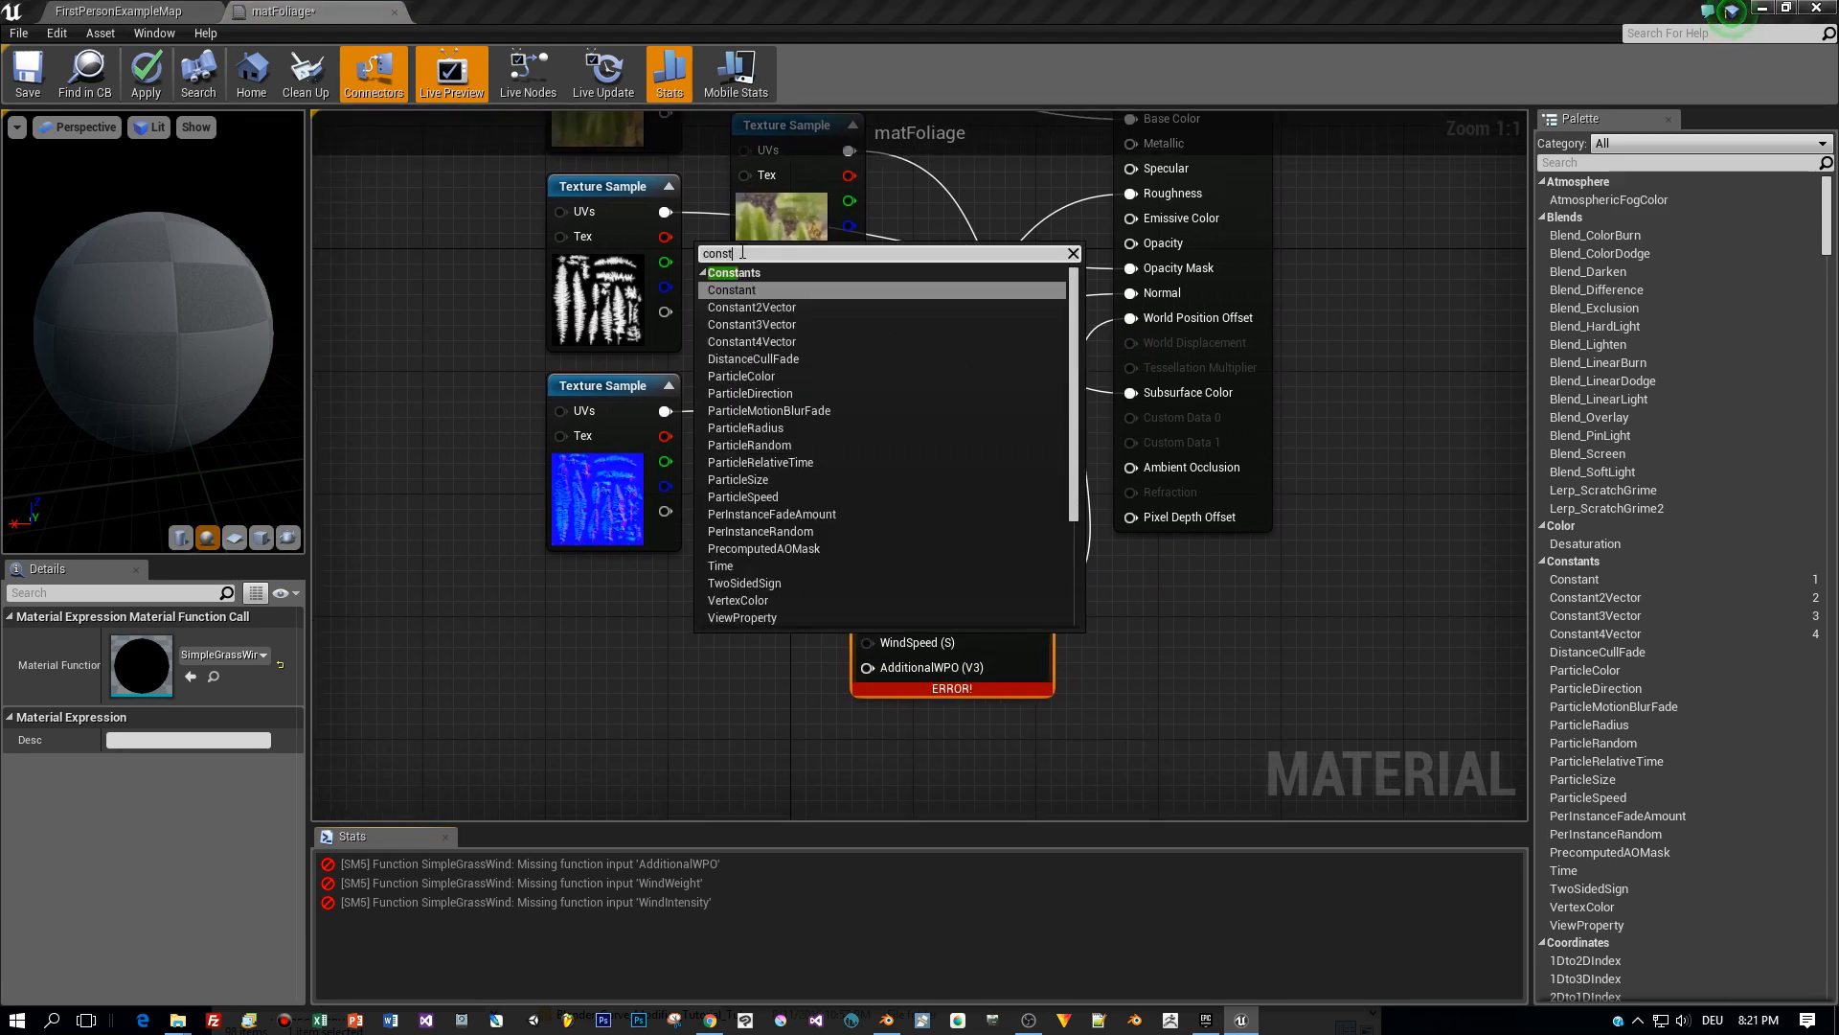
left_click(730, 289)
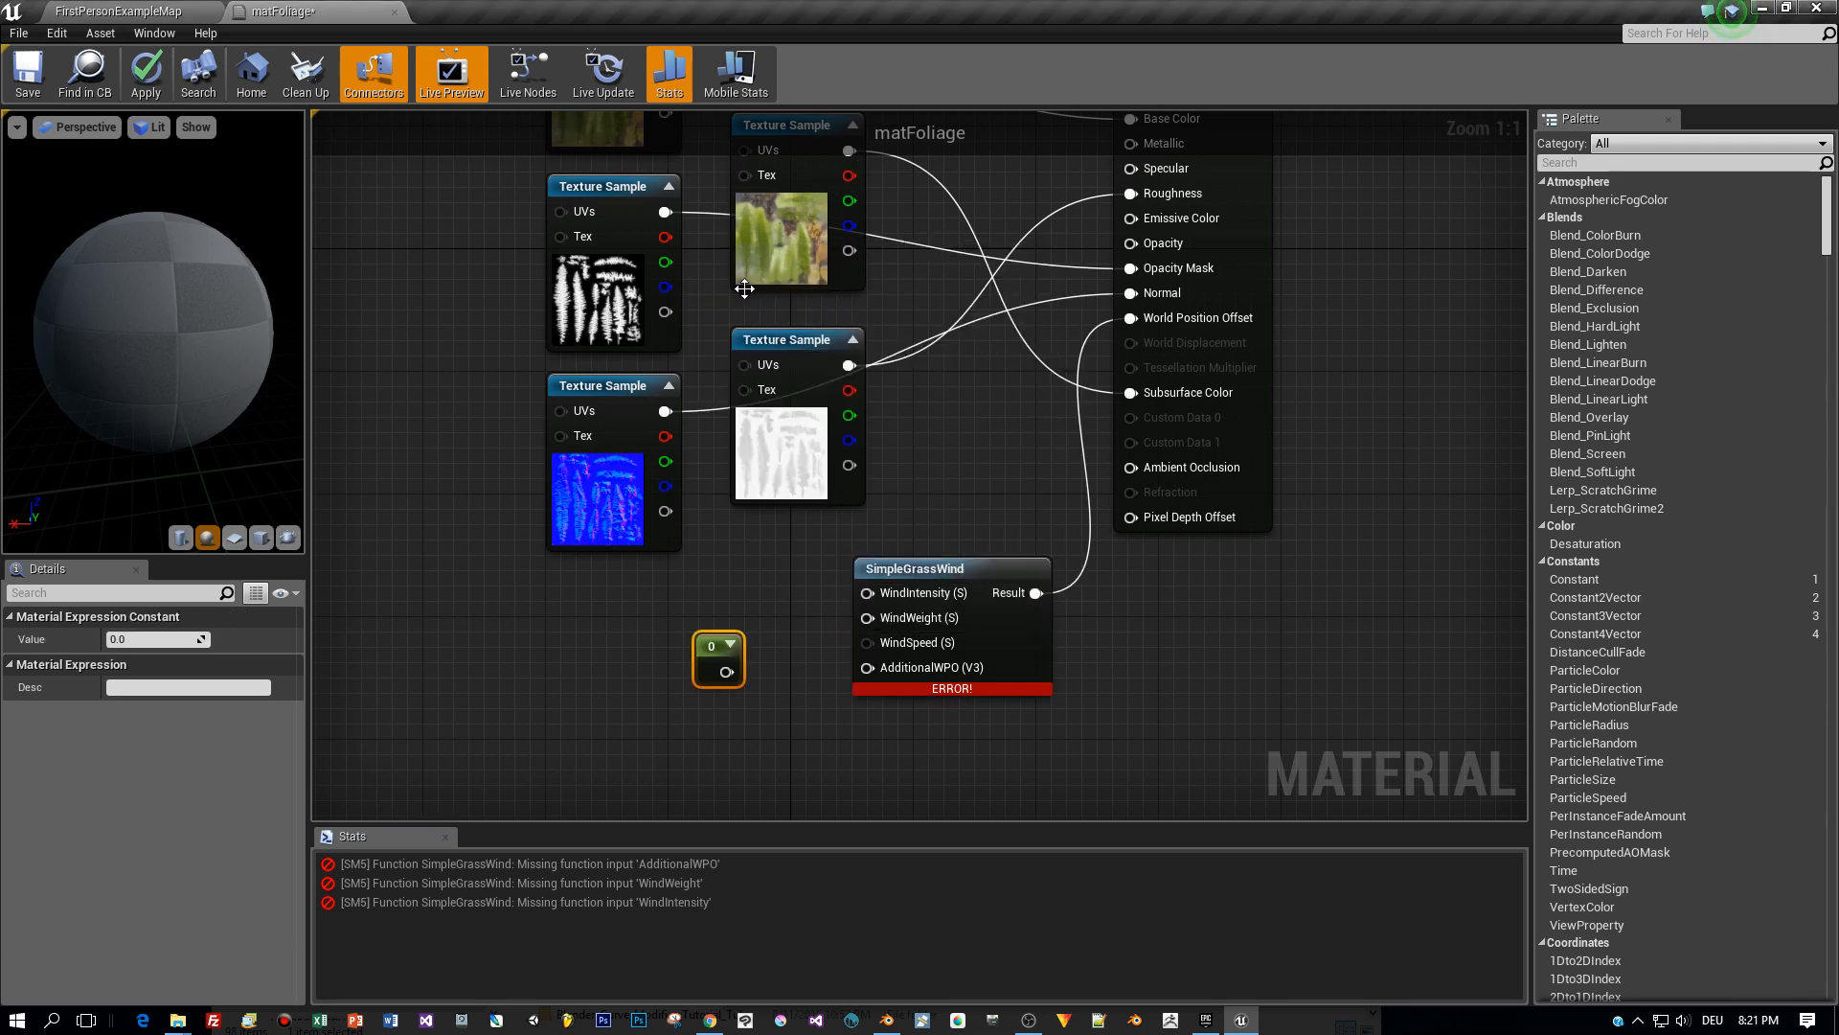
left_click_drag(719, 658, 678, 615)
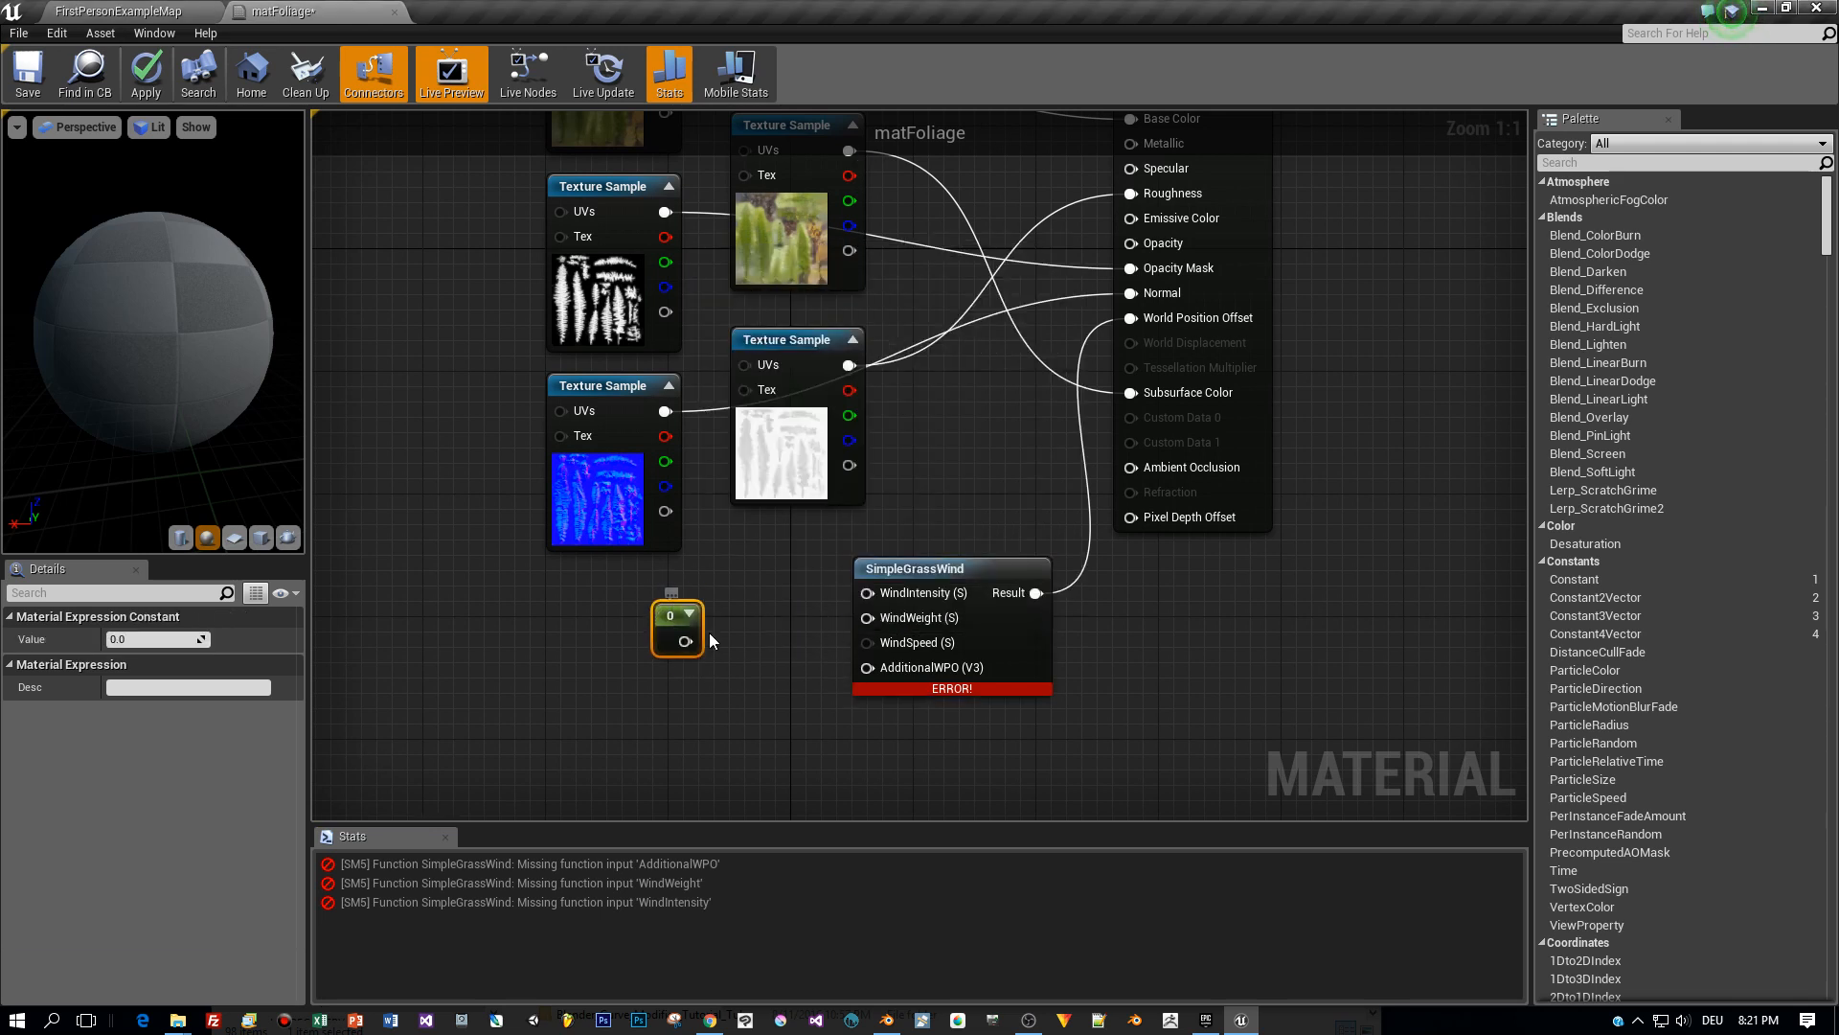
left_click_drag(690, 640, 859, 592)
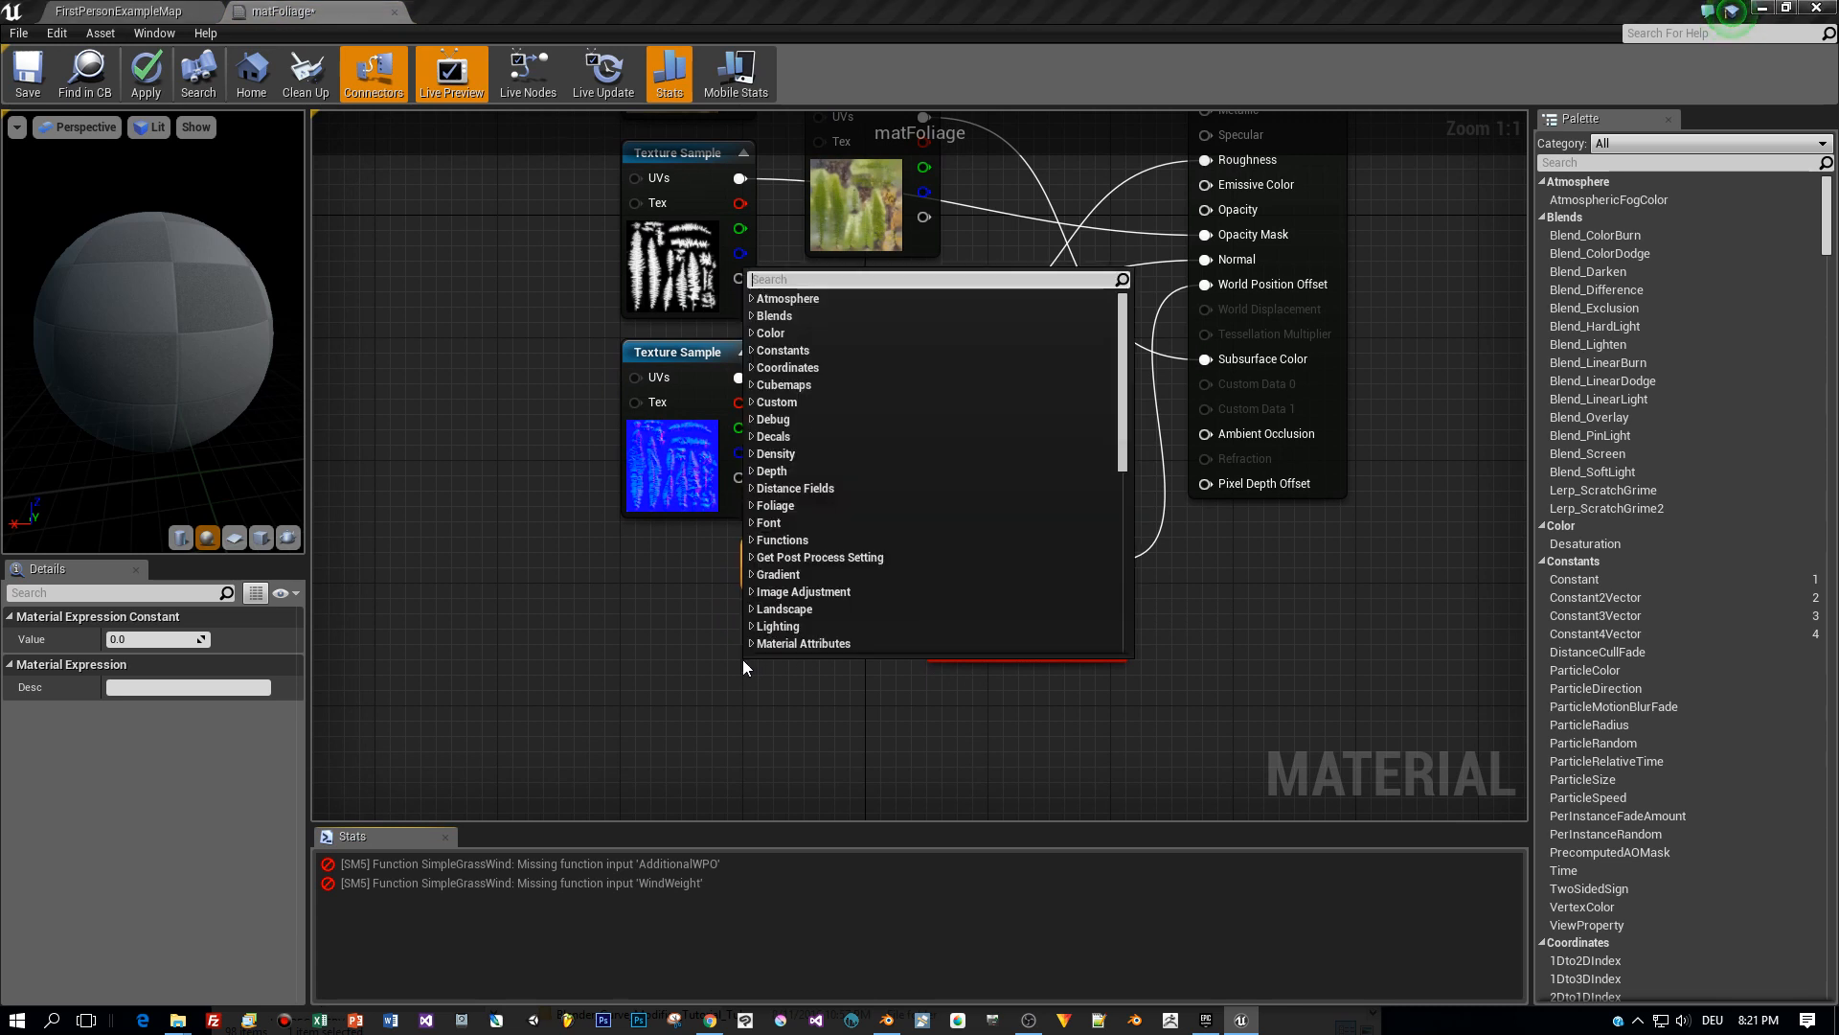
Add a VertexColor node and feed its G channel into WindWeight.
type("vect")
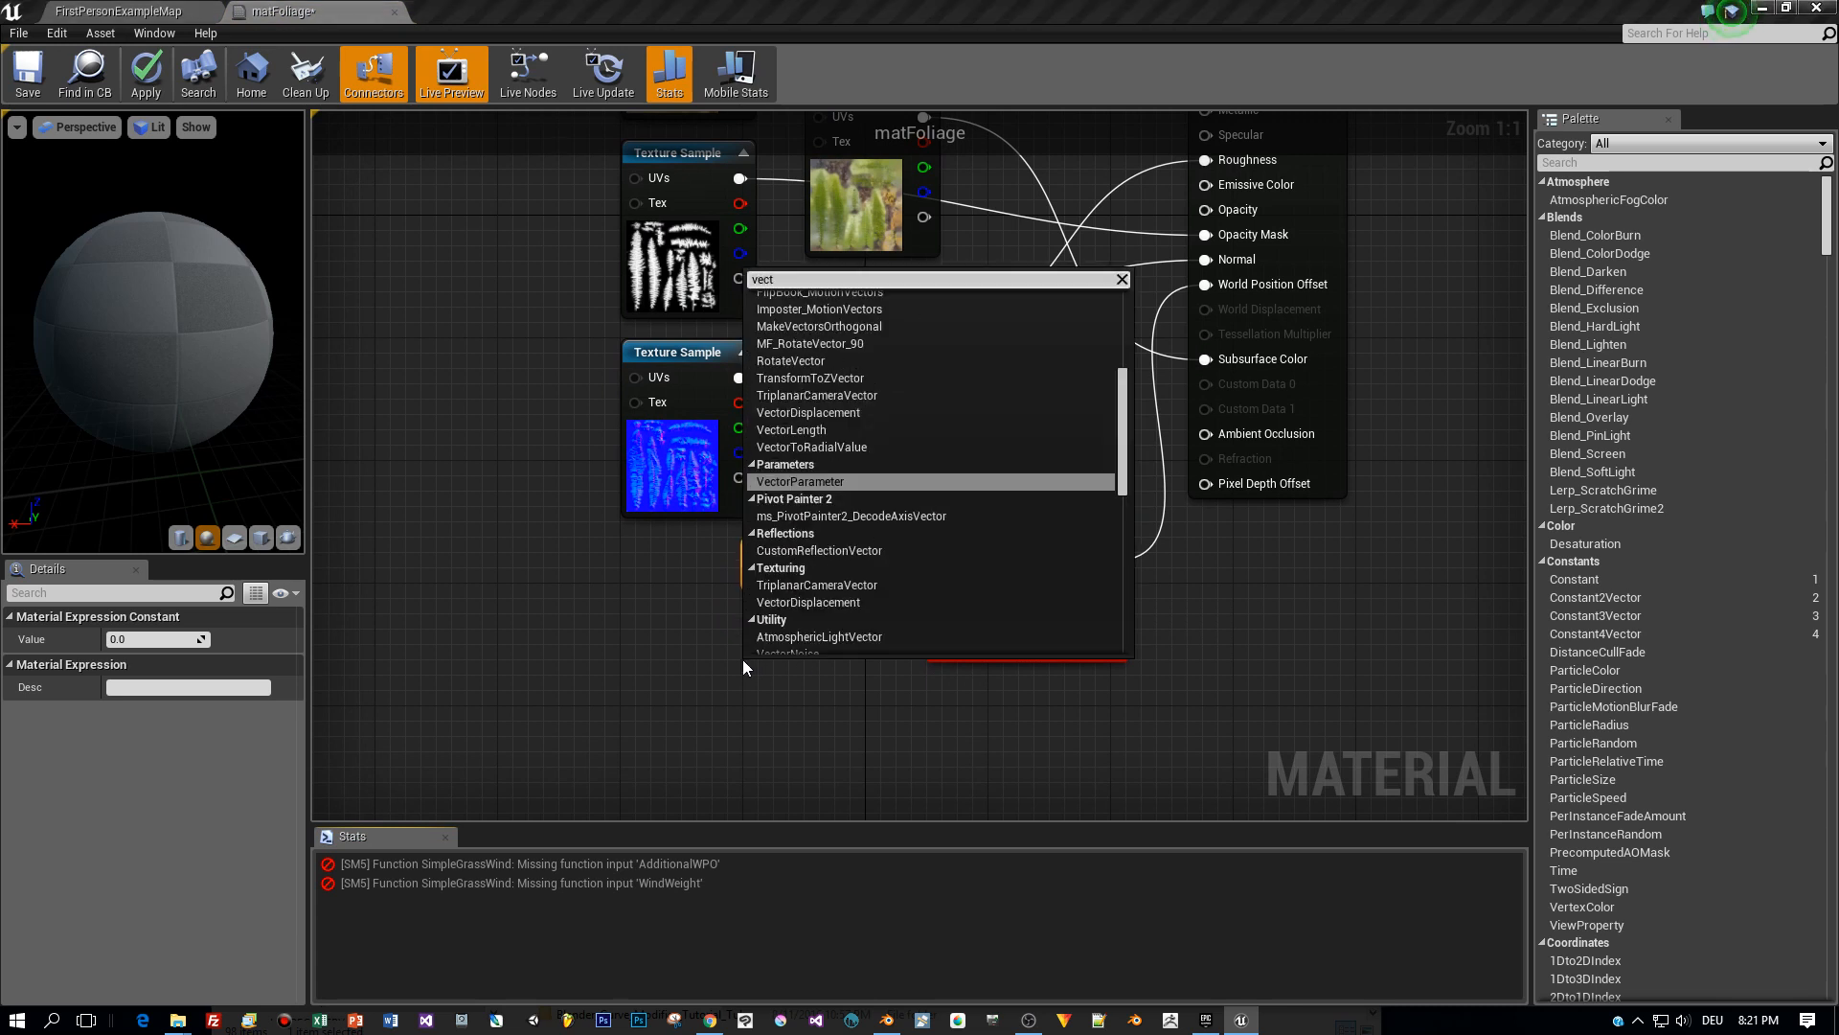
type("ertexco")
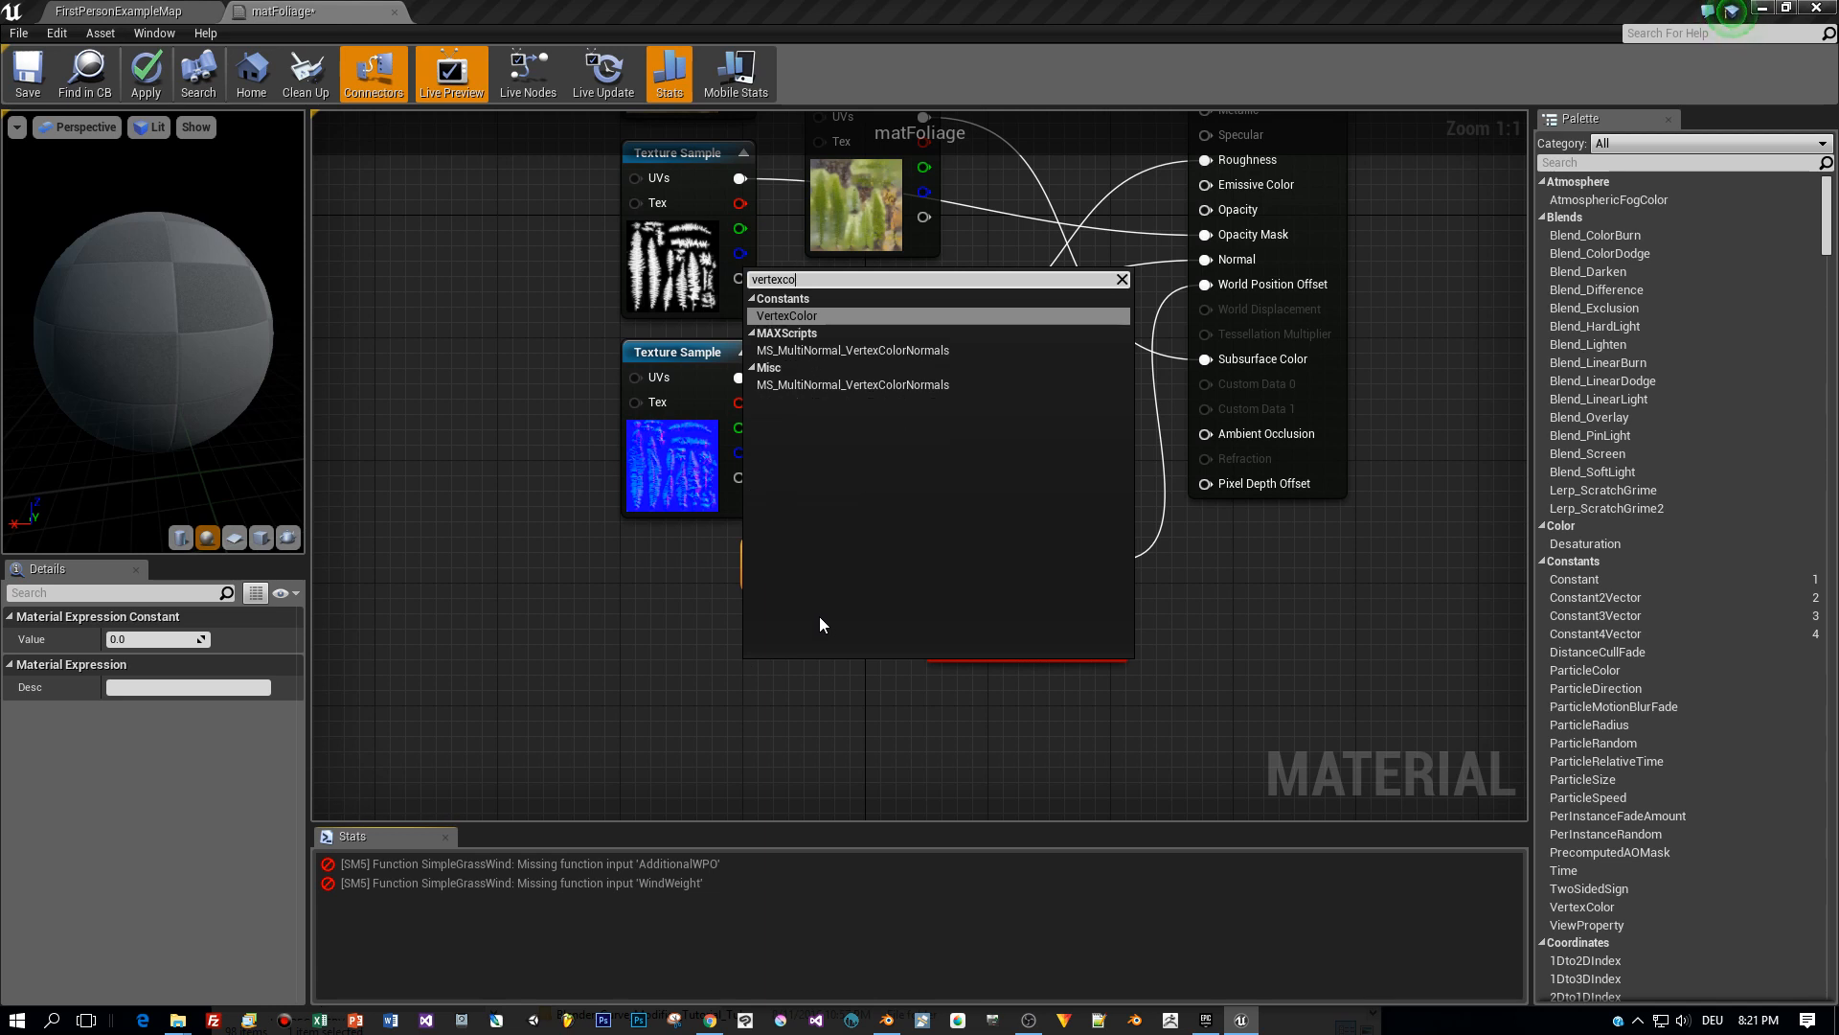
left_click(787, 316)
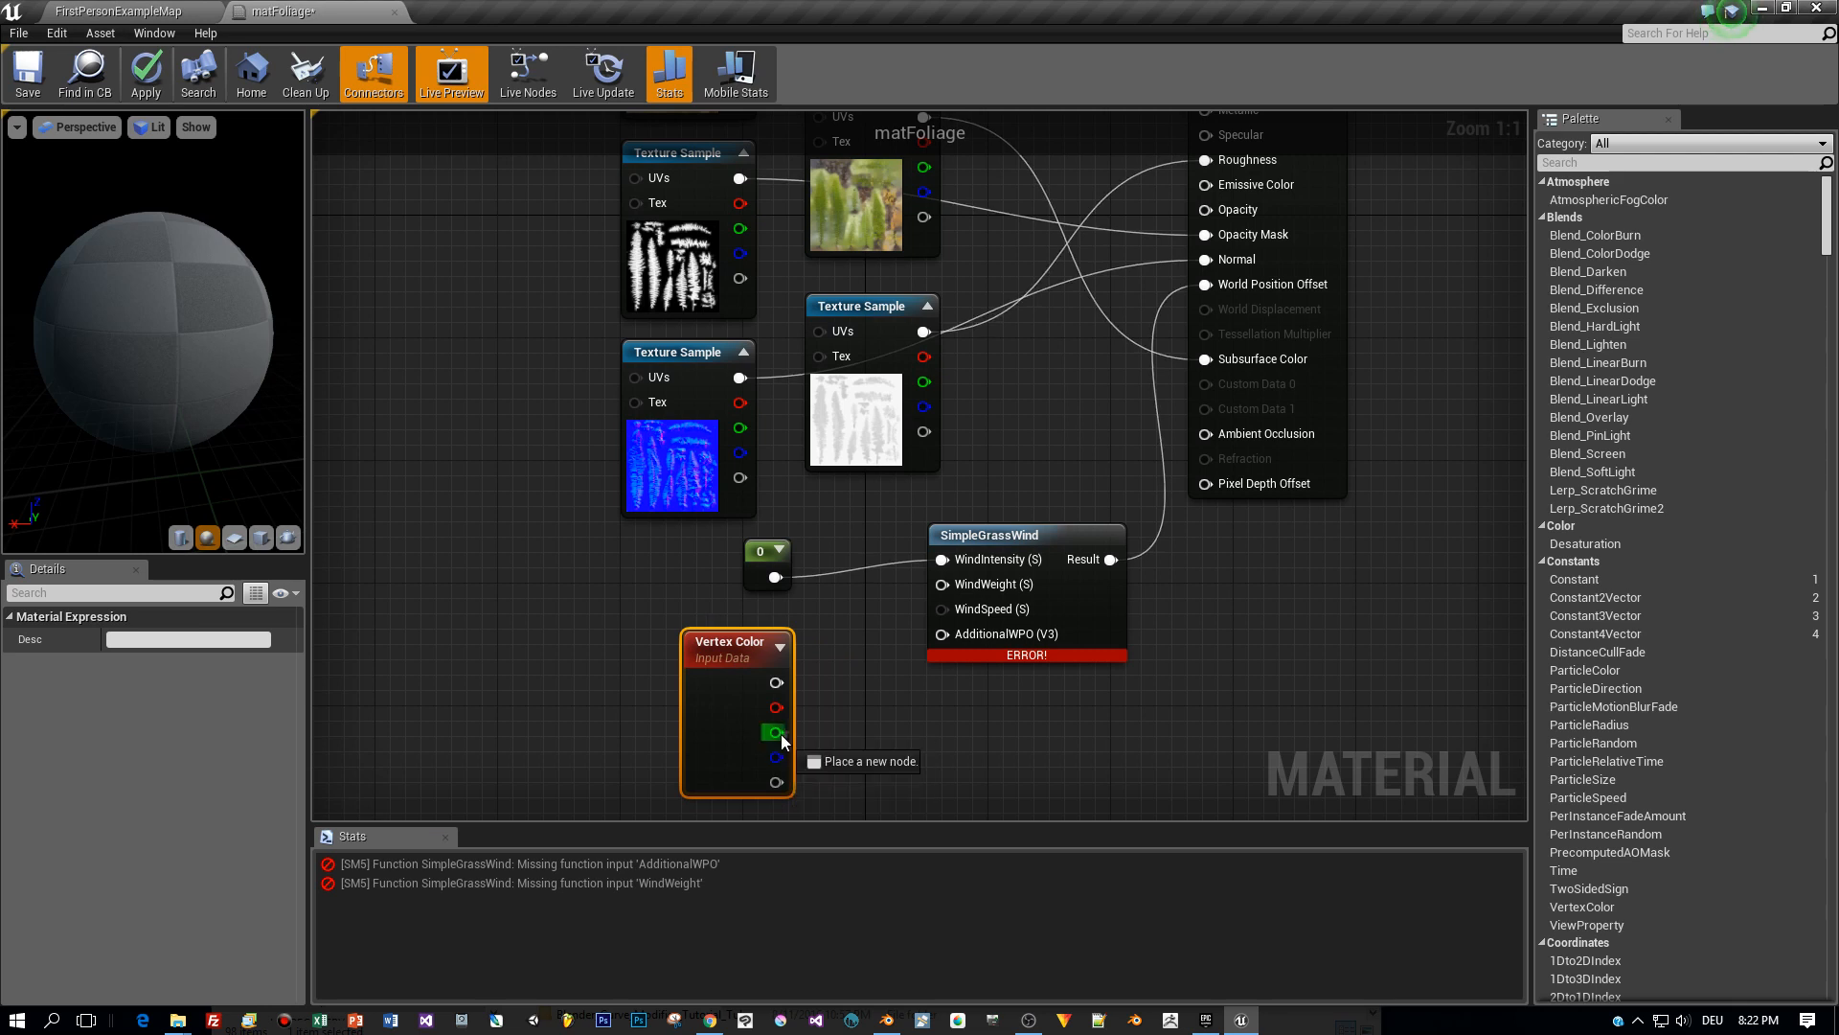
left_click_drag(776, 732, 938, 584)
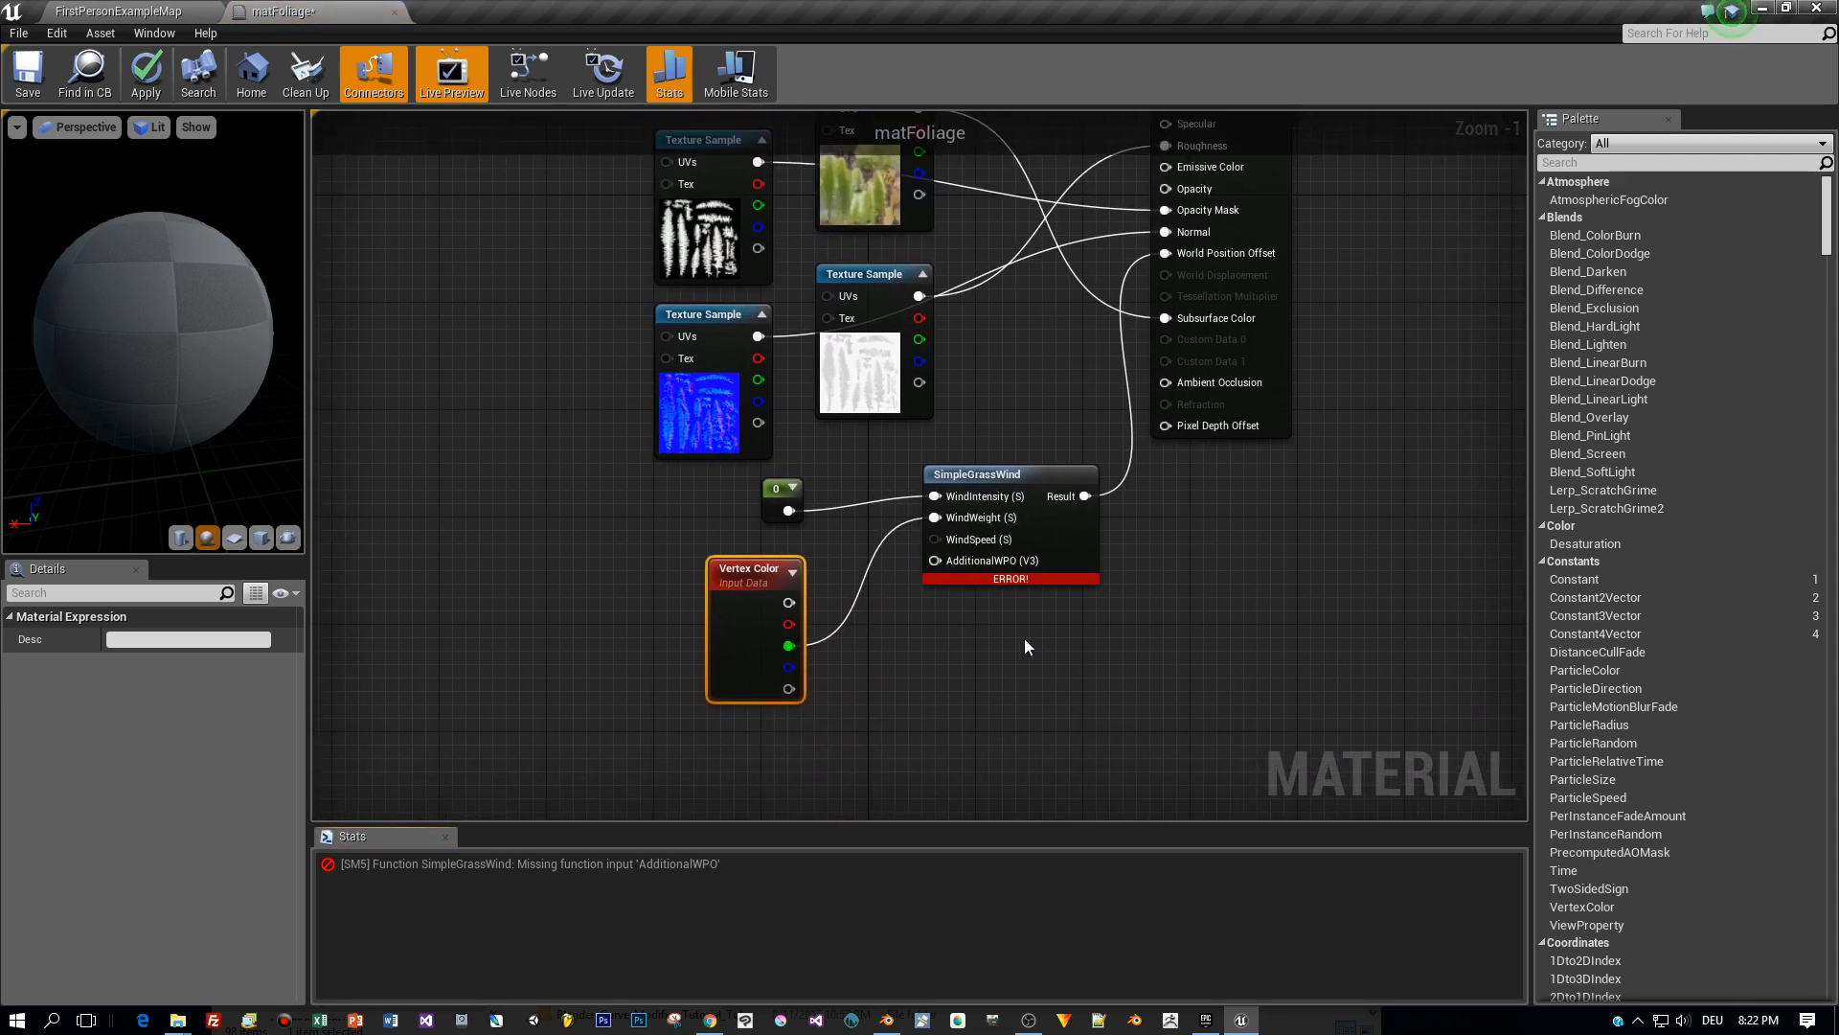
left_click_drag(1009, 474, 1050, 527)
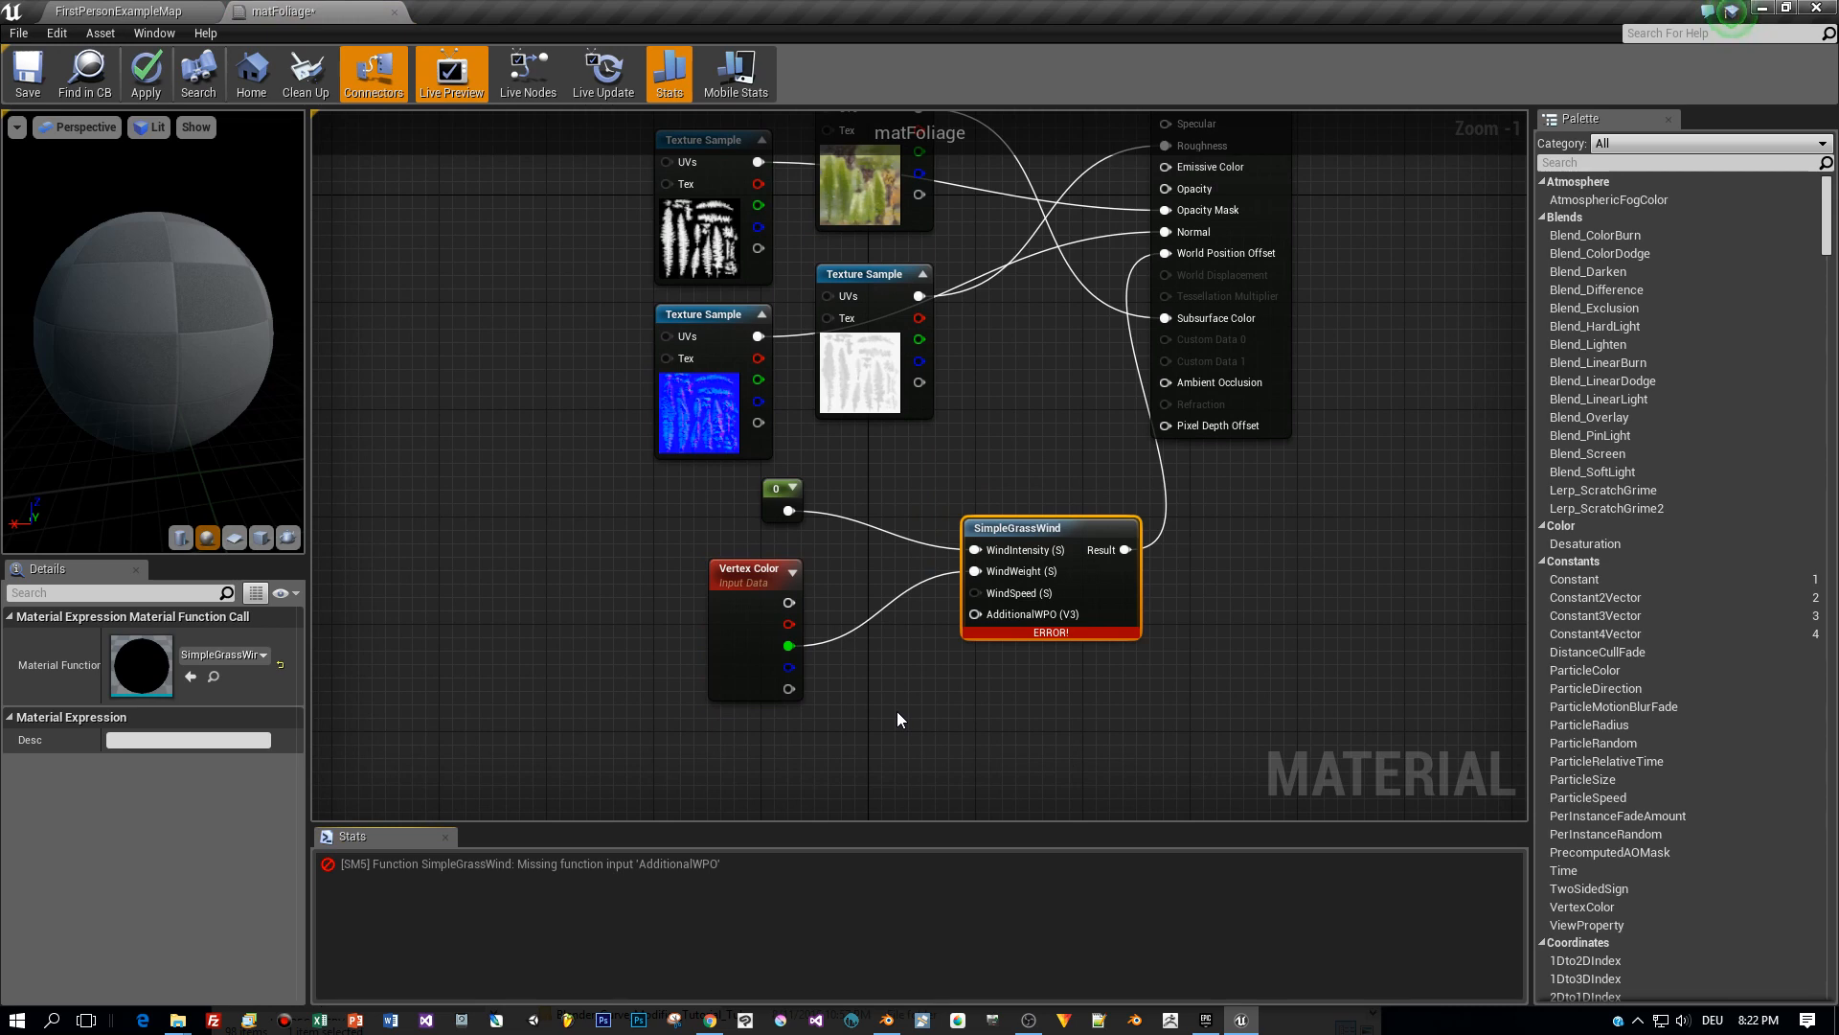
mouse_move(960, 631)
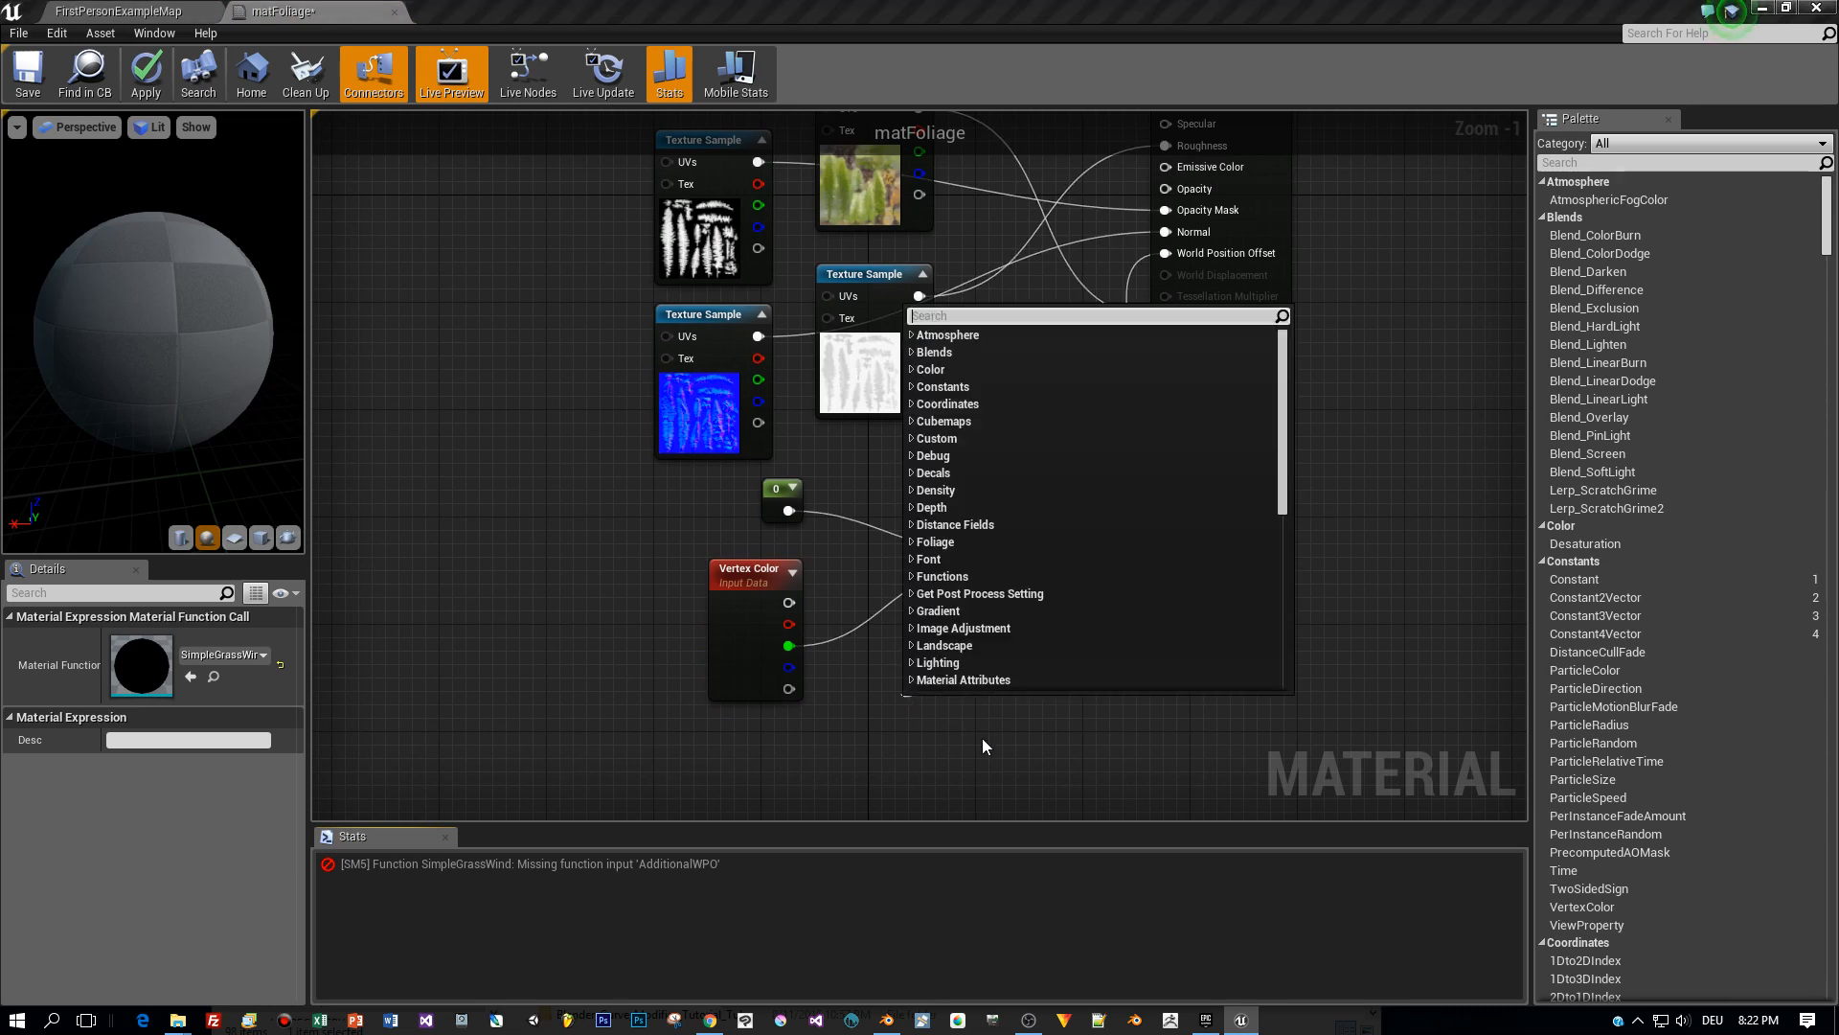
Add a Constant3Vector 0,0,0 for AdditionalWPO and return to the level map.
type("vector 3")
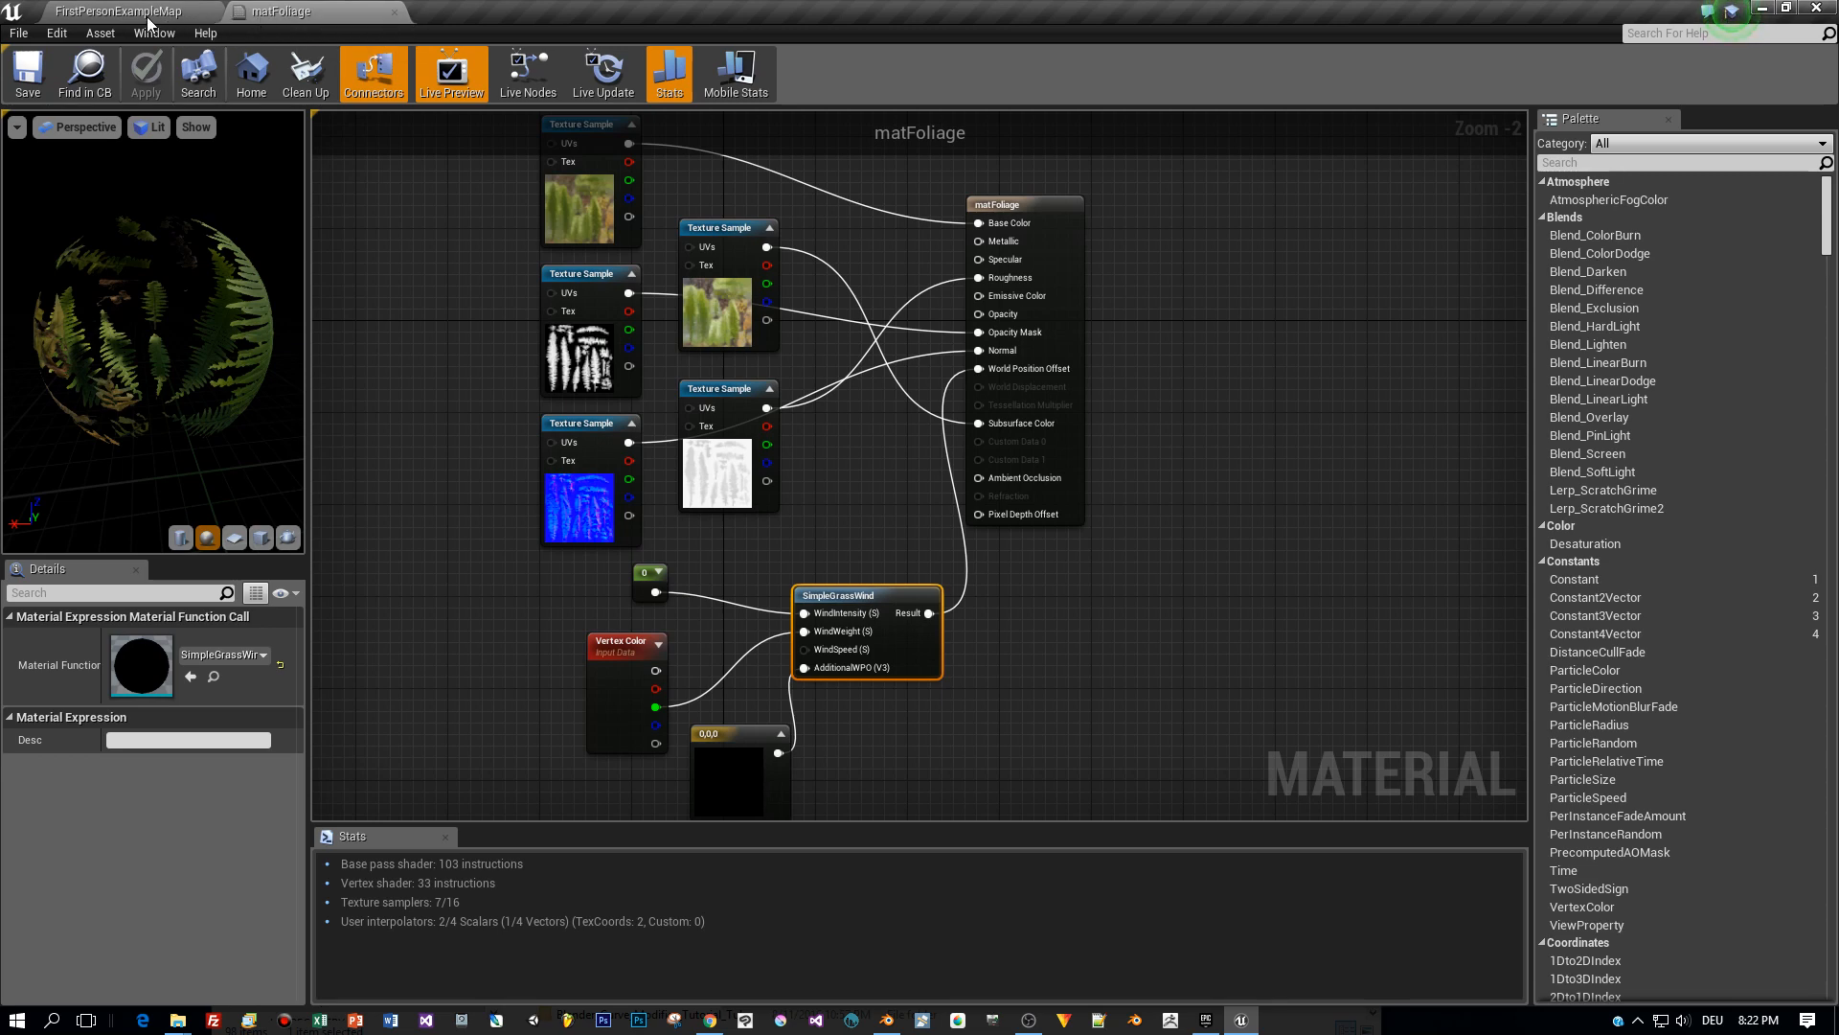
left_click(117, 11)
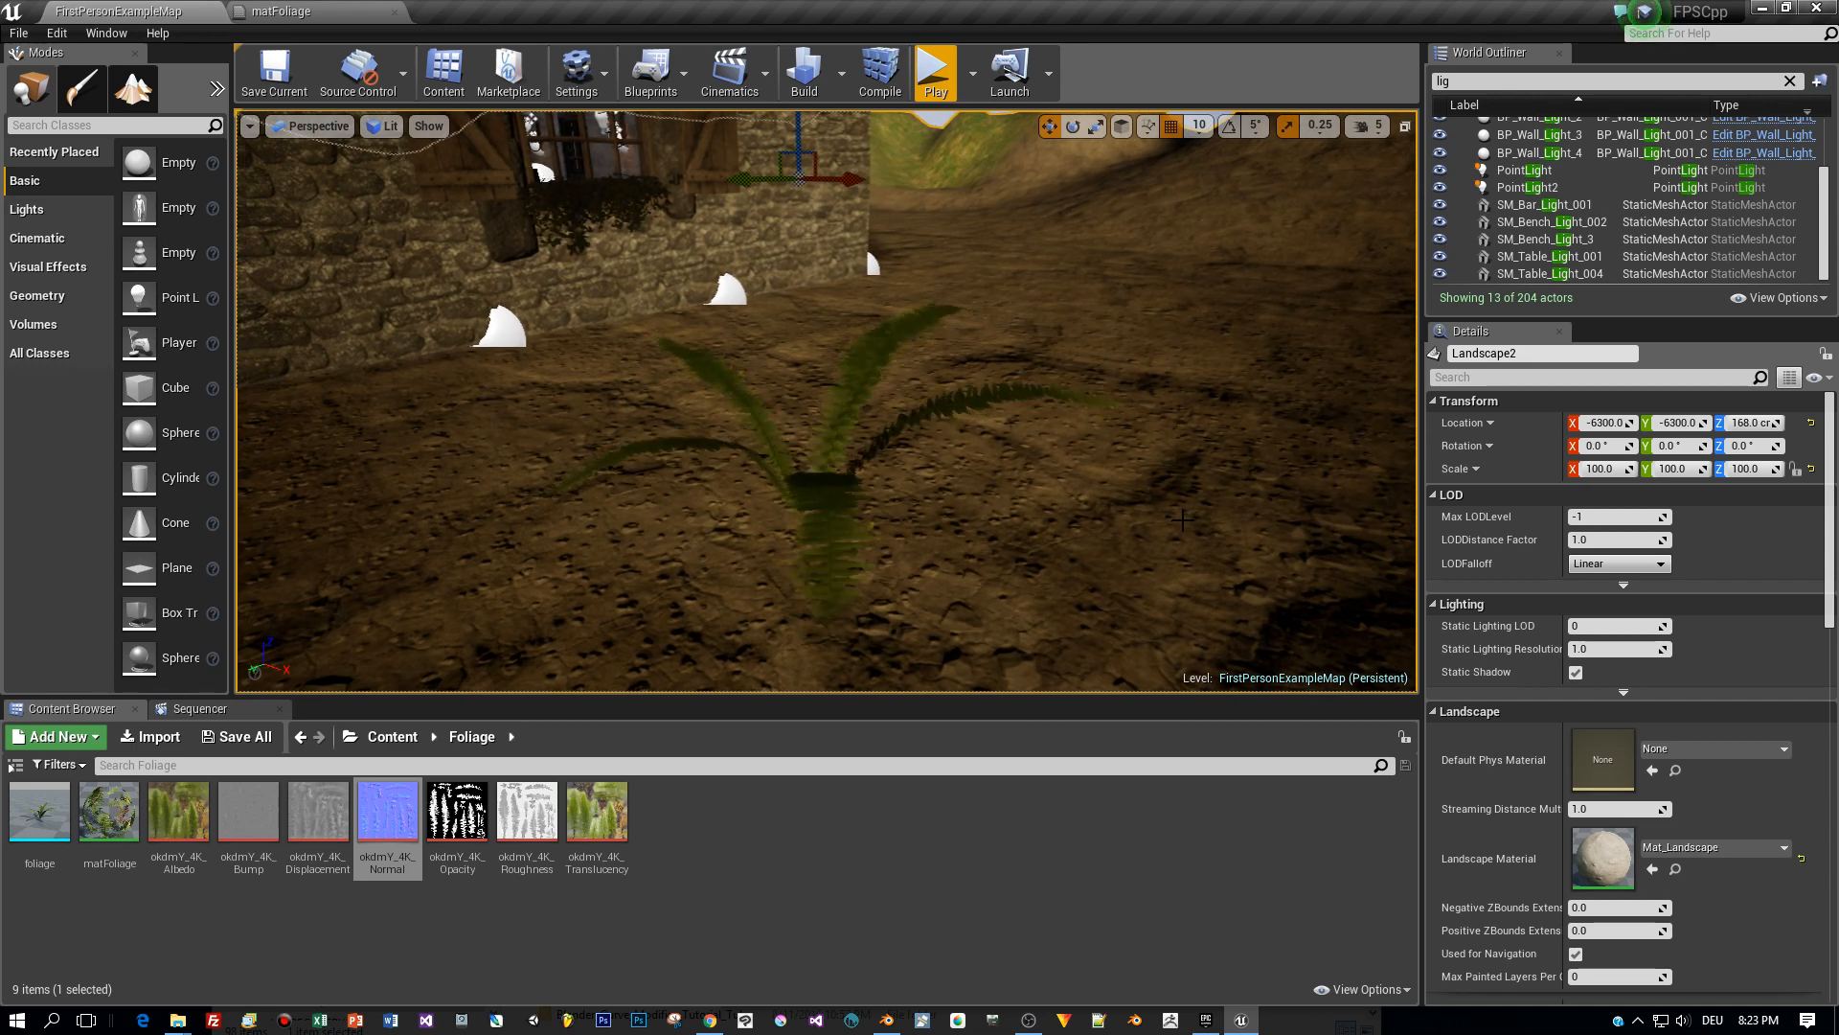
mouse_move(935, 72)
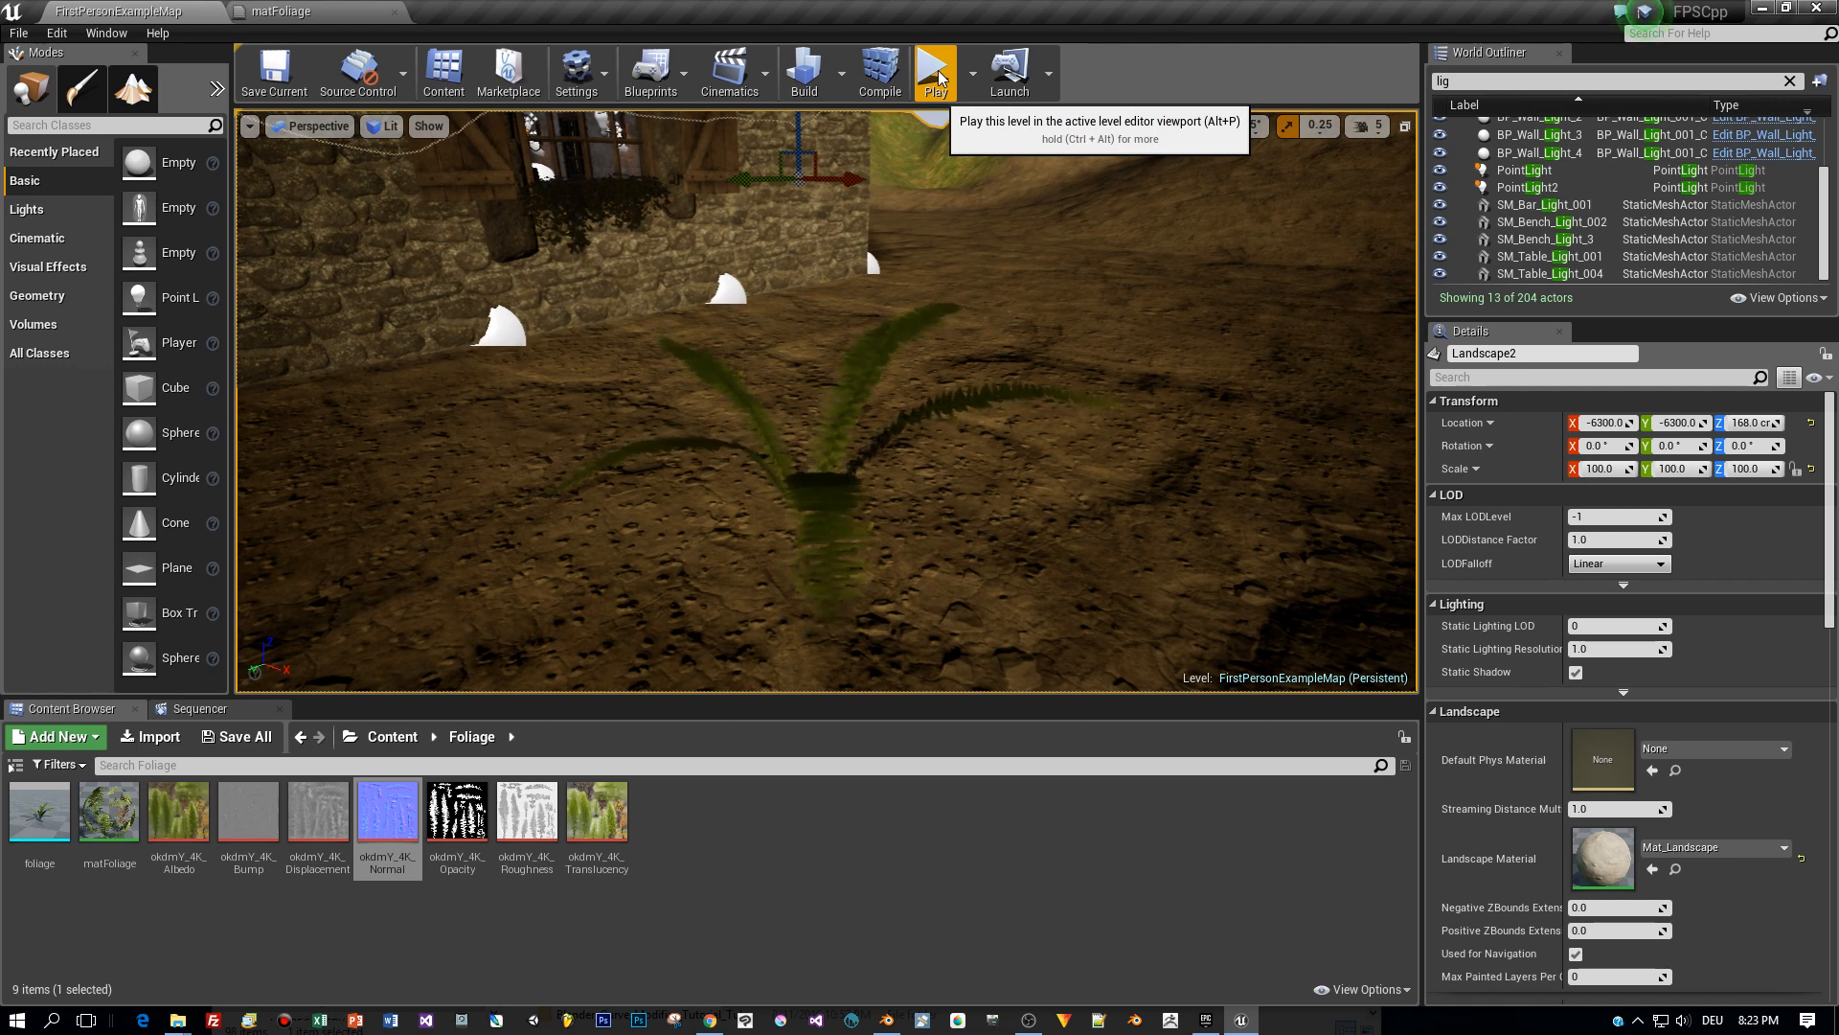
Play the level in the viewport to preview the fern with its foliage material.
left_click(935, 71)
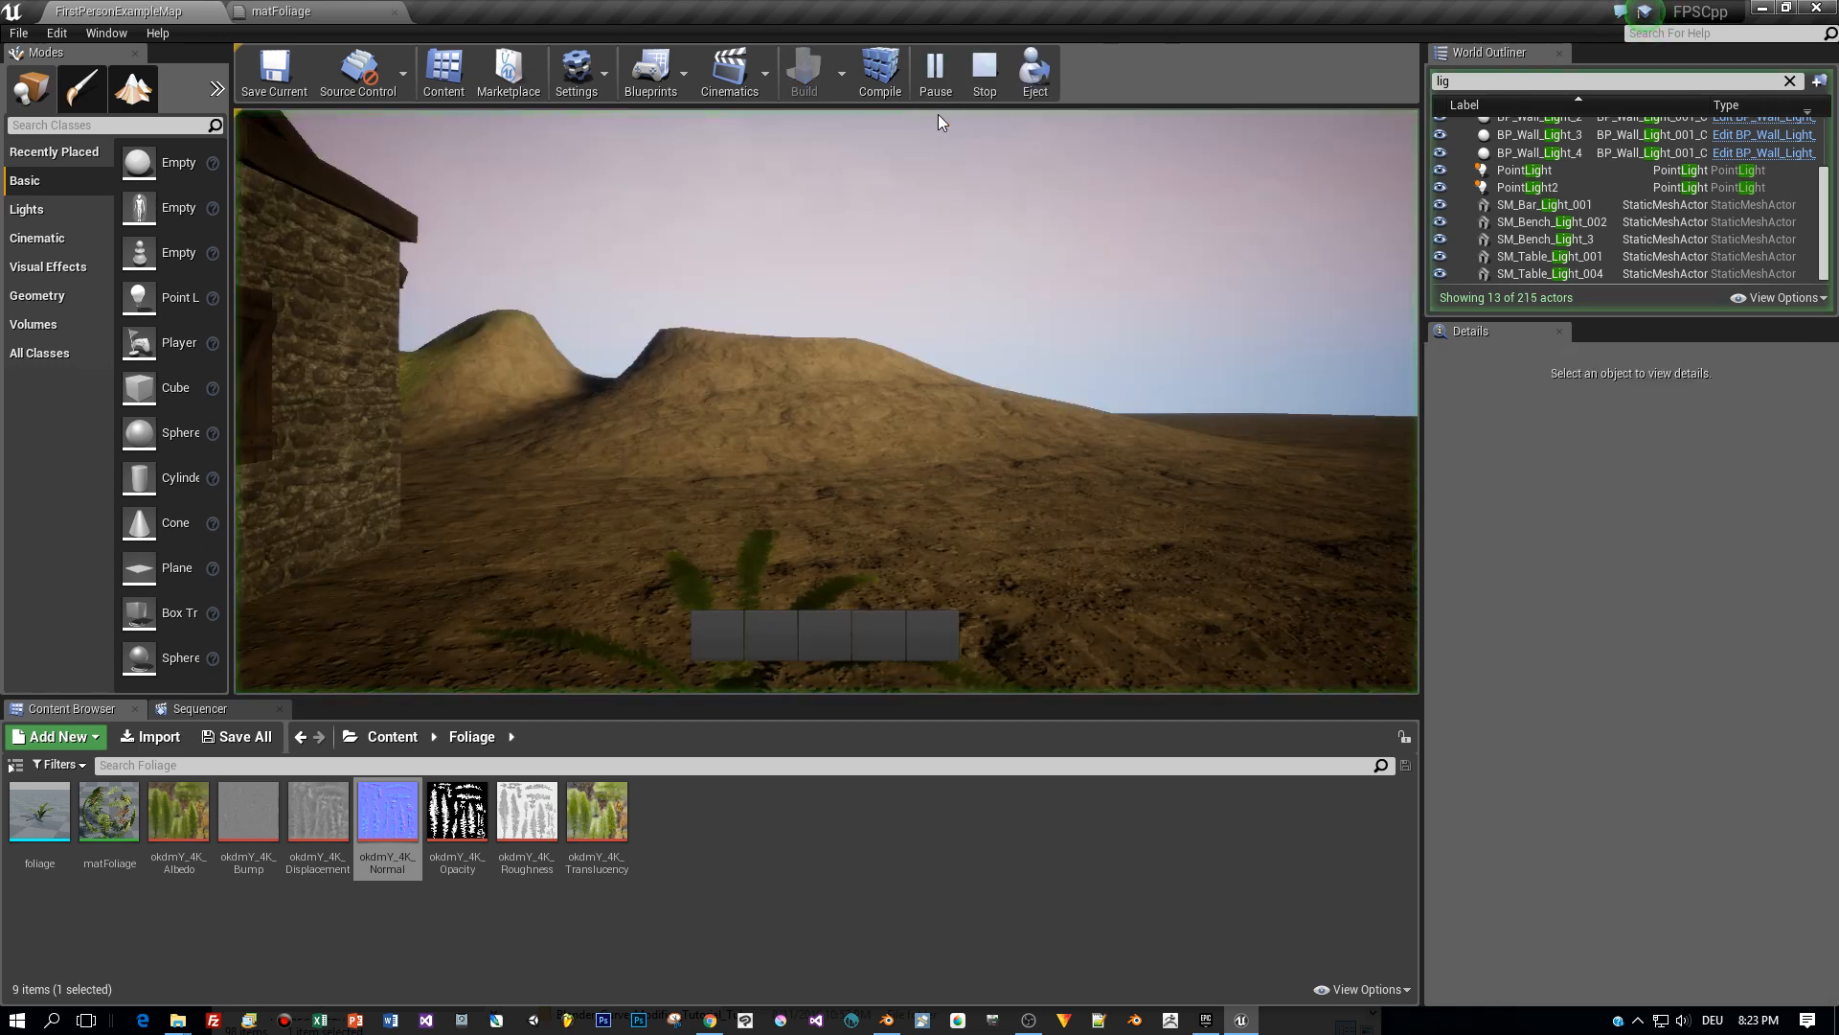